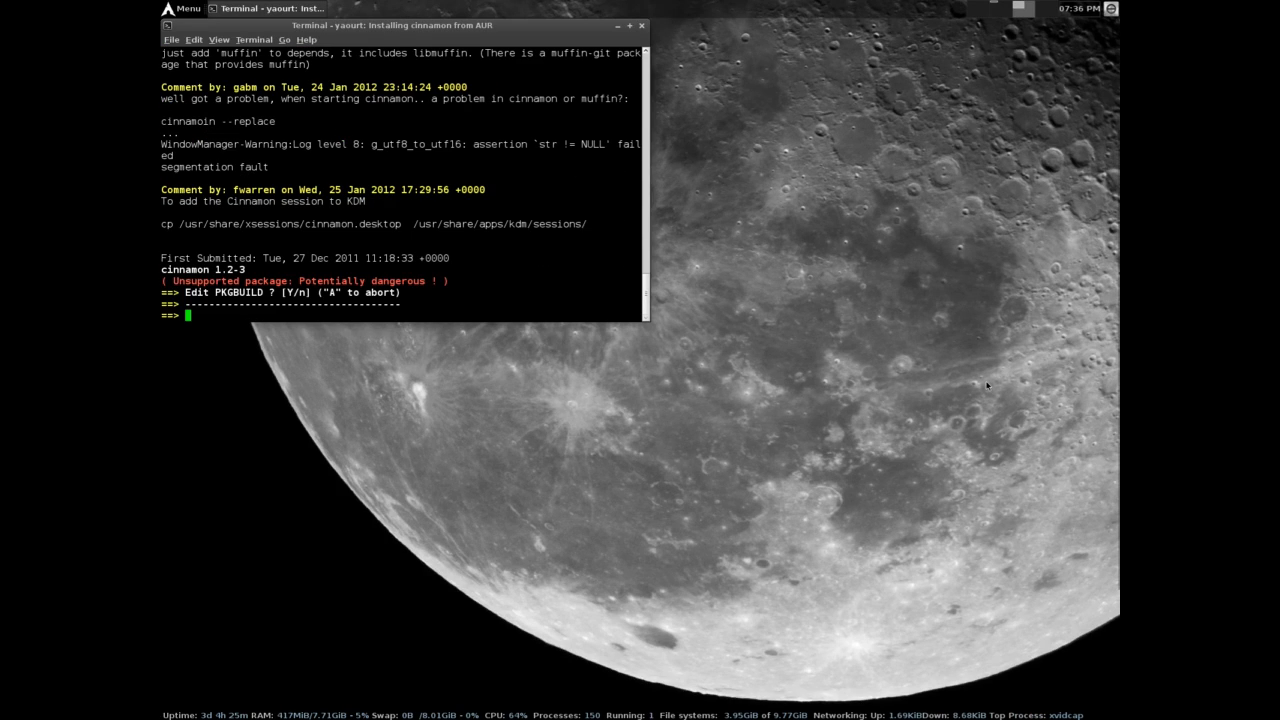
# Step: Decline editing PKGBUILD and cinnamon.install, approve the 51-package install, and maximize the terminal
pyautogui.write('n')
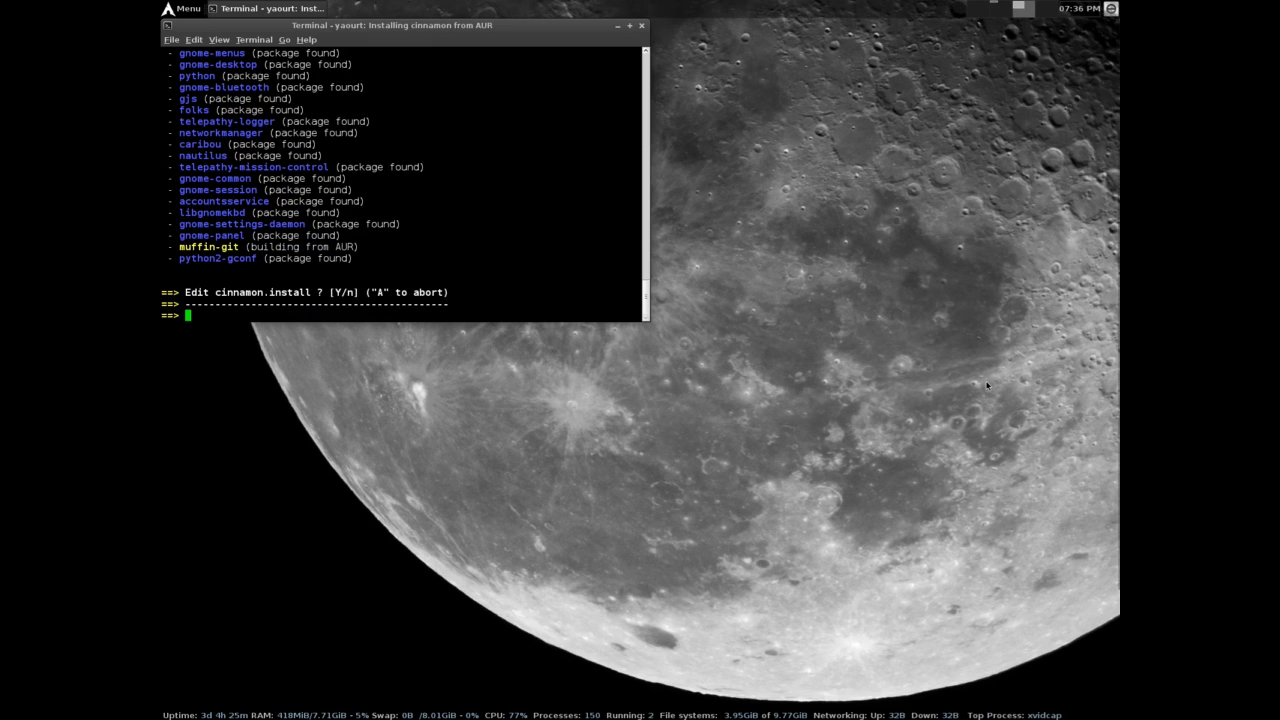
pyautogui.write('n')
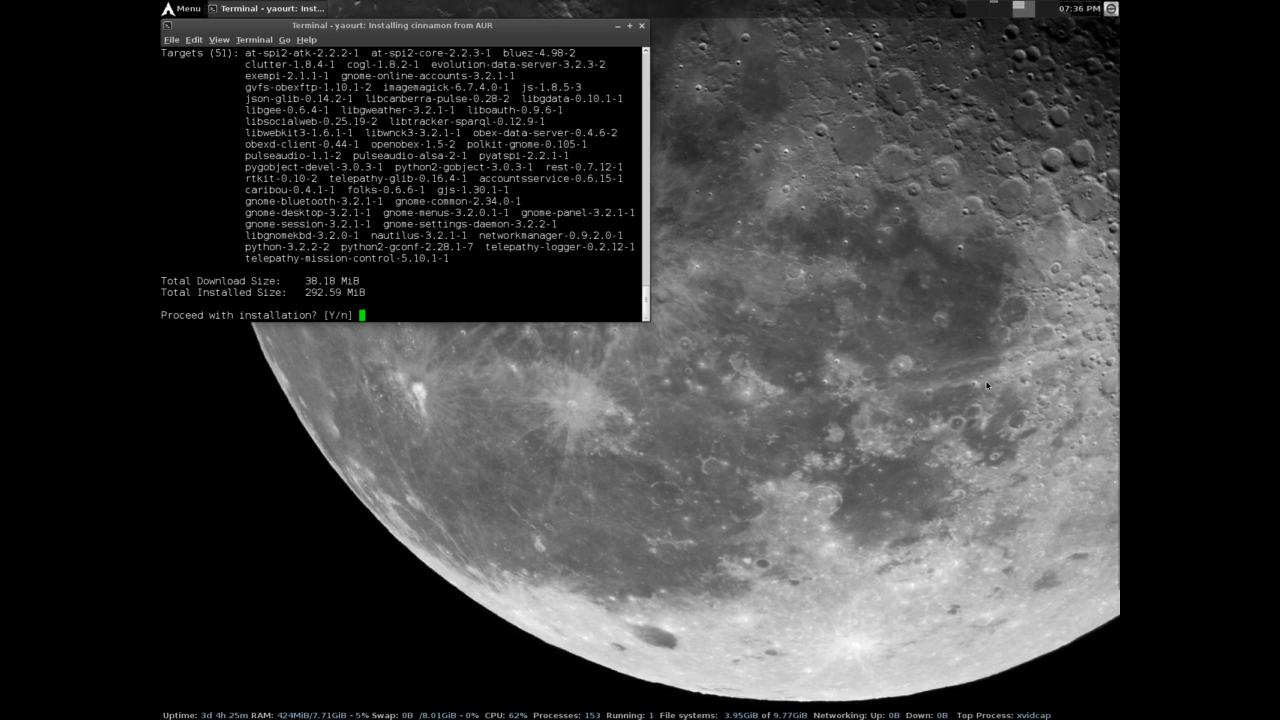
pyautogui.write('y')
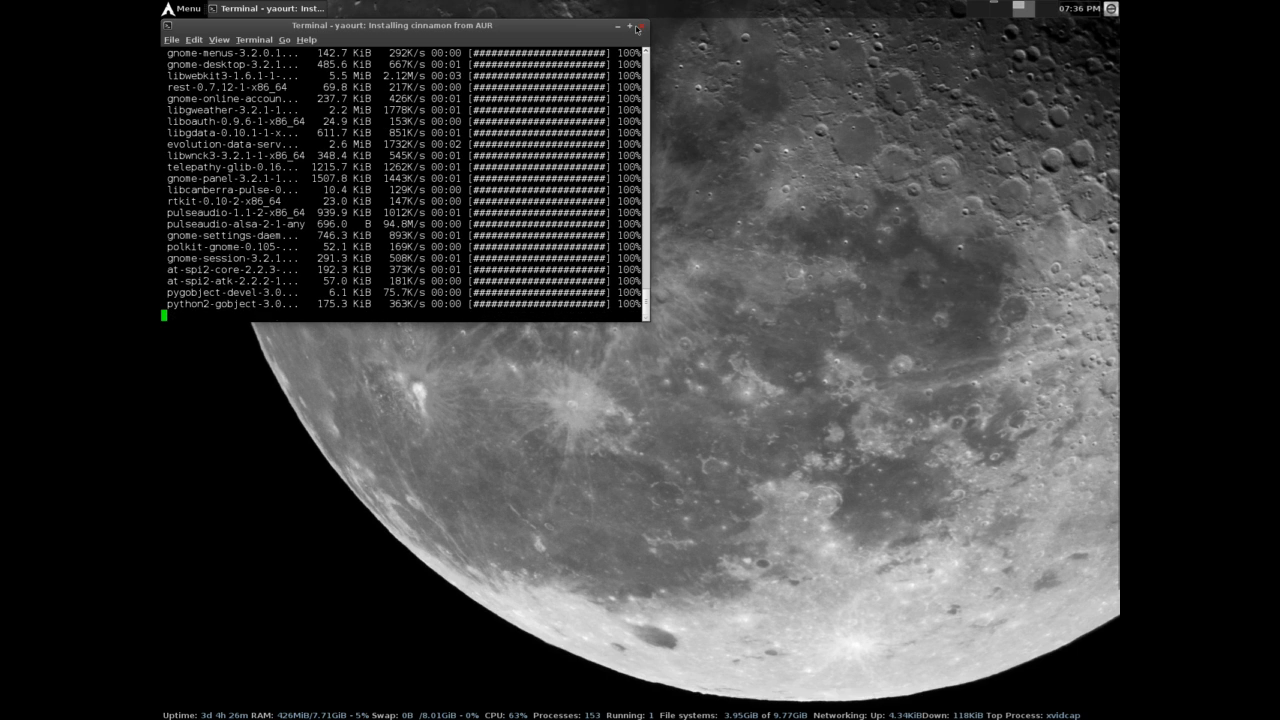
pyautogui.click(626, 10)
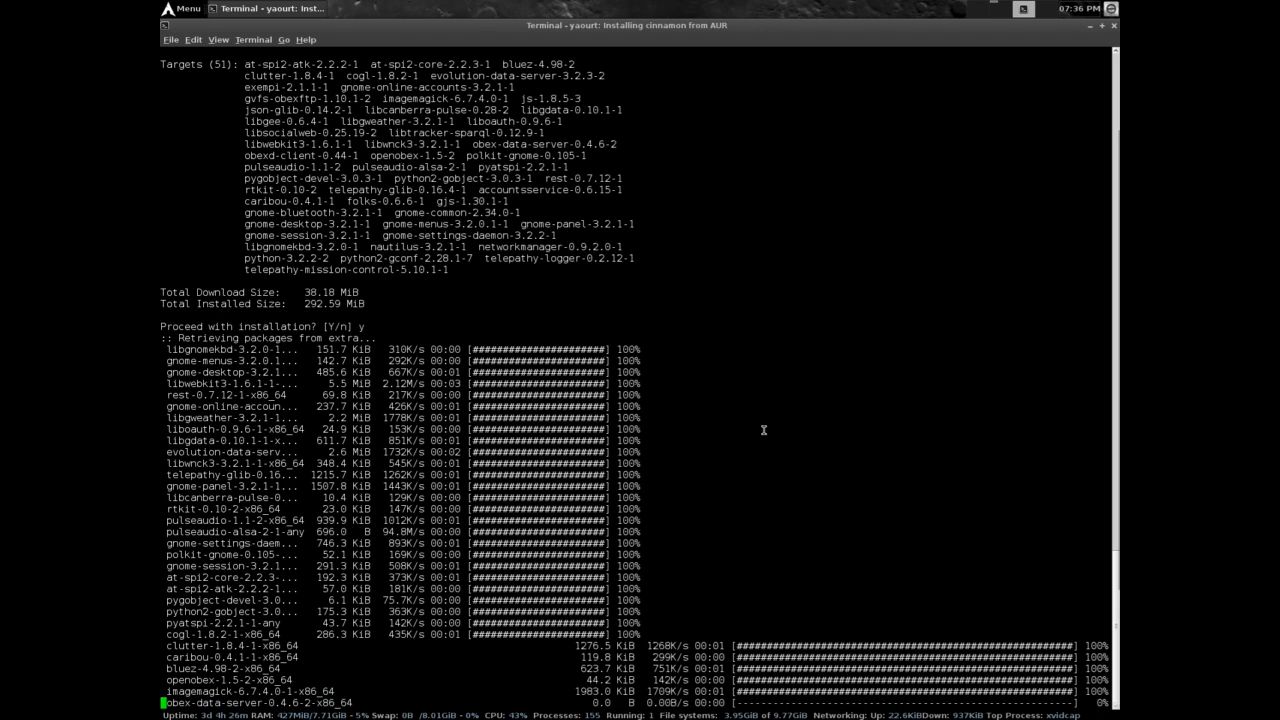
# Step: Decline editing muffin-git's PKGBUILD and muffin.install so its dependencies install and the build starts
pyautogui.scroll(-3)
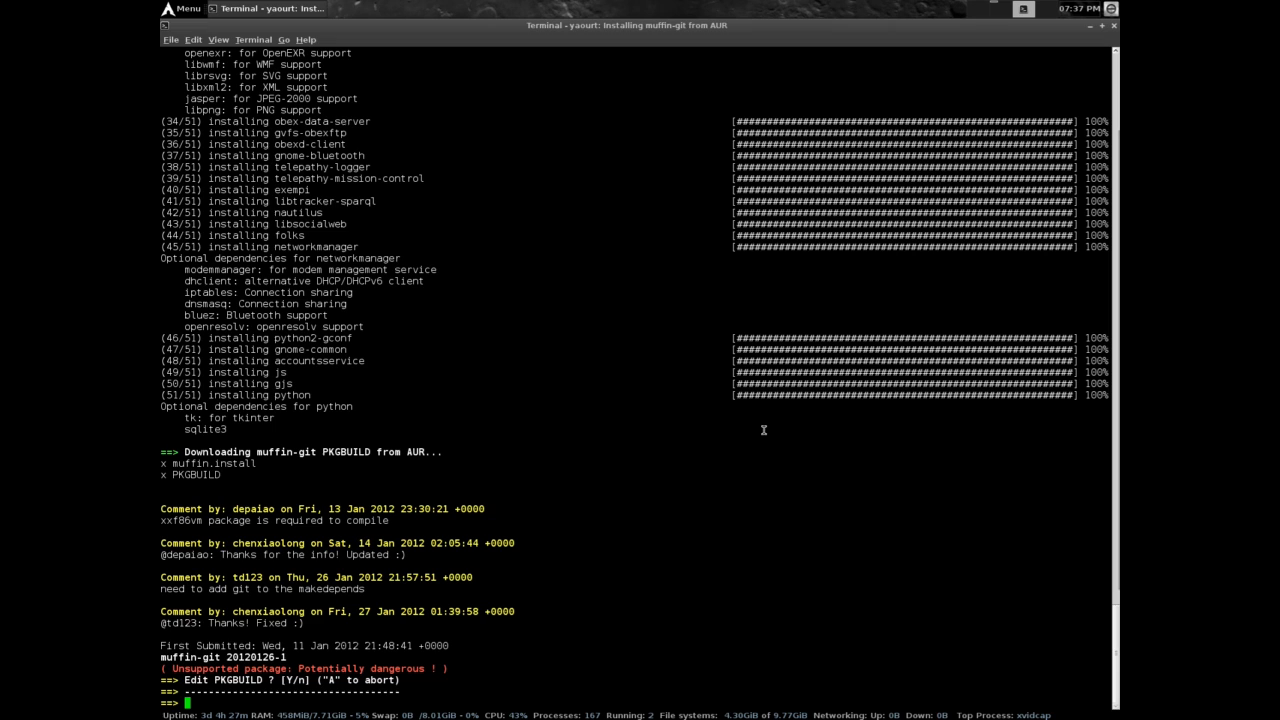
pyautogui.write('n')
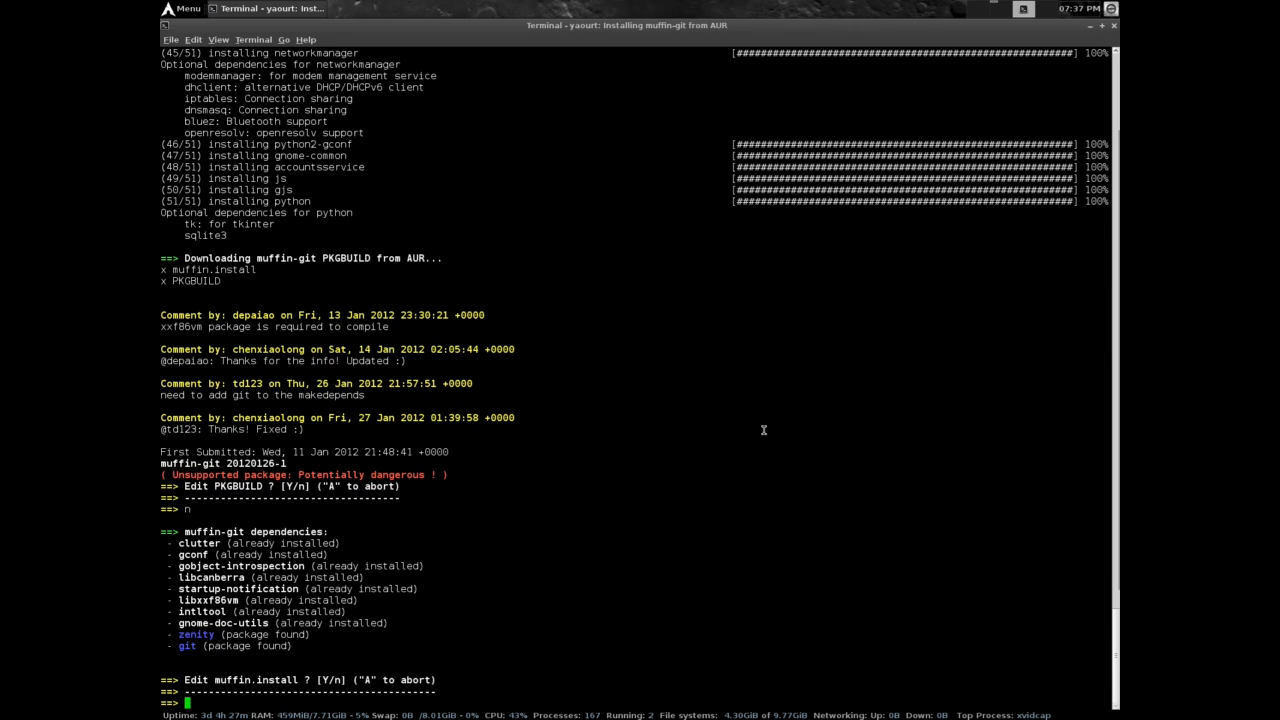
pyautogui.write('n')
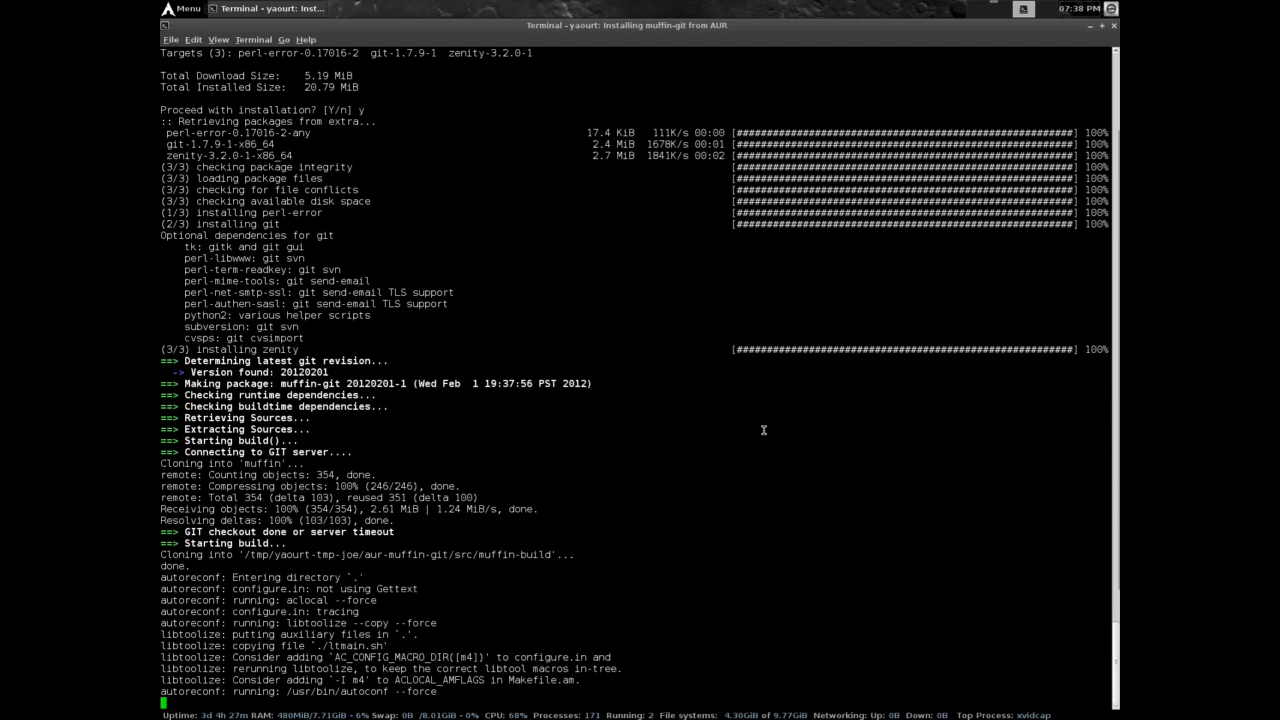
# Step: Follow the make output and confirm installing the built muffin-git 20120201-1 package
pyautogui.scroll(-3)
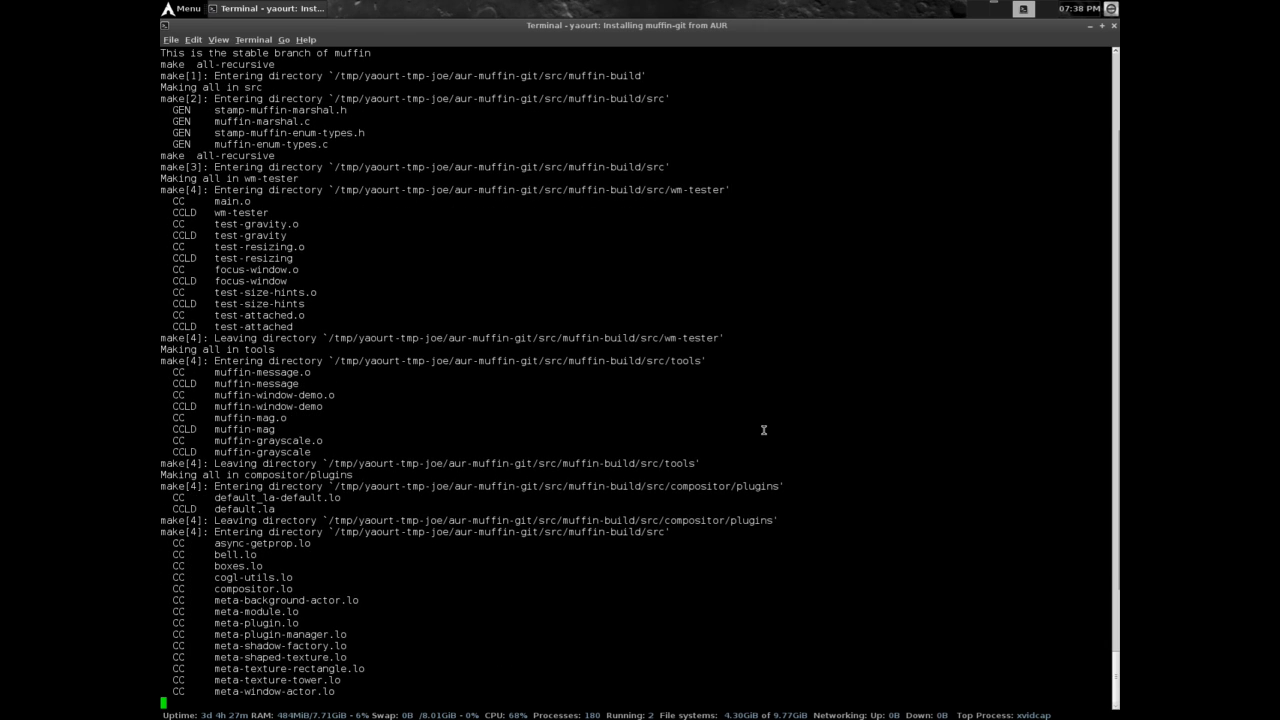
pyautogui.scroll(-3)
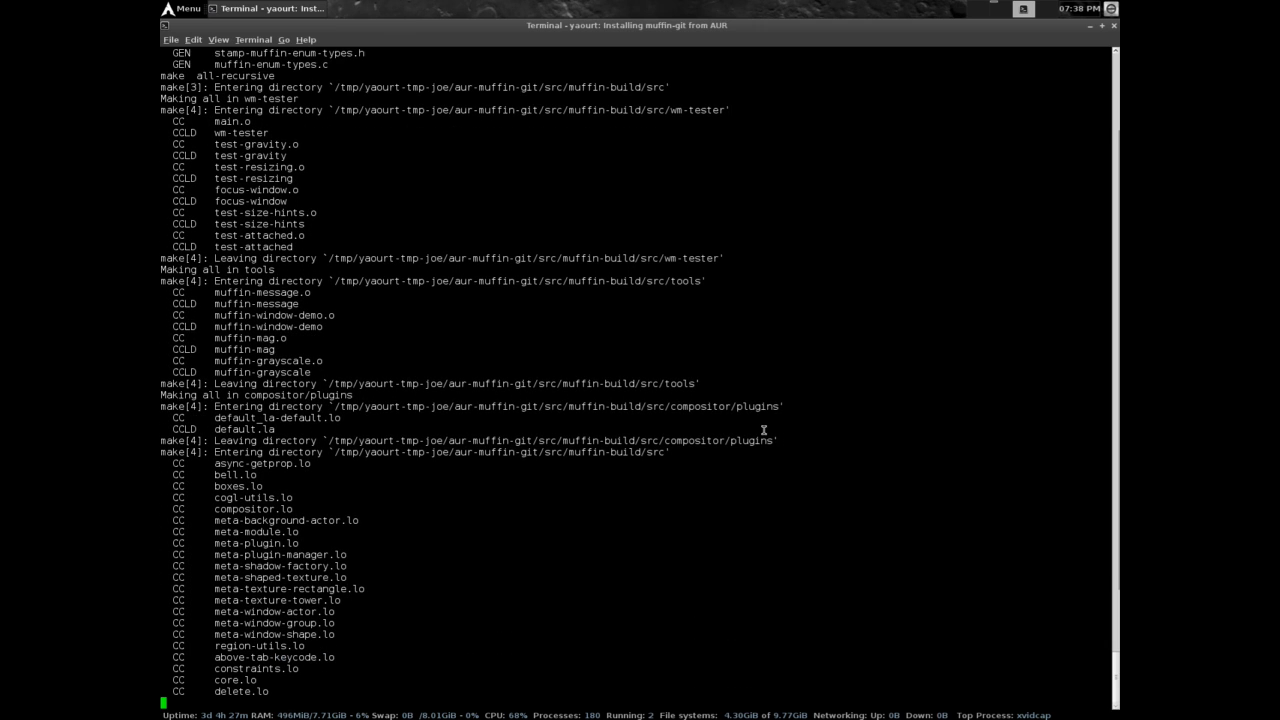
pyautogui.scroll(-3)
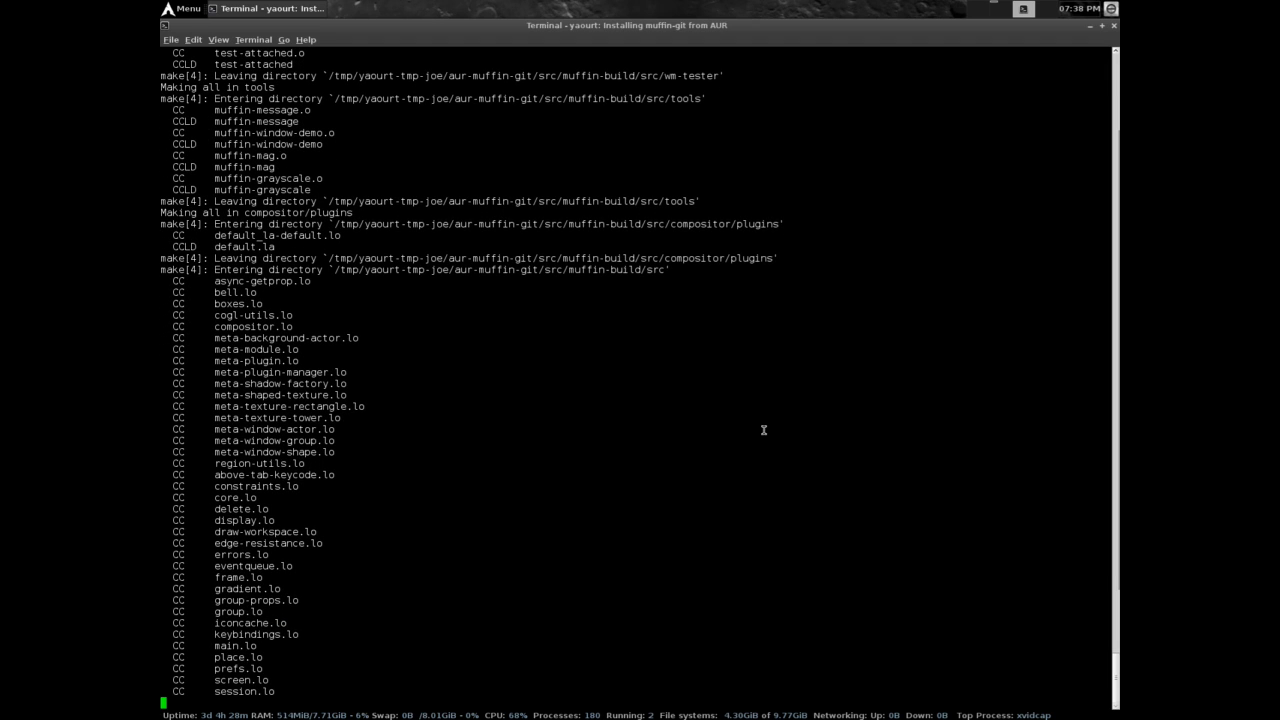
pyautogui.scroll(-3)
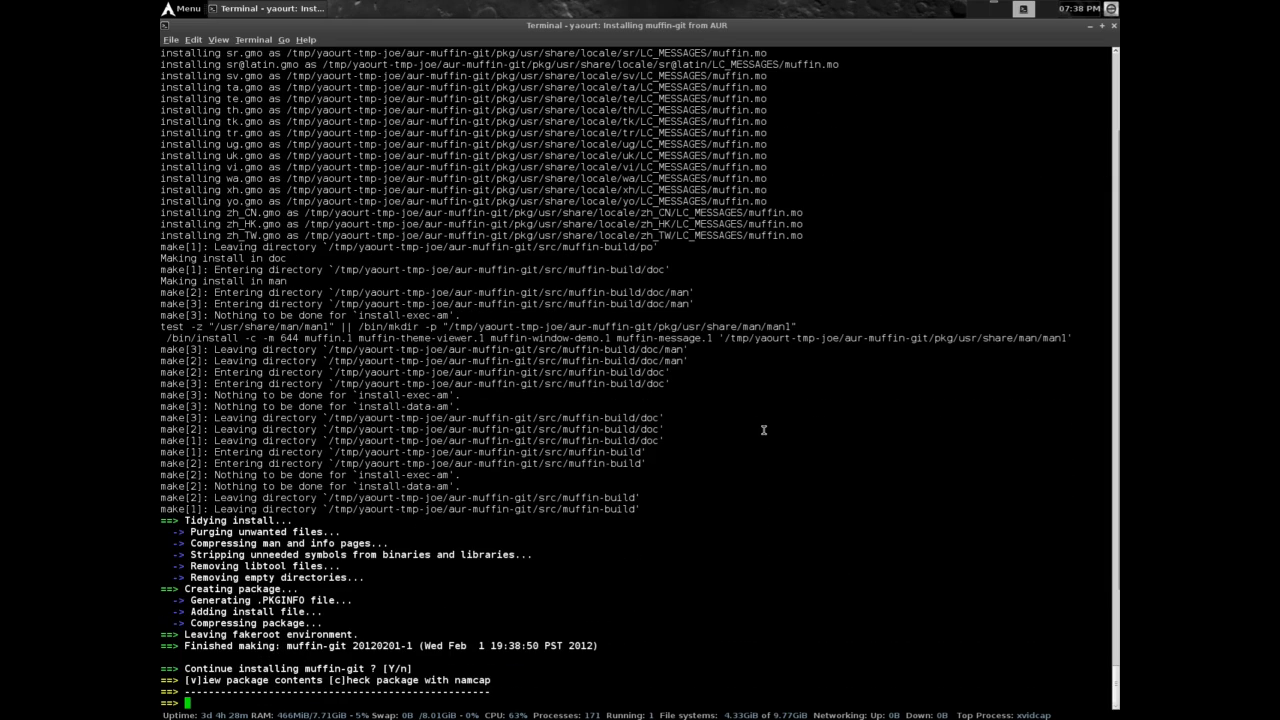
pyautogui.write('y')
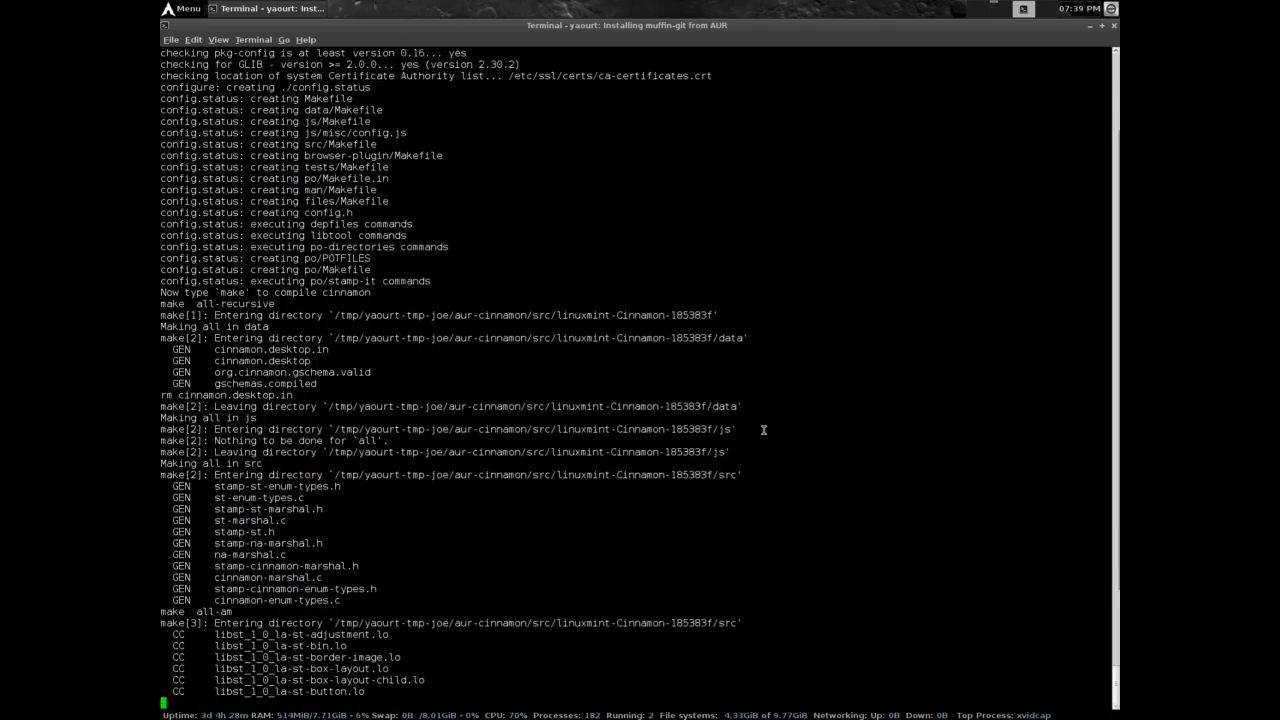
# Step: Follow the Cinnamon 1.2-3 build output and confirm installing the finished package
pyautogui.scroll(-3)
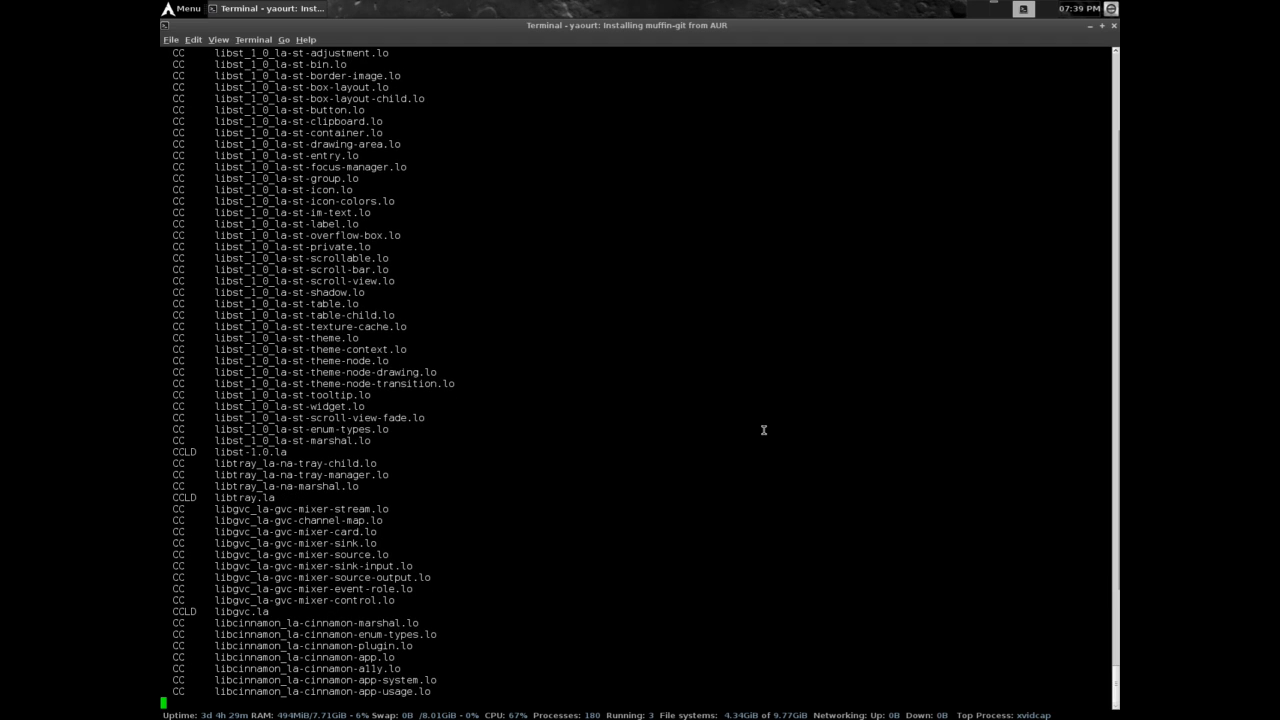
pyautogui.scroll(-3)
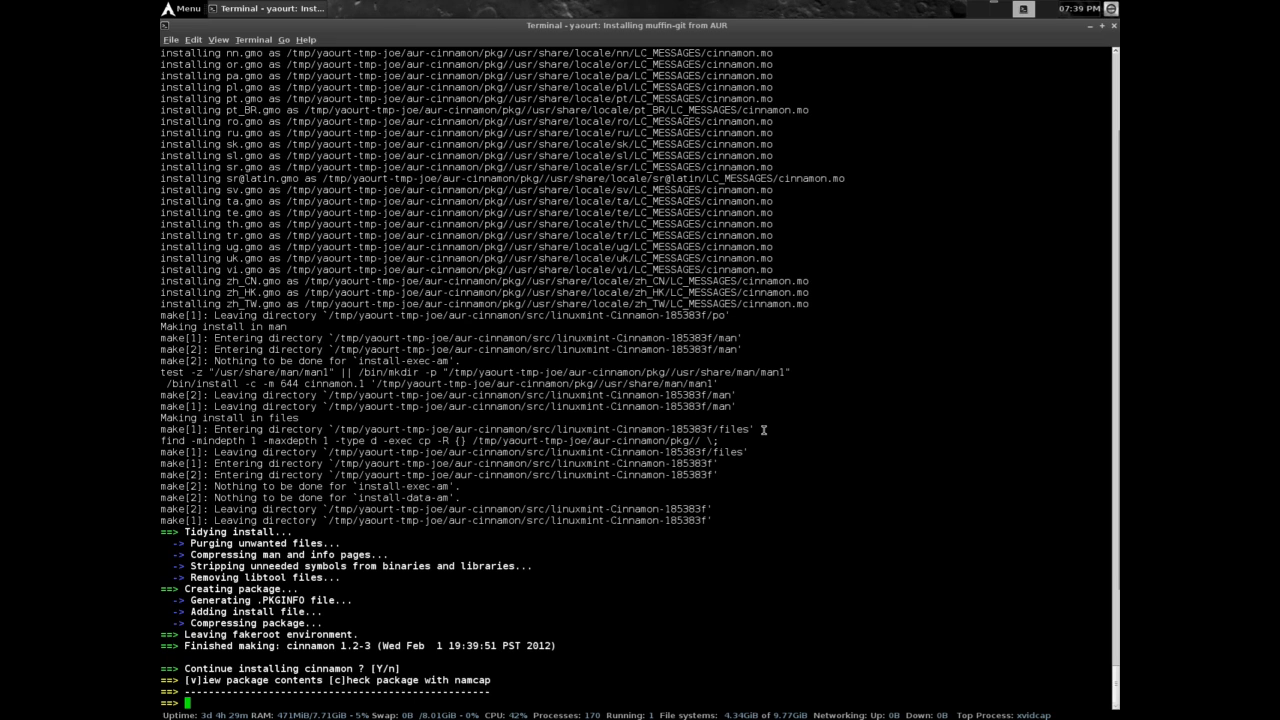
pyautogui.write('y')
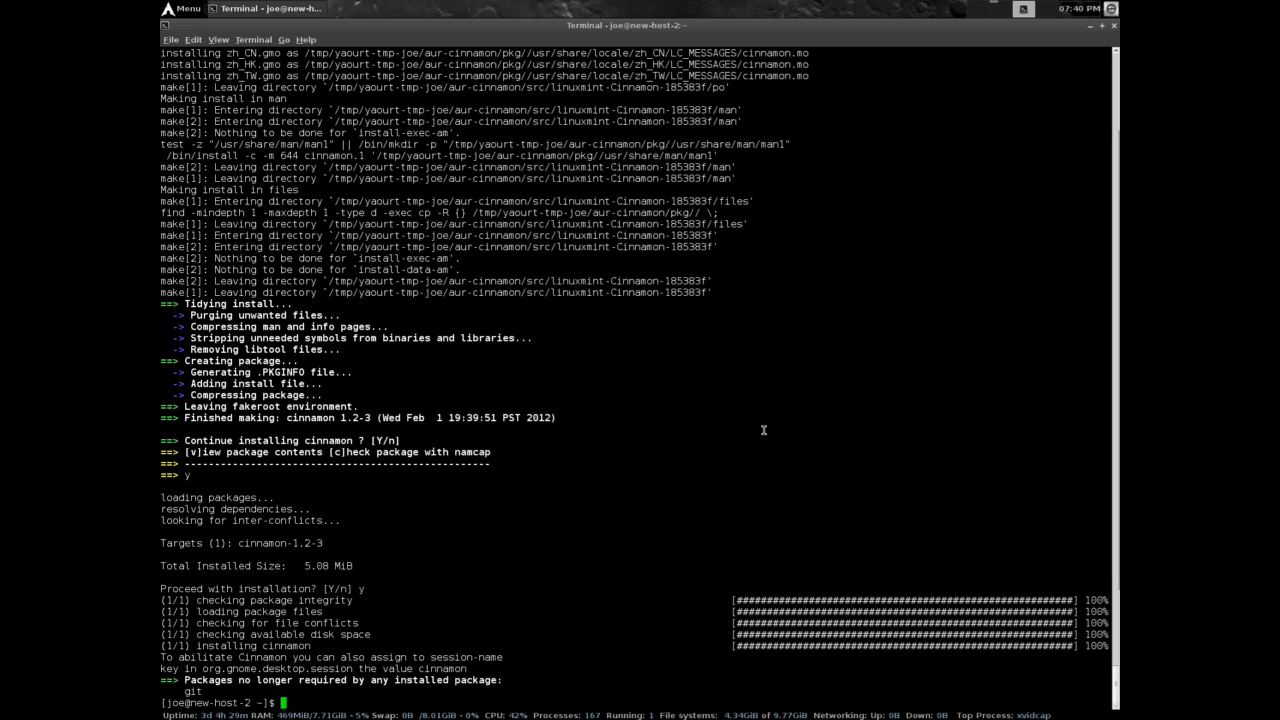
# Step: Run 'yaourt cinnamon', choose result 1, and abort at the PKGBUILD prompt
pyautogui.write('yaourt cinnamon')
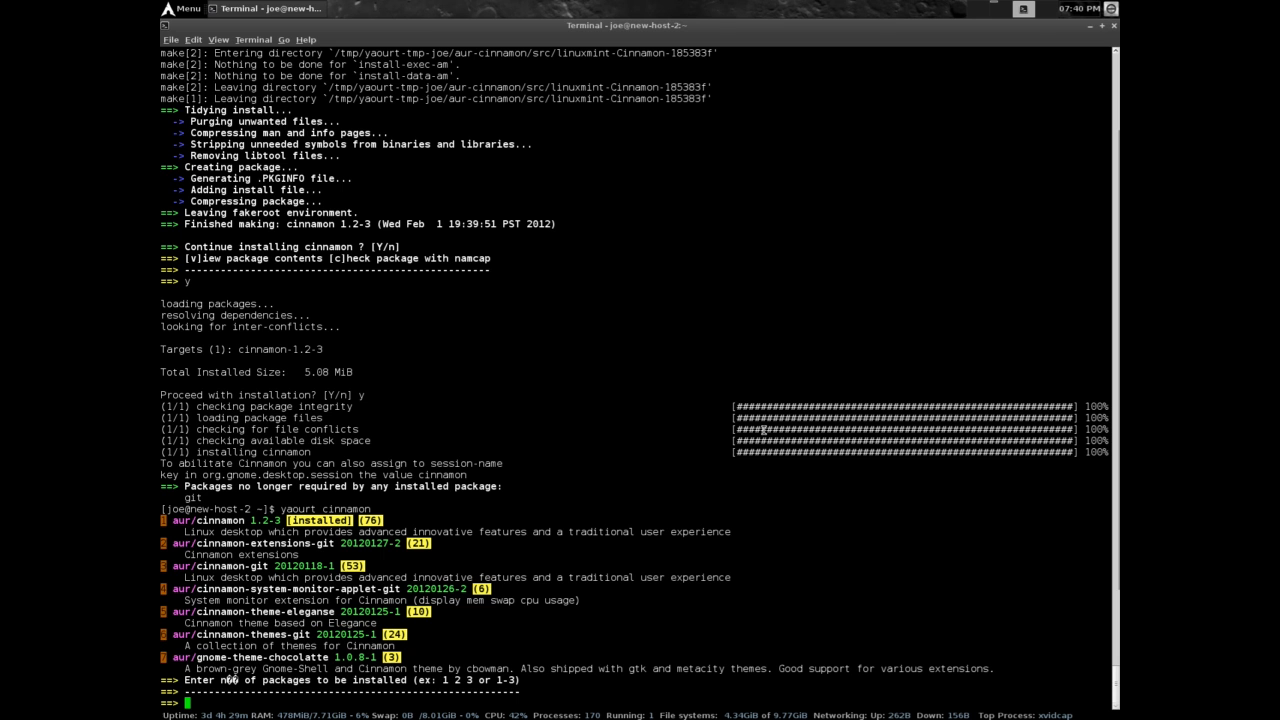
pyautogui.write('1')
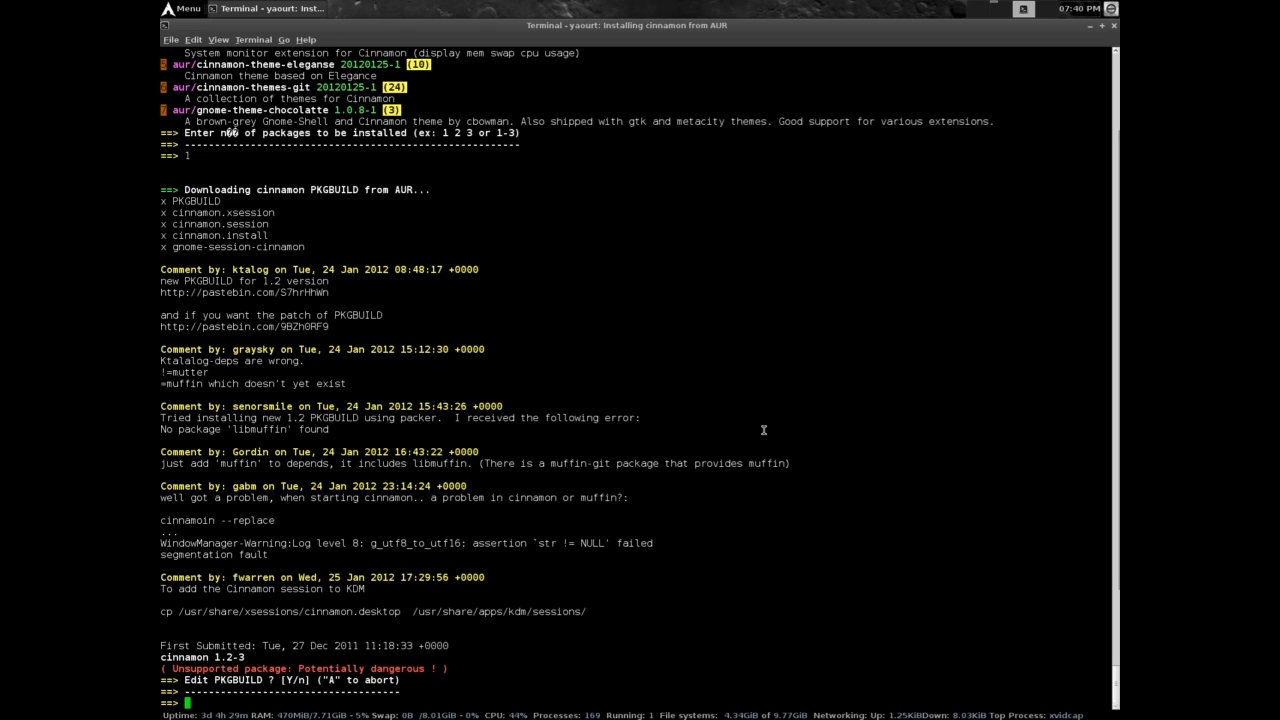
pyautogui.write('a')
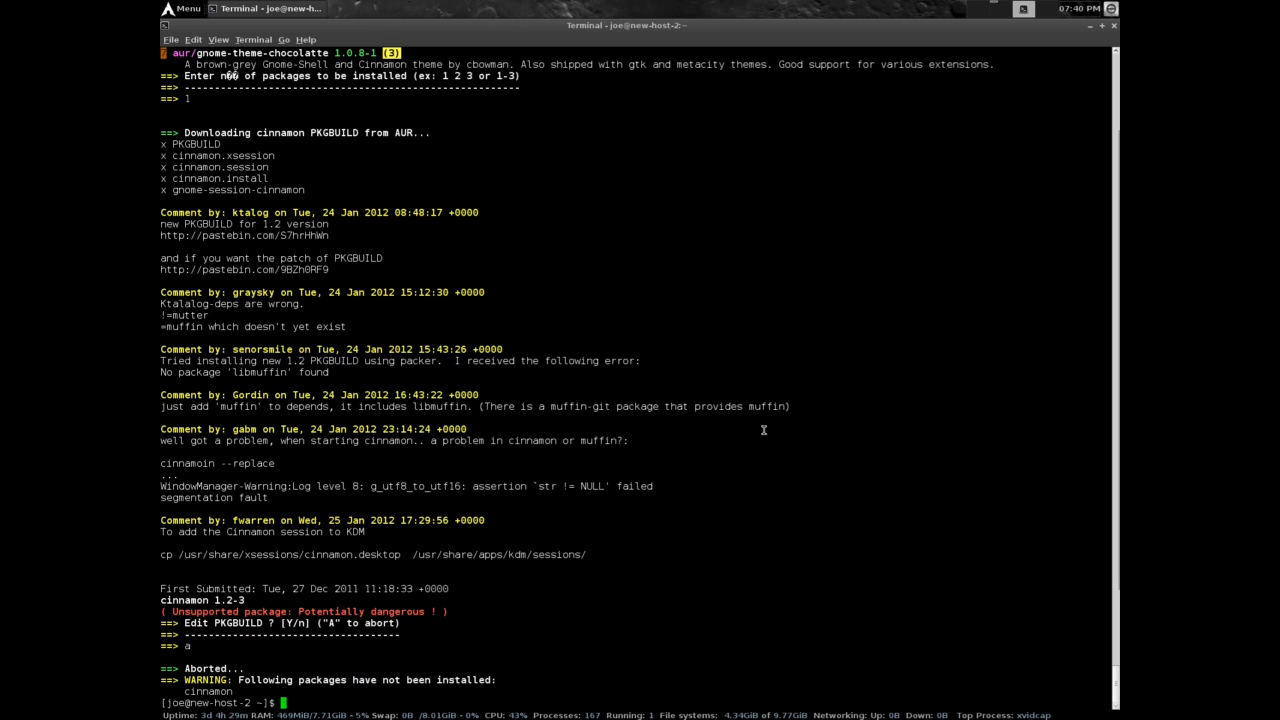
# Step: Close the terminal window via its File menu
pyautogui.click(172, 40)
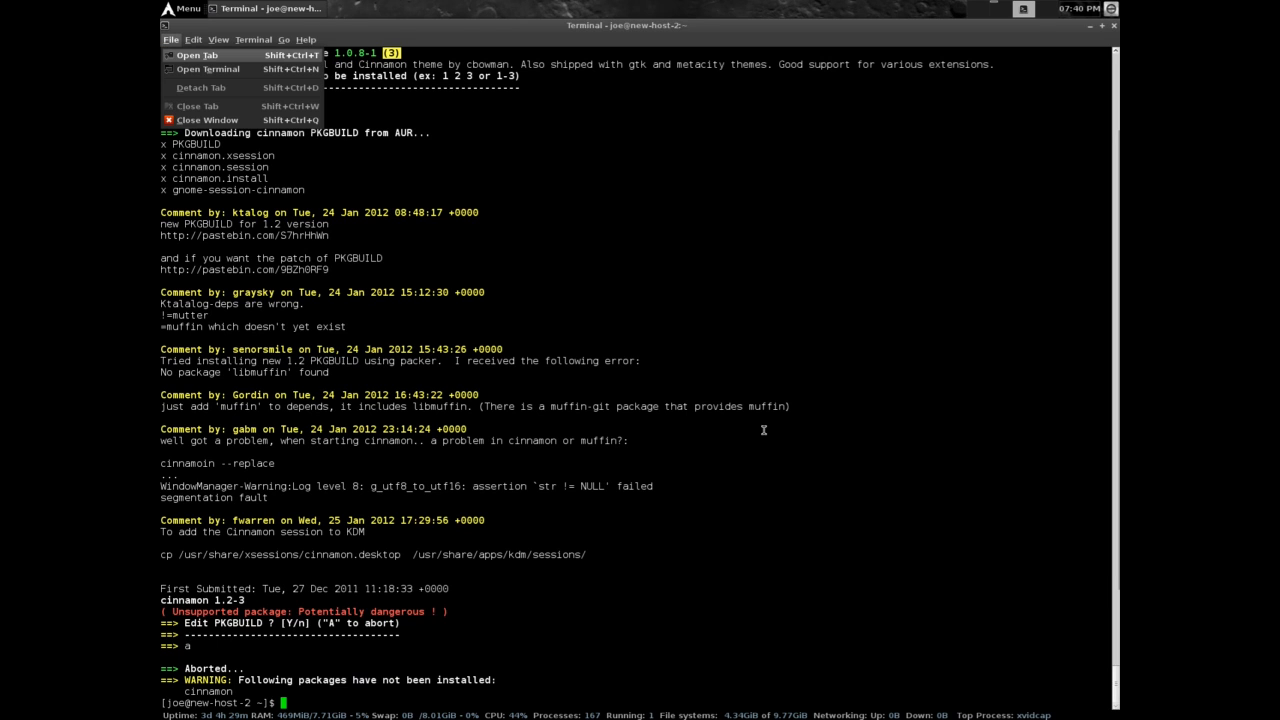
pyautogui.click(208, 120)
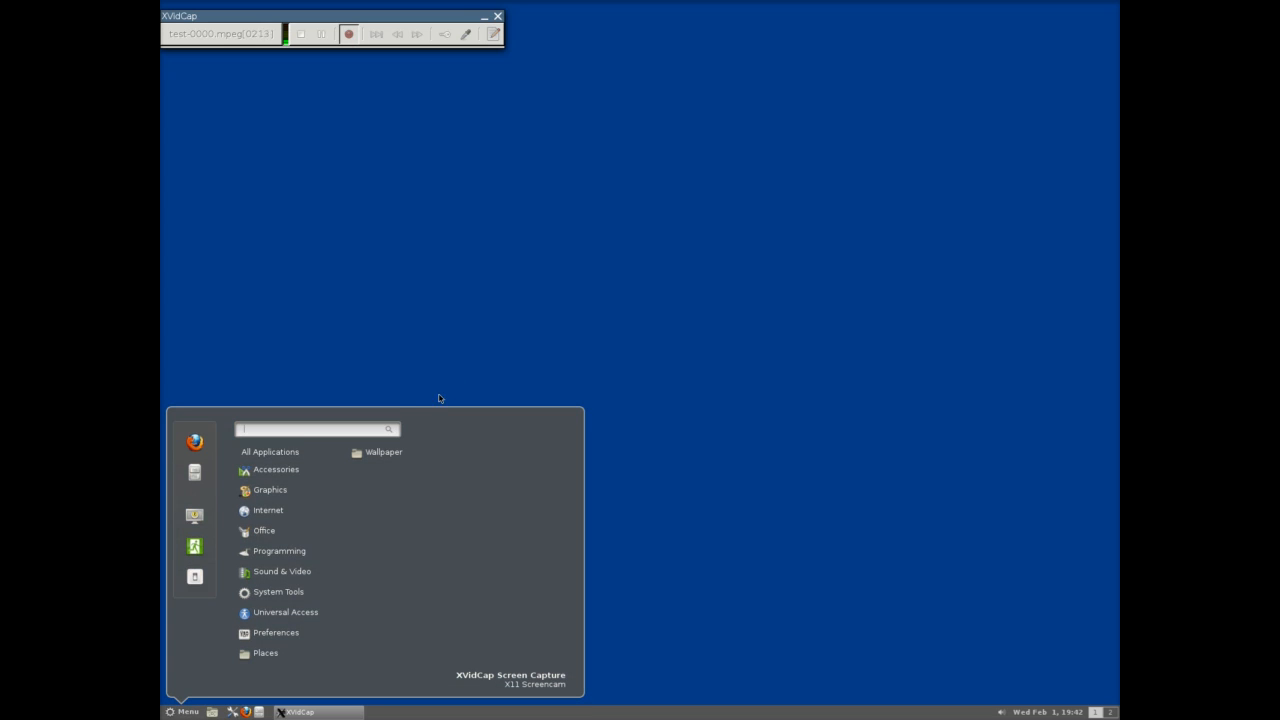
# Step: Search 'fire' in the Cinnamon menu to launch Firefox
pyautogui.write('f')
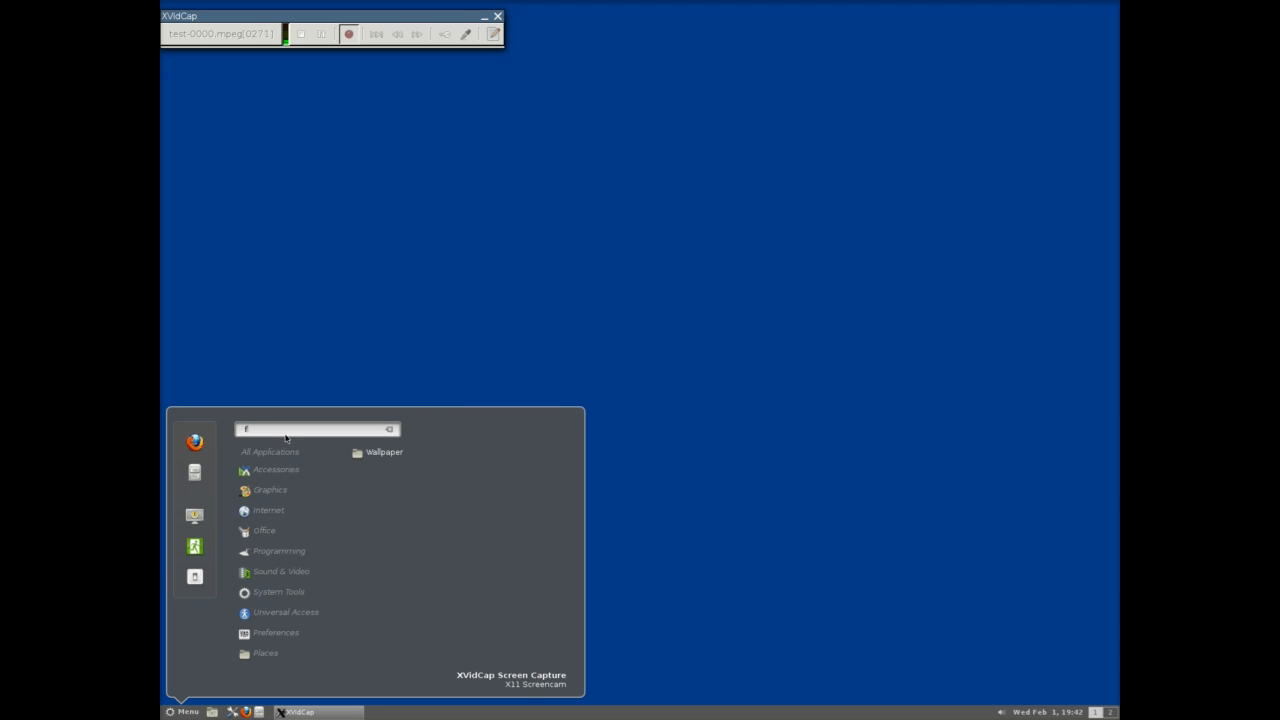
pyautogui.write('ire')
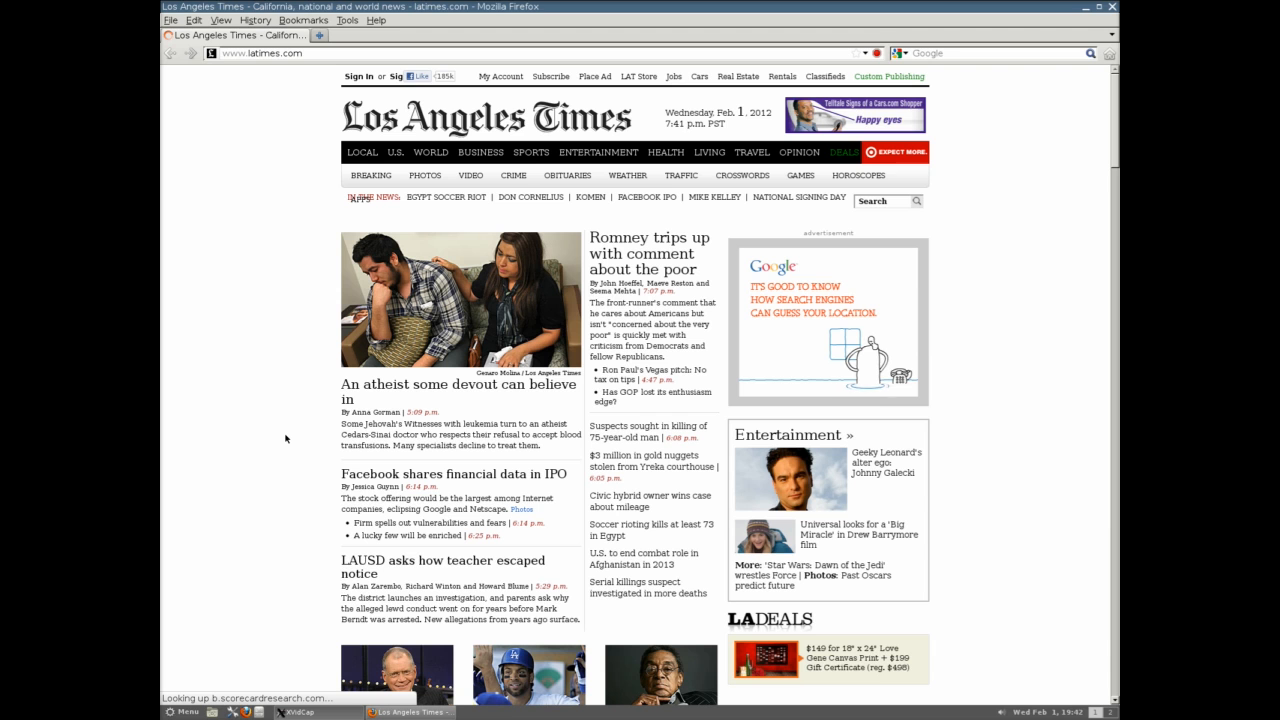
# Step: Load bbc.co and read the Facebook stock market flotation story
pyautogui.scroll(-3)
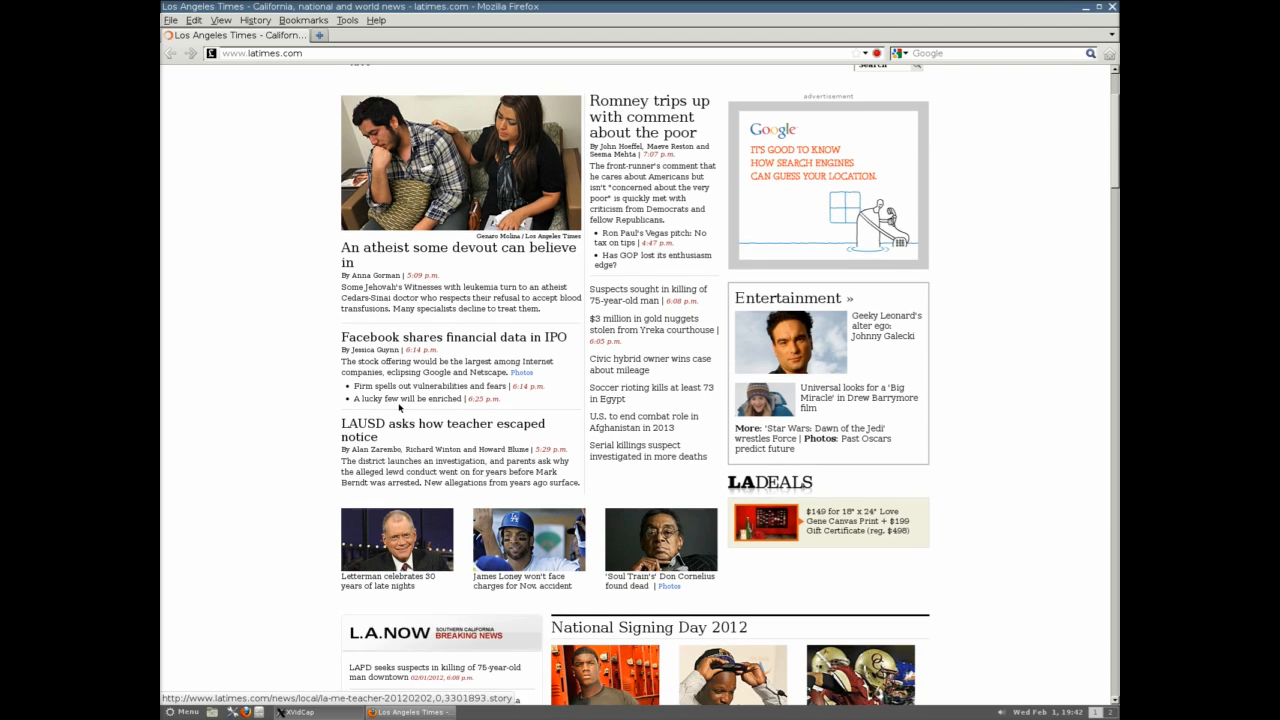
pyautogui.scroll(-3)
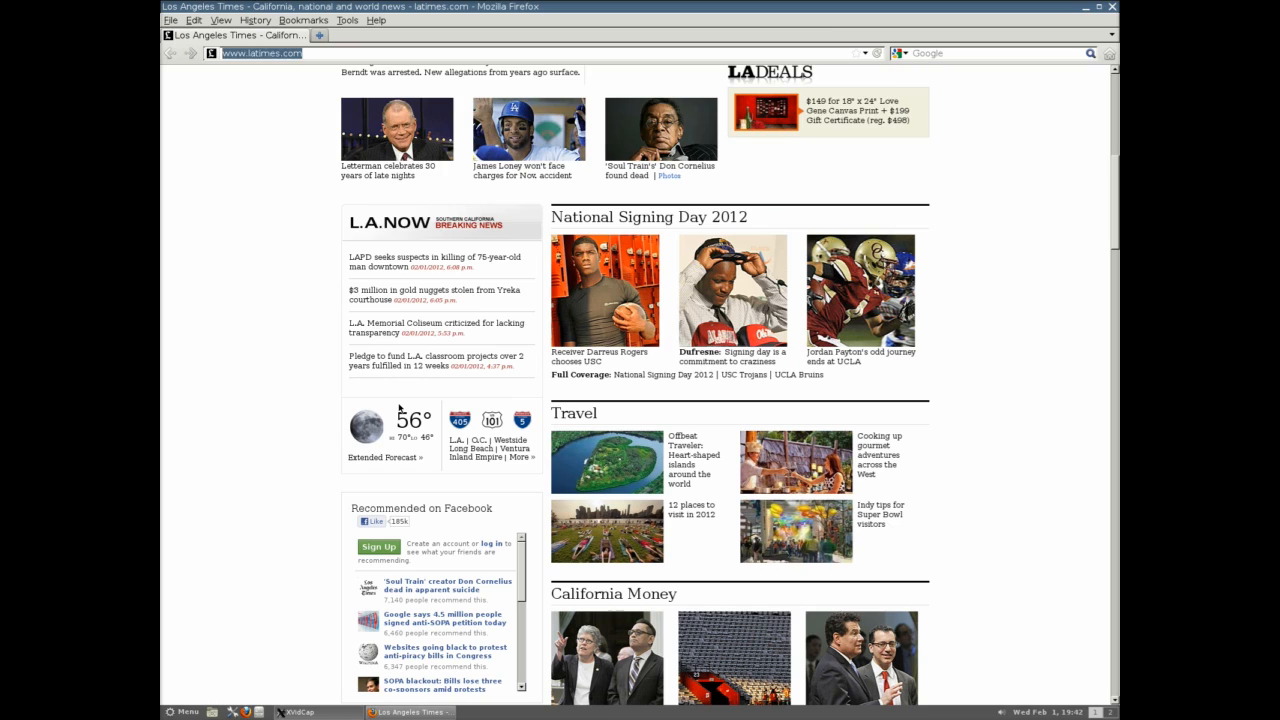
pyautogui.write('bbc.co')
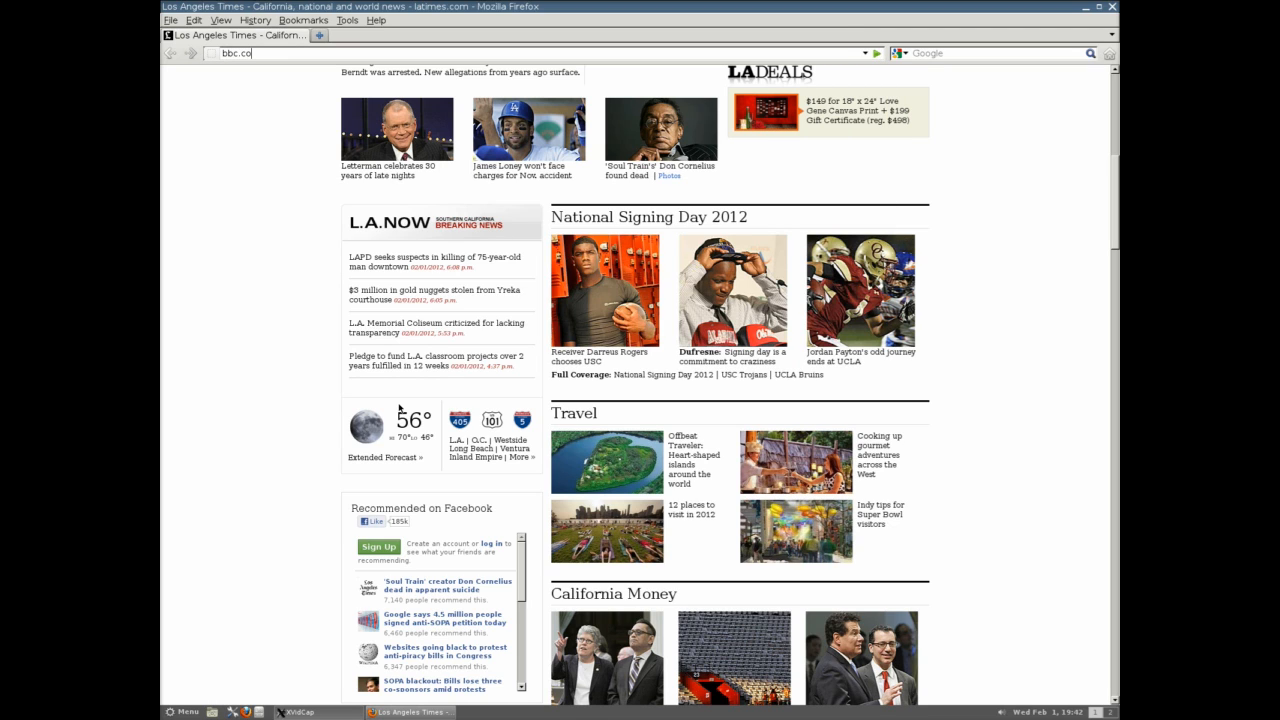
pyautogui.press('Return')
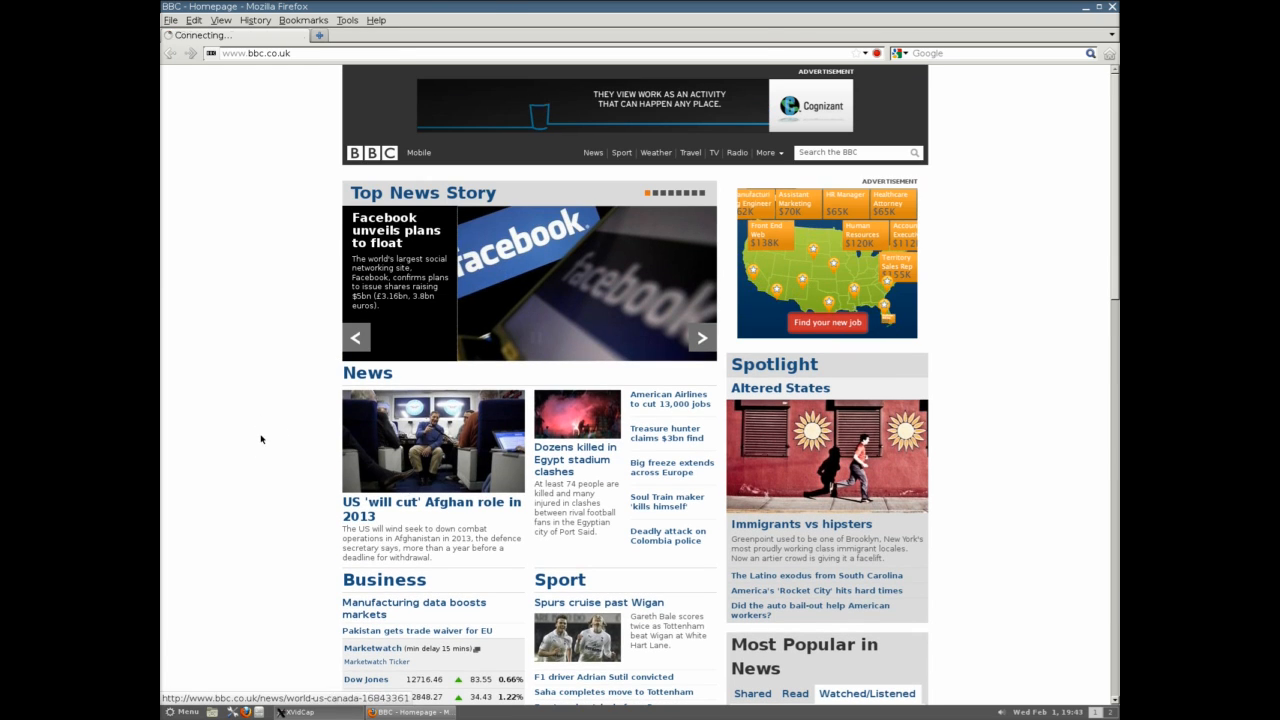
pyautogui.click(396, 230)
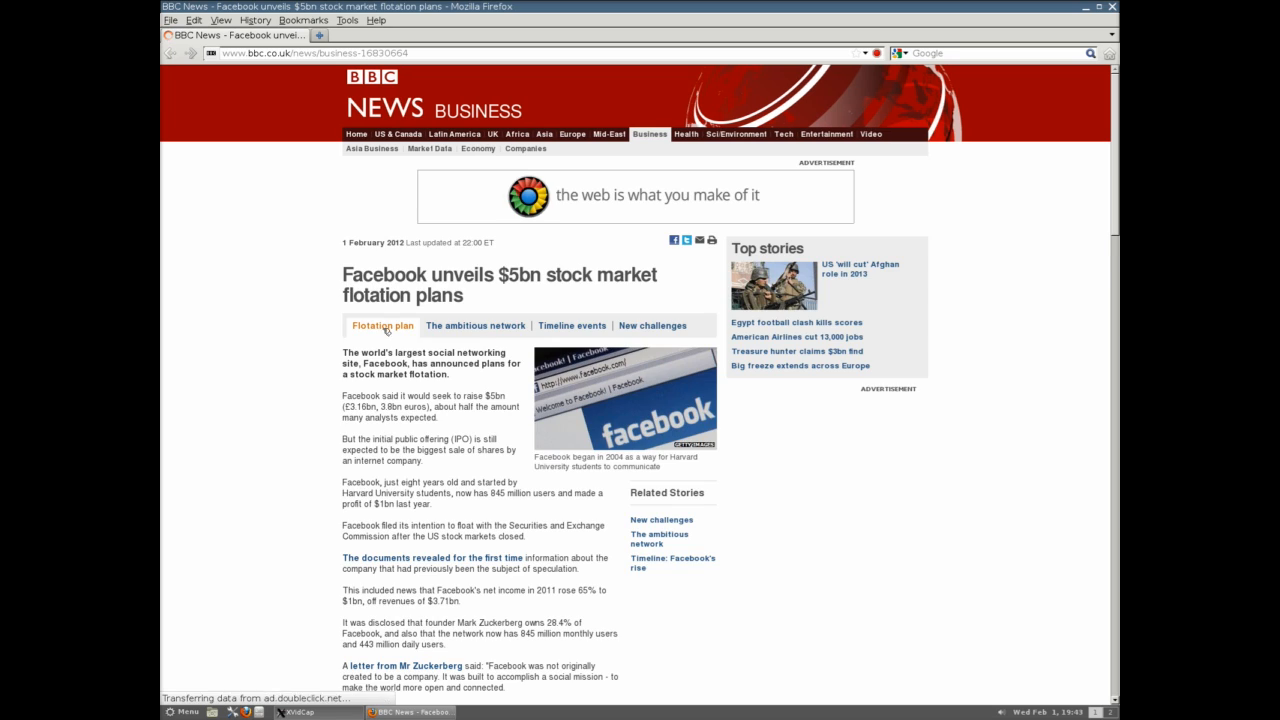
pyautogui.scroll(-3)
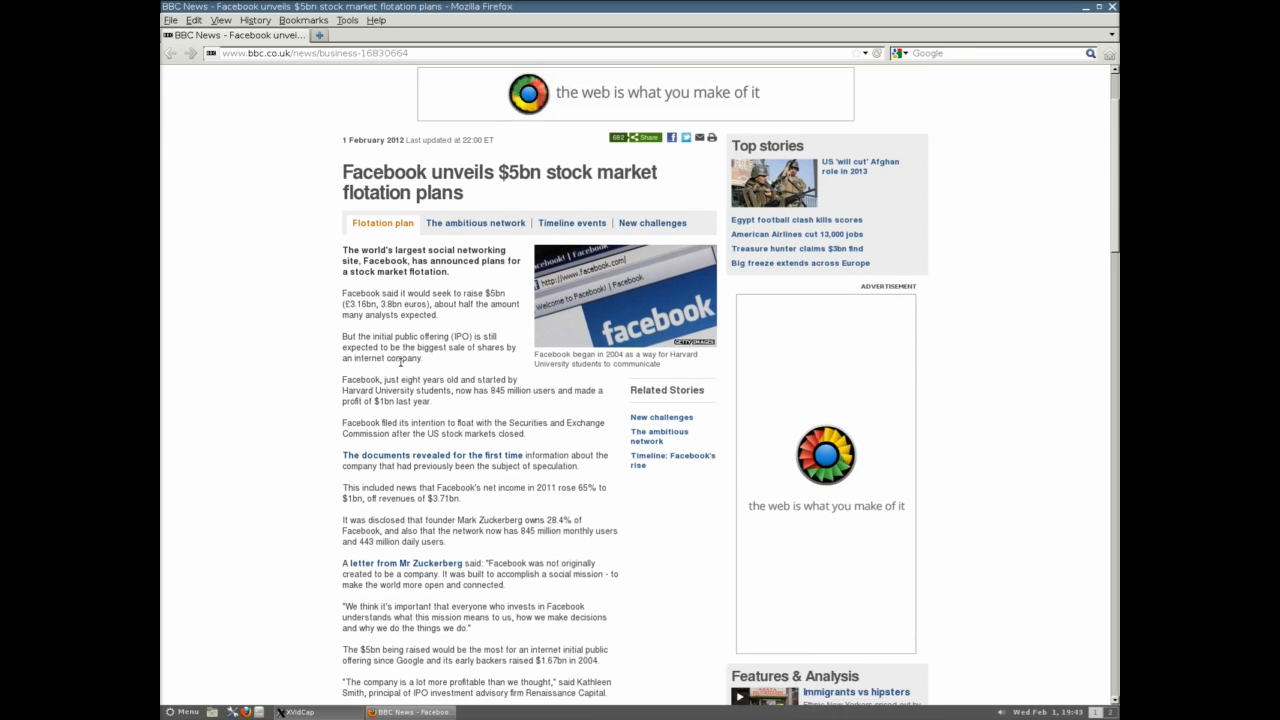
pyautogui.scroll(-3)
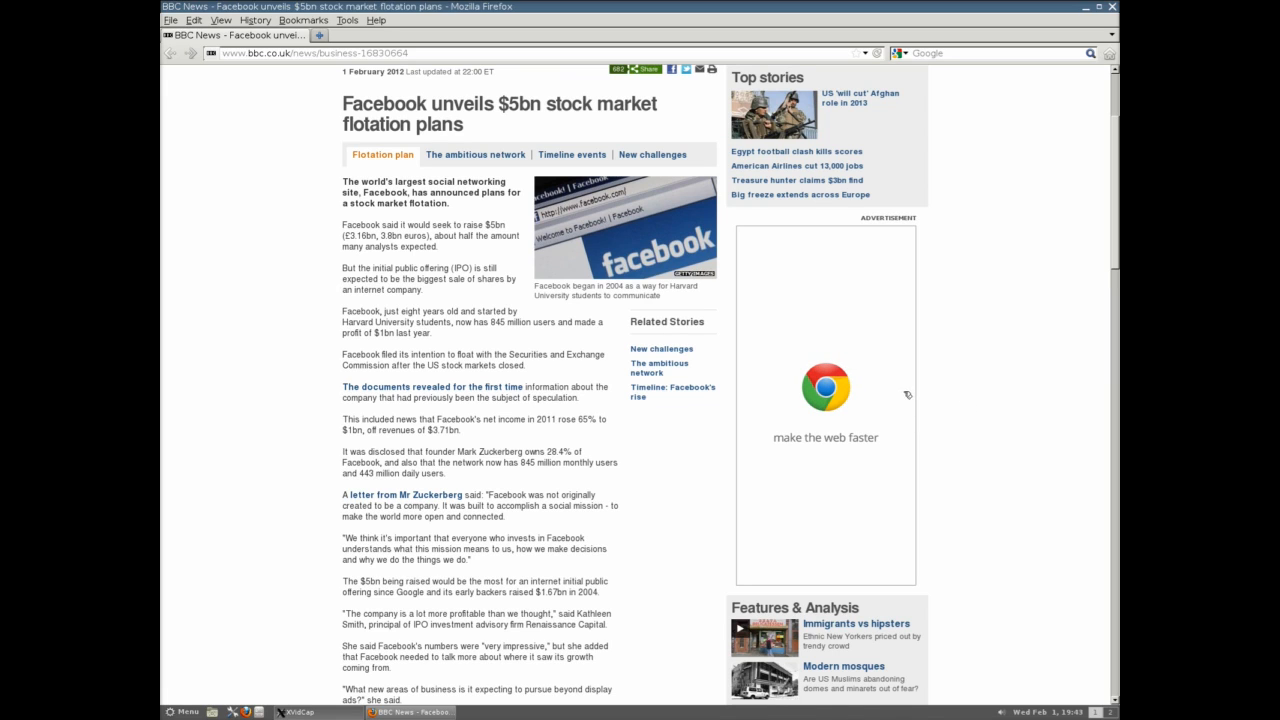
pyautogui.scroll(-3)
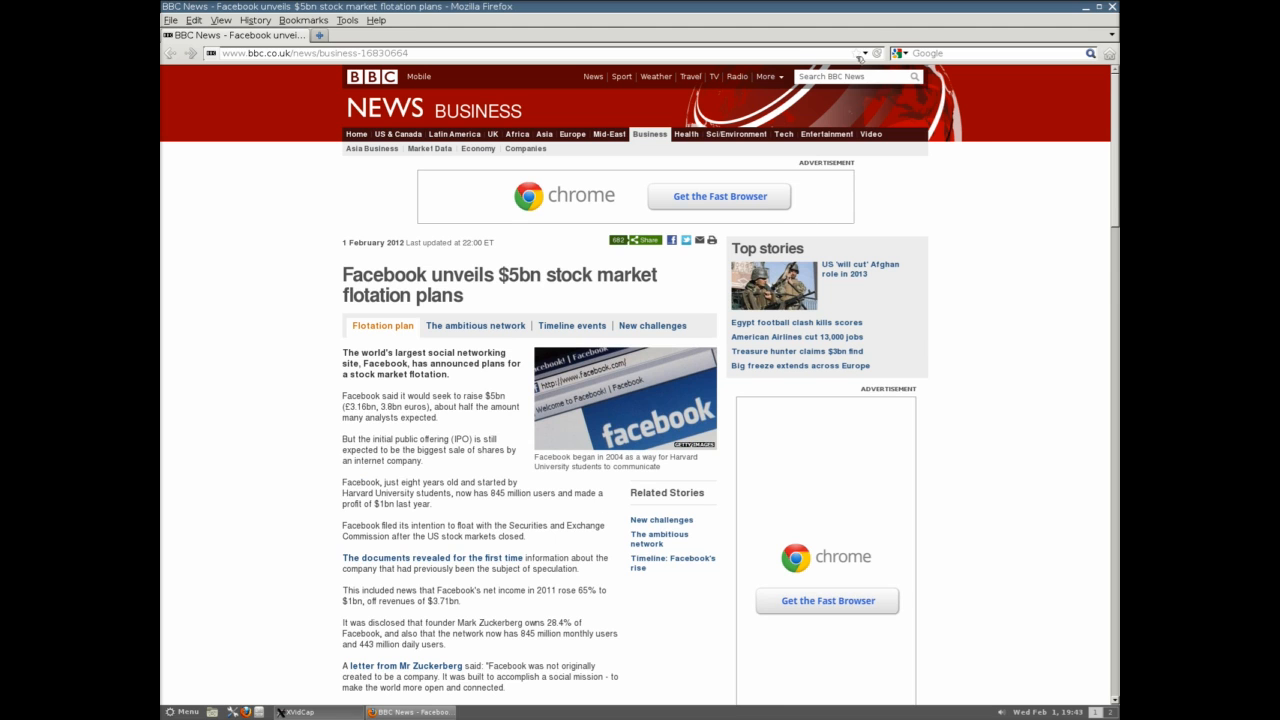
# Step: Glance at the Web Developer tools menu, then close Firefox
pyautogui.click(348, 20)
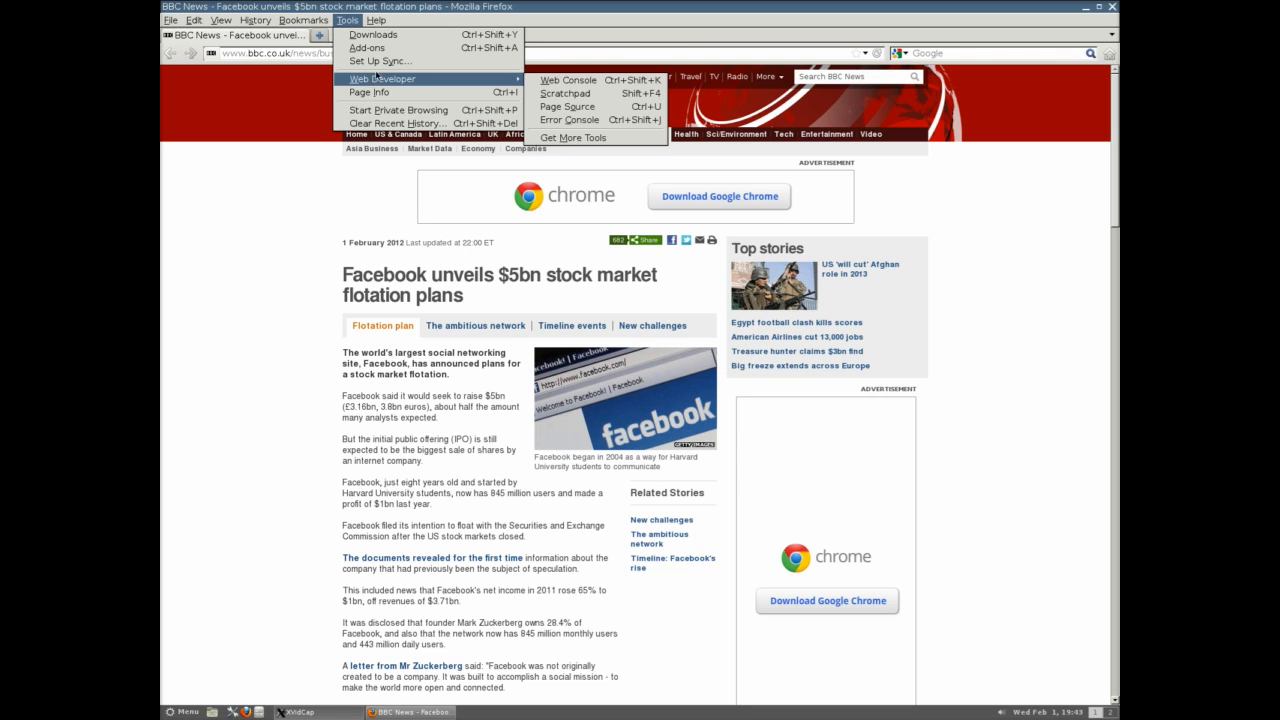
pyautogui.click(220, 20)
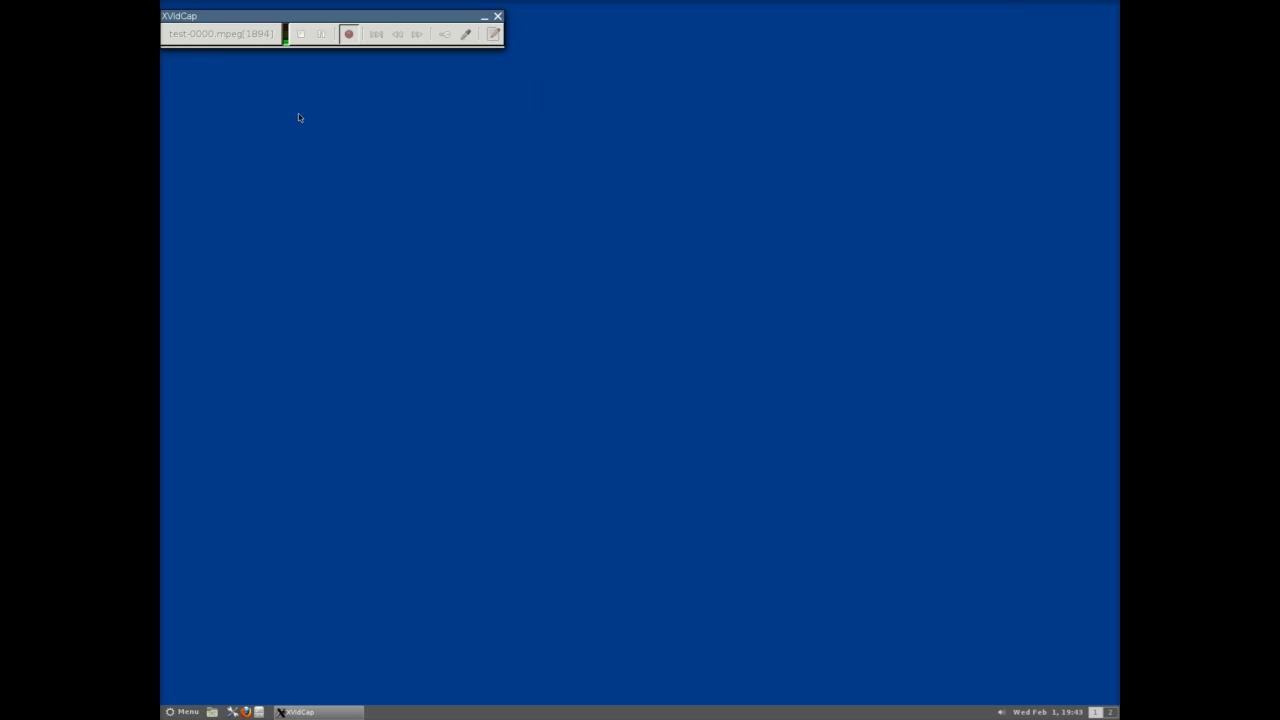
# Step: Search 'api' in the Cinnamon menu, clear it, and browse the Graphics and other categories
pyautogui.click(184, 712)
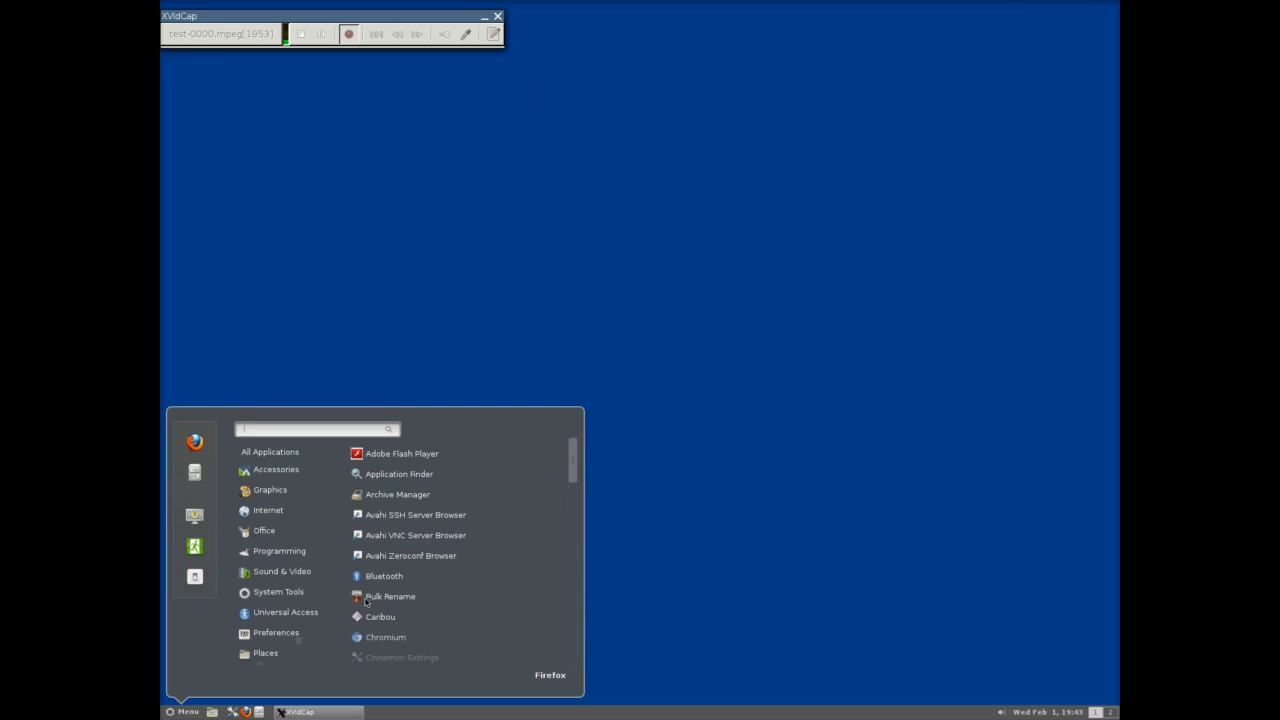
pyautogui.write('api')
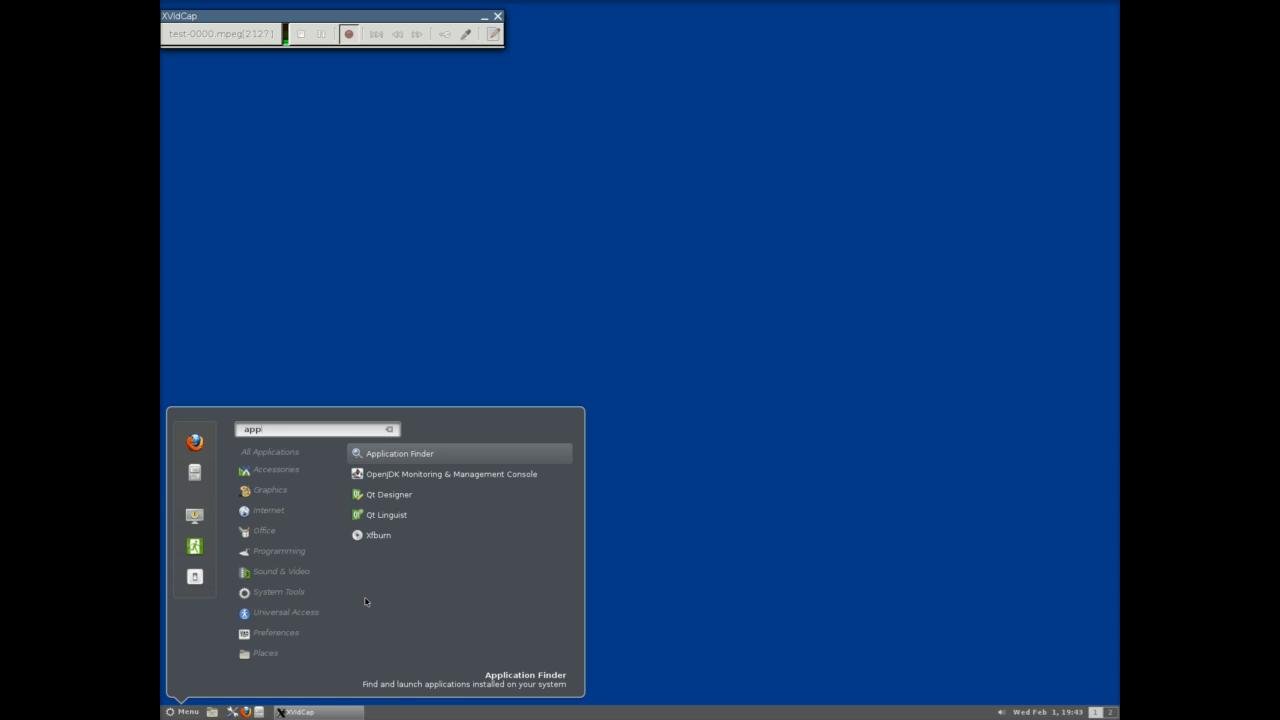
pyautogui.moveTo(316, 596)
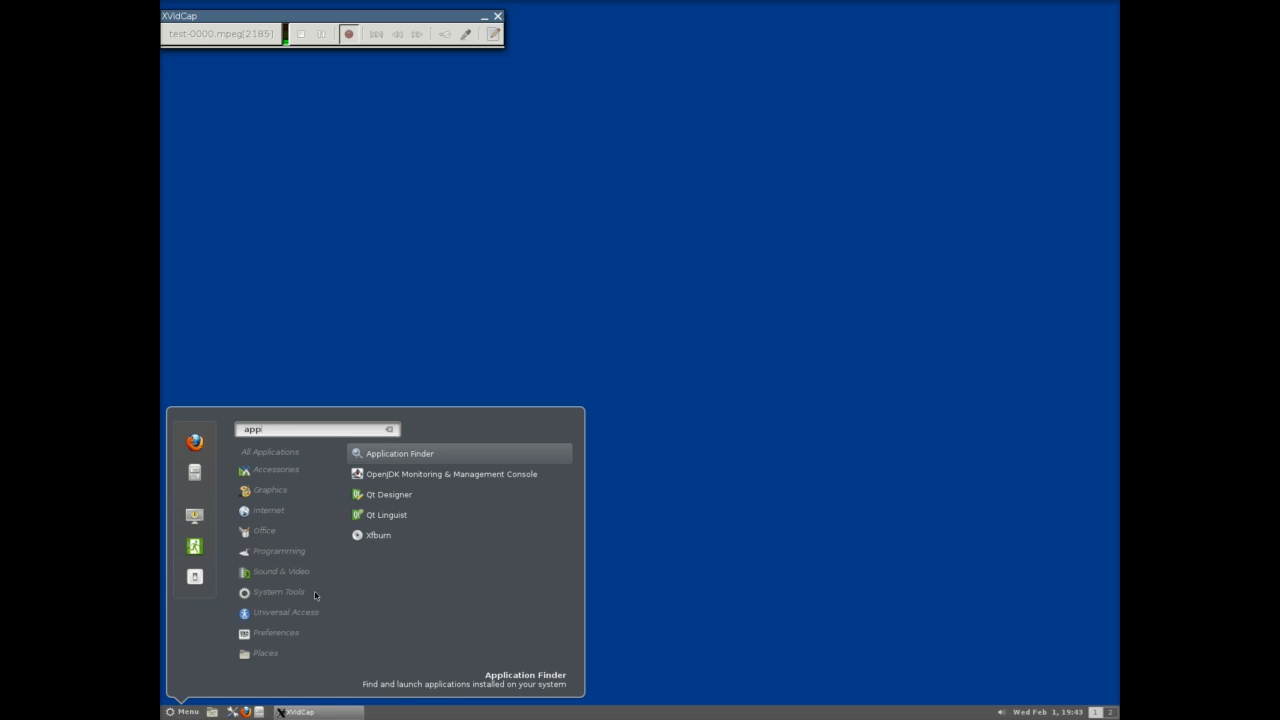
pyautogui.click(280, 592)
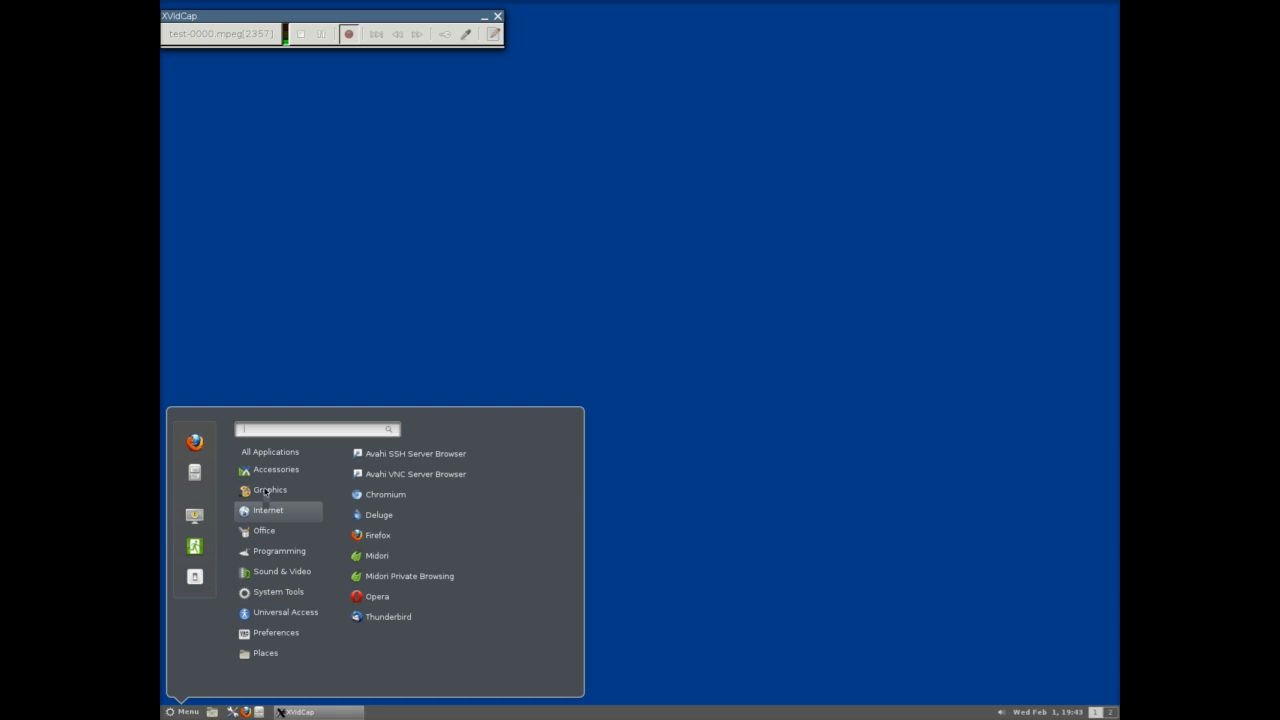
pyautogui.click(270, 488)
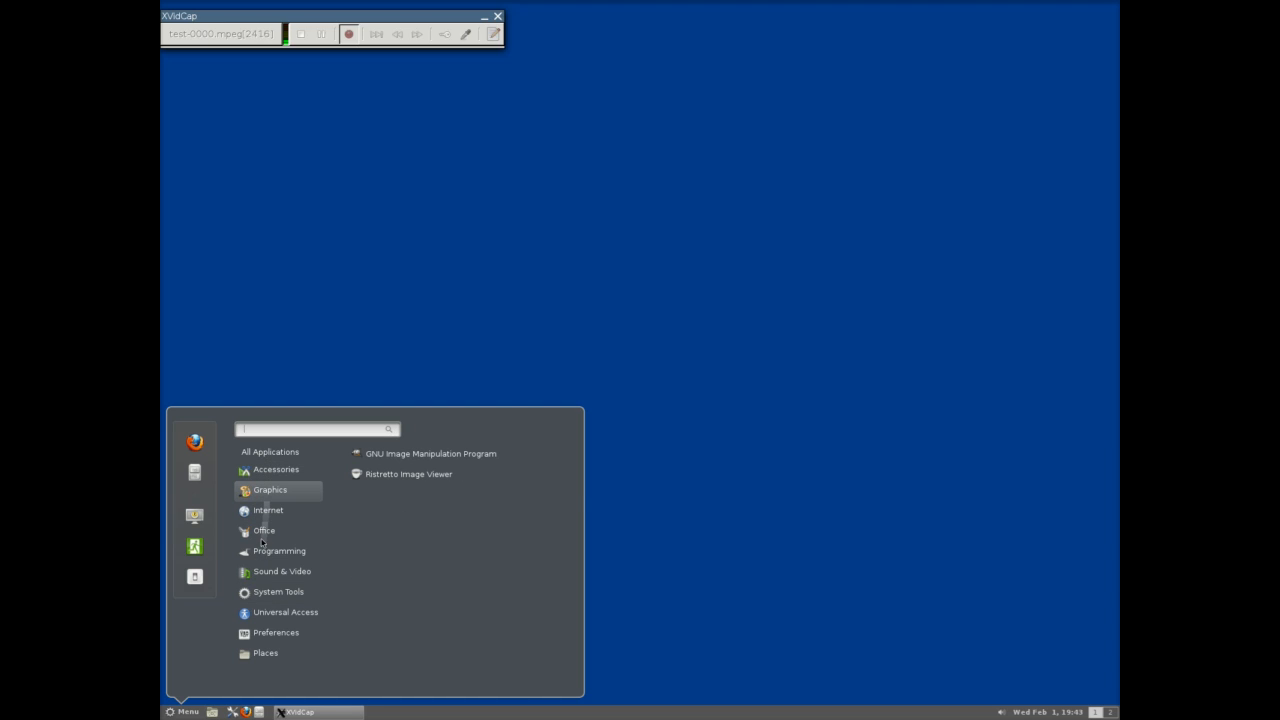
pyautogui.click(268, 510)
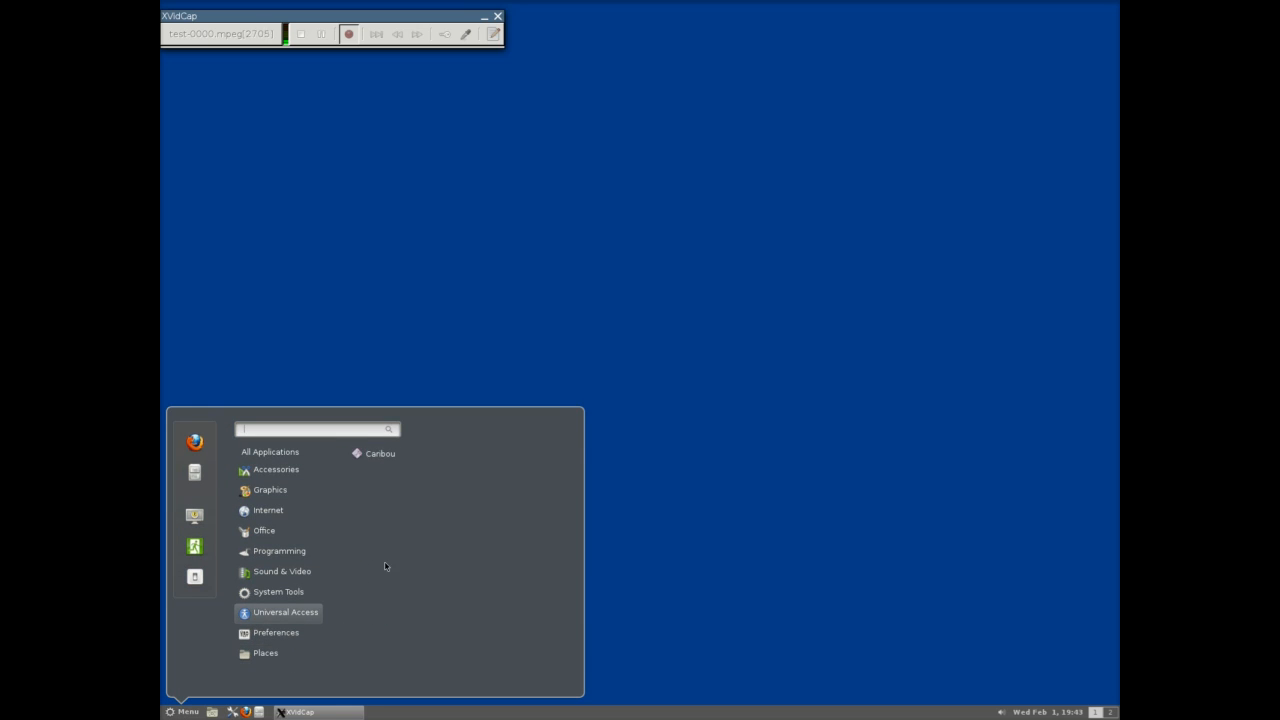
pyautogui.moveTo(400, 572)
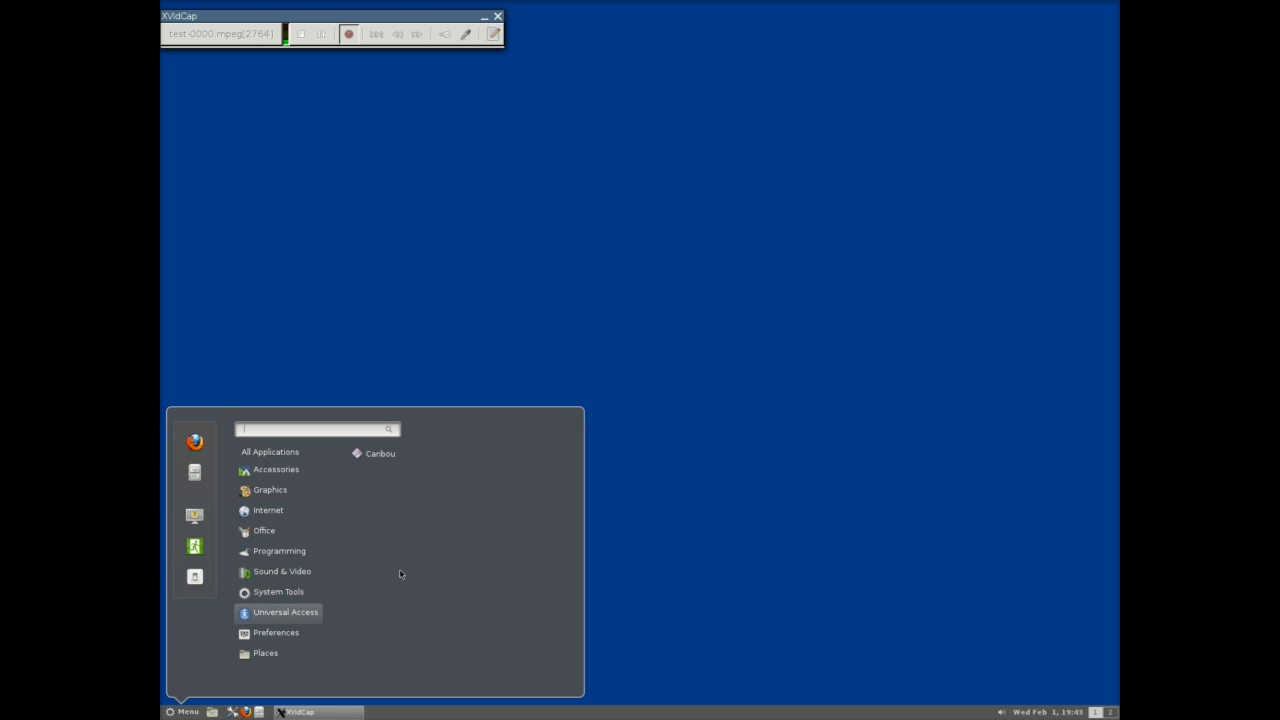
# Step: Launch Cinnamon Settings from the Preferences category
pyautogui.click(276, 632)
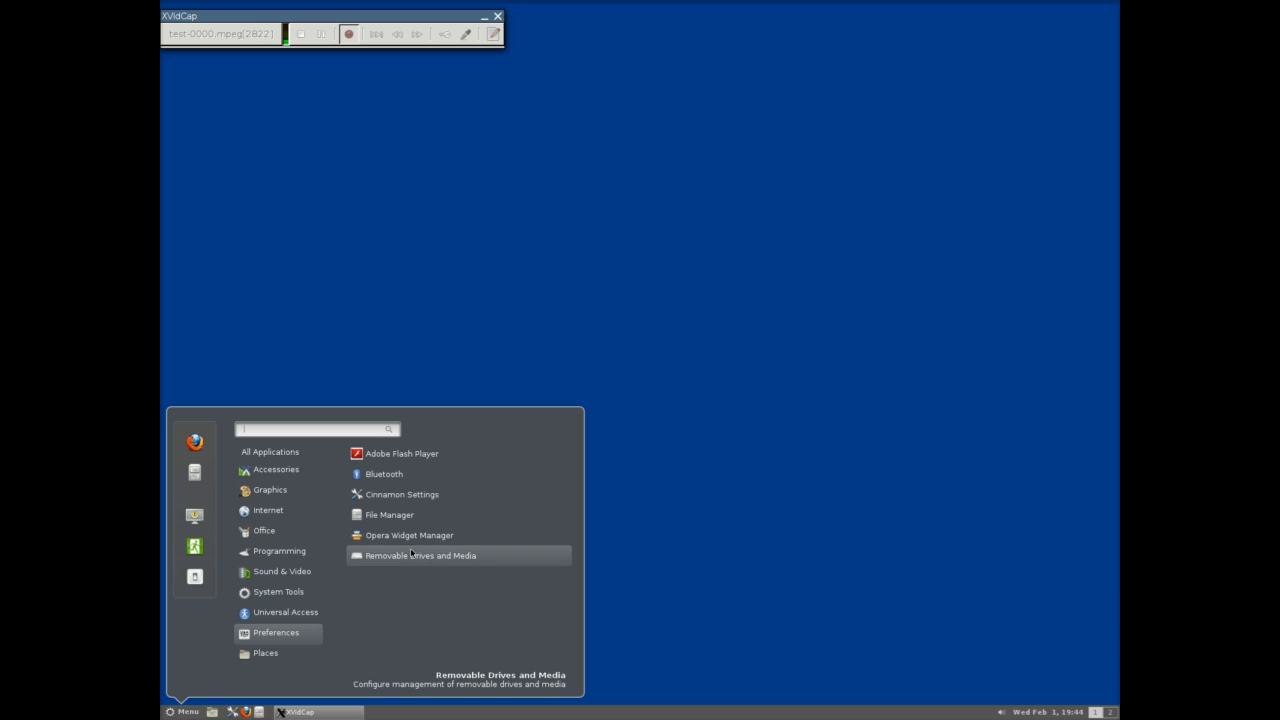
pyautogui.click(400, 494)
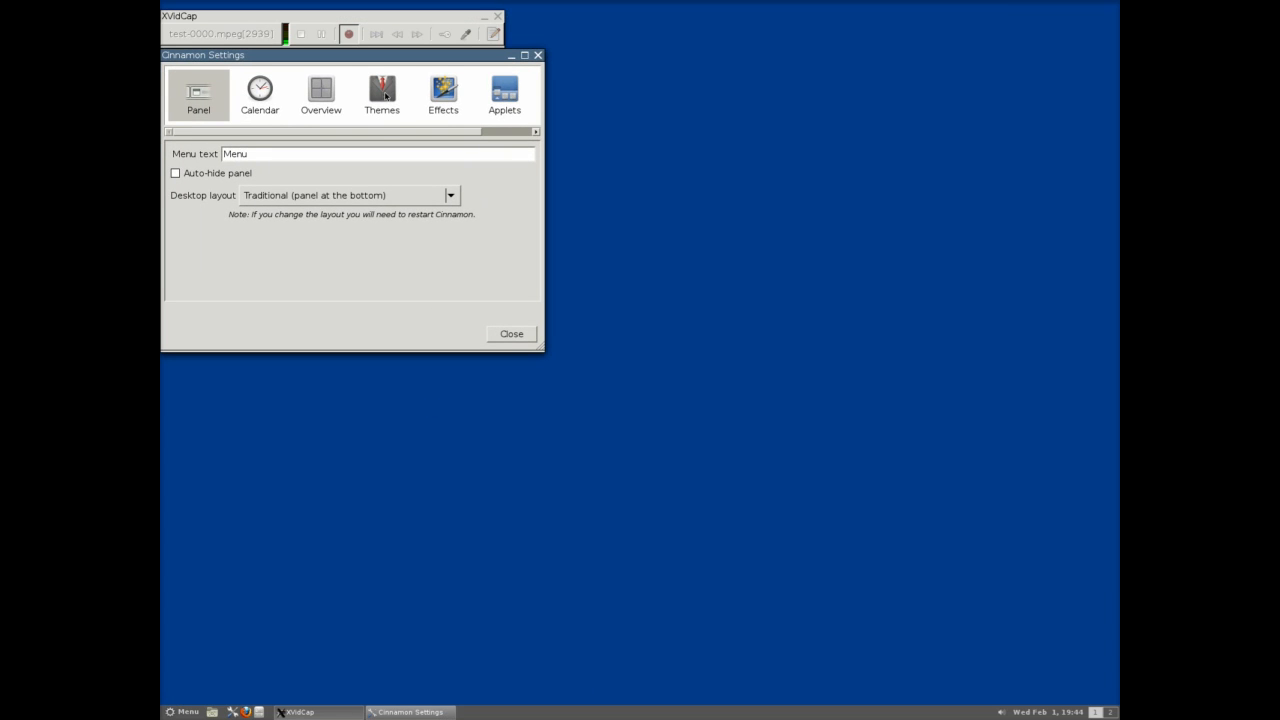
# Step: Review the Themes, Effects and Applets pages, ending on the Overview options
pyautogui.click(380, 94)
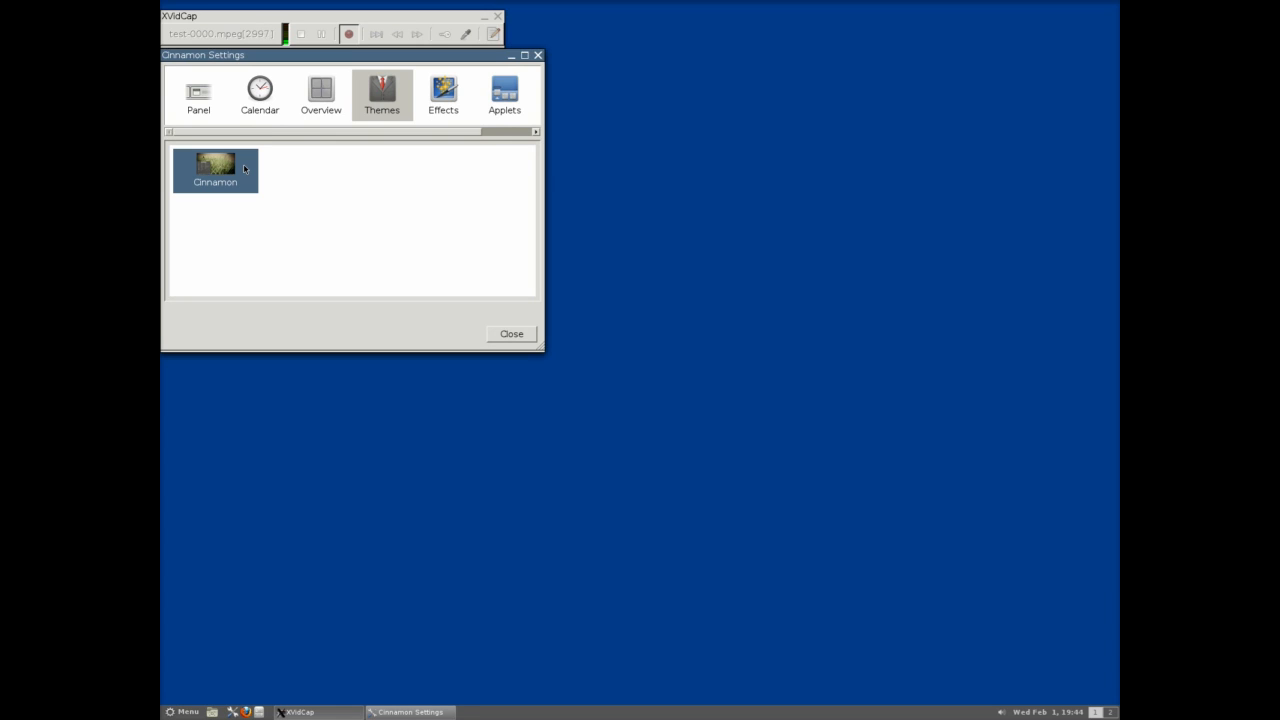
pyautogui.moveTo(330, 150)
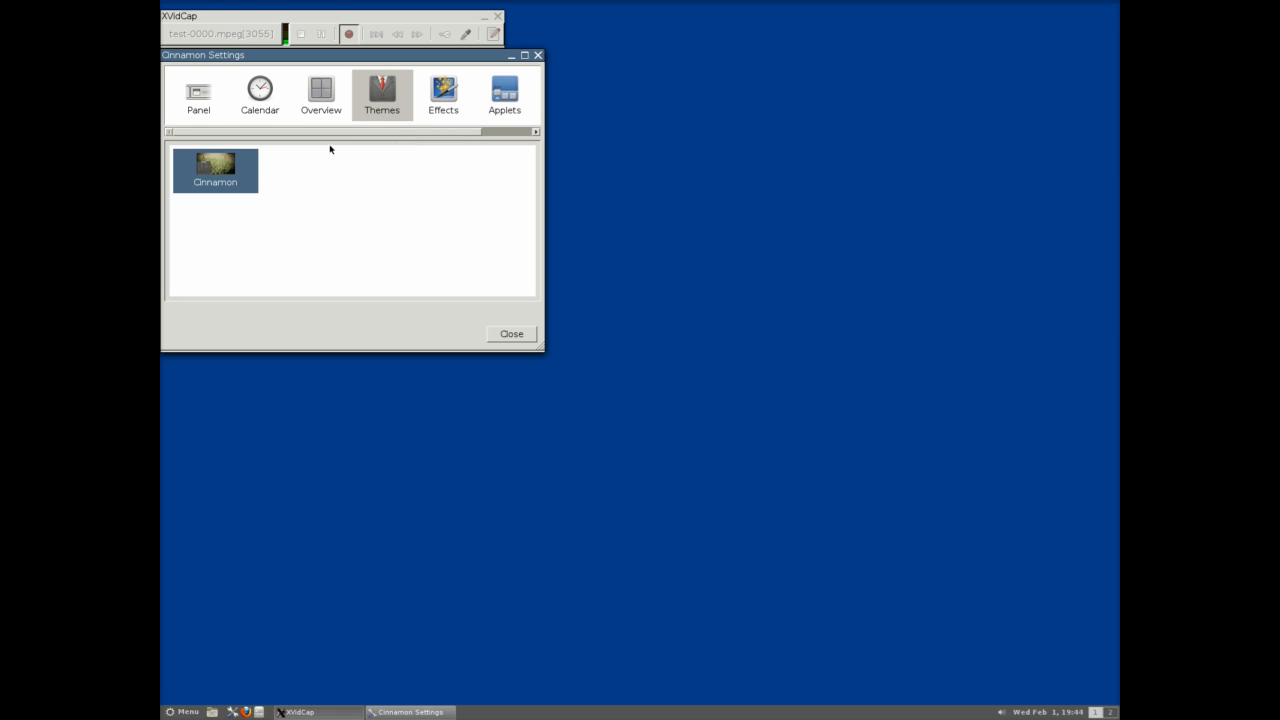
pyautogui.moveTo(752, 358)
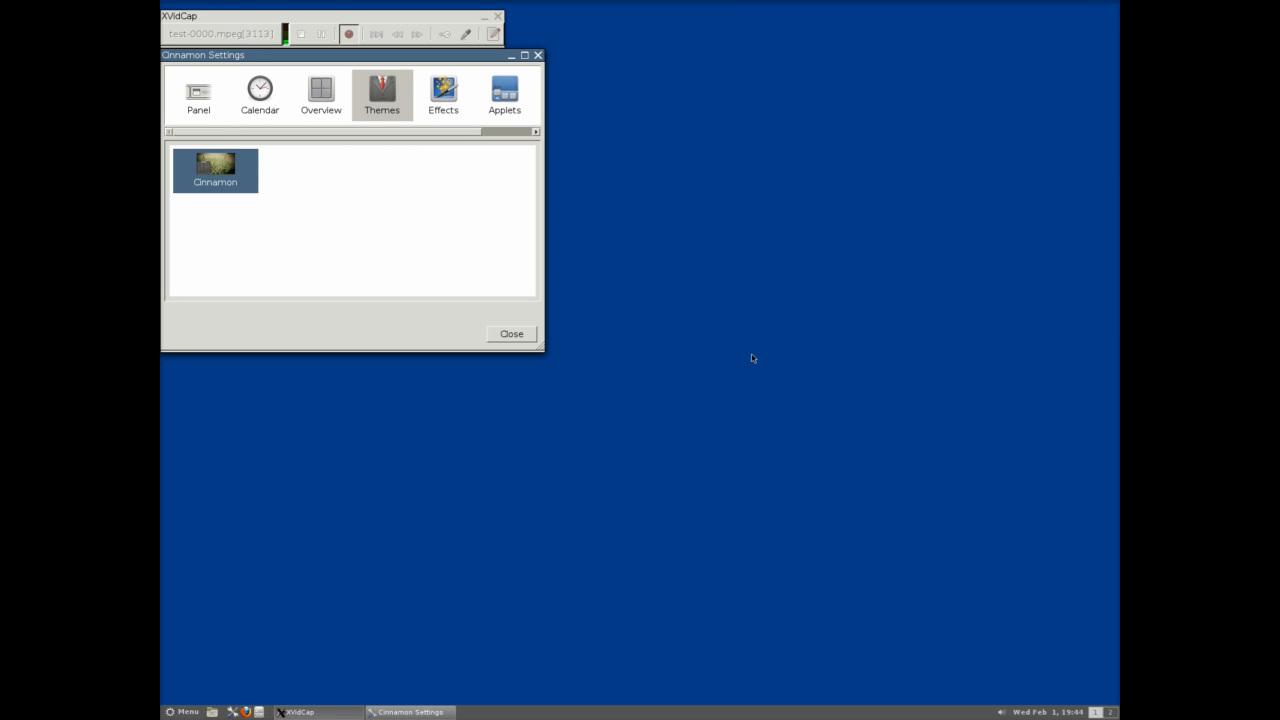
pyautogui.moveTo(460, 108)
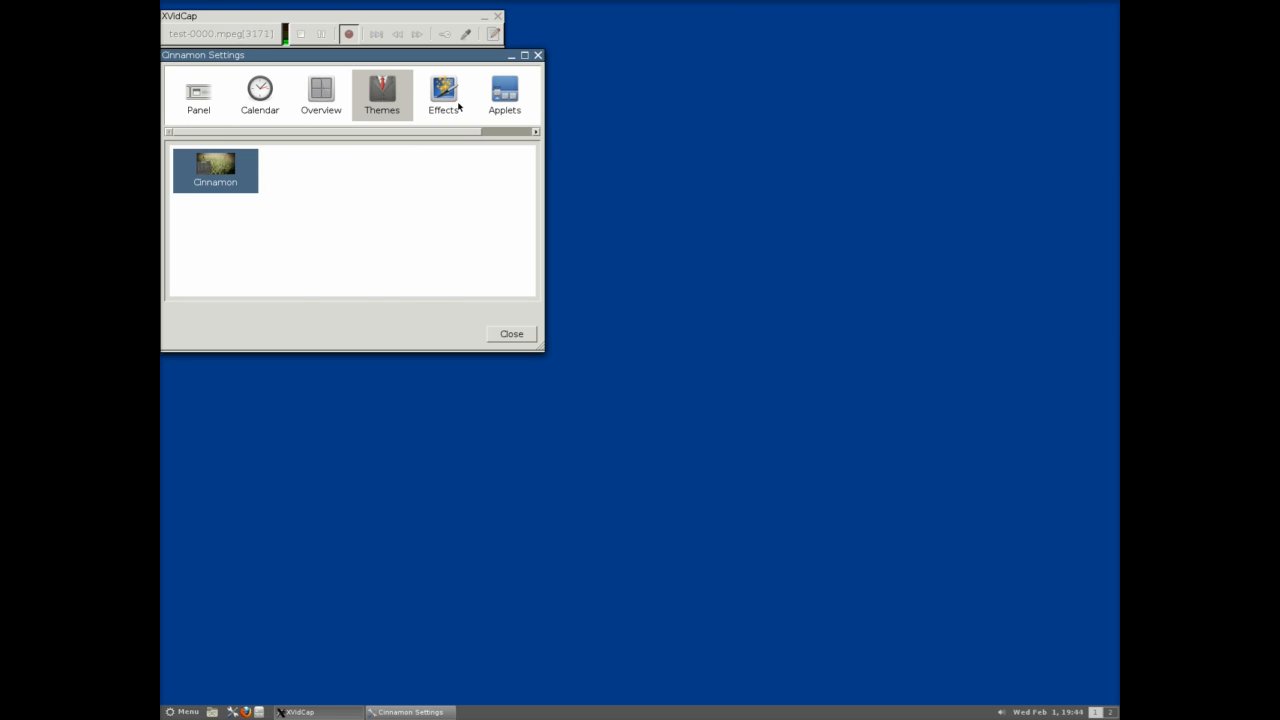
pyautogui.click(444, 94)
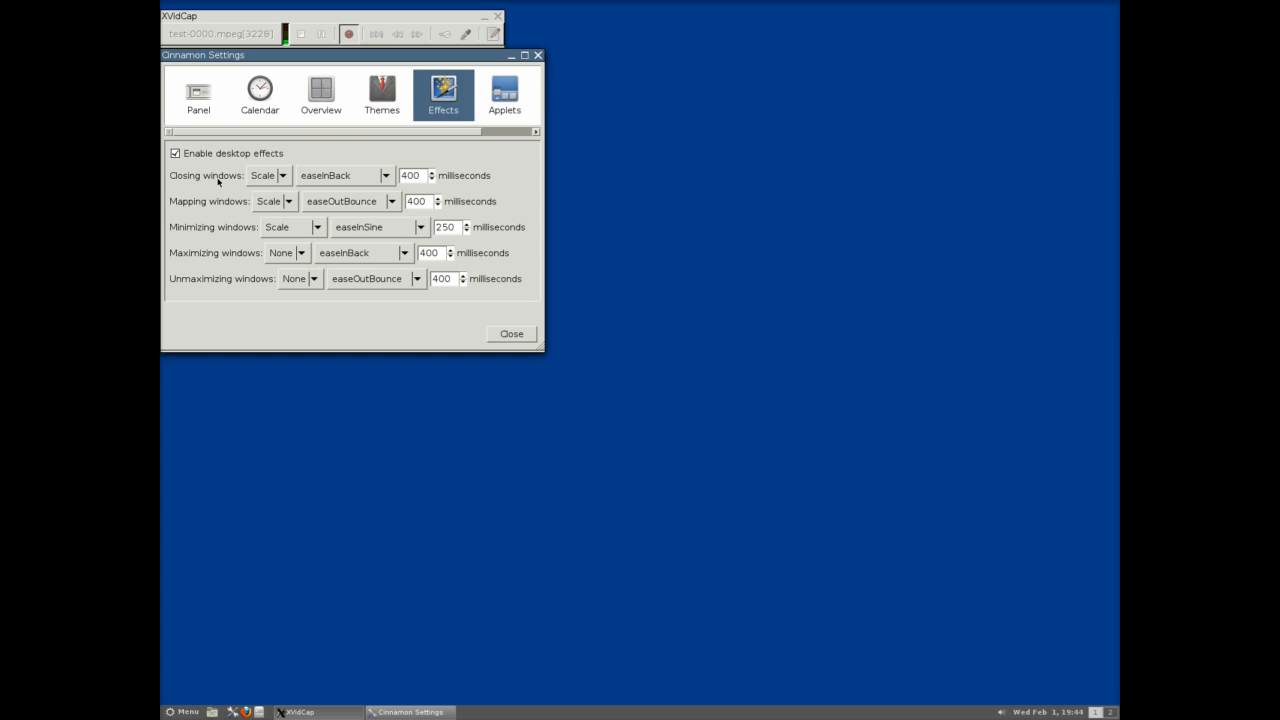
pyautogui.click(264, 176)
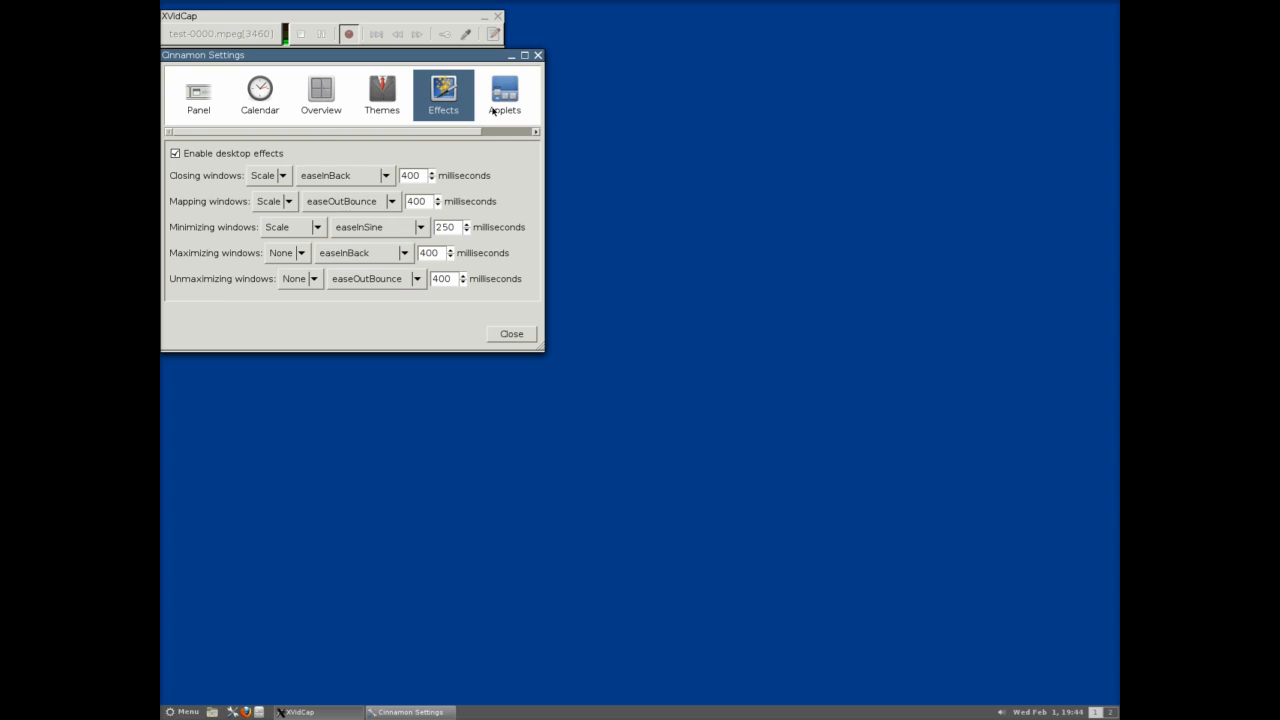
pyautogui.click(504, 92)
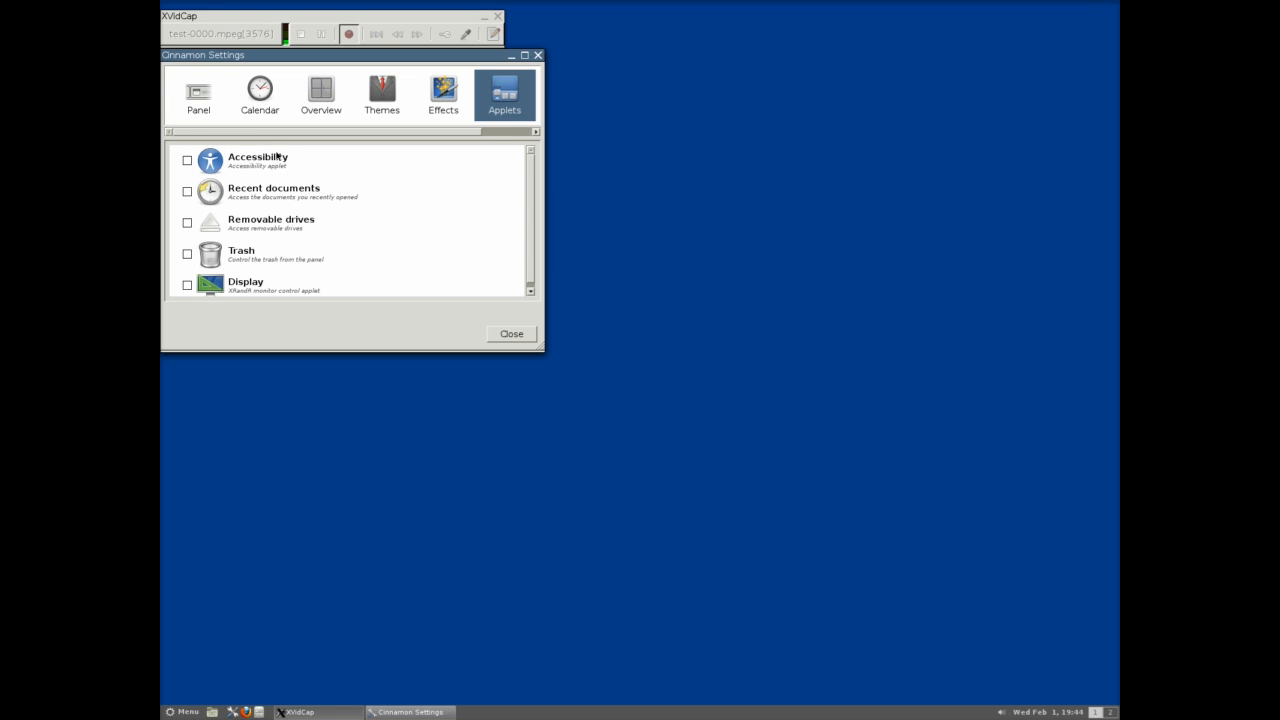
pyautogui.click(320, 90)
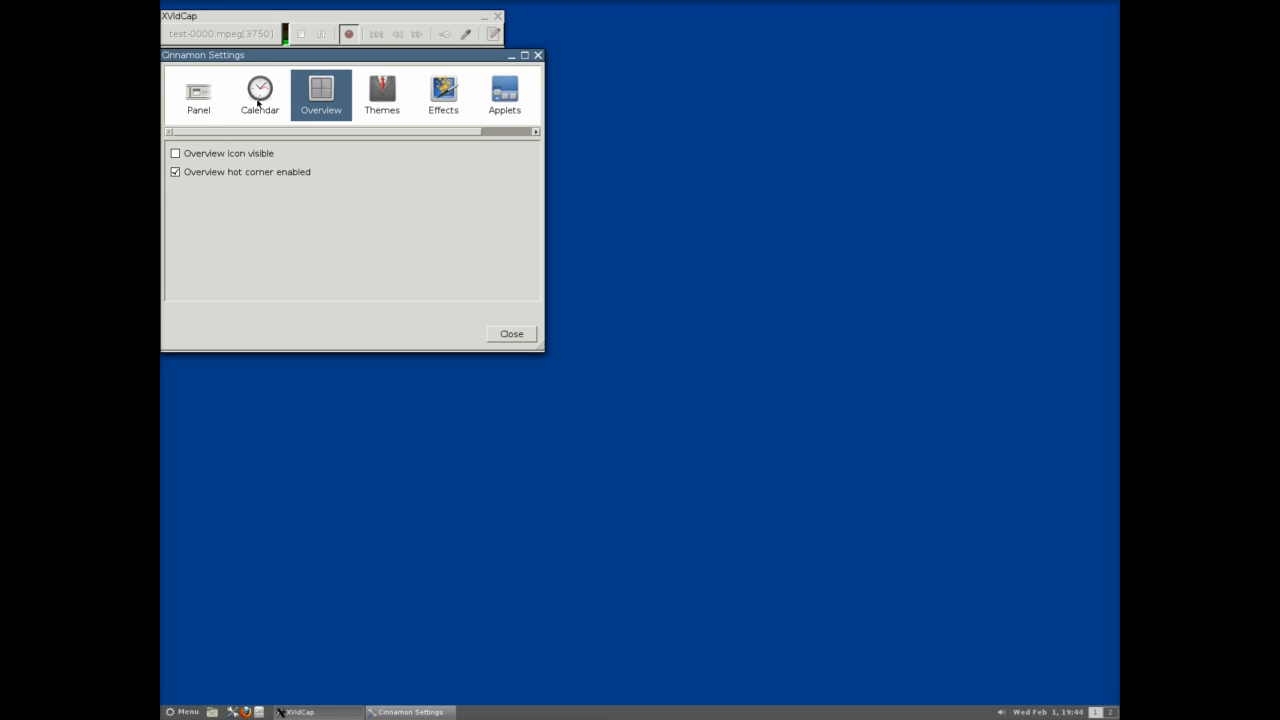
# Step: Set Desktop layout to Classic (panels at top and bottom) on the Panel page and close settings
pyautogui.click(198, 94)
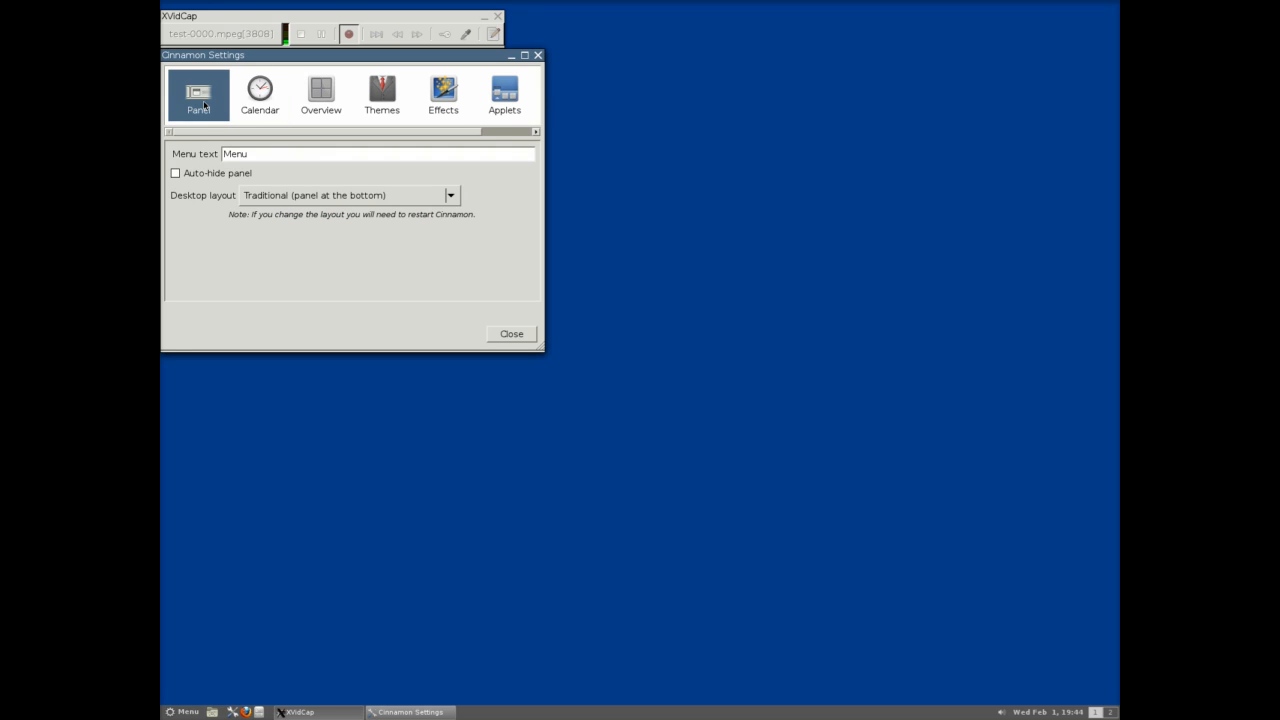
pyautogui.click(344, 196)
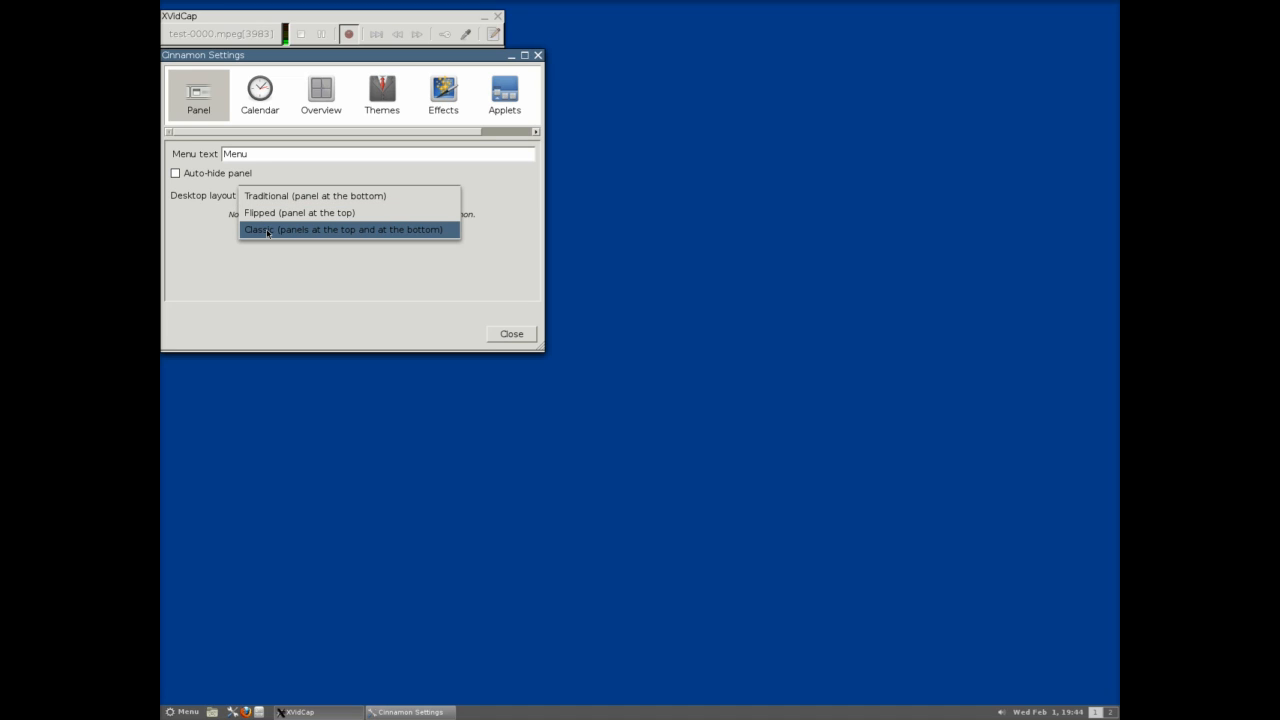
pyautogui.click(344, 228)
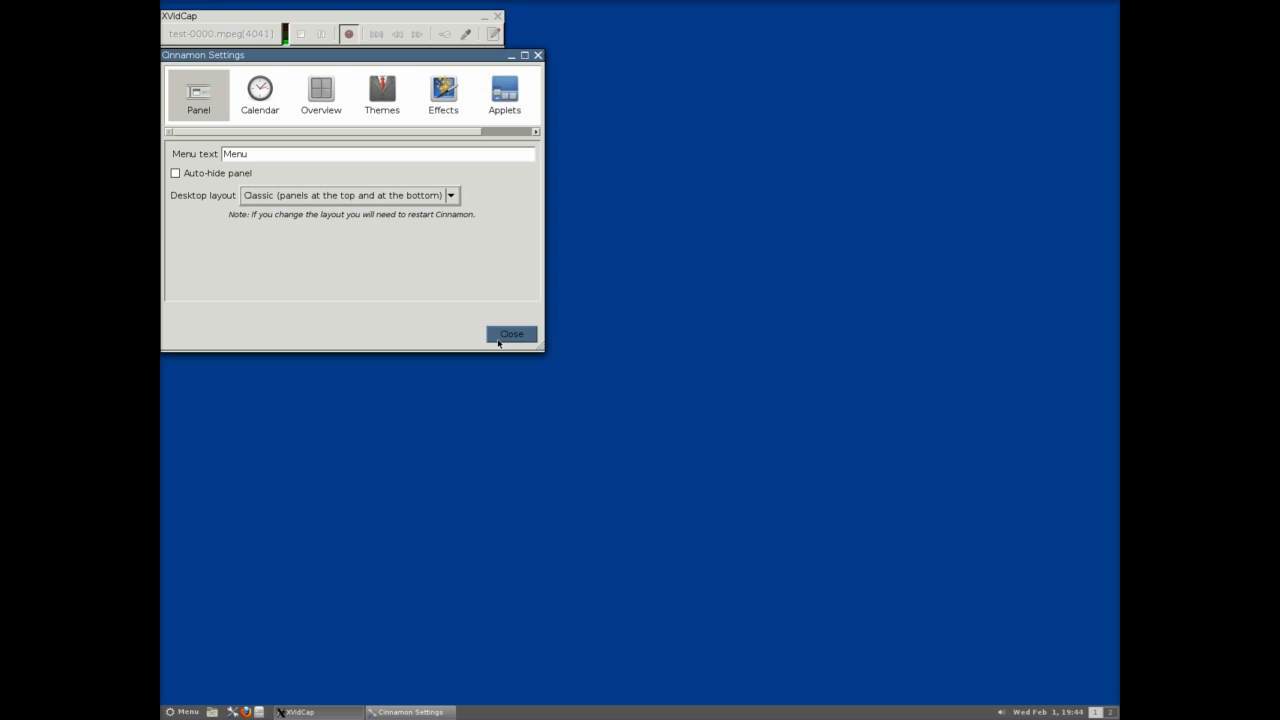
pyautogui.click(512, 332)
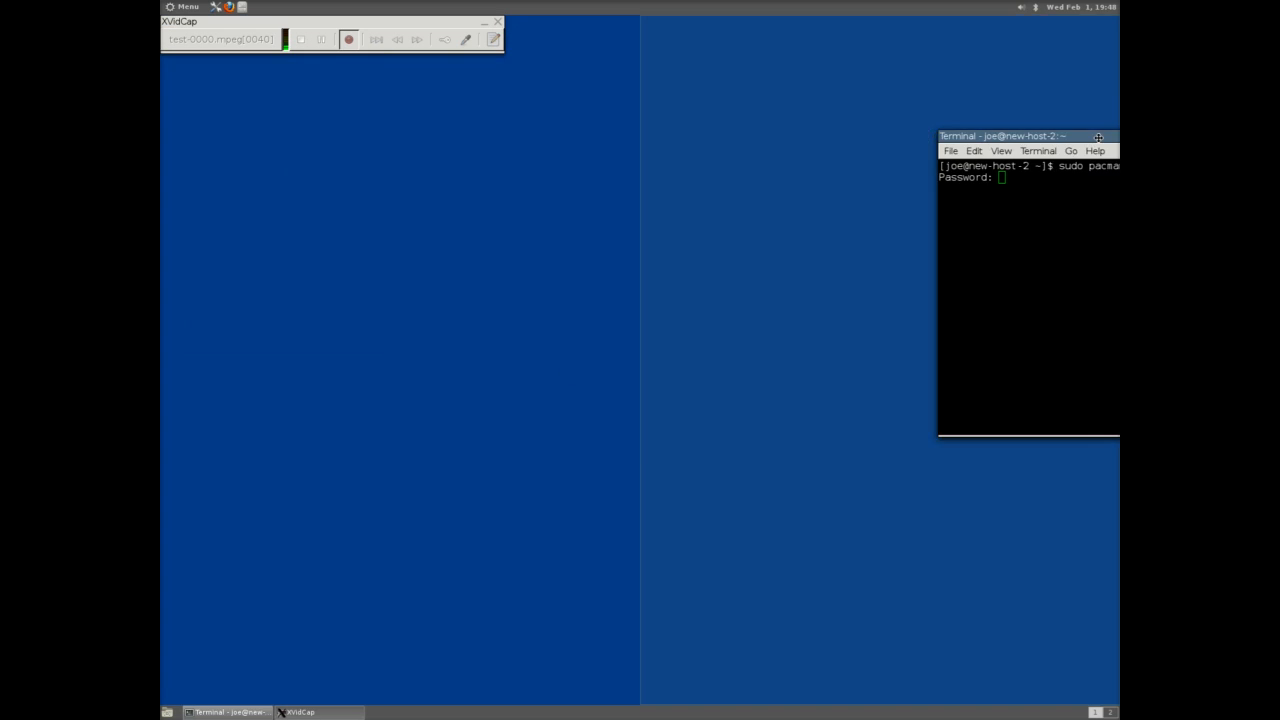
# Step: Centre the terminal window and submit the sudo password for 'pacman -S gnome'
pyautogui.moveTo(1000, 136); pyautogui.dragTo(1010, 236)
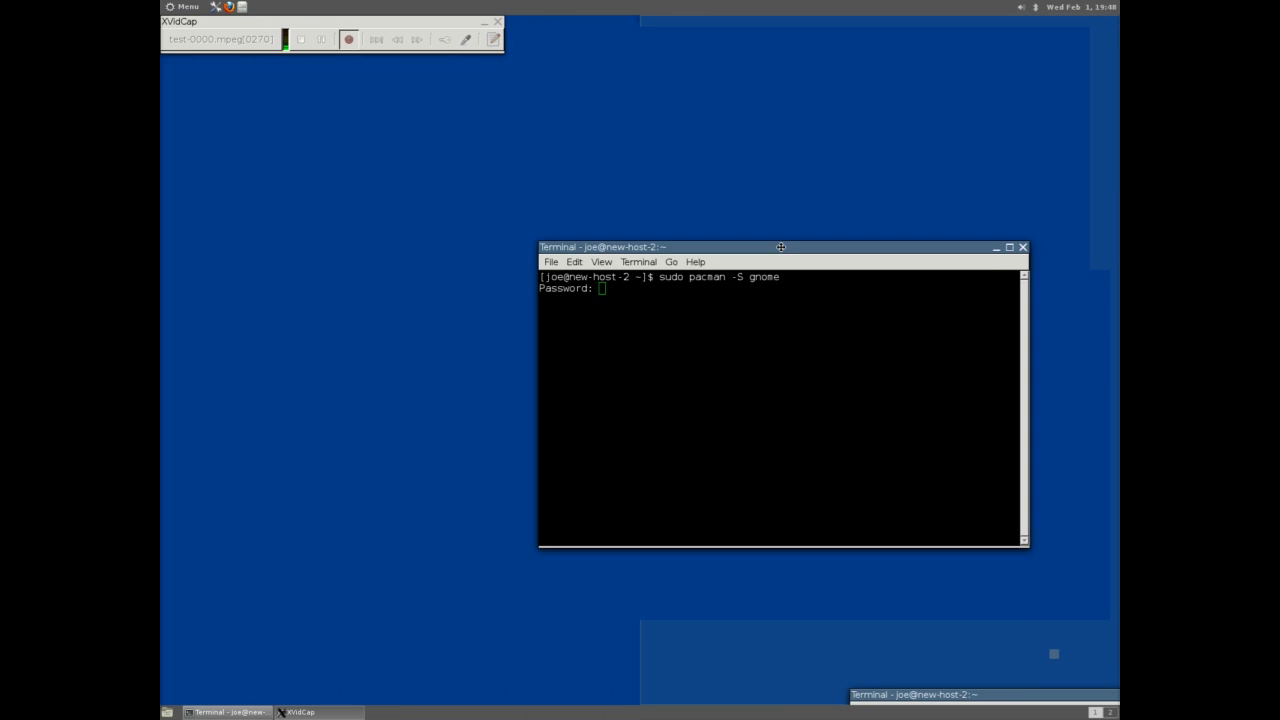
pyautogui.moveTo(780, 248); pyautogui.dragTo(684, 156)
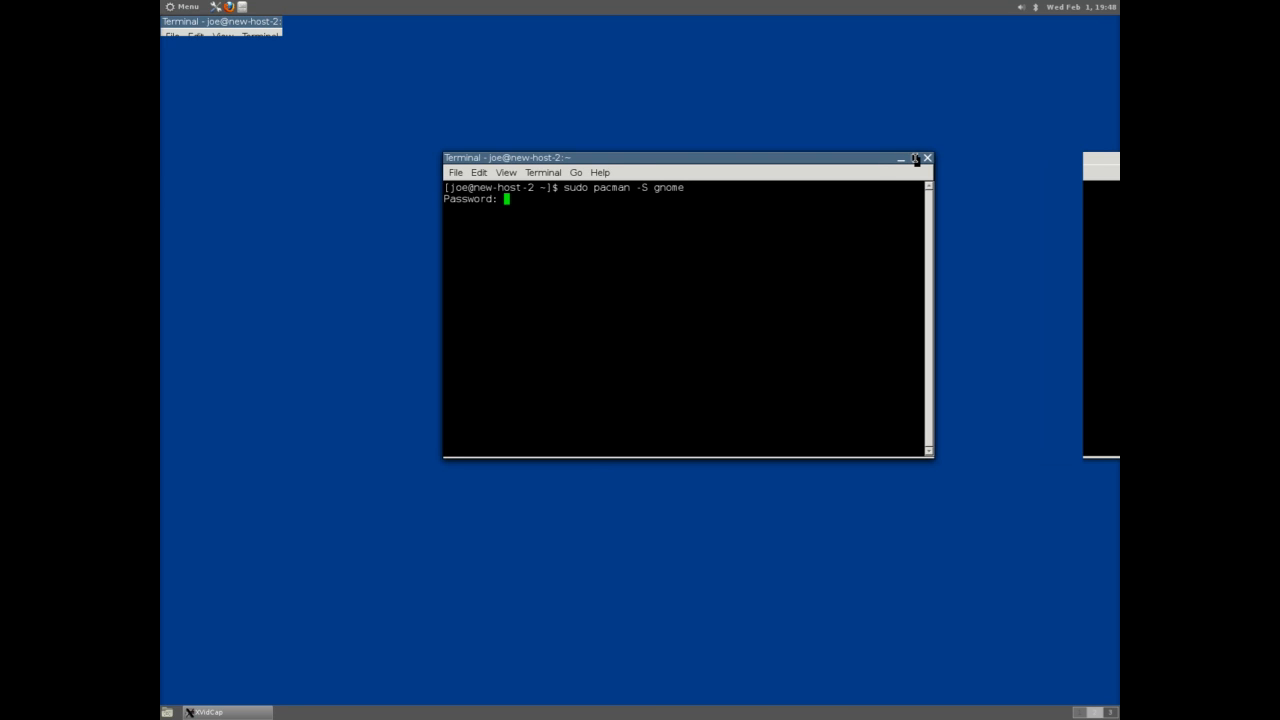
pyautogui.moveTo(596, 232)
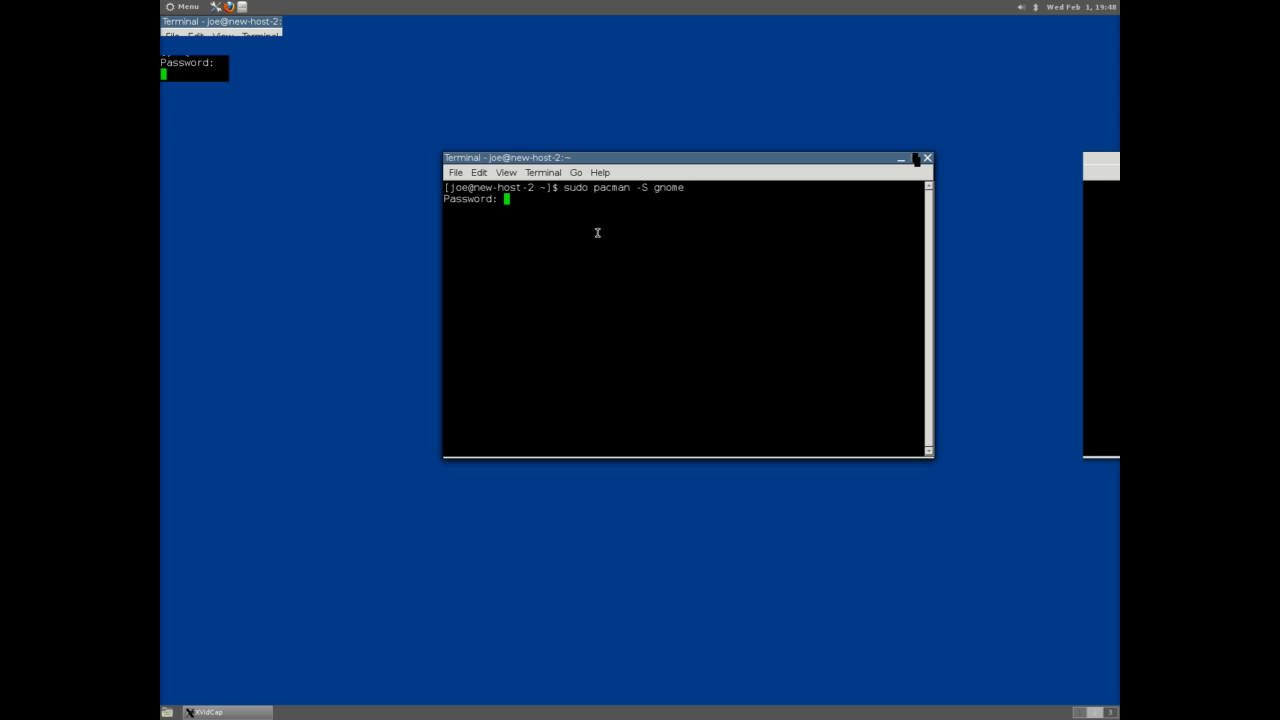
pyautogui.press('Return')
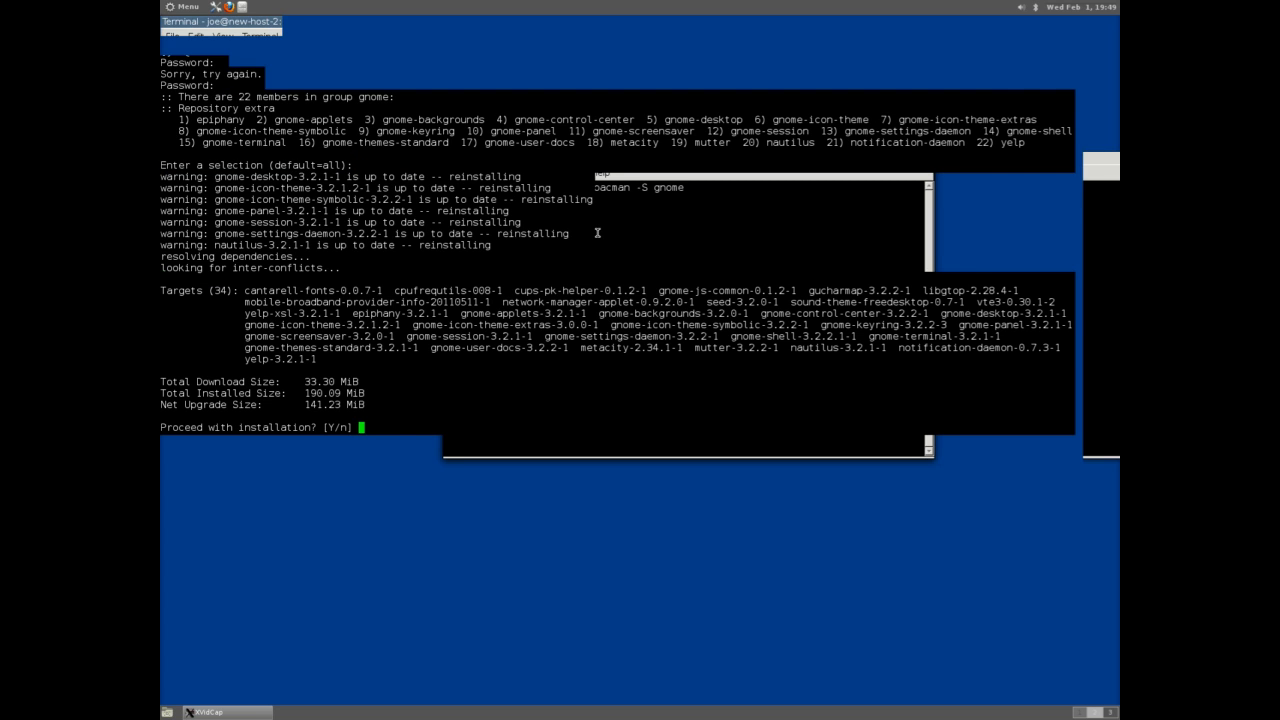
# Step: Answer y at 'Proceed with installation?' and restore the terminal from the taskbar
pyautogui.write('y')
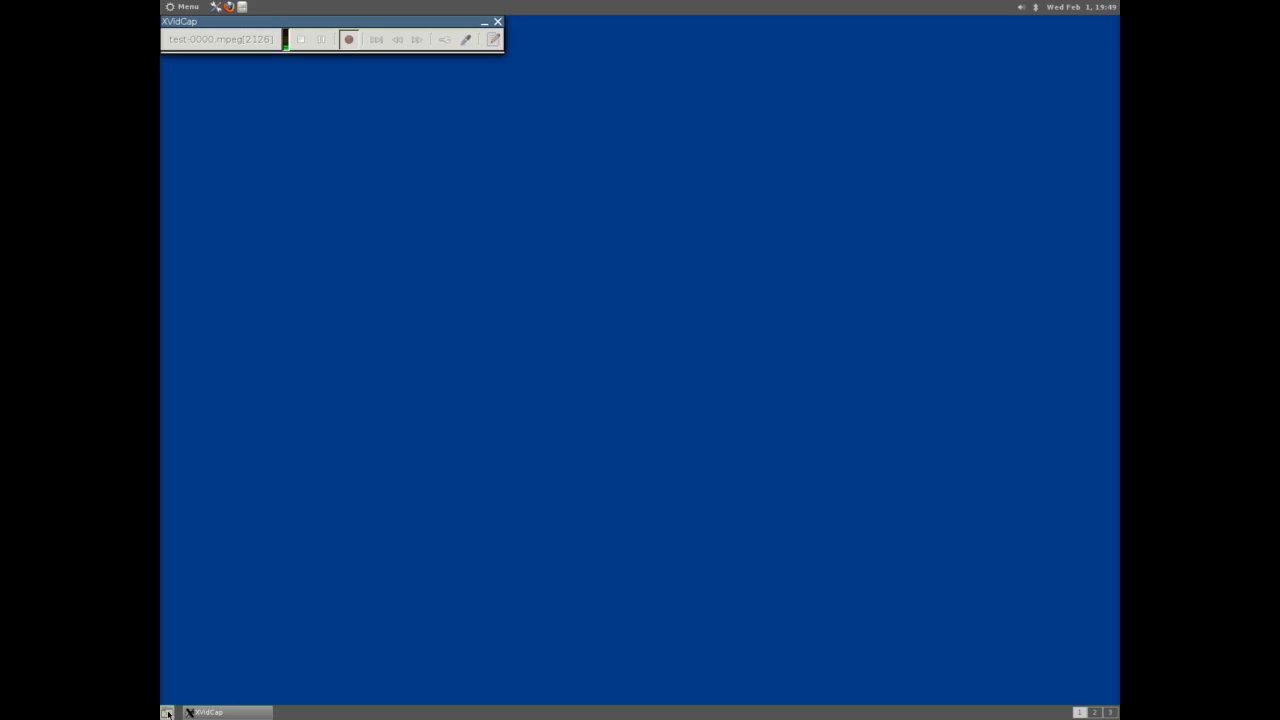
pyautogui.click(168, 712)
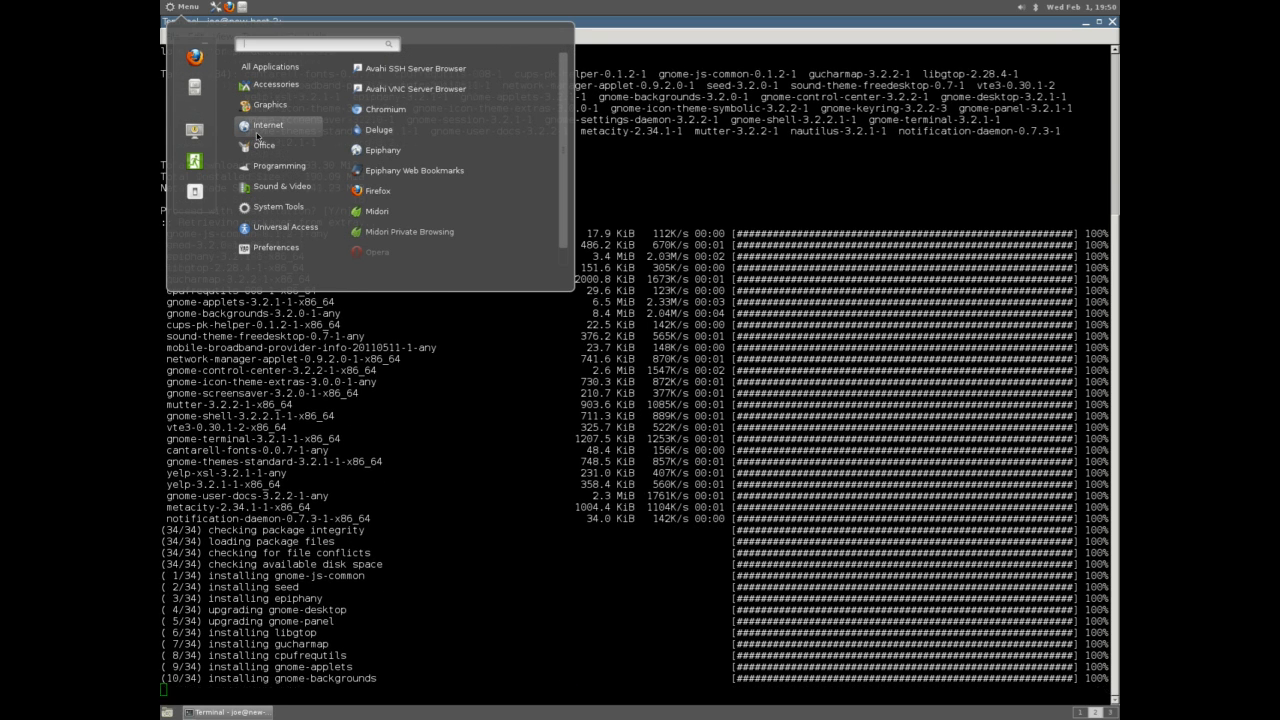
# Step: Launch LibreOffice 3 and close its Start Center to return to the desktop
pyautogui.click(264, 144)
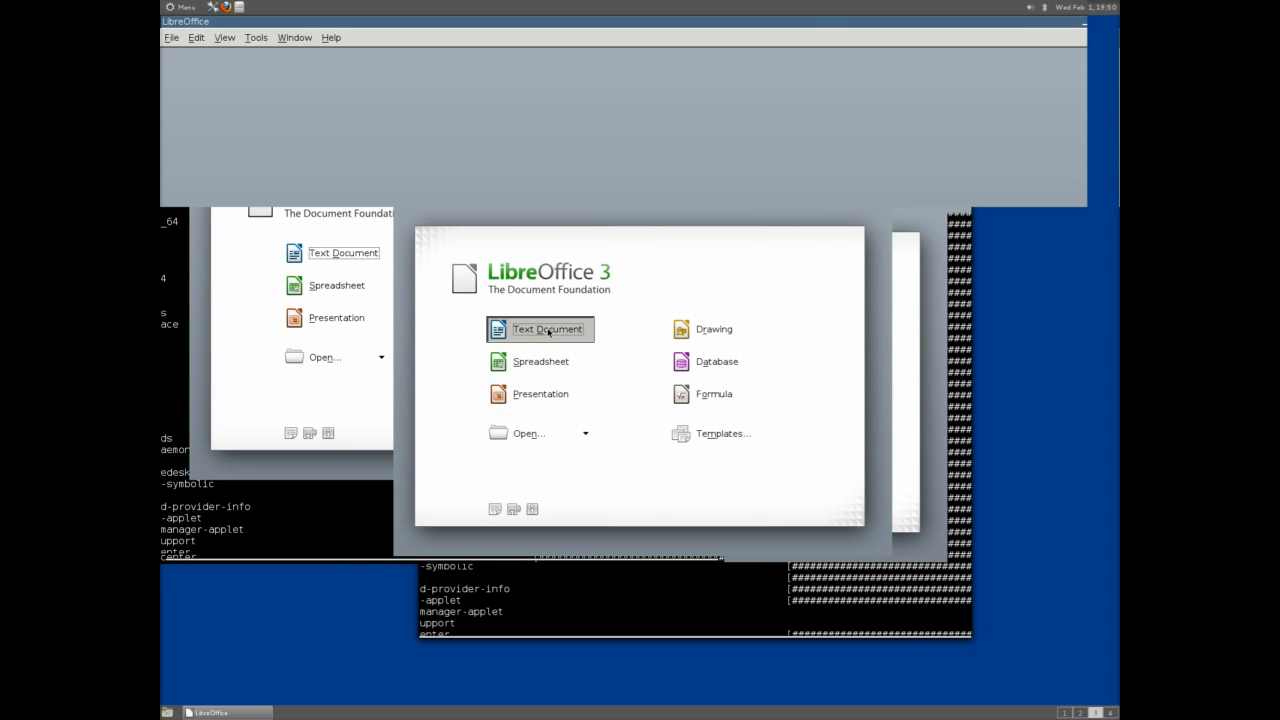
pyautogui.click(548, 328)
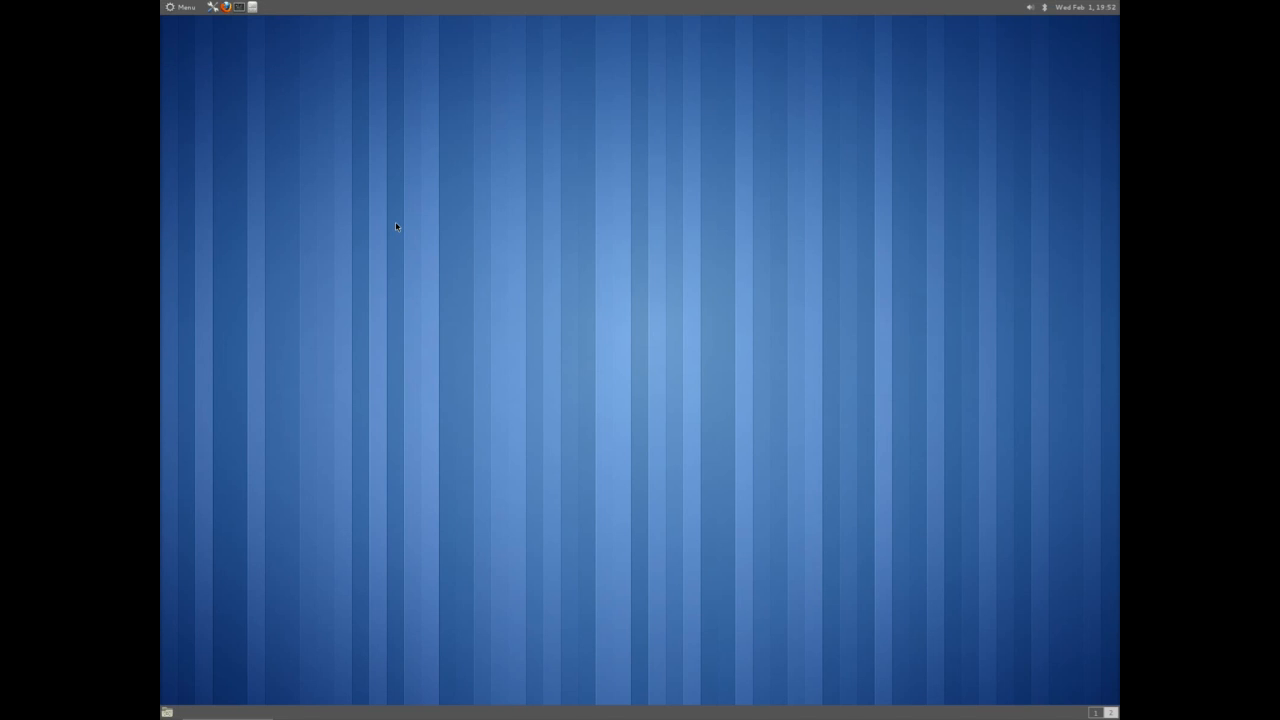
pyautogui.moveTo(200, 62)
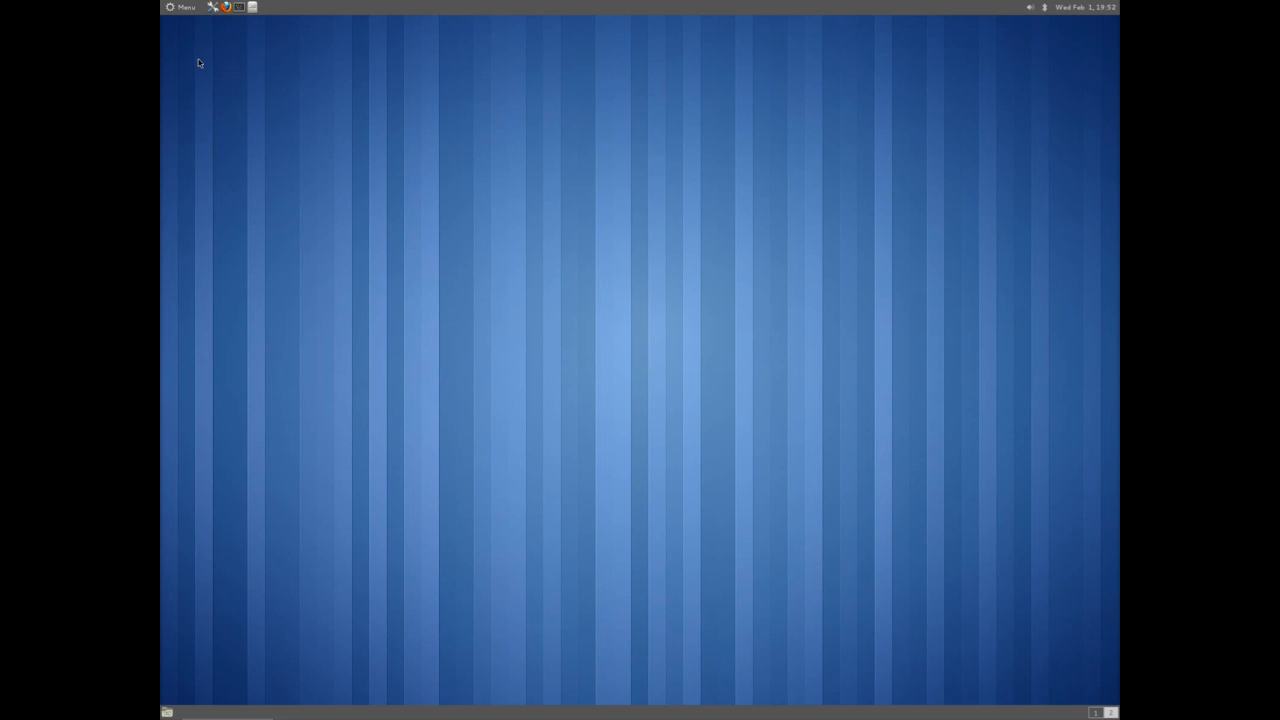
# Step: Launch Firefox, load the latimes homepage, then close the browser
pyautogui.click(180, 8)
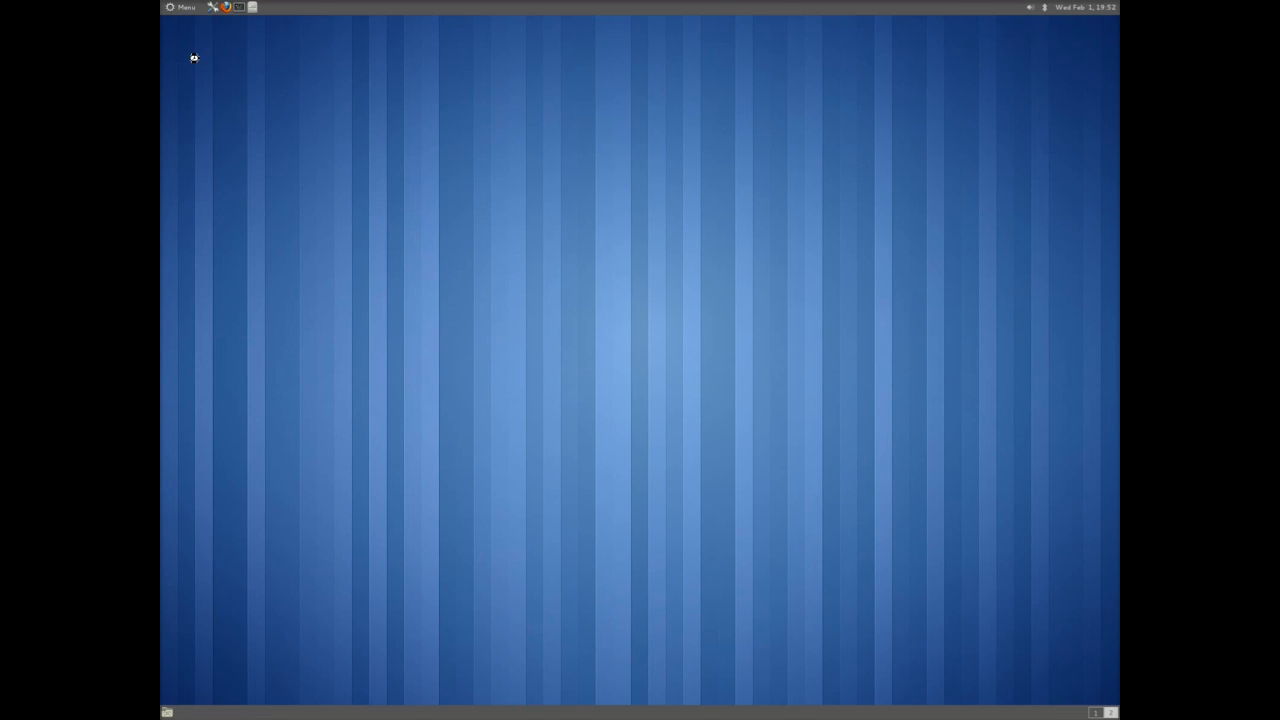
pyautogui.click(226, 8)
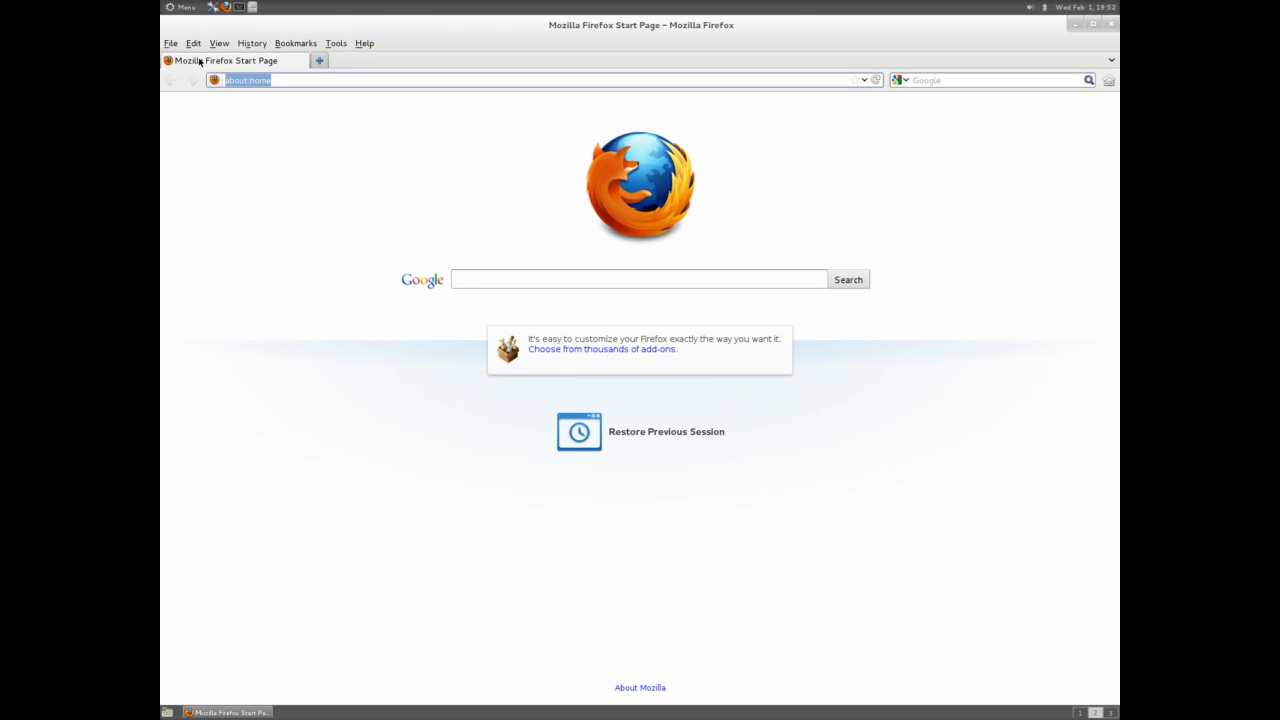
pyautogui.write('latimes.com')
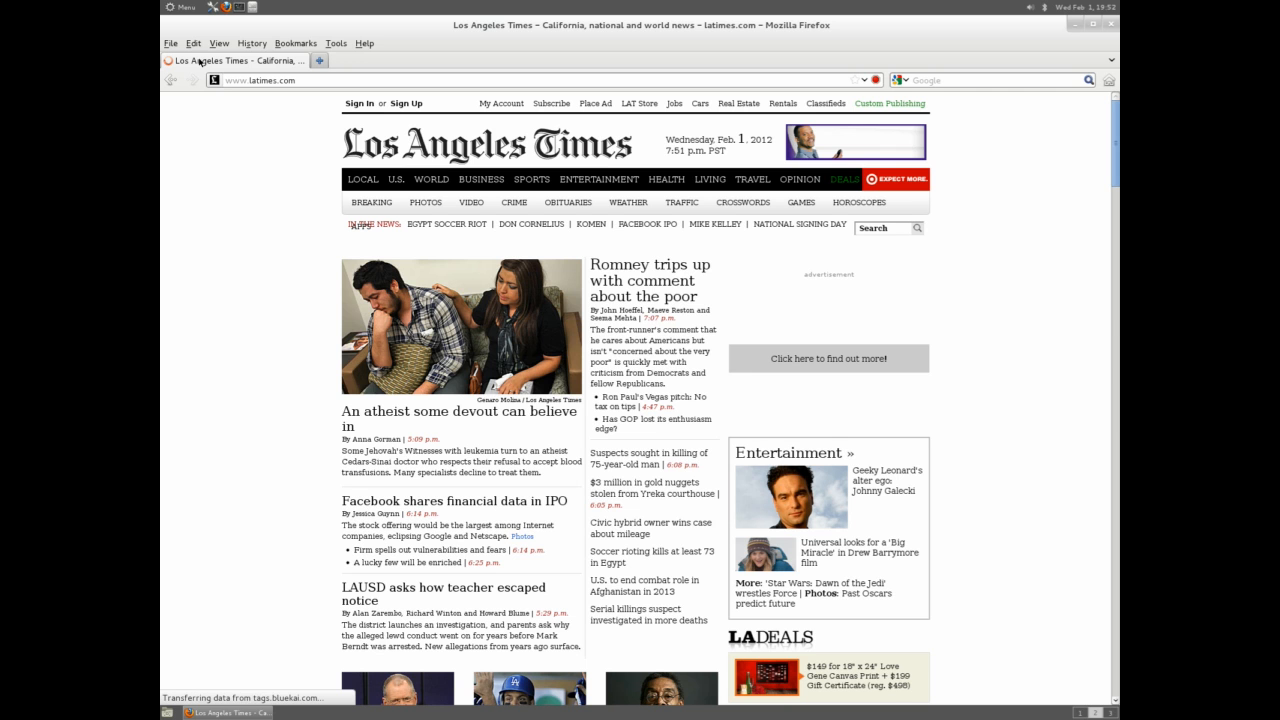
pyautogui.click(180, 44)
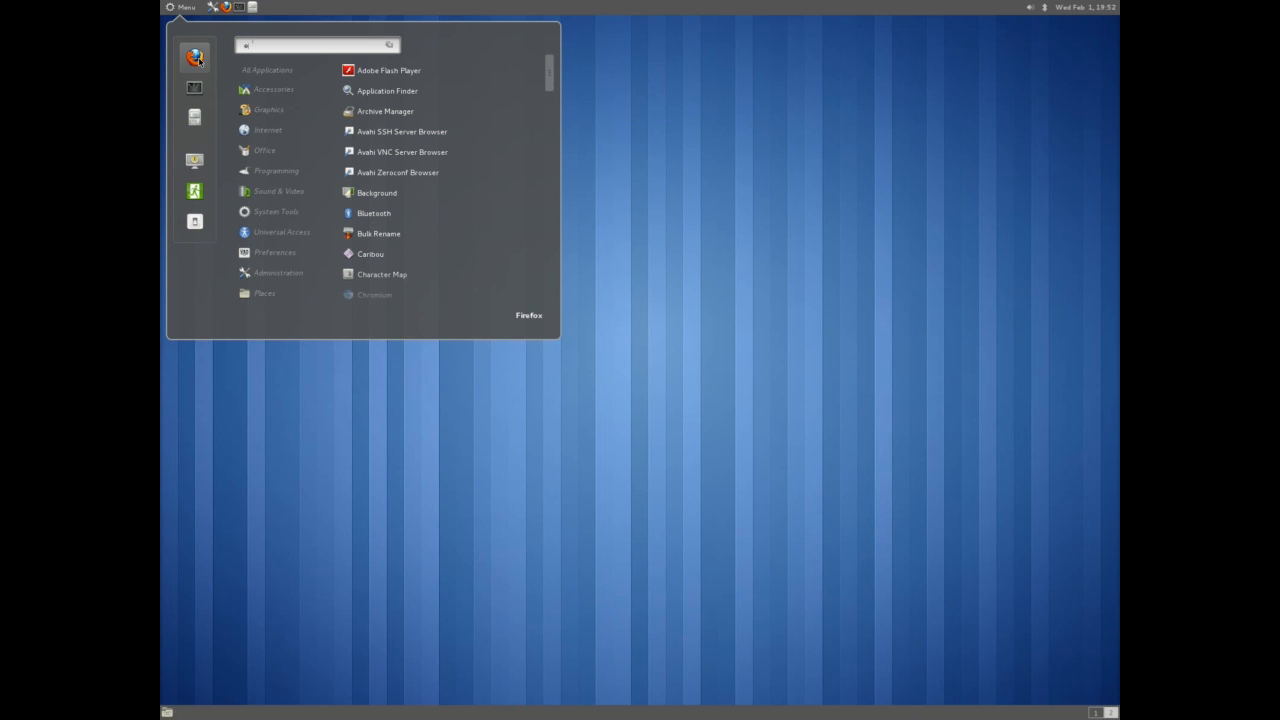
# Step: Start playing 'Derezzed (Remixed By Avicii)' in Exaile and close the player window
pyautogui.click(180, 8)
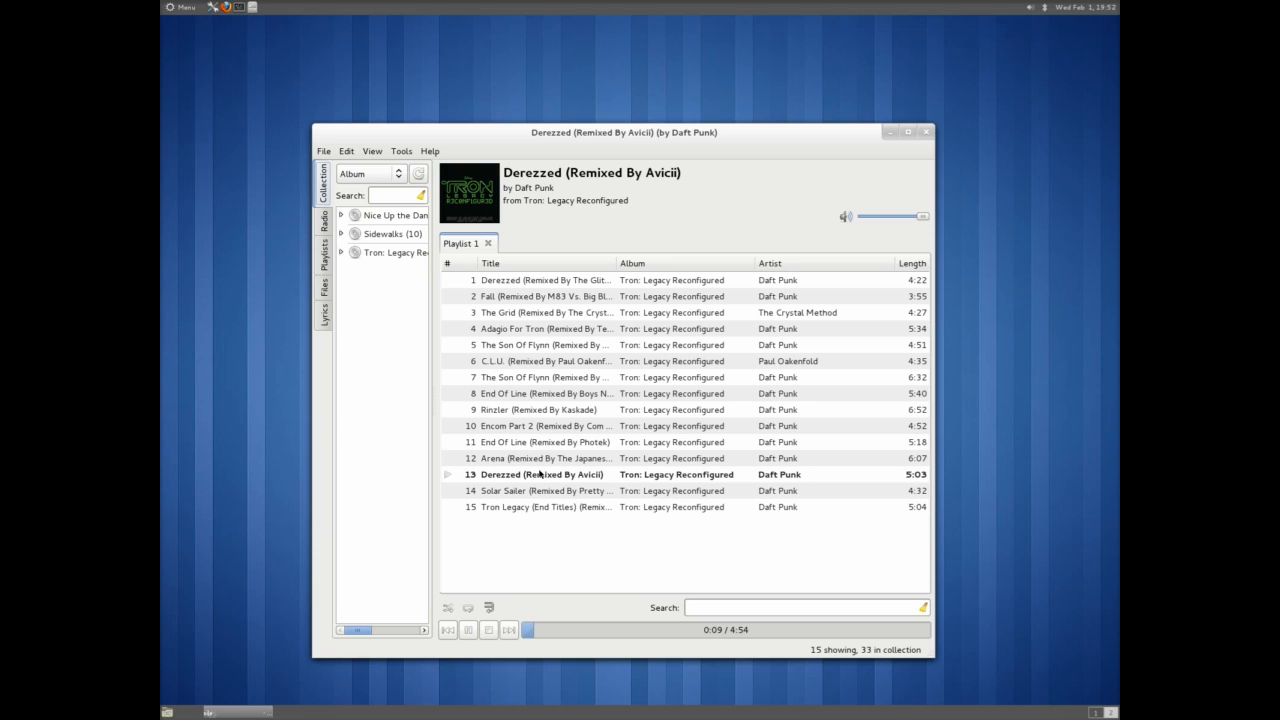
pyautogui.doubleClick(540, 474)
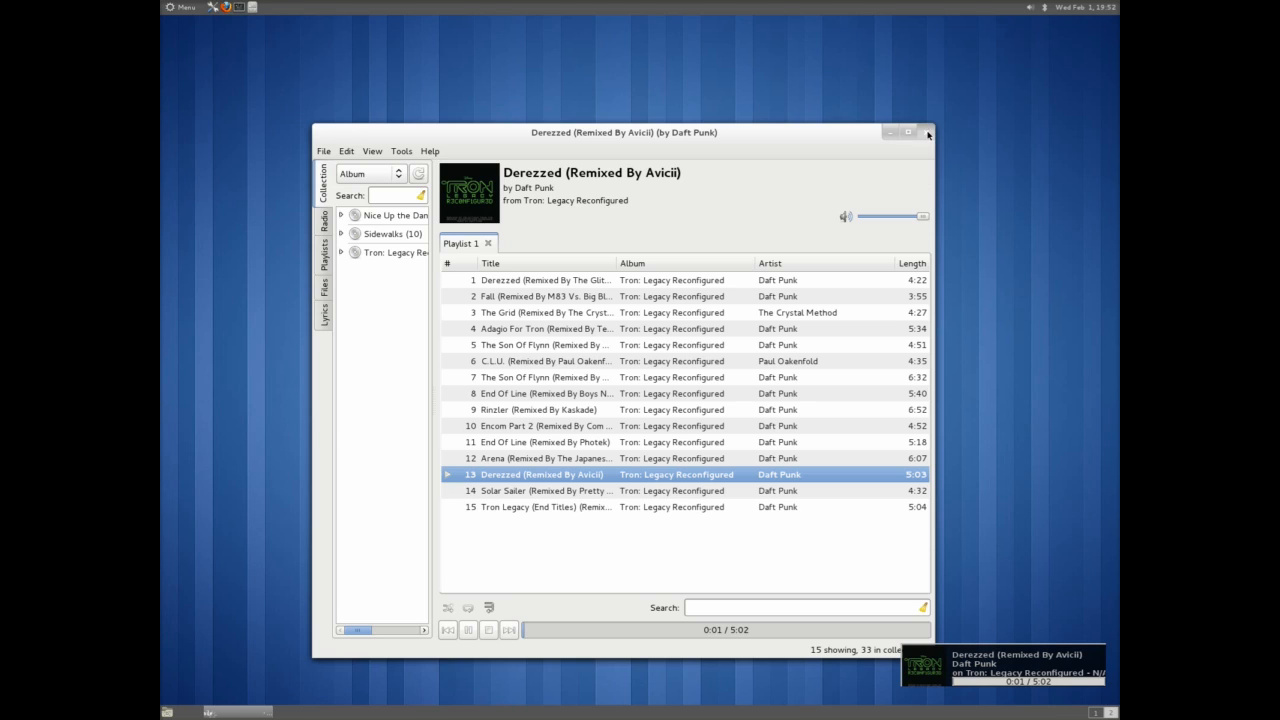
pyautogui.click(926, 132)
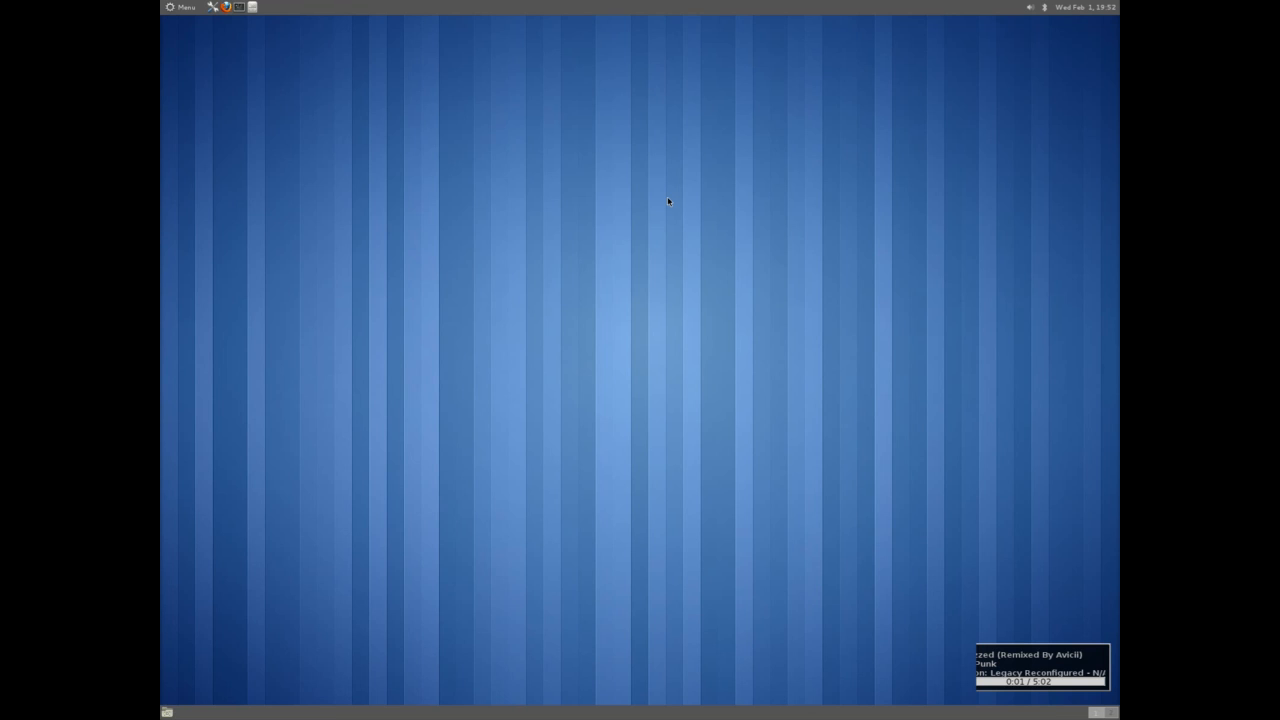
# Step: Launch Cinnamon Settings and browse past Themes to the Applets list
pyautogui.click(180, 8)
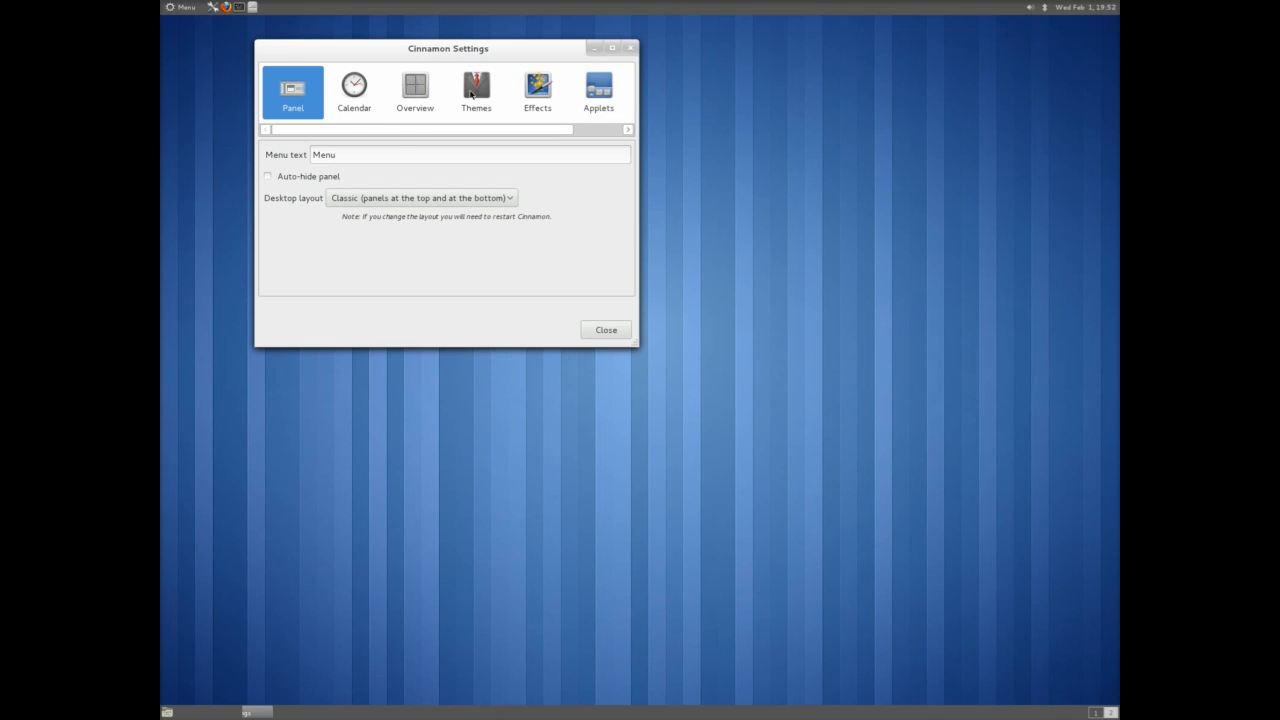
pyautogui.click(476, 90)
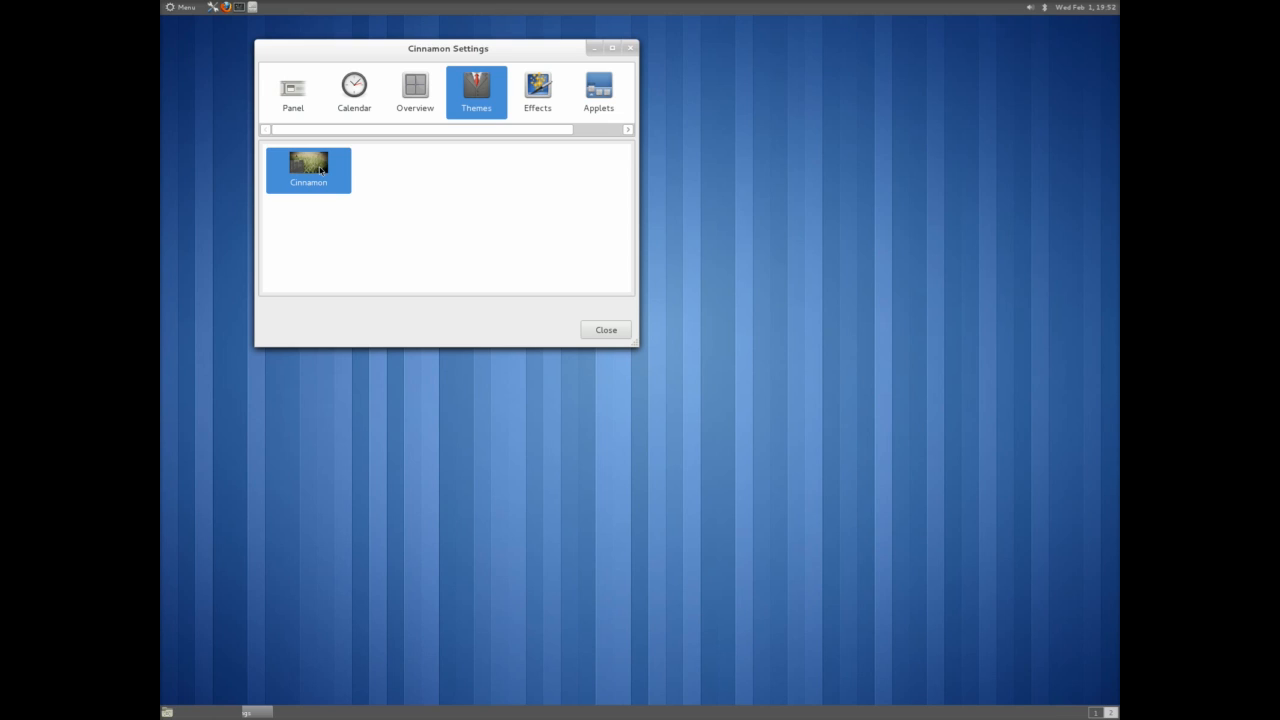
pyautogui.moveTo(586, 72)
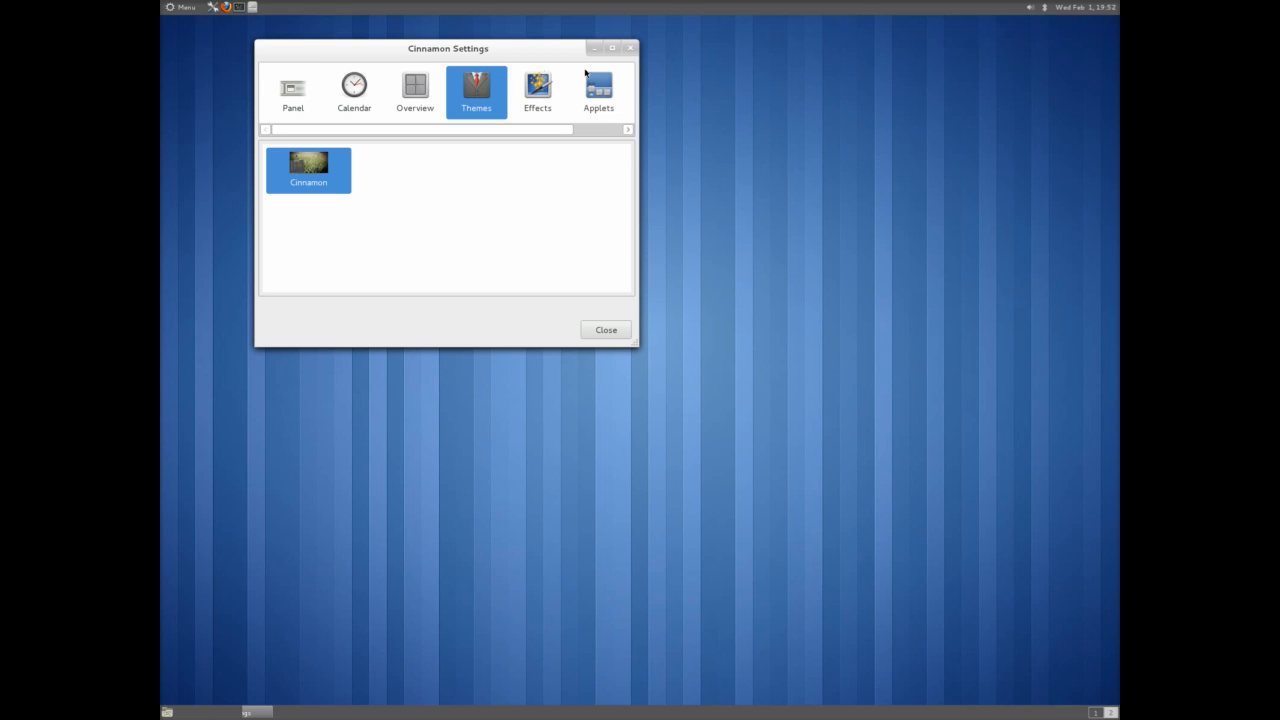
pyautogui.click(598, 90)
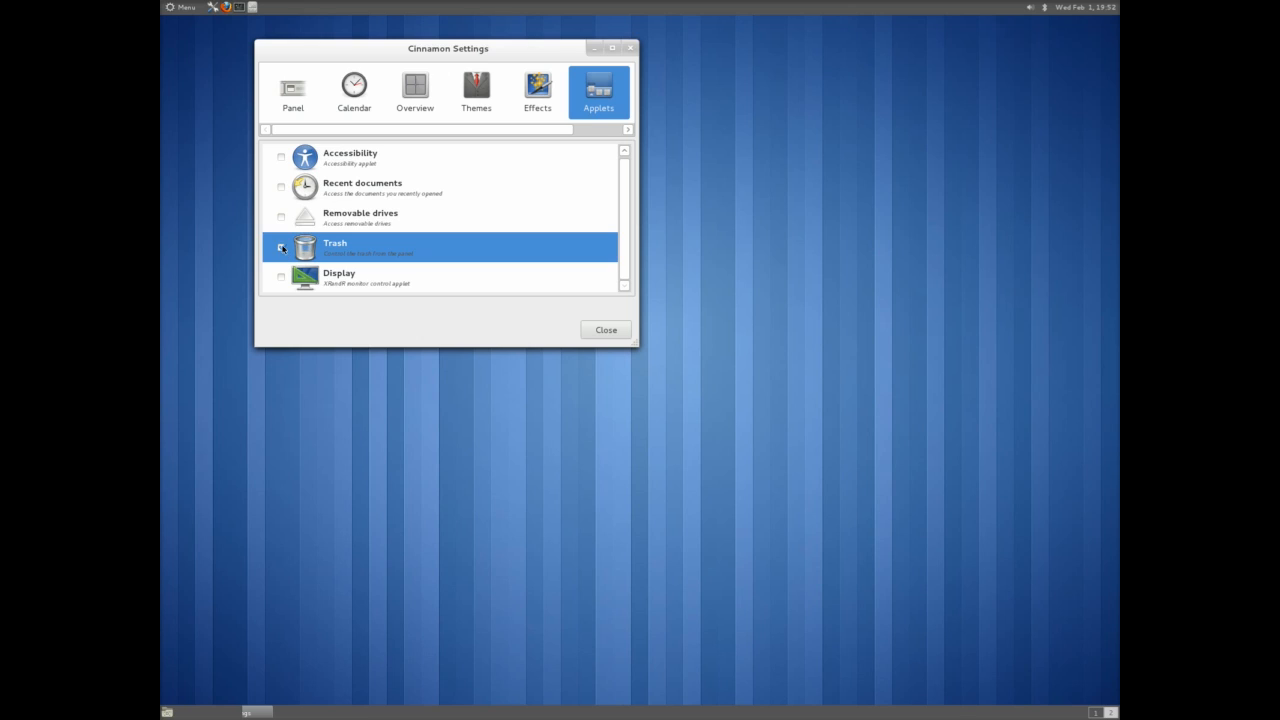
# Step: Enable the Trash applet (closing its folder window) and the Display applet on the panel
pyautogui.click(280, 248)
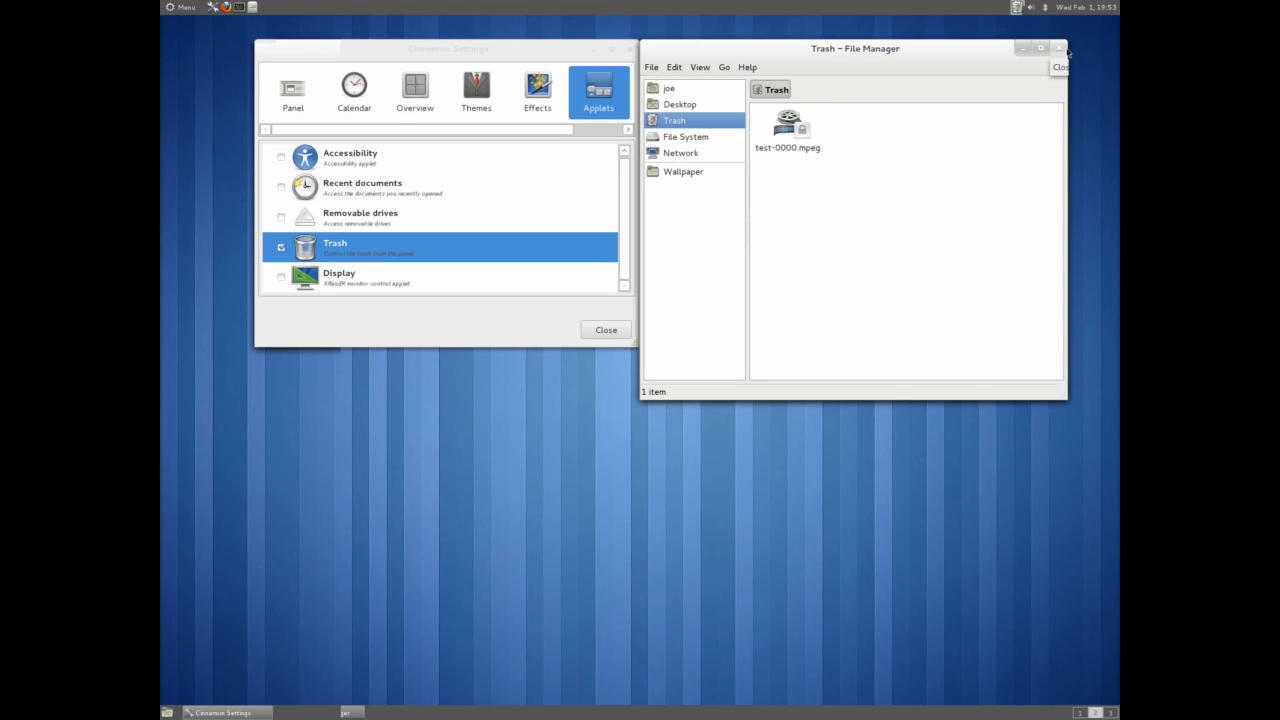
pyautogui.click(1060, 48)
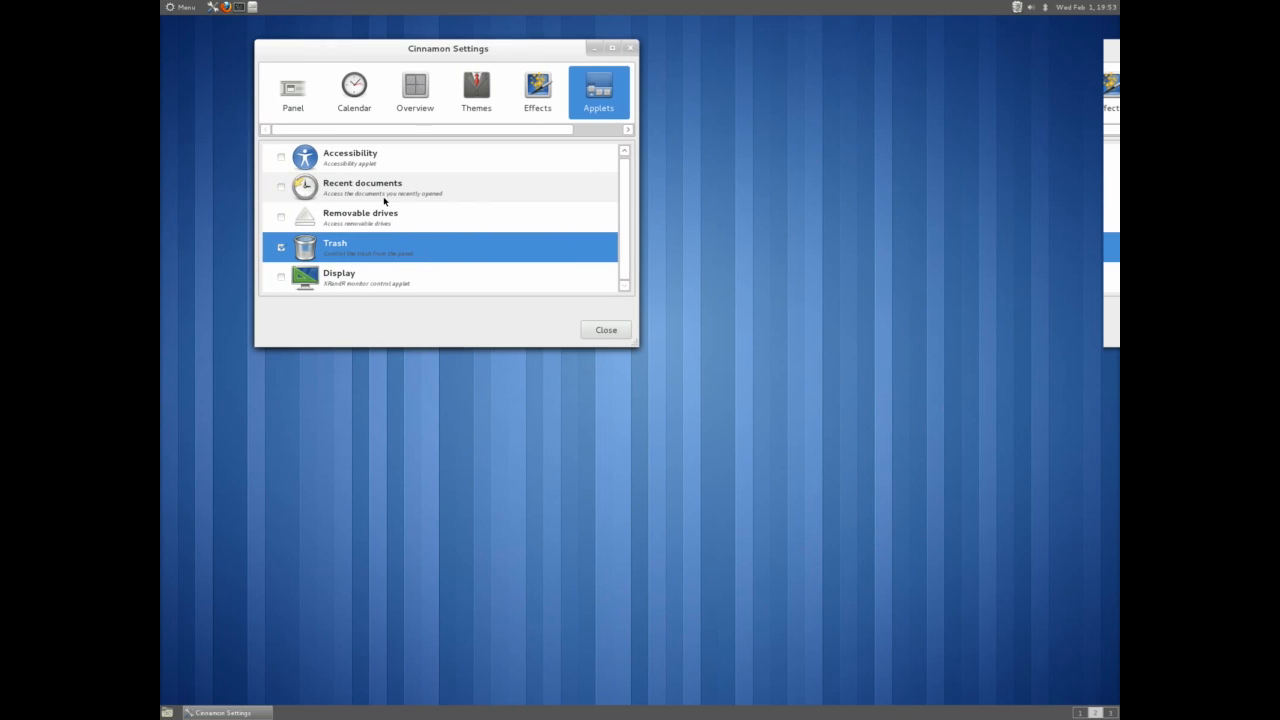
pyautogui.moveTo(376, 236)
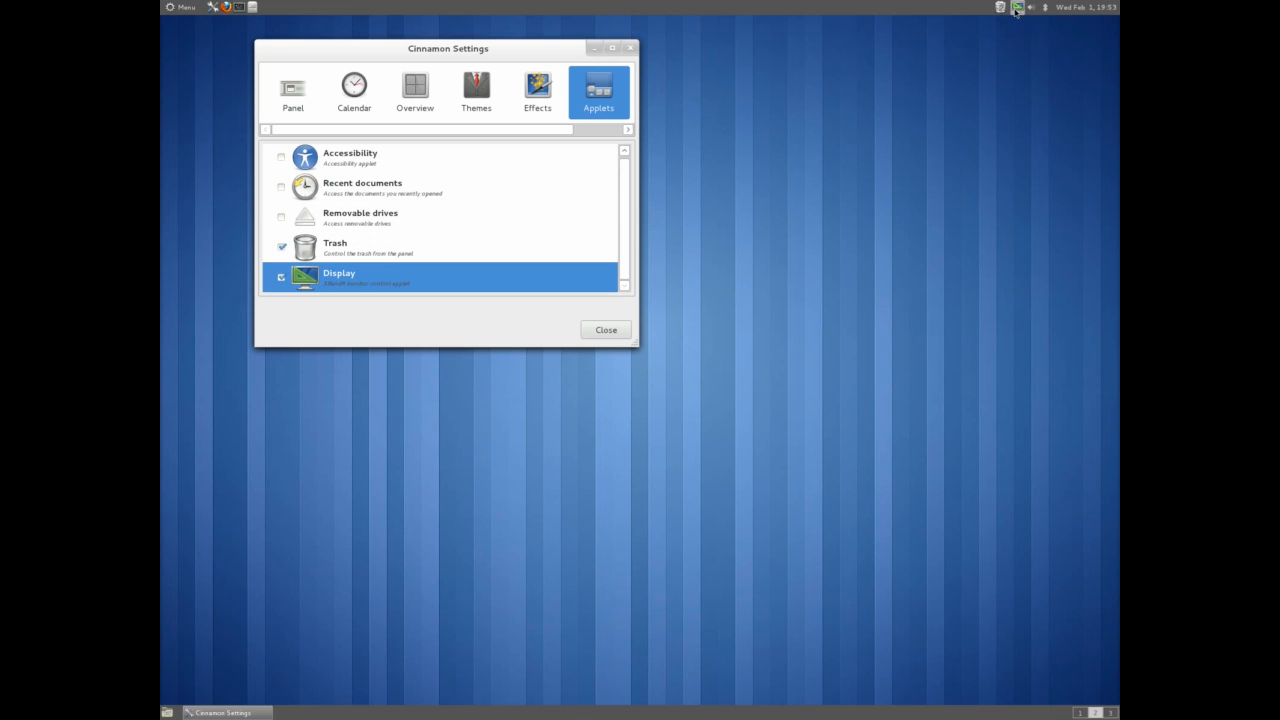
pyautogui.click(1016, 8)
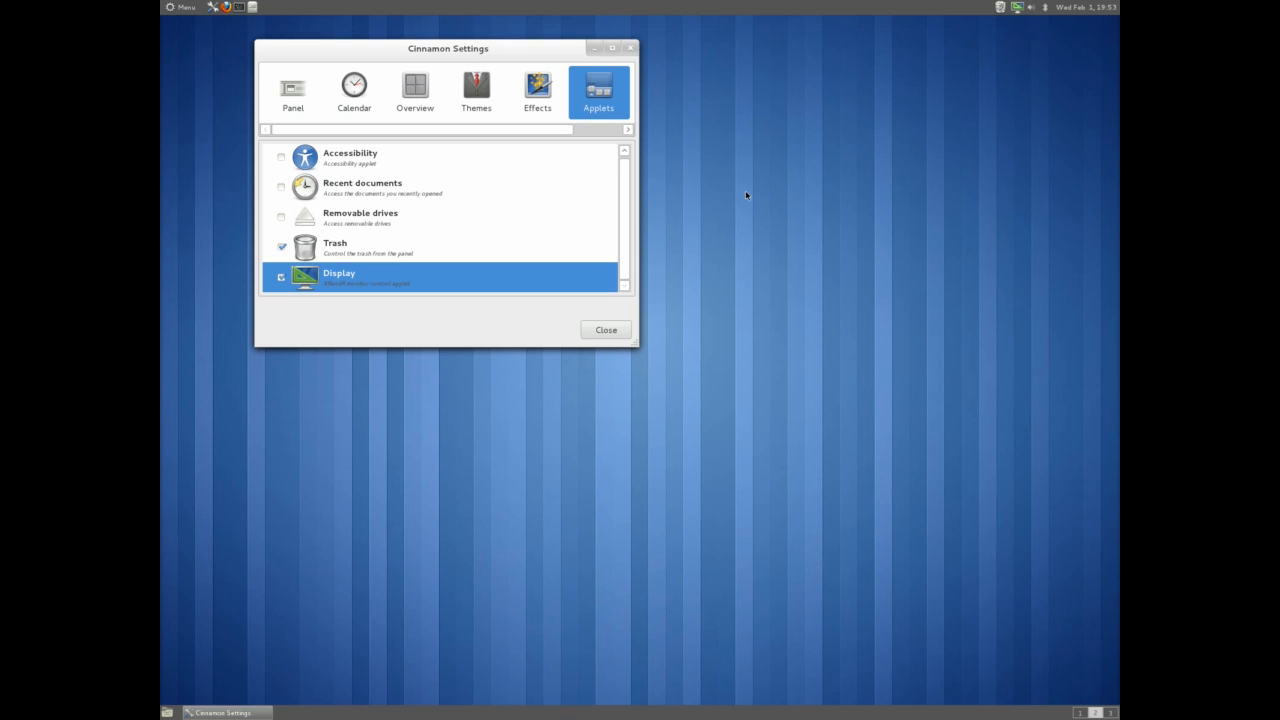
pyautogui.doubleClick(338, 276)
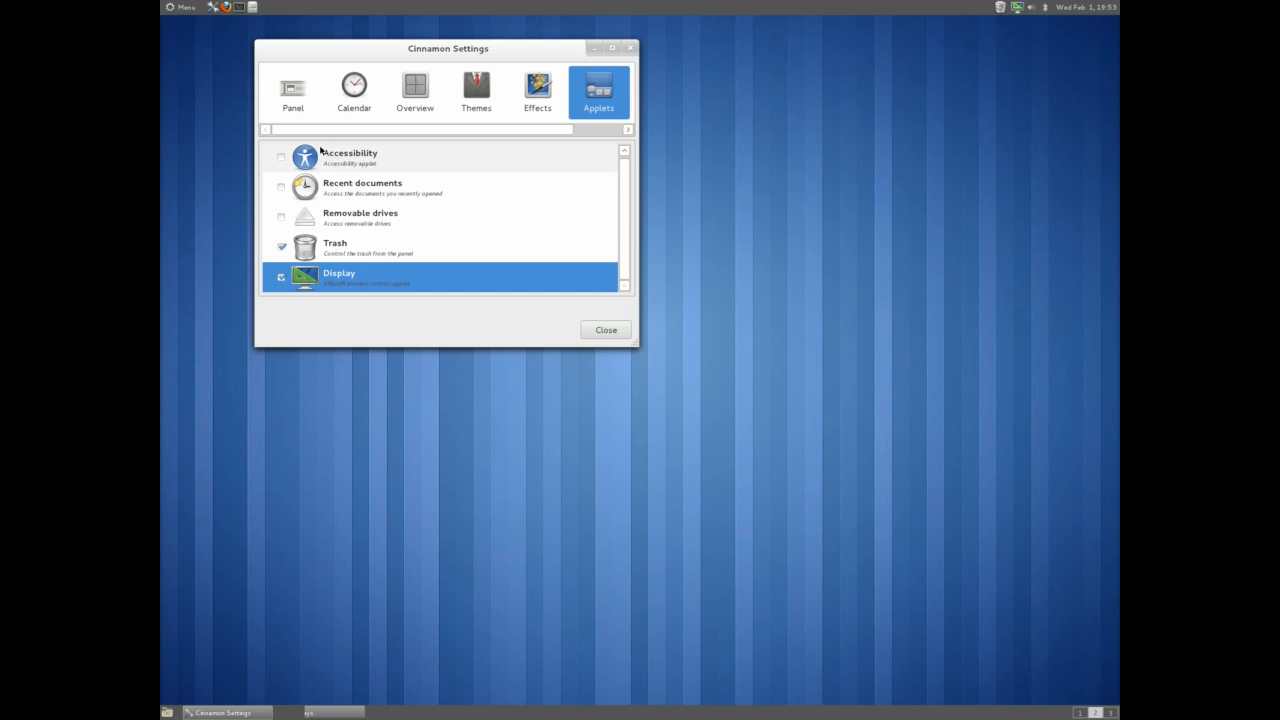
# Step: Flip through the Panel and Themes pages, then close Cinnamon Settings
pyautogui.click(292, 92)
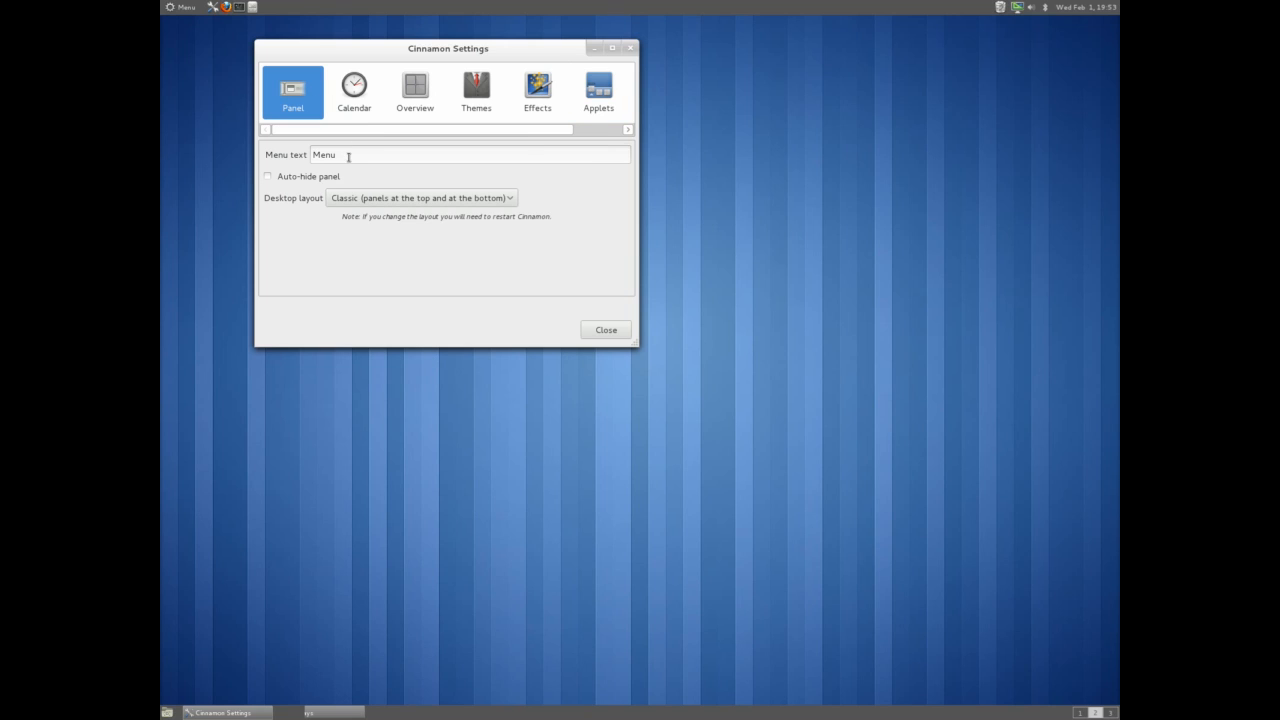
pyautogui.click(476, 90)
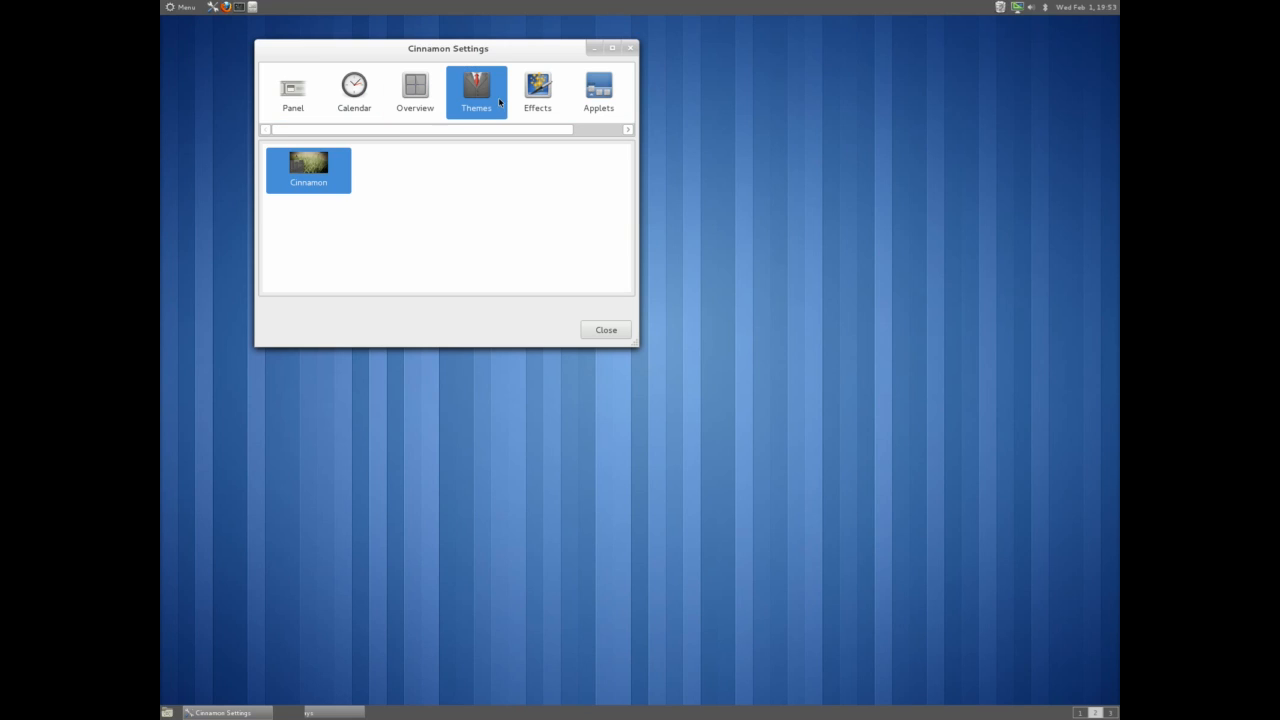
pyautogui.click(536, 90)
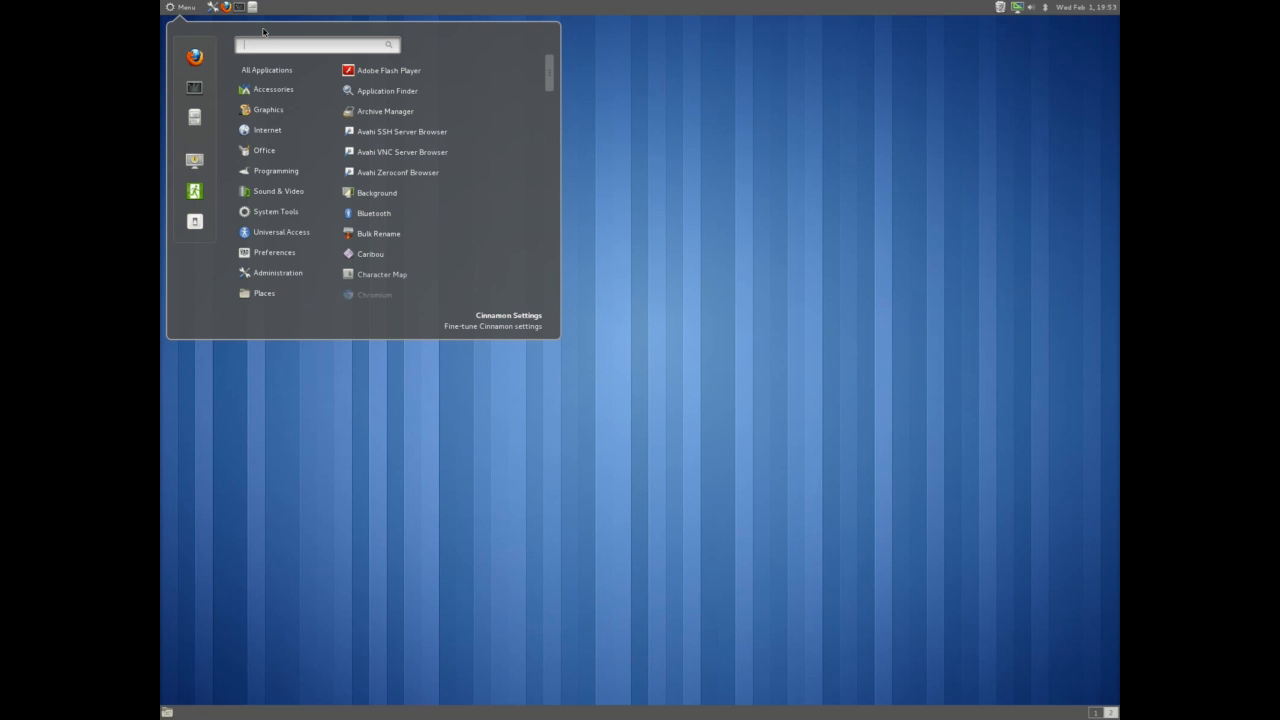
# Step: Set the Battlestar Galactica portrait from the Wallpaper folder as the desktop background
pyautogui.click(376, 192)
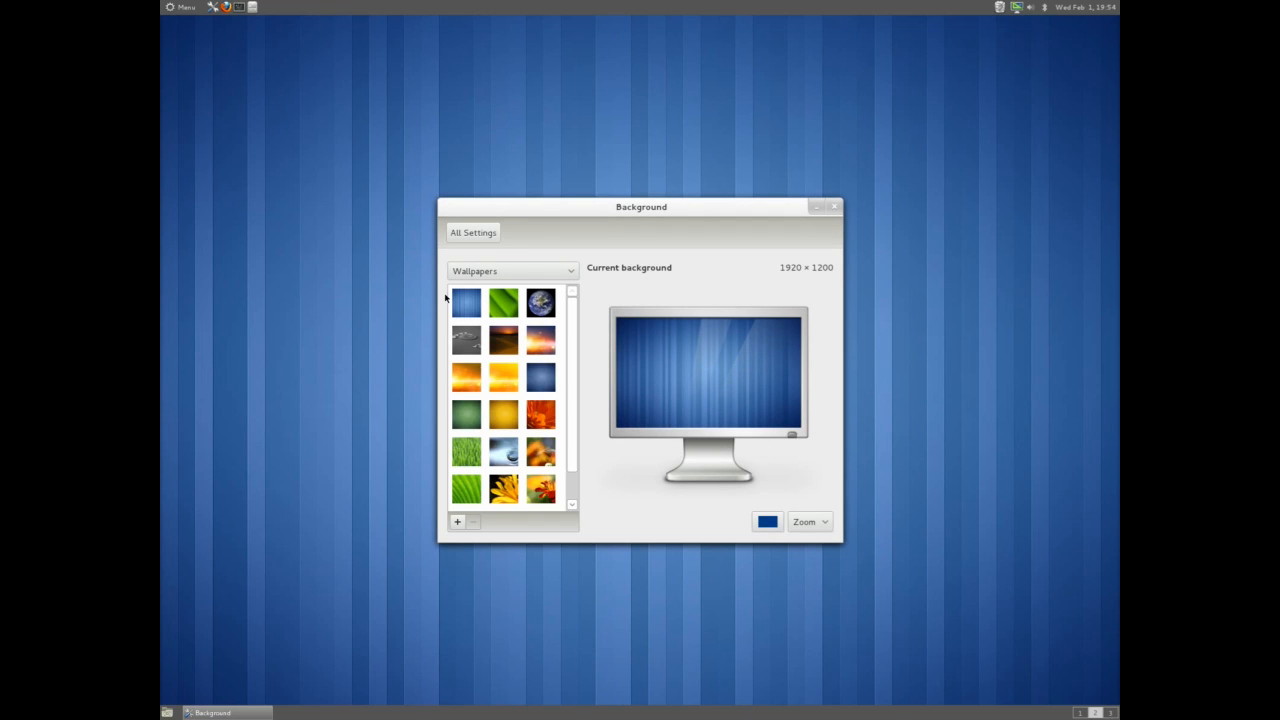
pyautogui.click(456, 520)
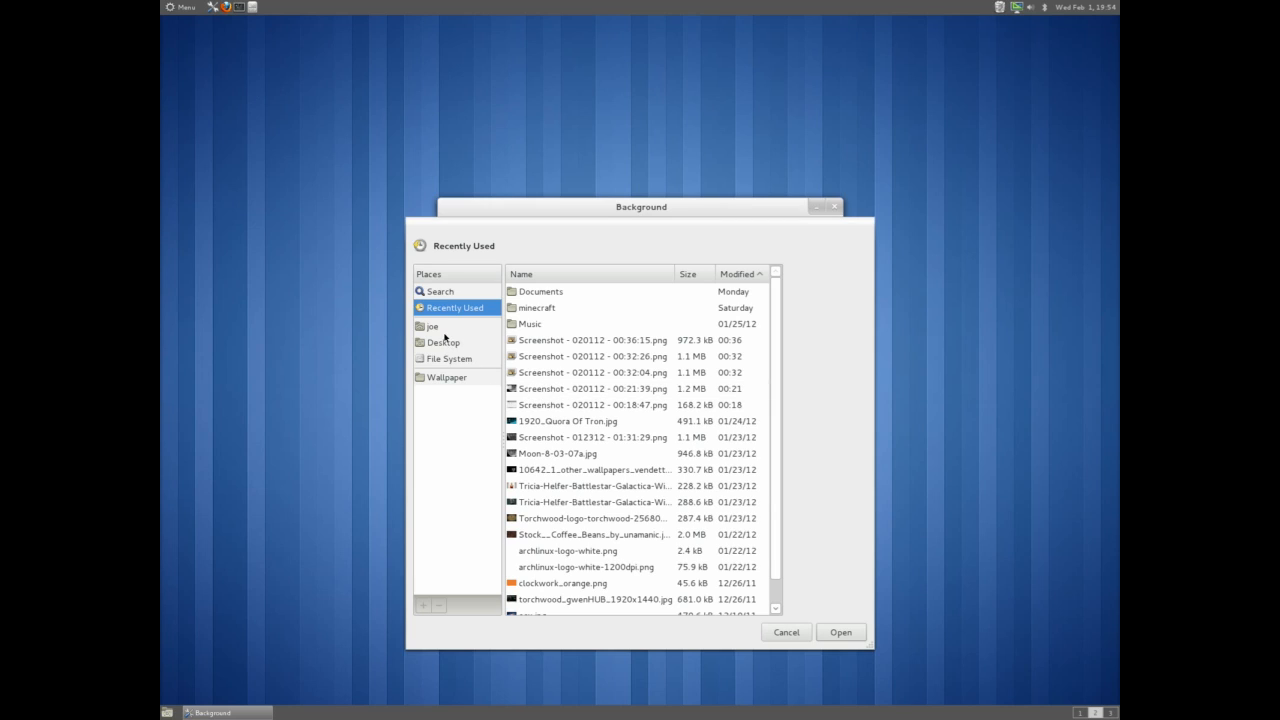
pyautogui.click(432, 324)
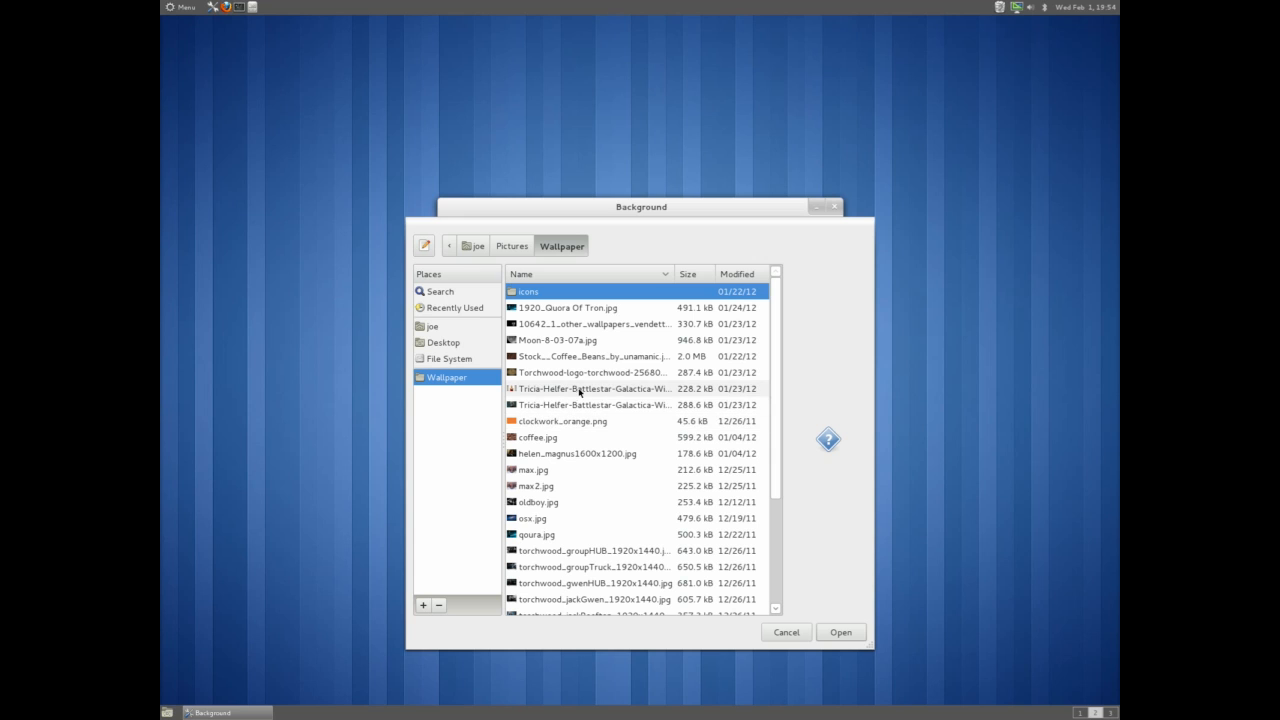
pyautogui.click(840, 632)
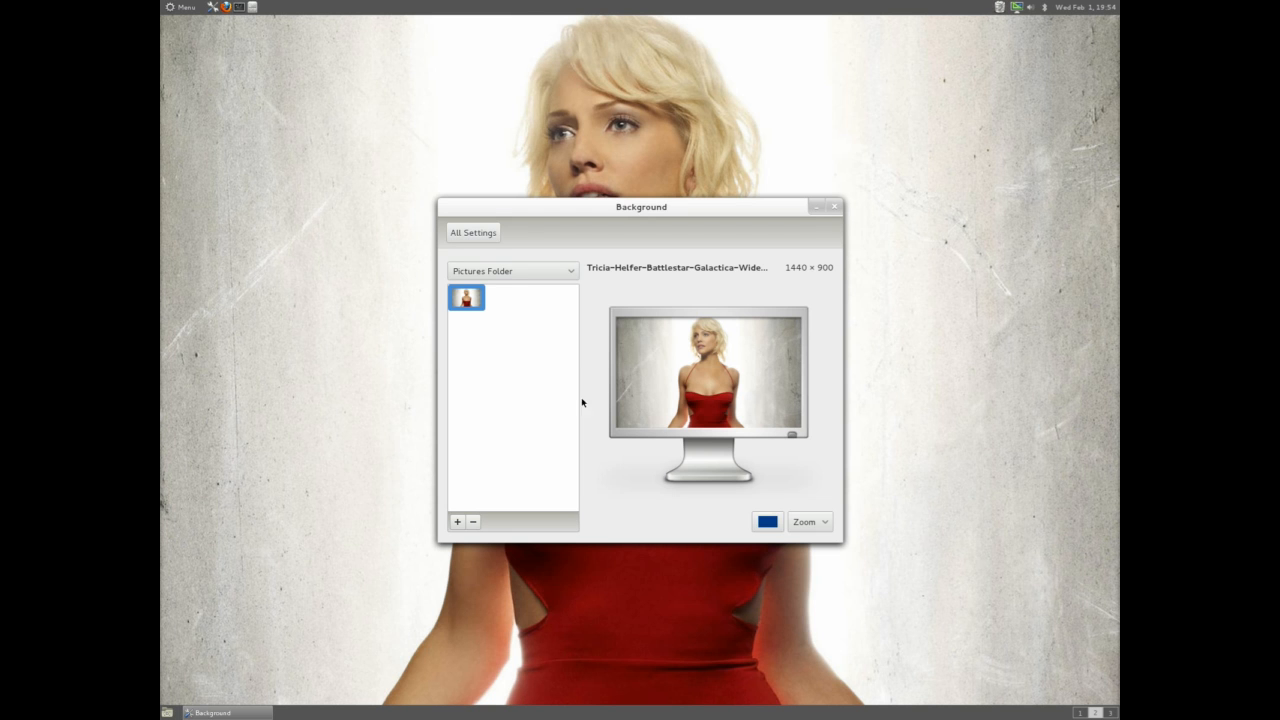
pyautogui.click(834, 206)
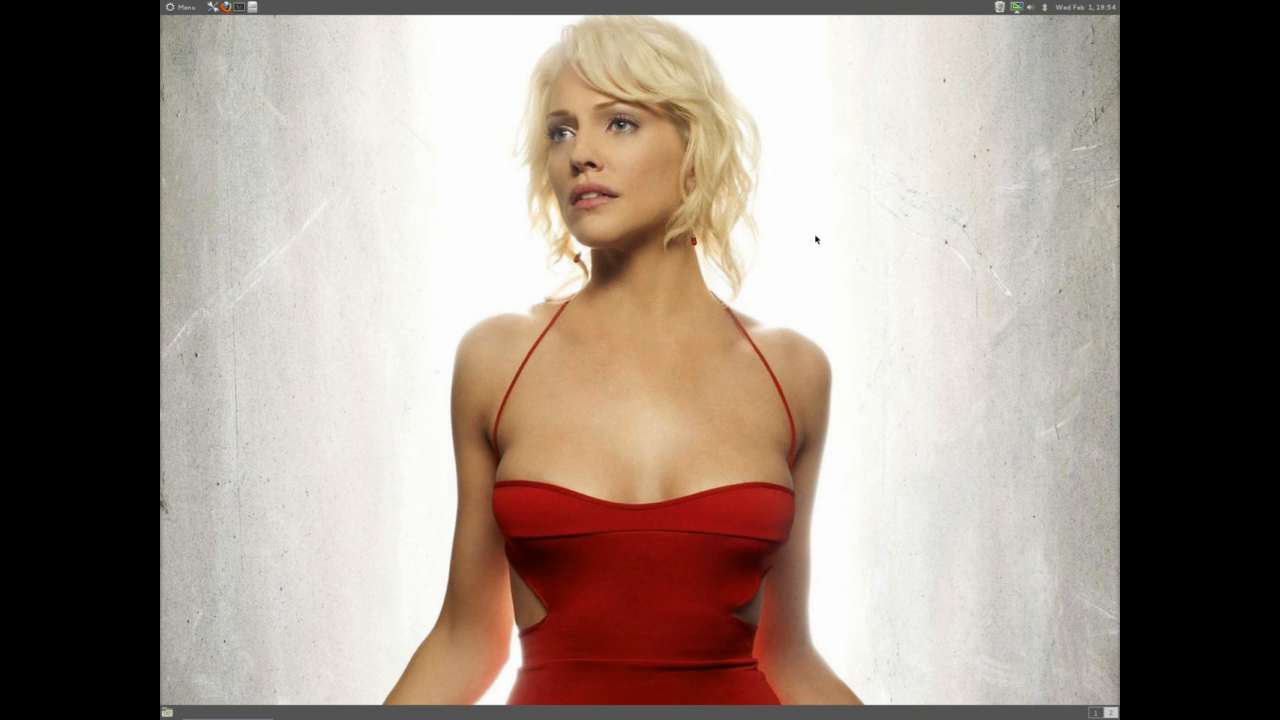
pyautogui.moveTo(796, 264)
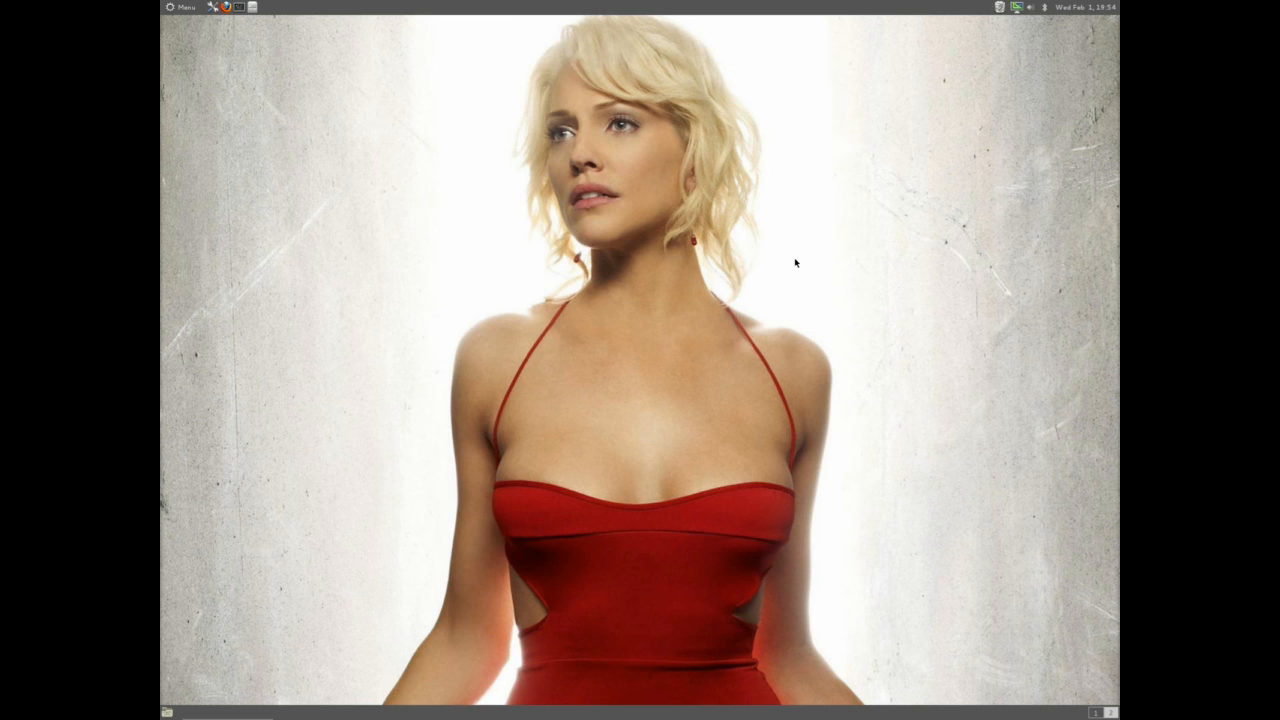
pyautogui.moveTo(204, 68)
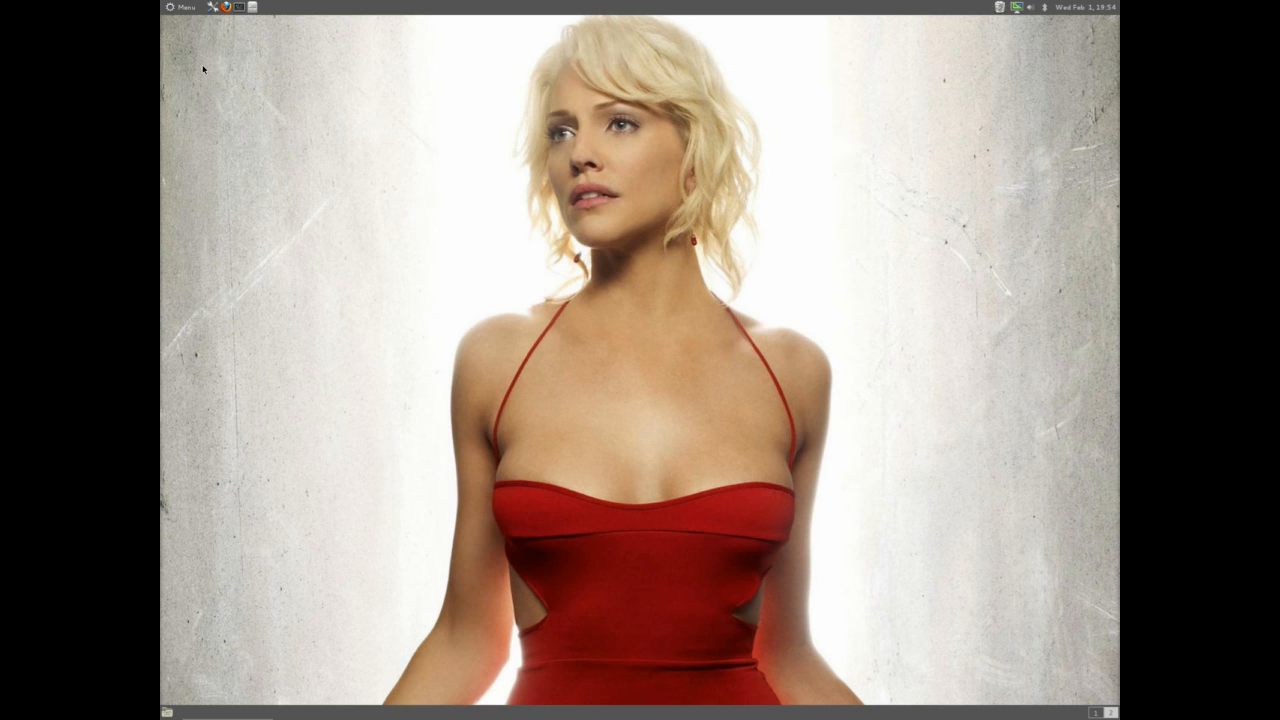
# Step: Replace it with tron-gem.jpg from the Pictures folder and close Background settings
pyautogui.click(180, 8)
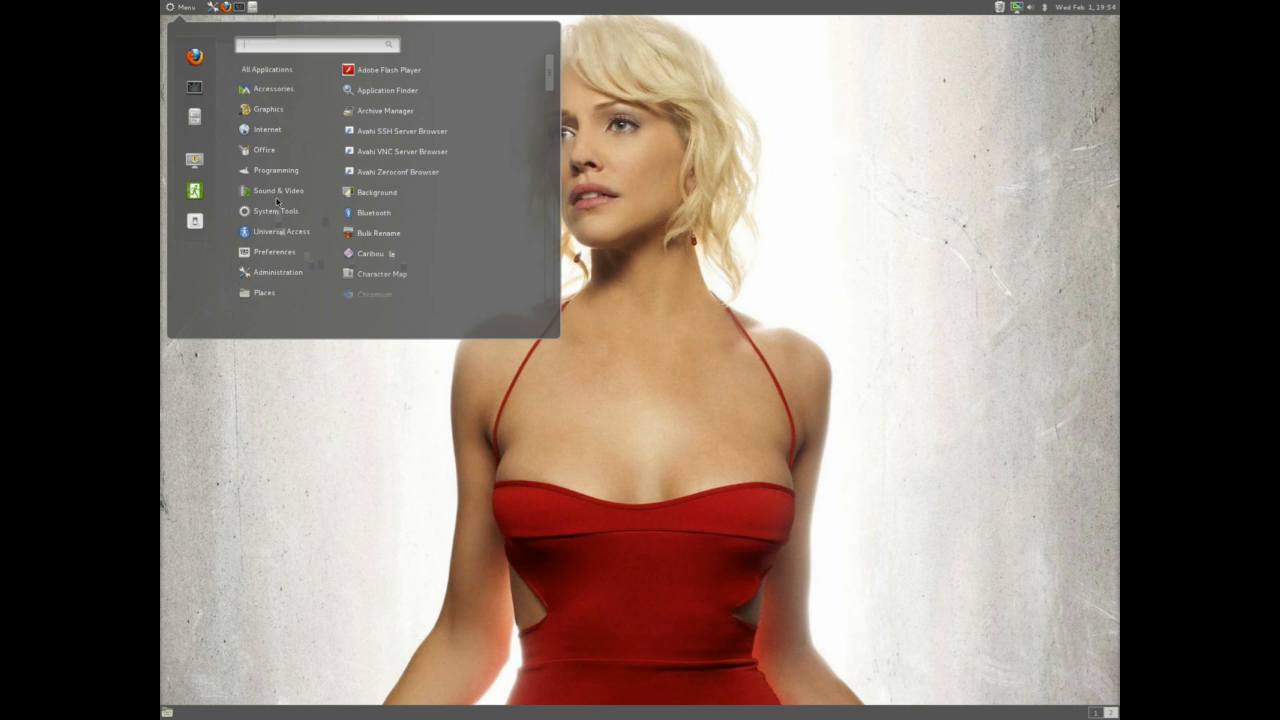
pyautogui.click(376, 192)
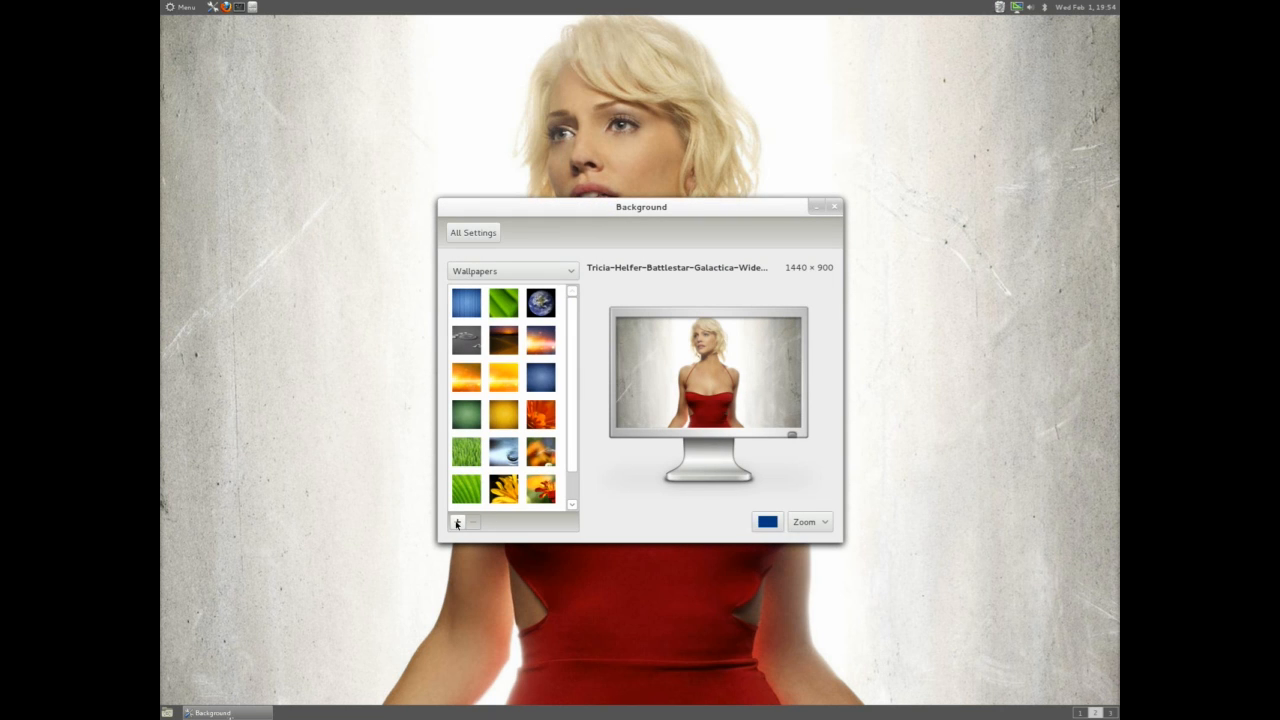
pyautogui.click(456, 520)
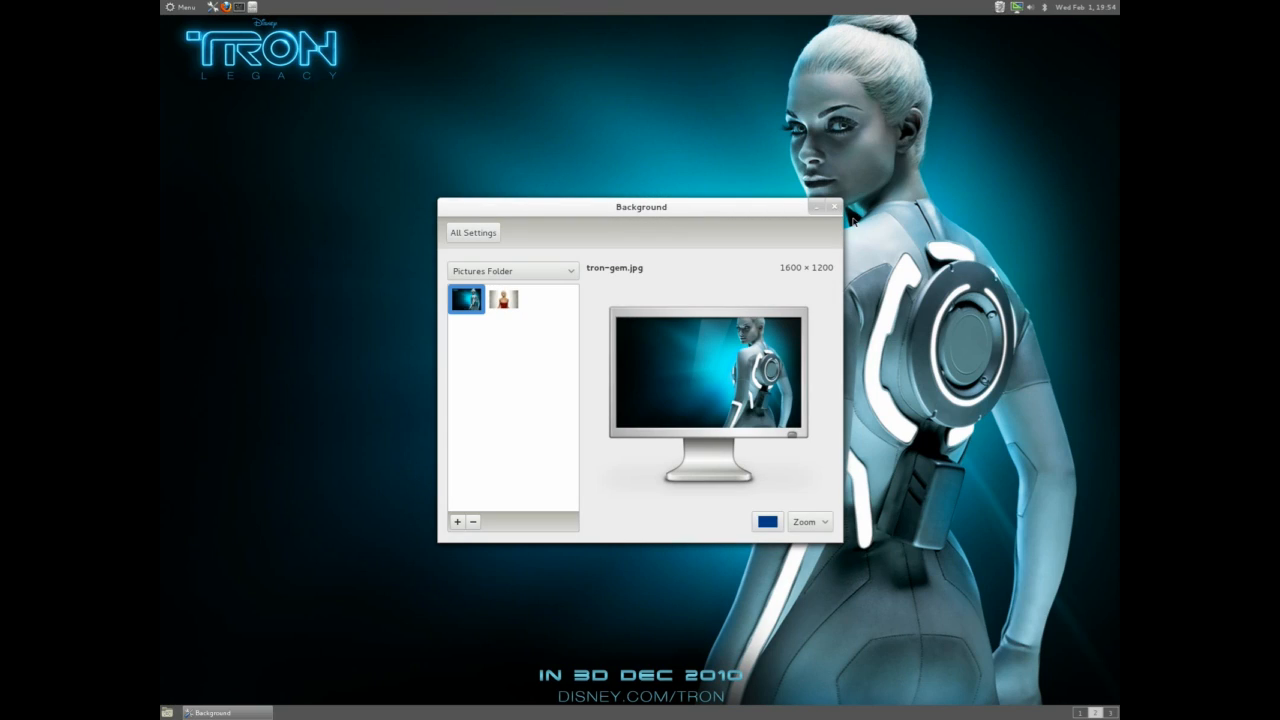
pyautogui.click(832, 206)
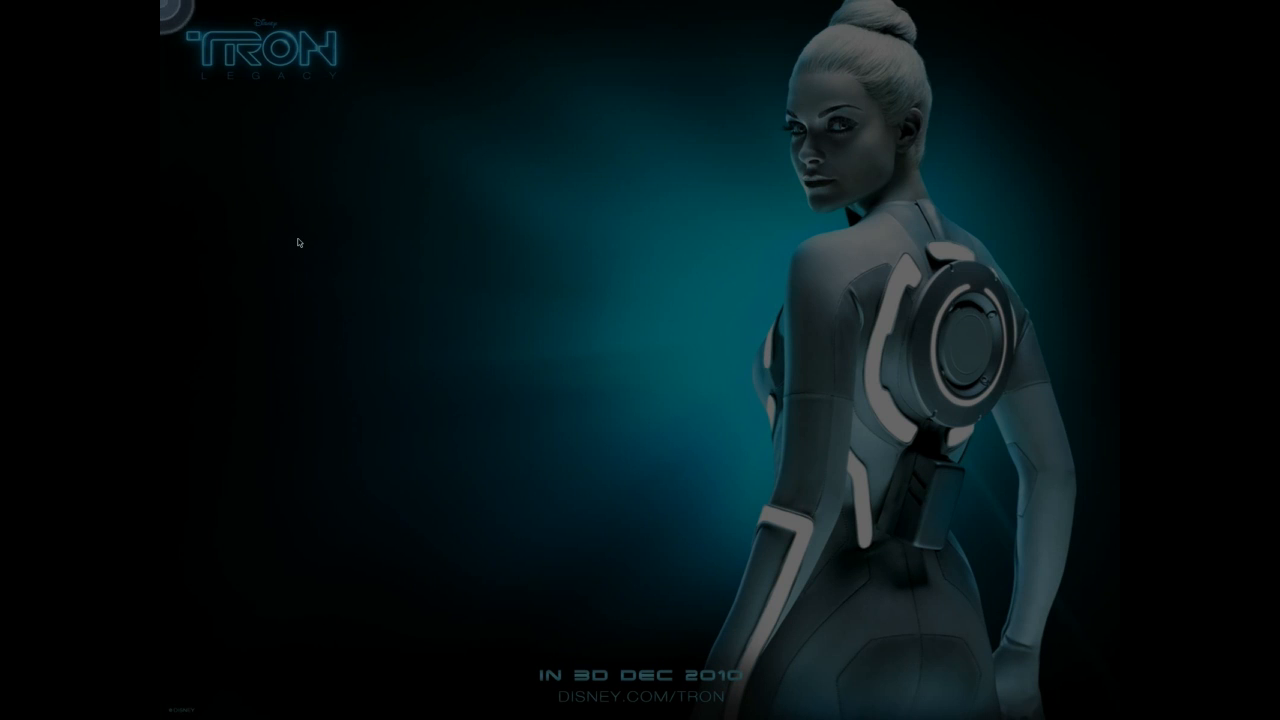
pyautogui.moveTo(480, 278)
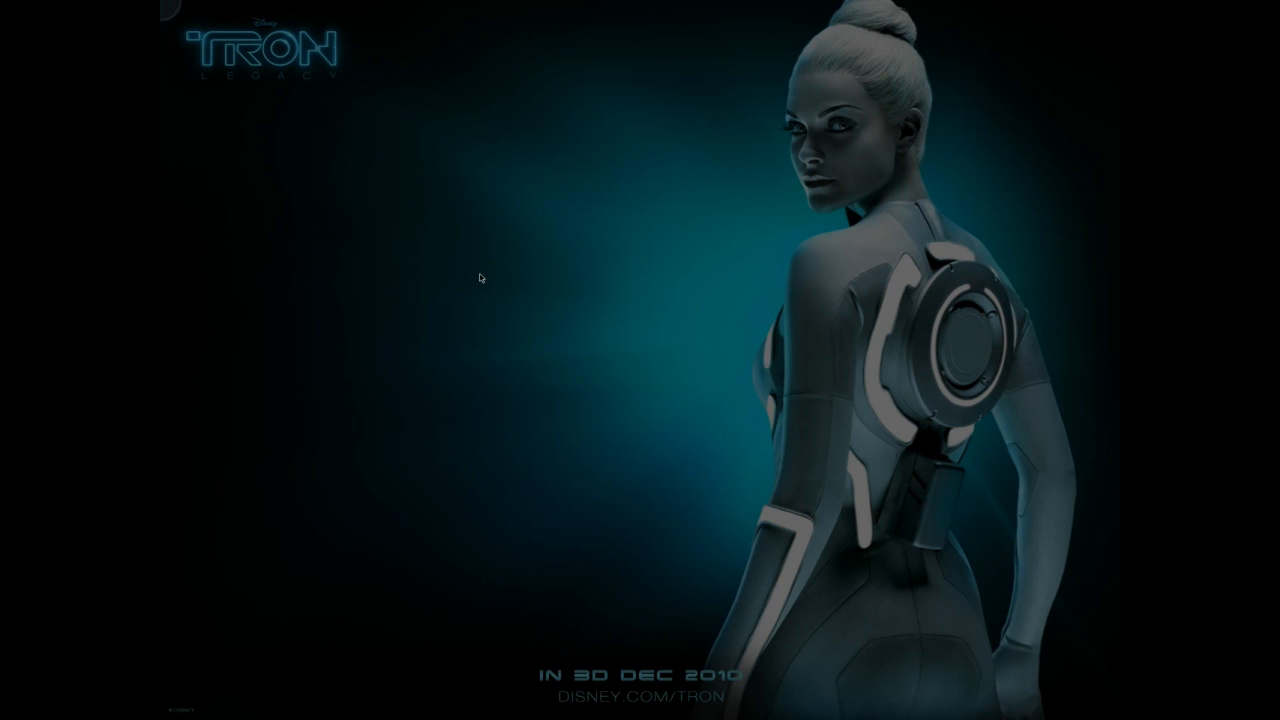
pyautogui.moveTo(506, 296)
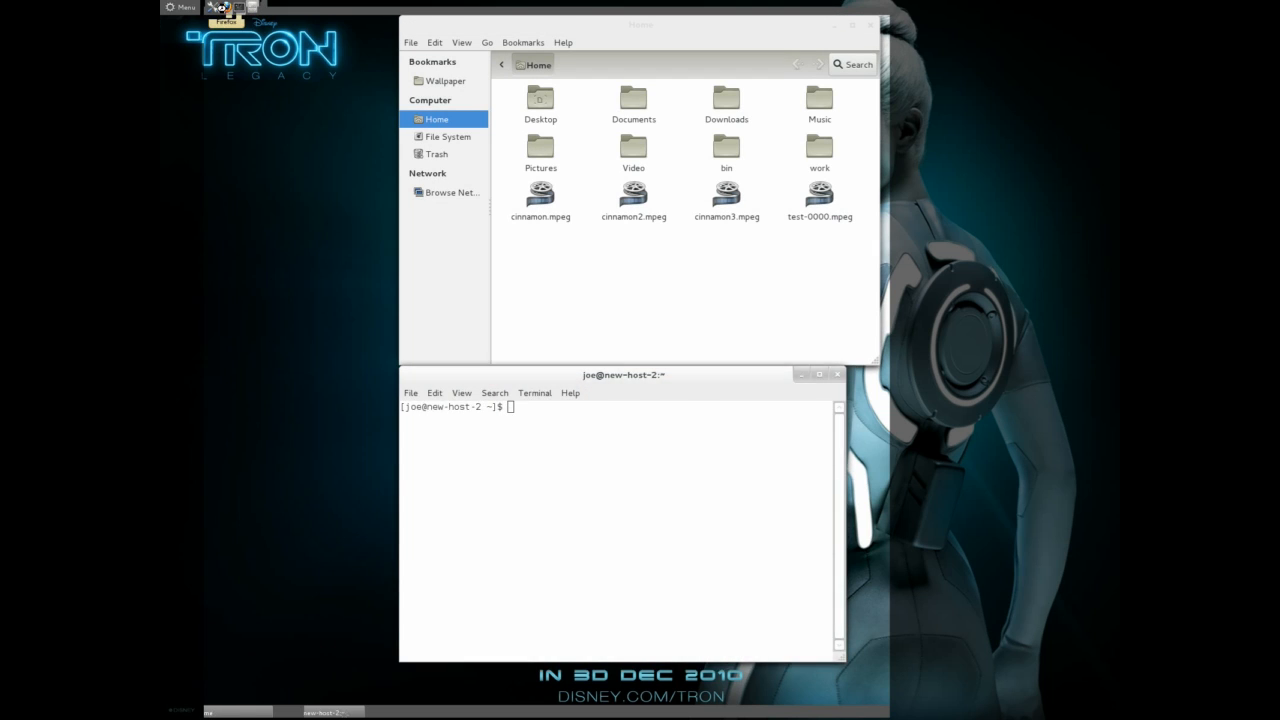
pyautogui.click(224, 8)
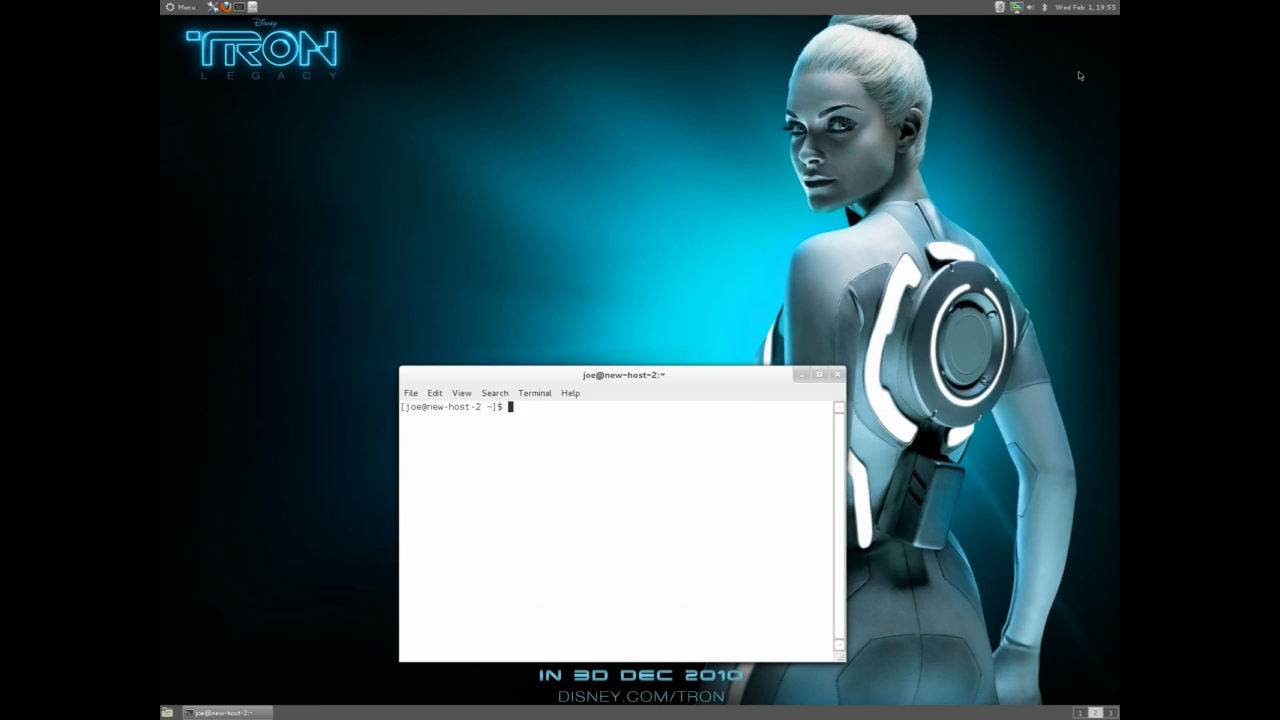
pyautogui.click(820, 374)
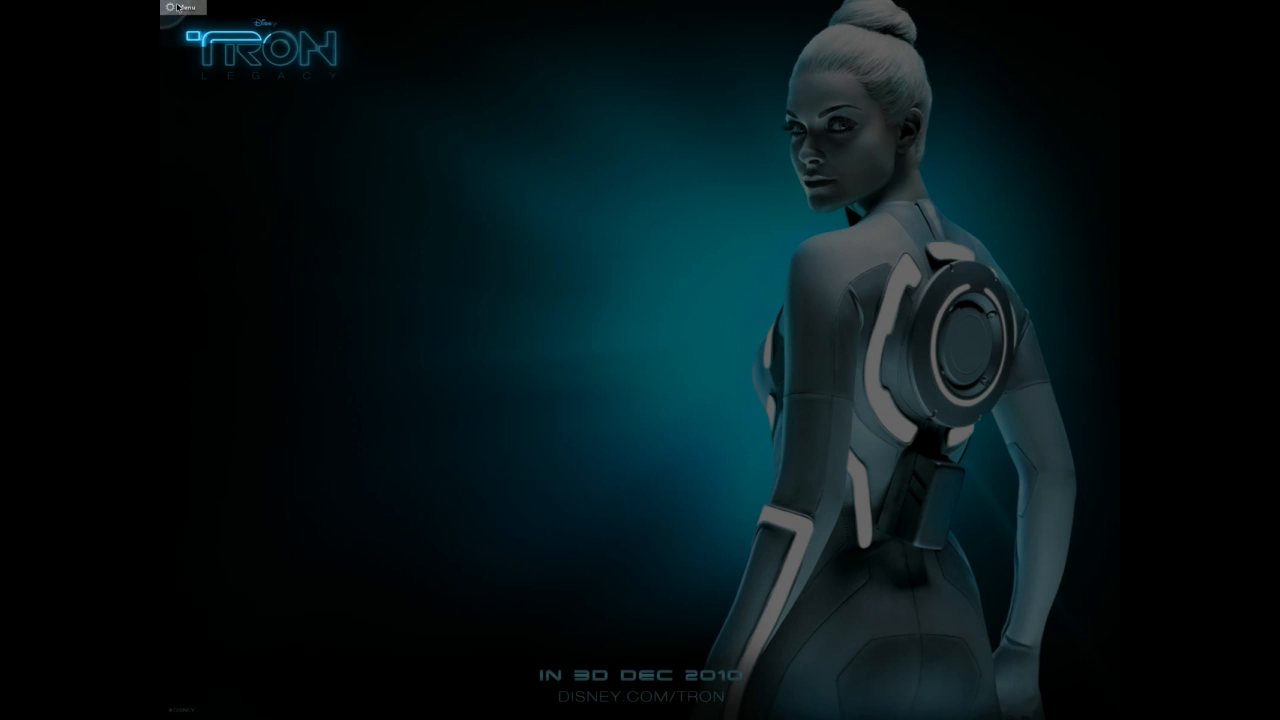
# Step: On the Overview page, disable the hot corner and make the overview icon visible
pyautogui.click(182, 8)
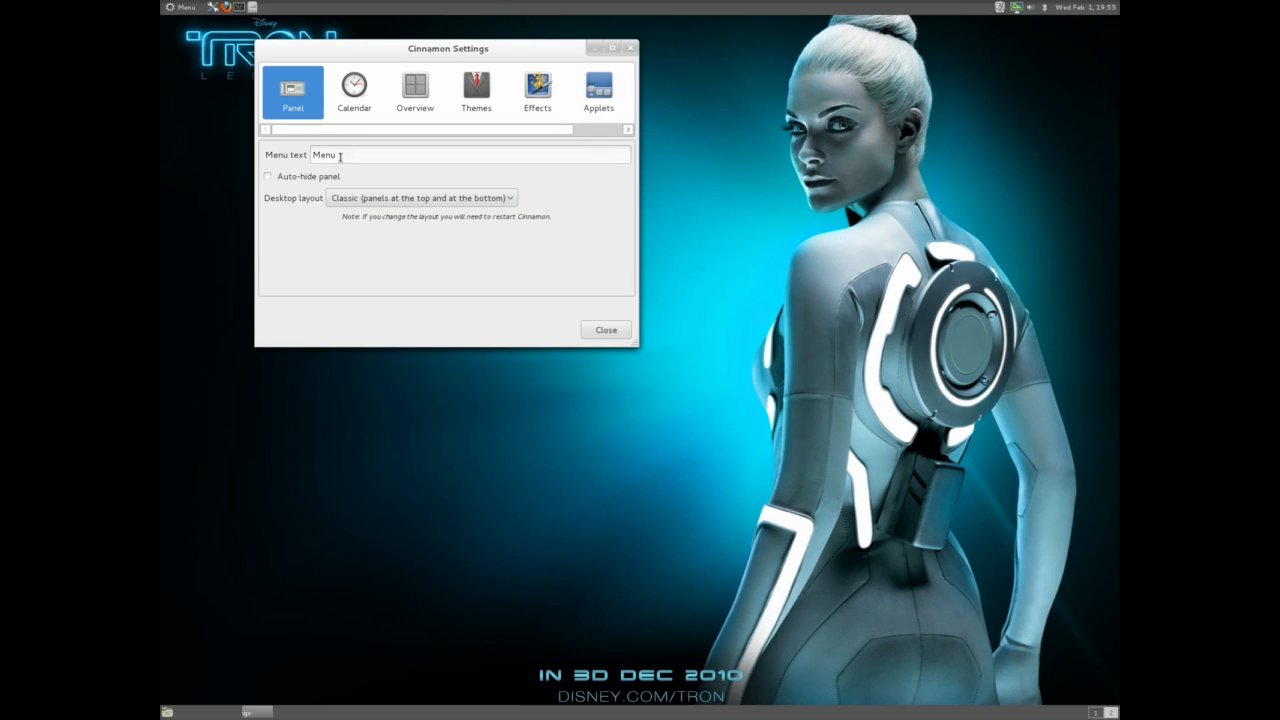
pyautogui.click(354, 90)
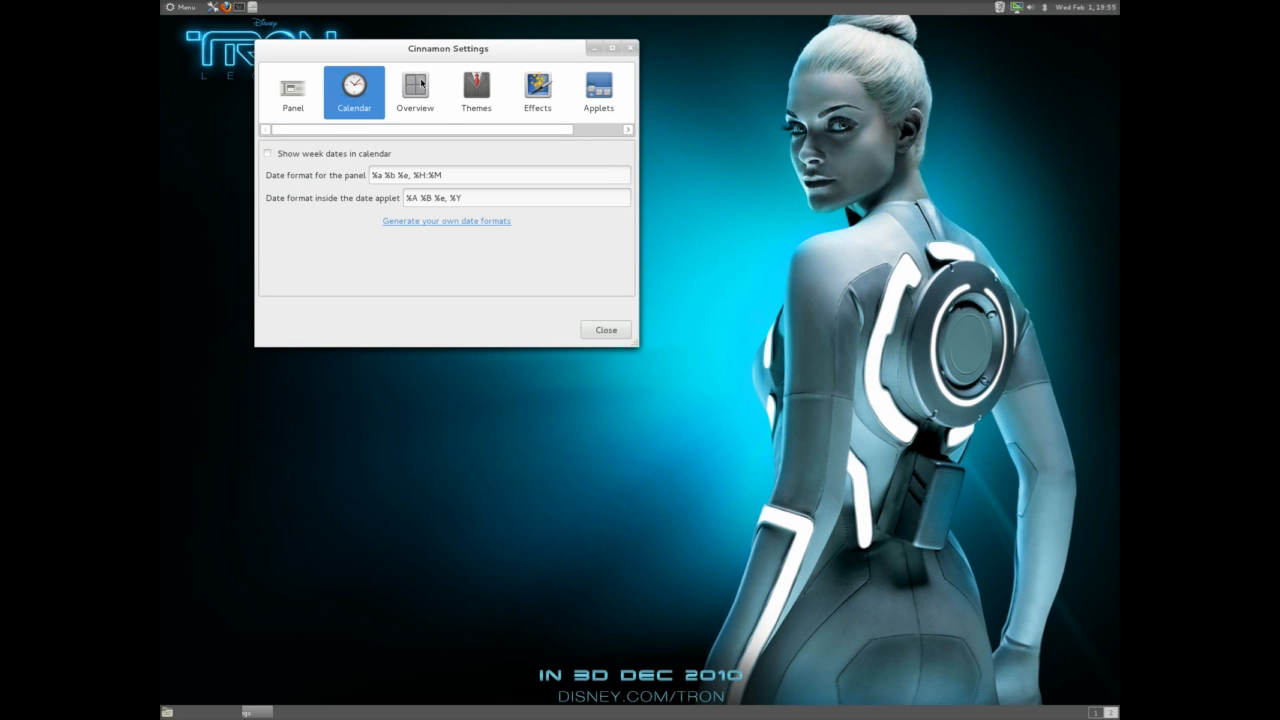
pyautogui.click(414, 90)
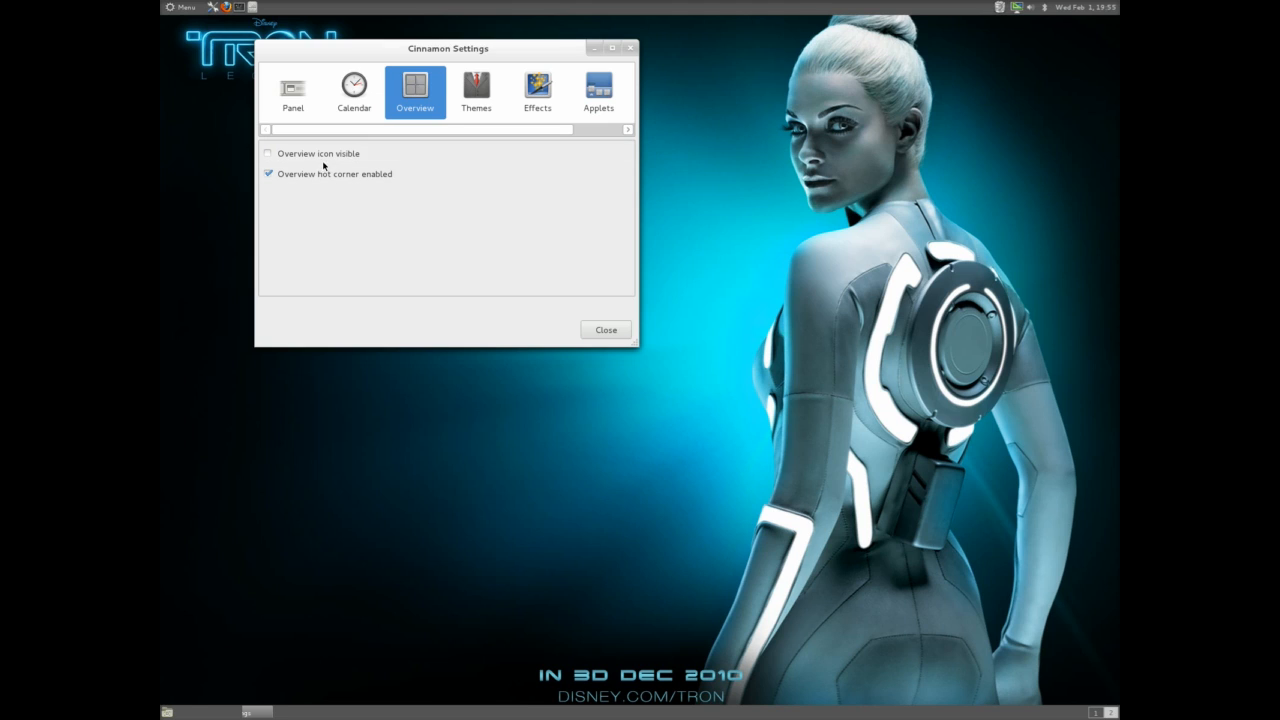
pyautogui.click(268, 172)
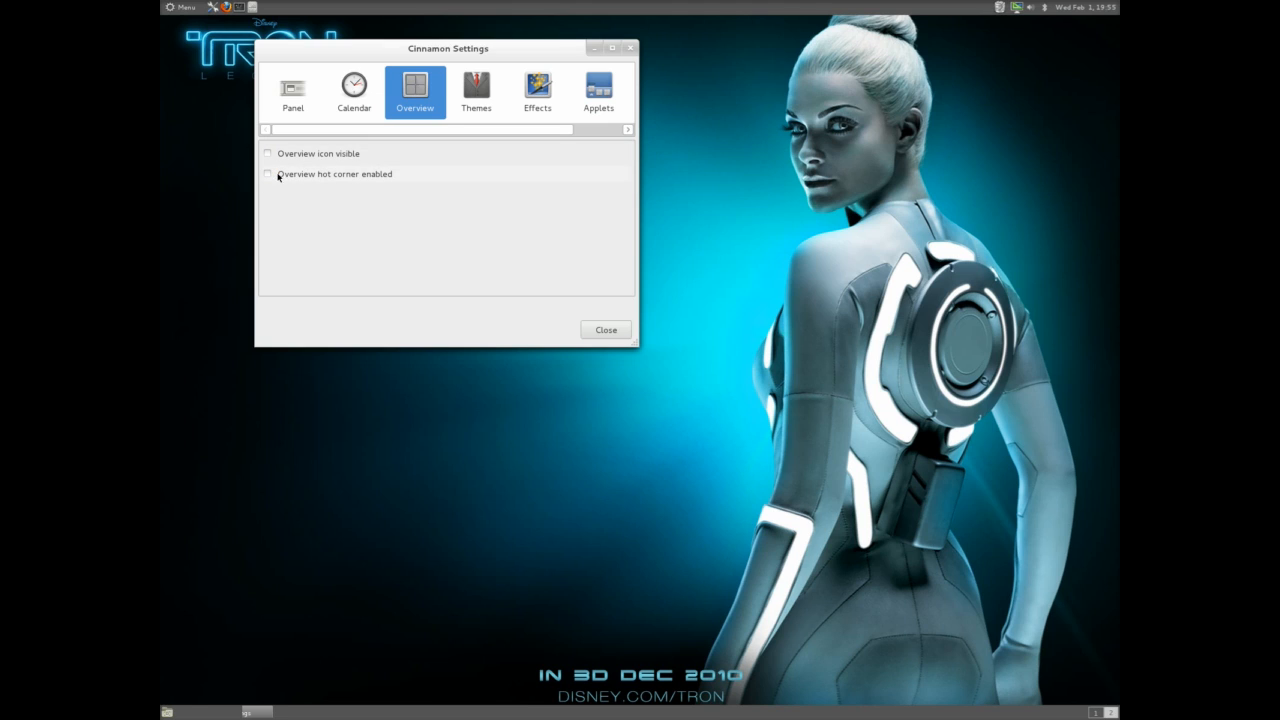
pyautogui.moveTo(400, 274)
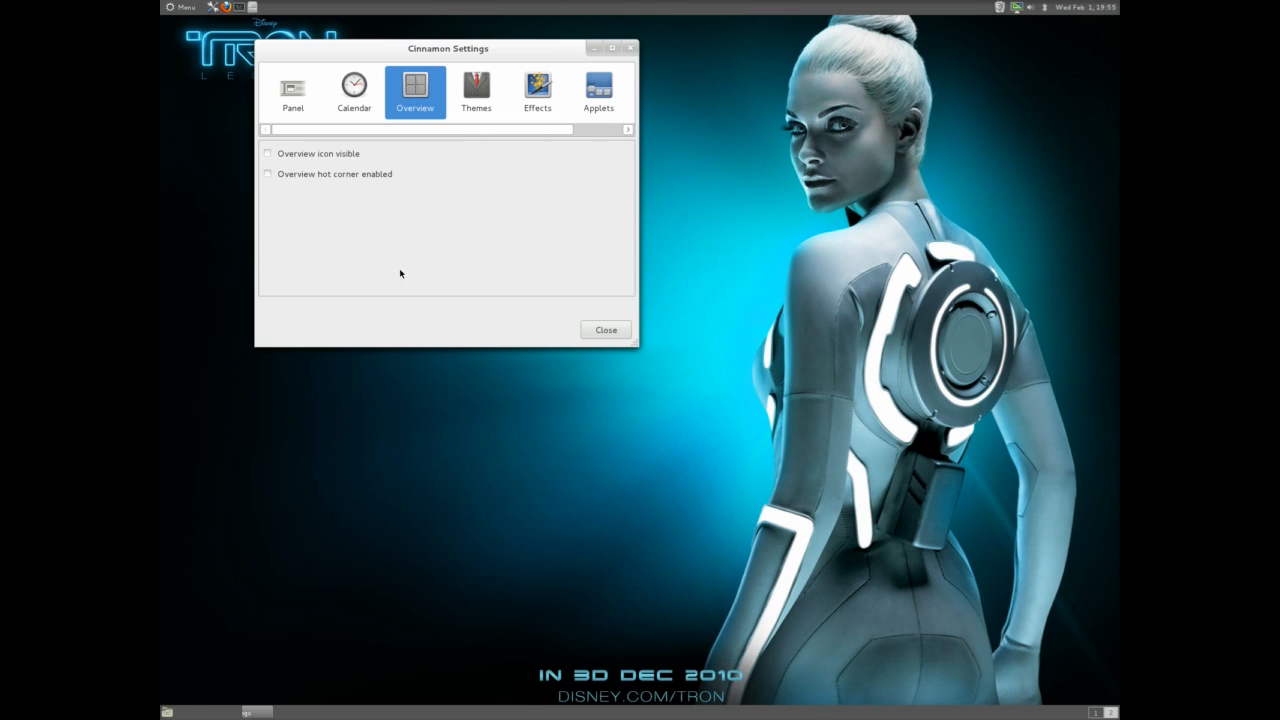
pyautogui.click(268, 152)
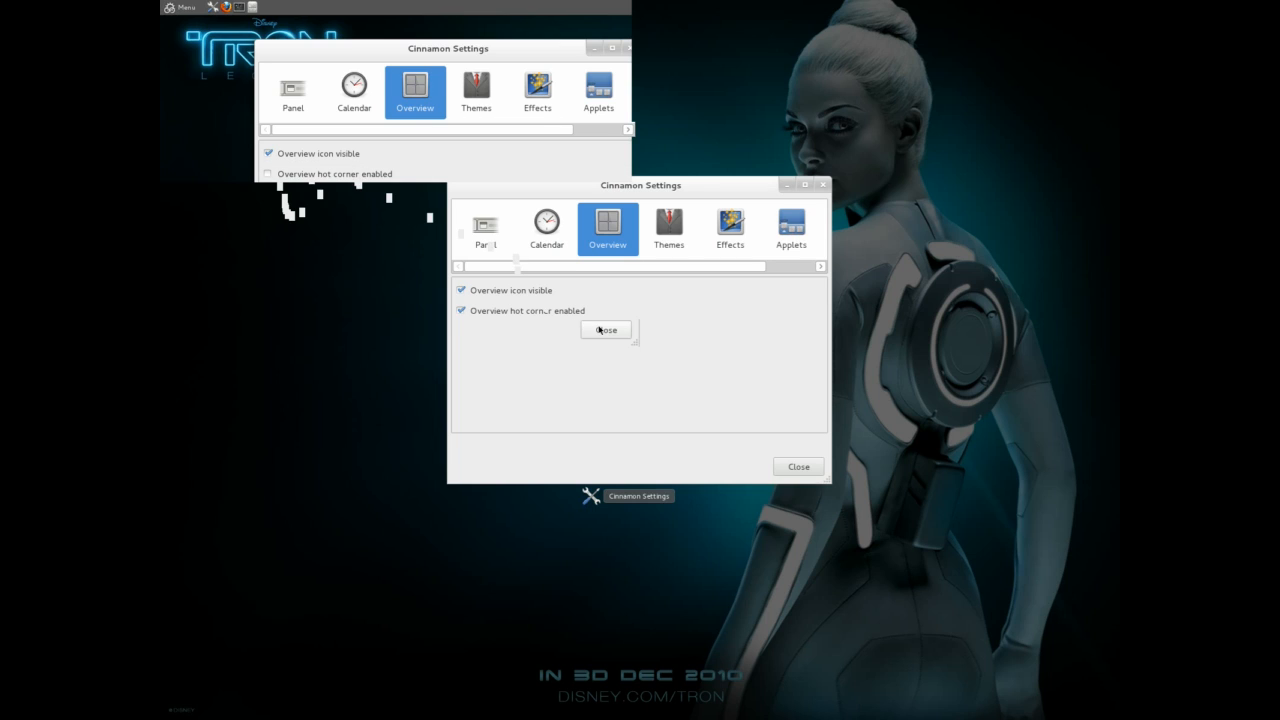
# Step: Launch Firefox from the menu favourites to load the gnome-look.org artwork page
pyautogui.click(180, 8)
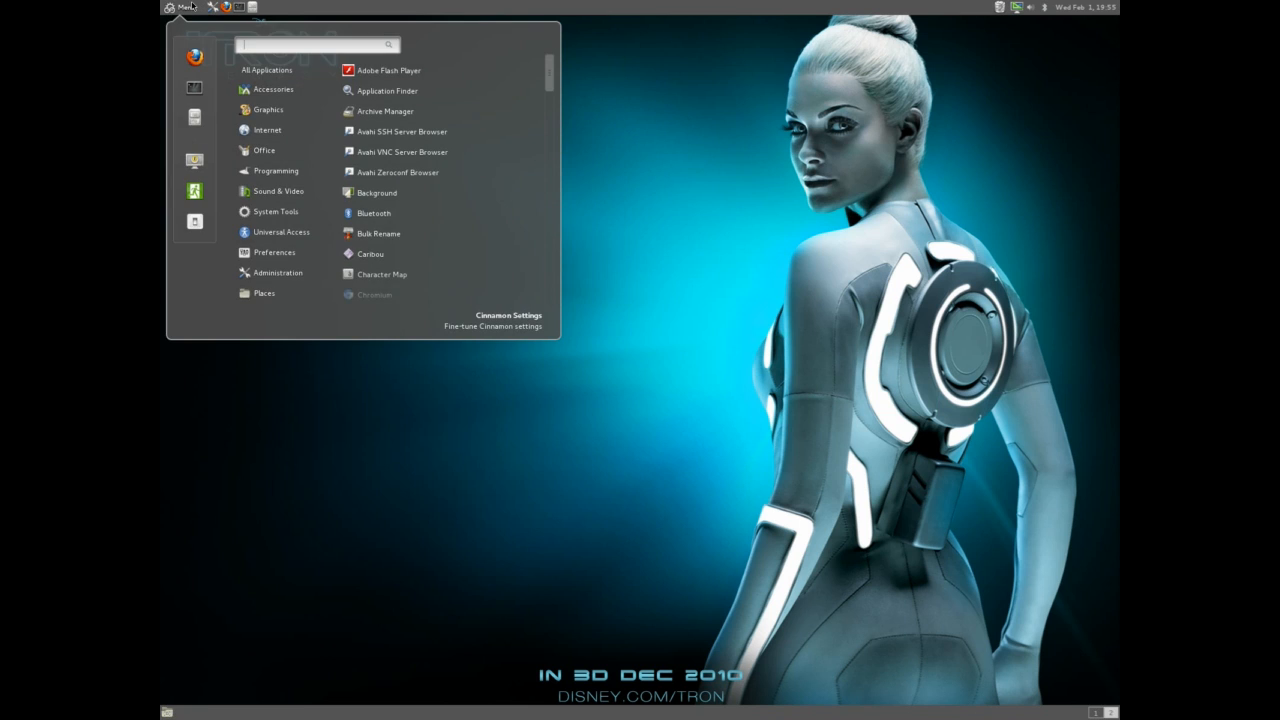
pyautogui.click(180, 8)
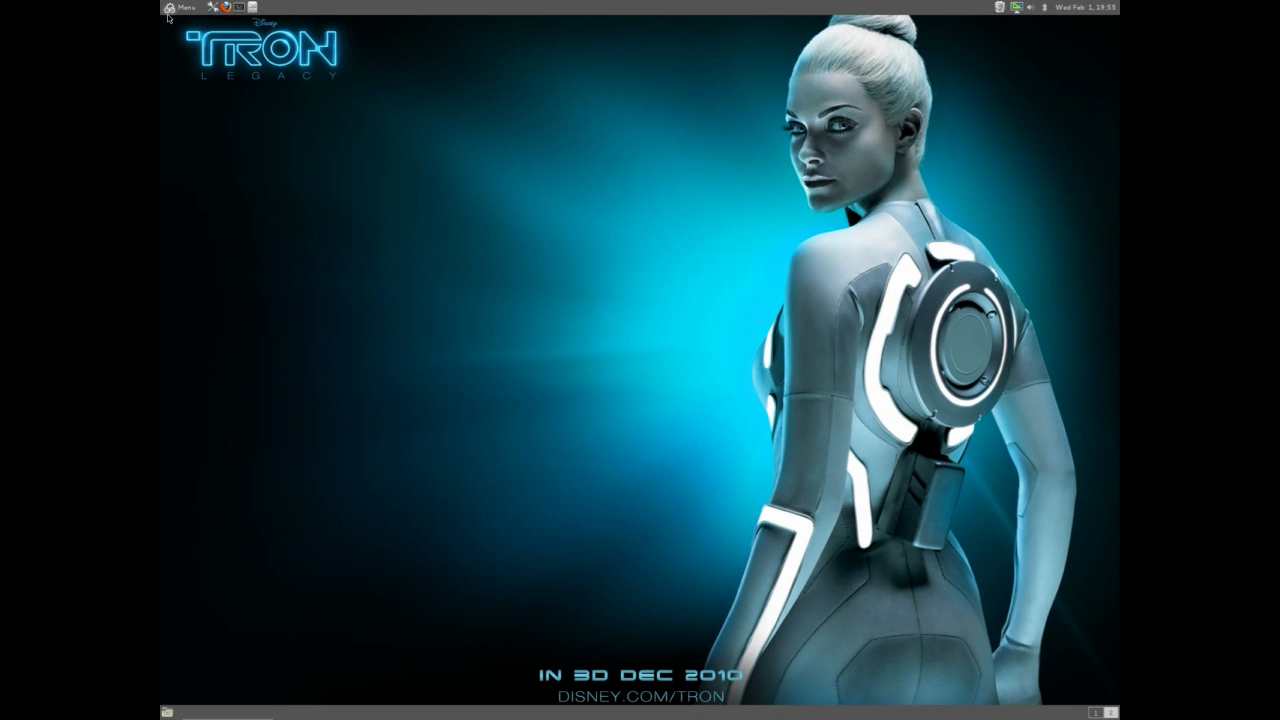
pyautogui.click(180, 8)
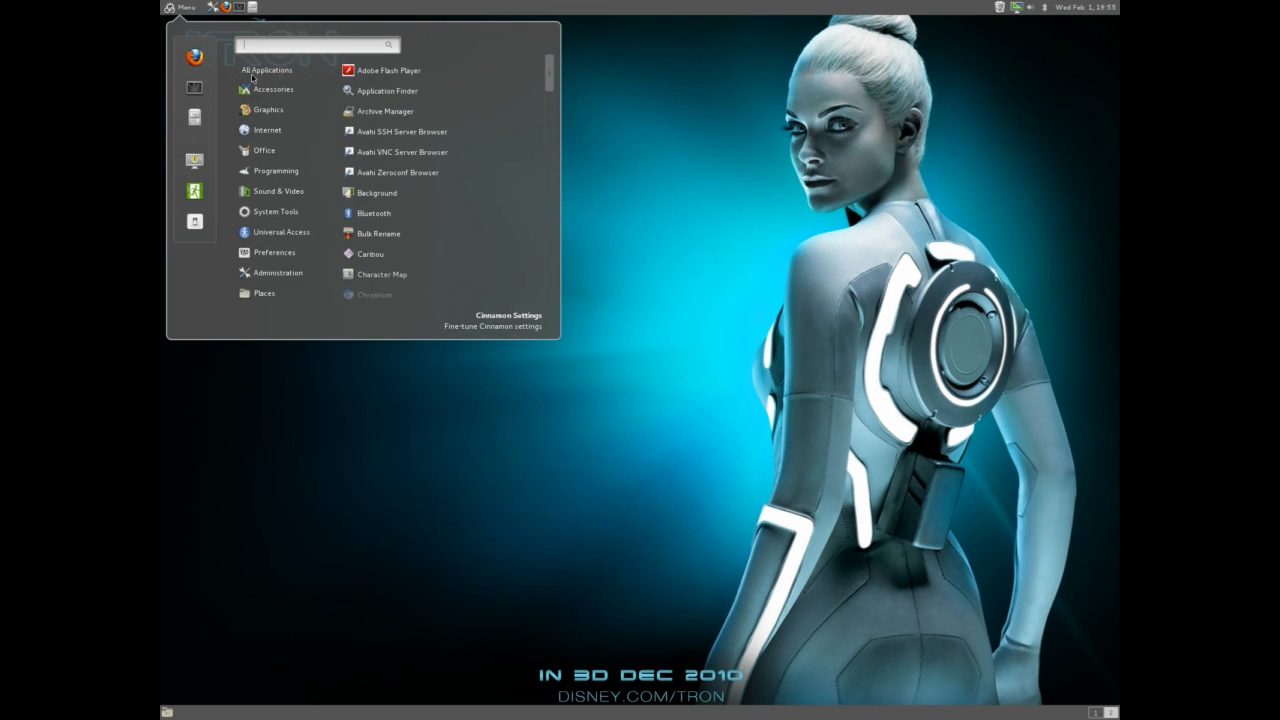
pyautogui.click(196, 56)
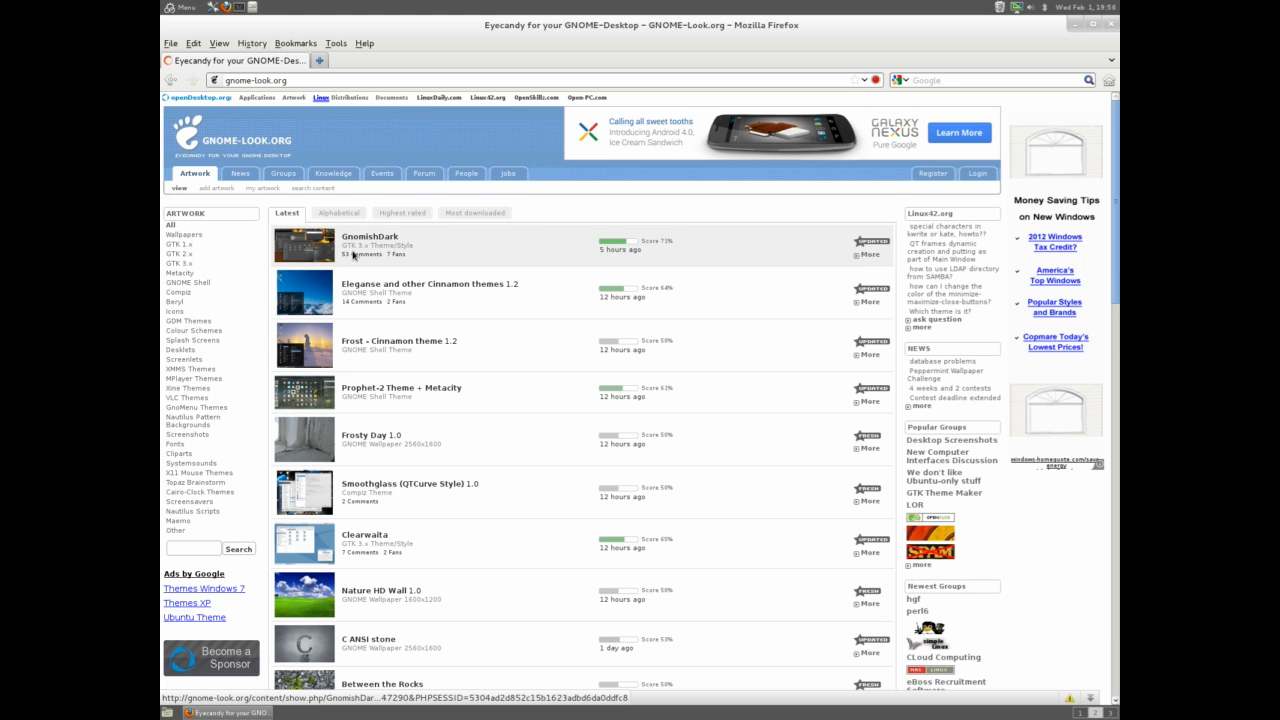
# Step: Rank the artwork by highest rating and go to the Zukitwo theme page
pyautogui.click(402, 212)
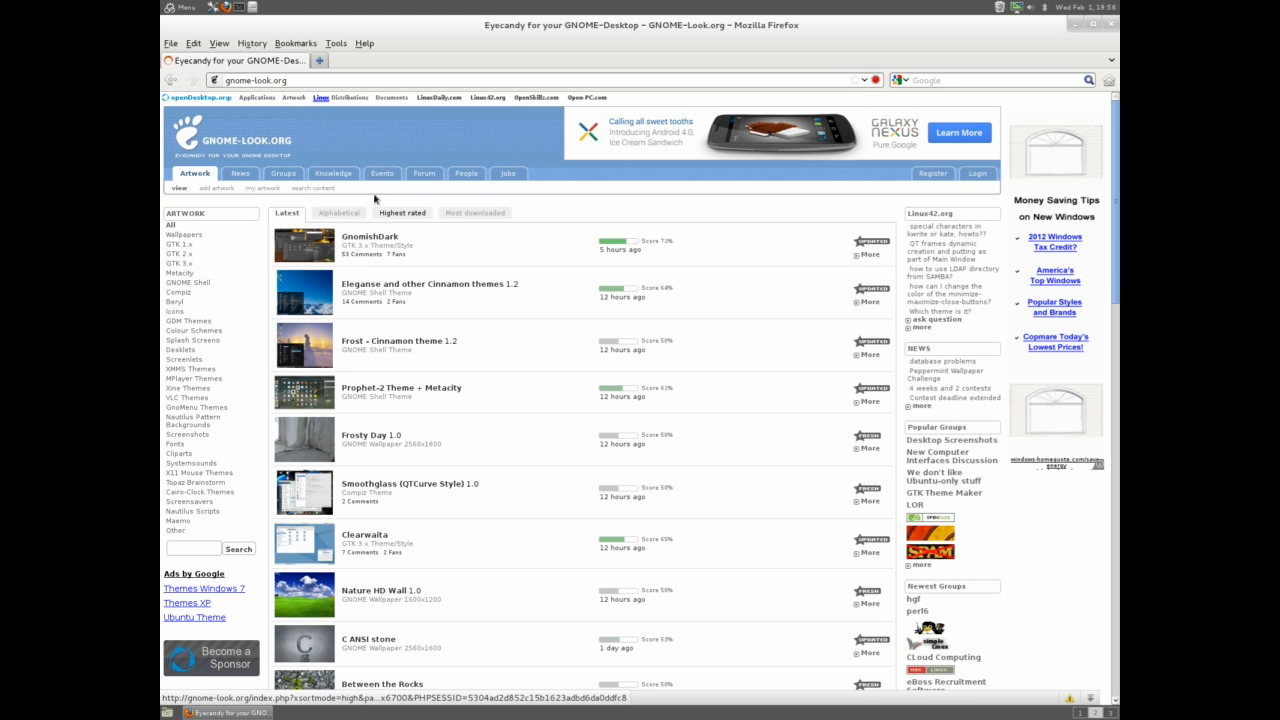
pyautogui.click(402, 212)
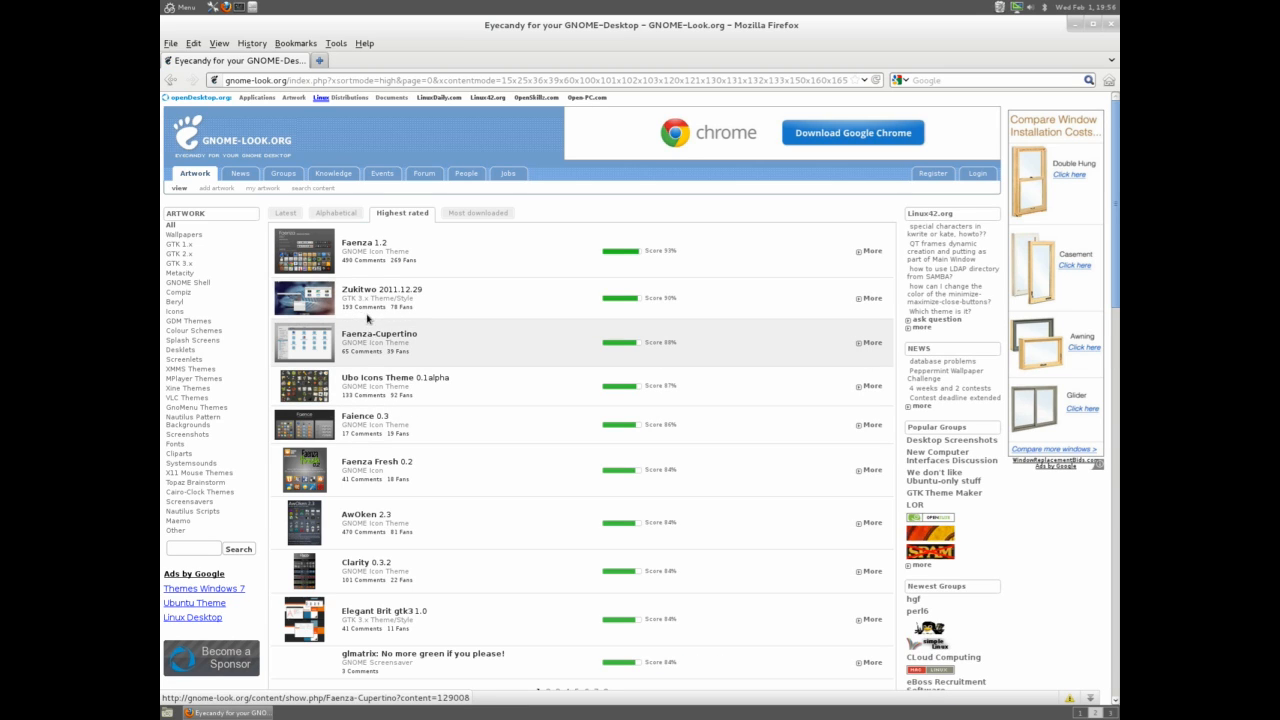
pyautogui.moveTo(368, 298)
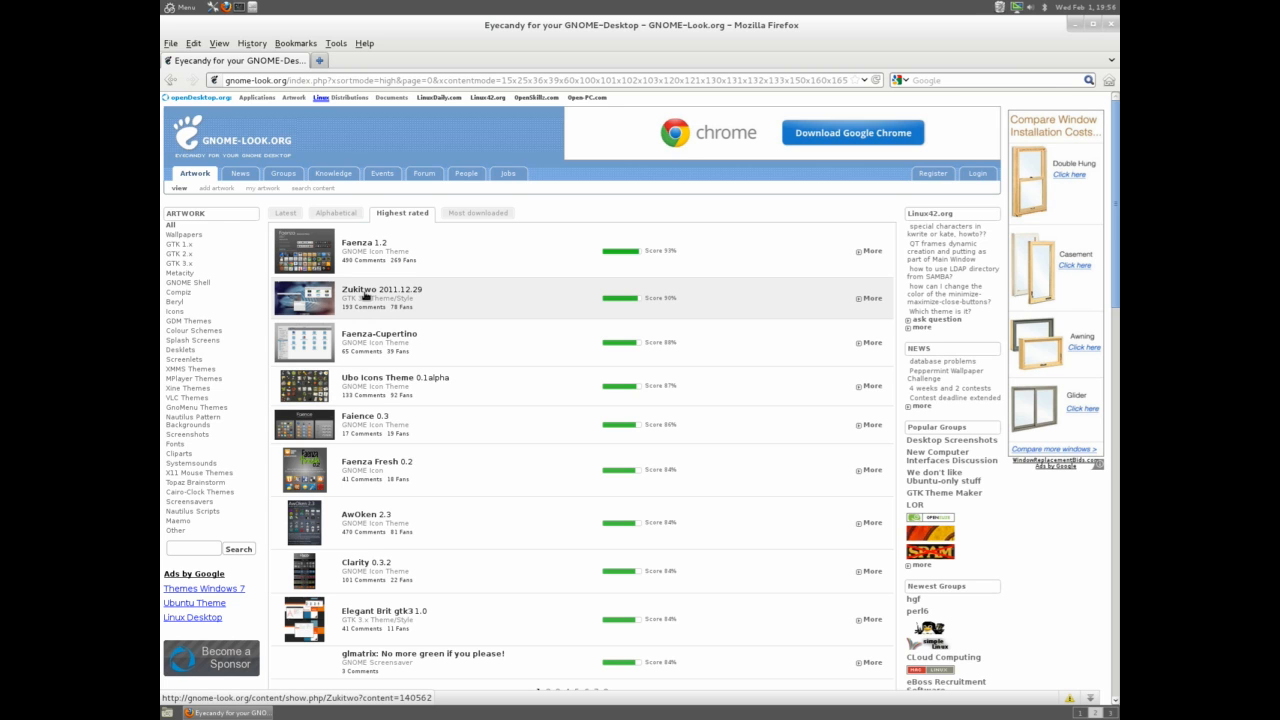
pyautogui.click(380, 288)
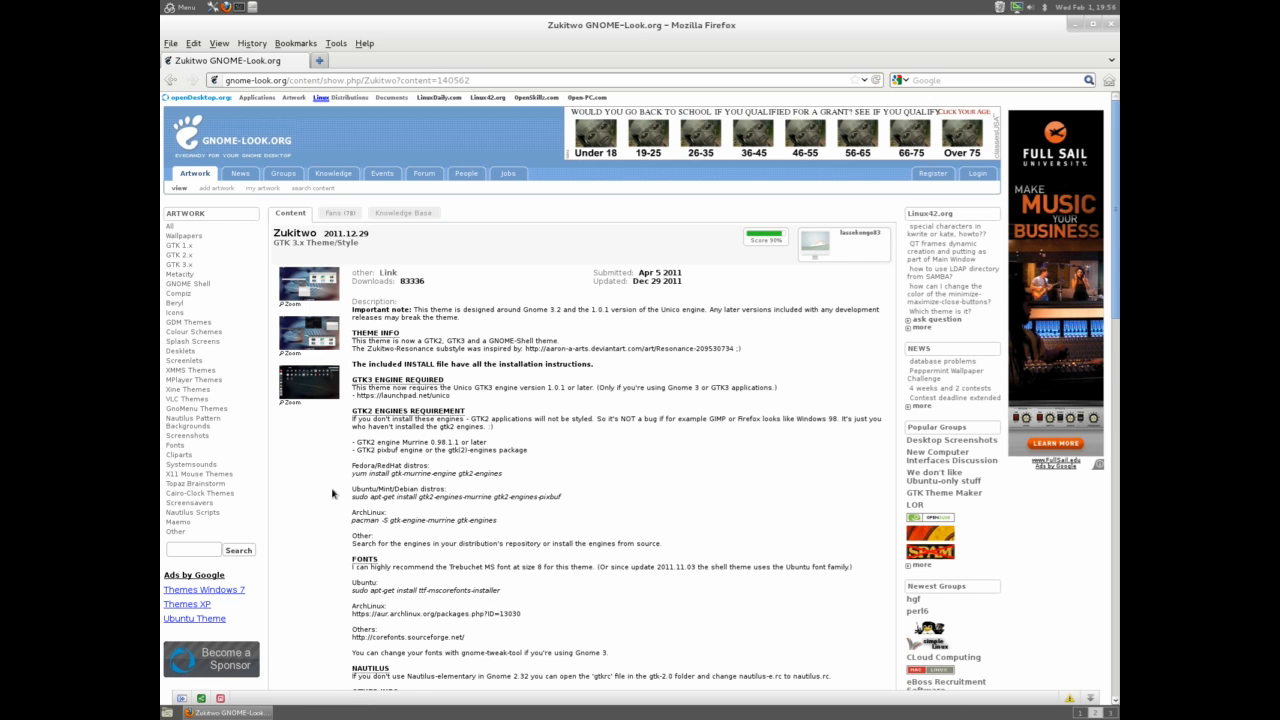
# Step: Download the Zukitwo zip archive, choosing Save File to disk
pyautogui.scroll(-3)
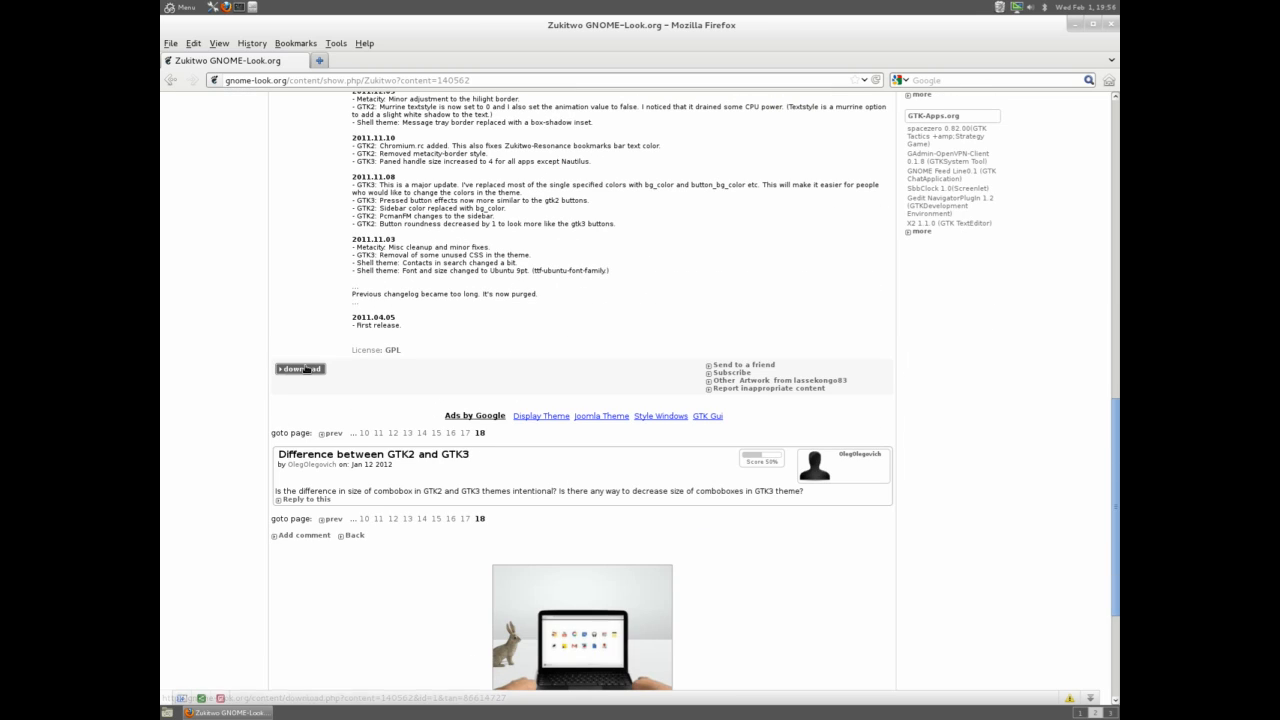
pyautogui.click(300, 368)
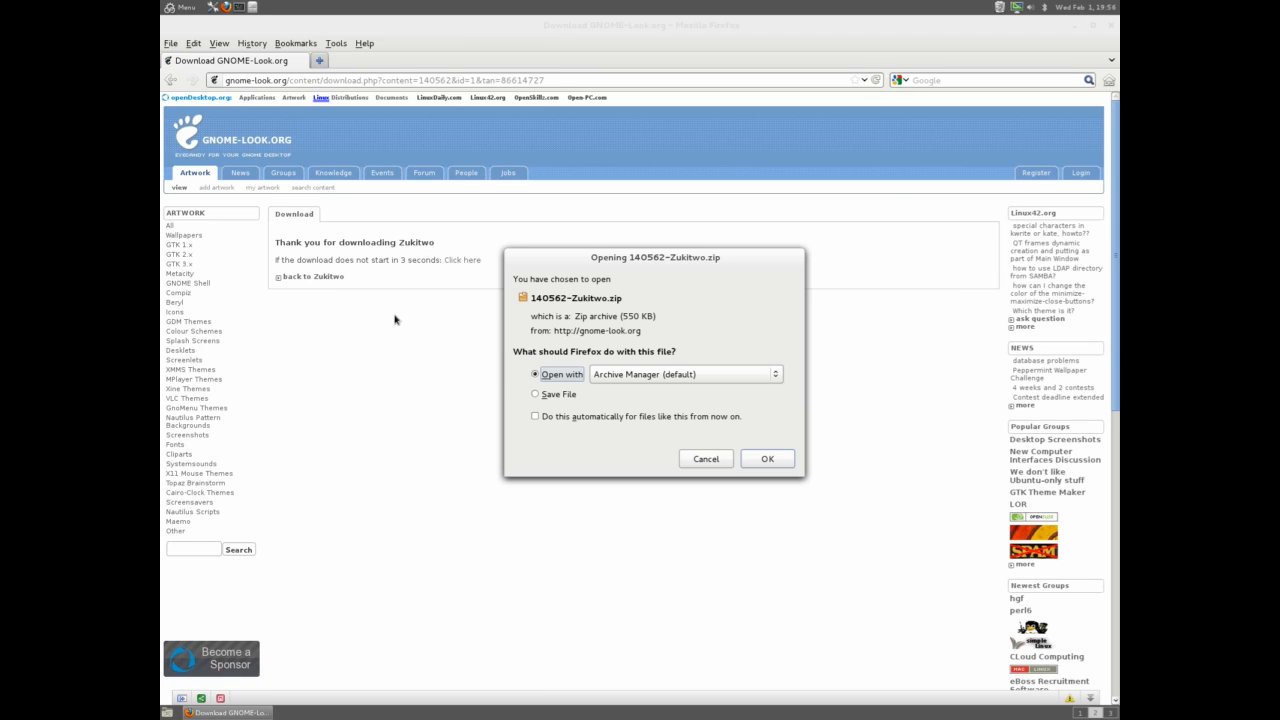
pyautogui.click(536, 394)
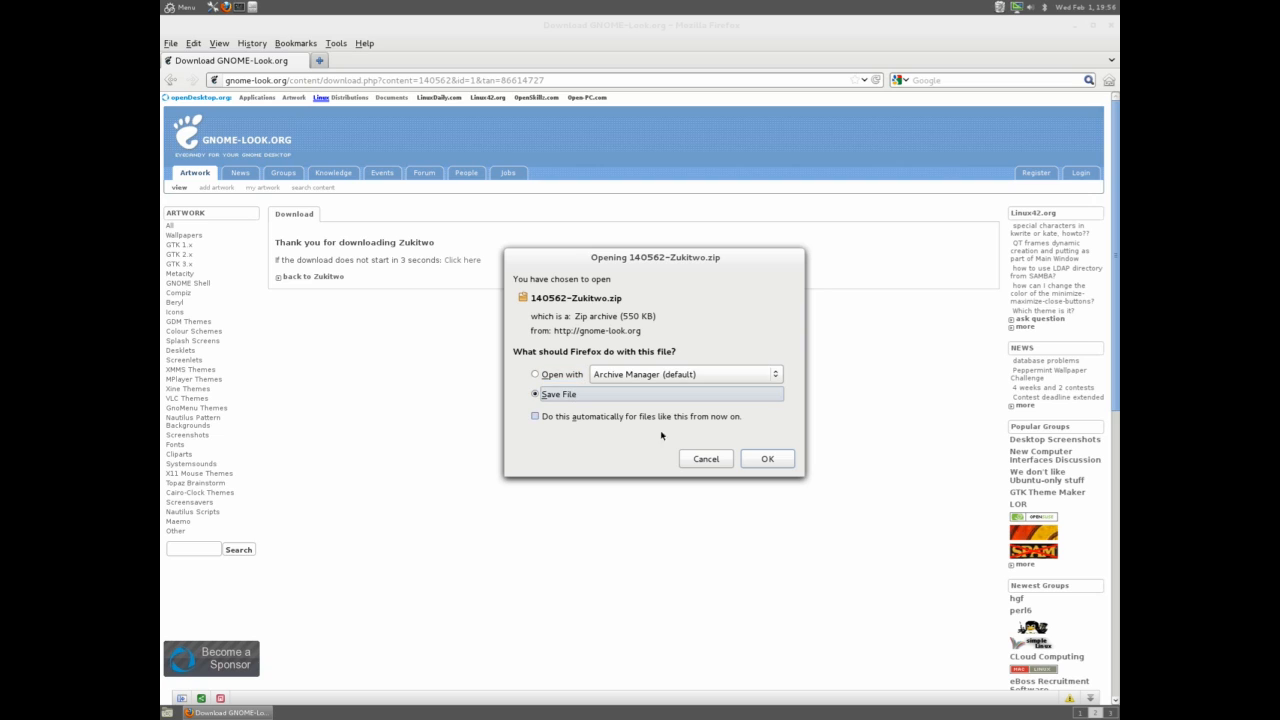
pyautogui.click(766, 458)
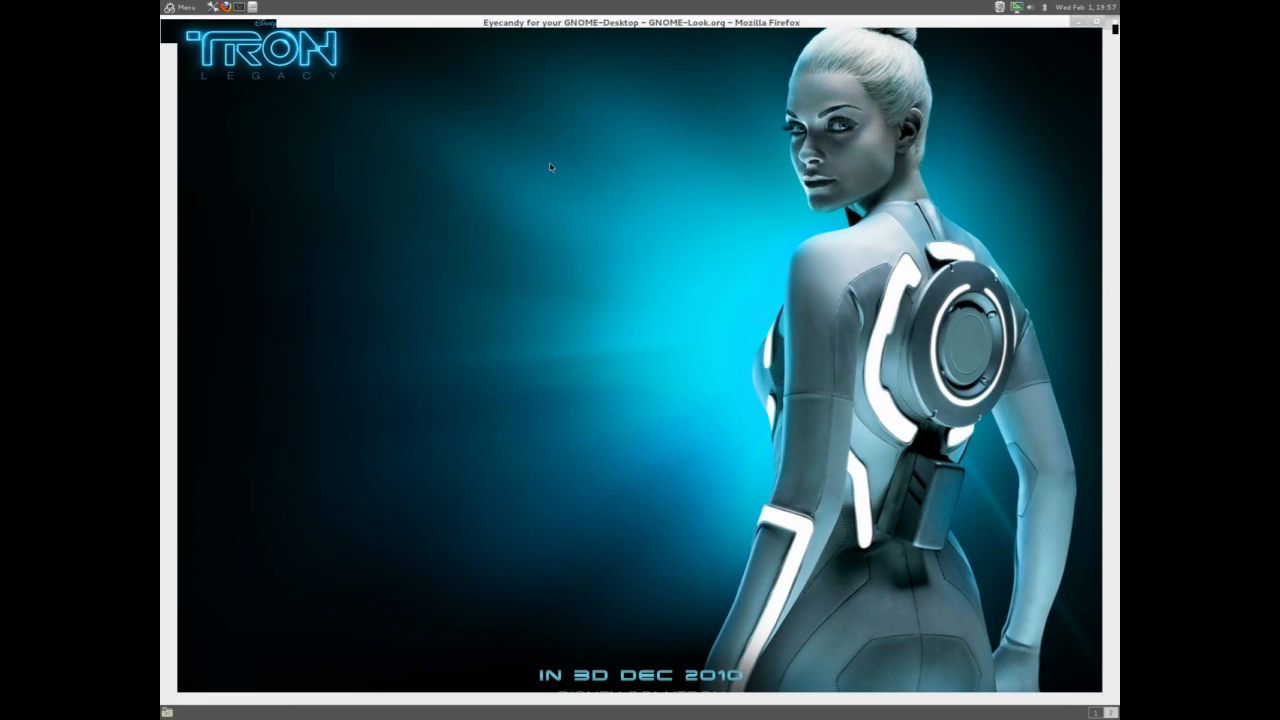
pyautogui.click(182, 8)
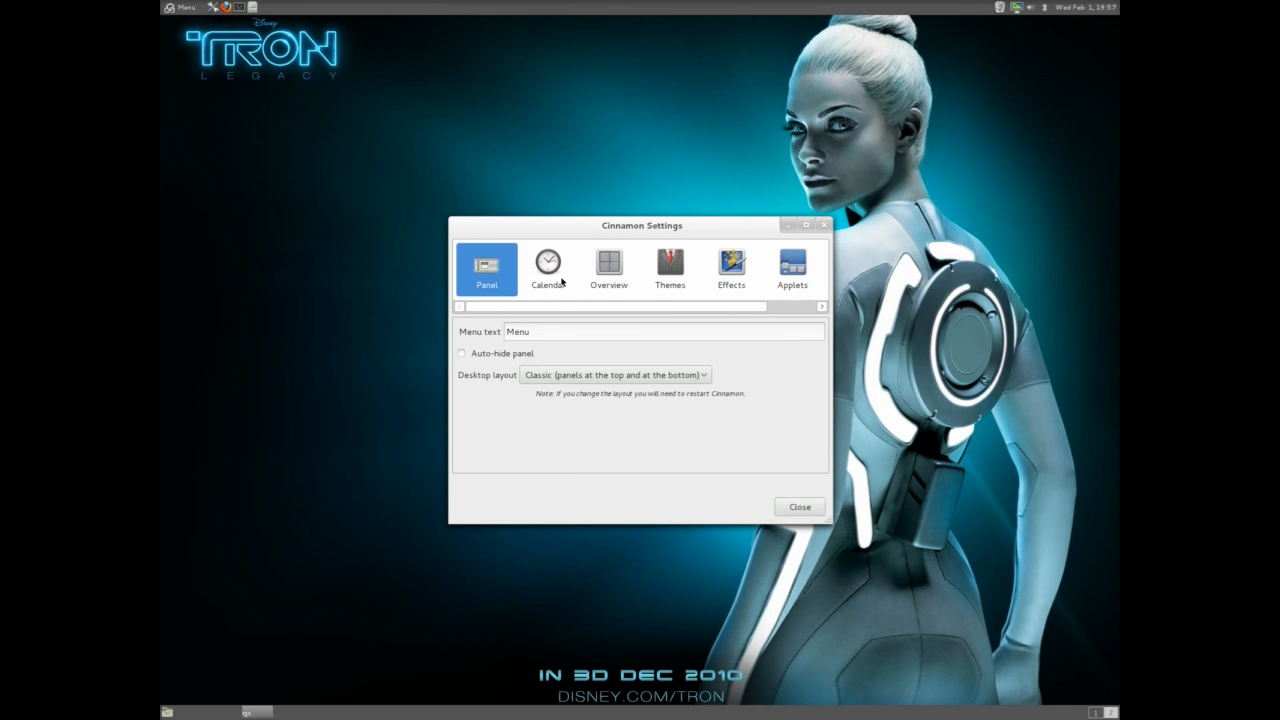
pyautogui.click(668, 264)
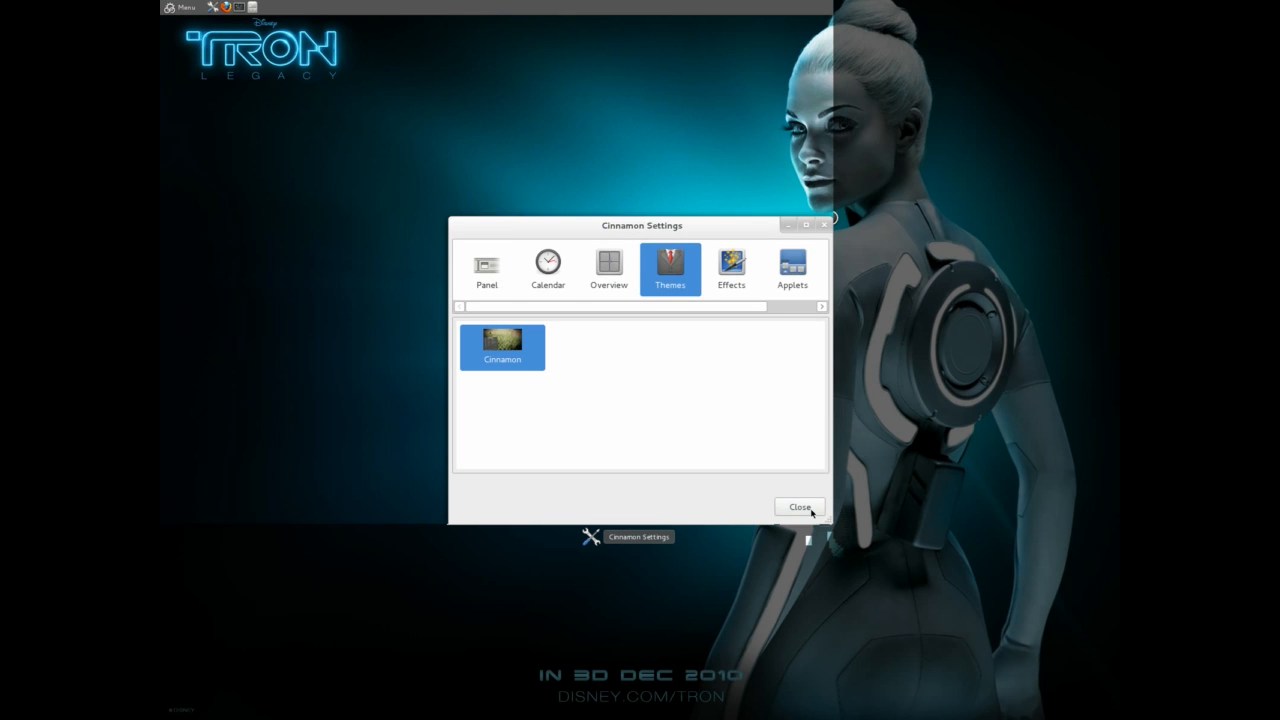
pyautogui.click(800, 508)
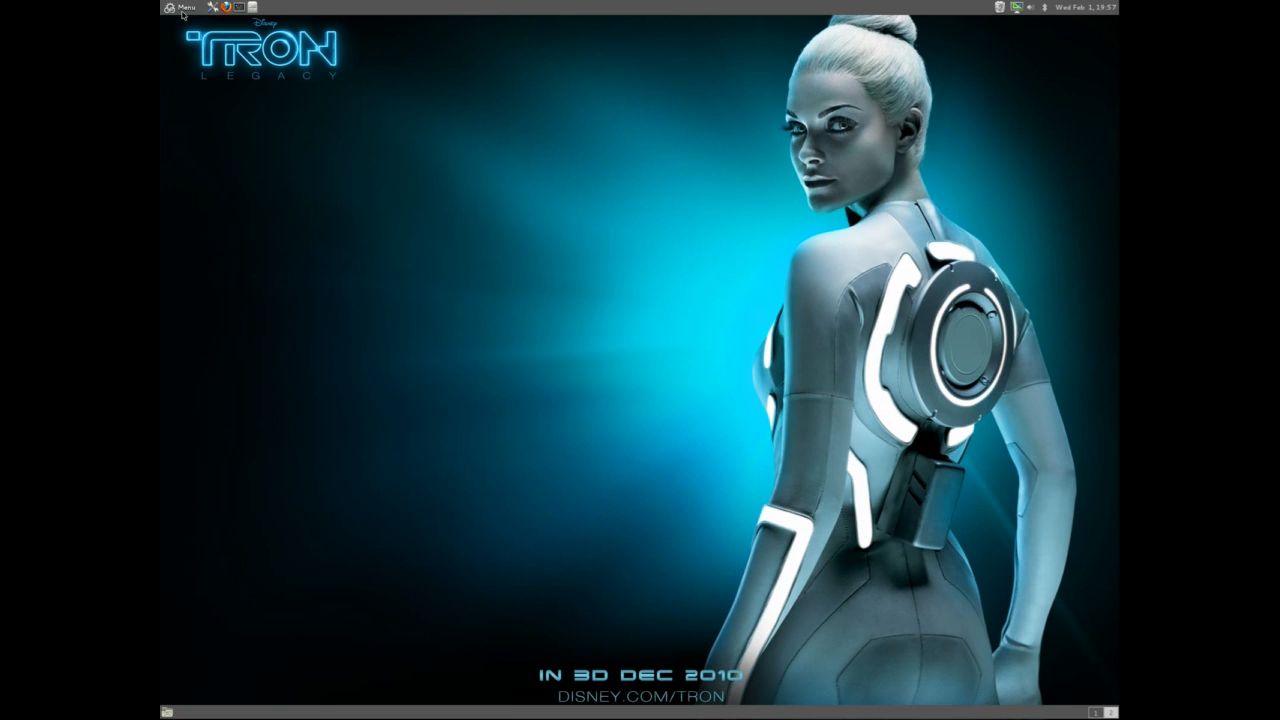
# Step: Launch Terminal from the menu and cancel a half-typed 'sudo pacman' command with Ctrl+C
pyautogui.click(180, 8)
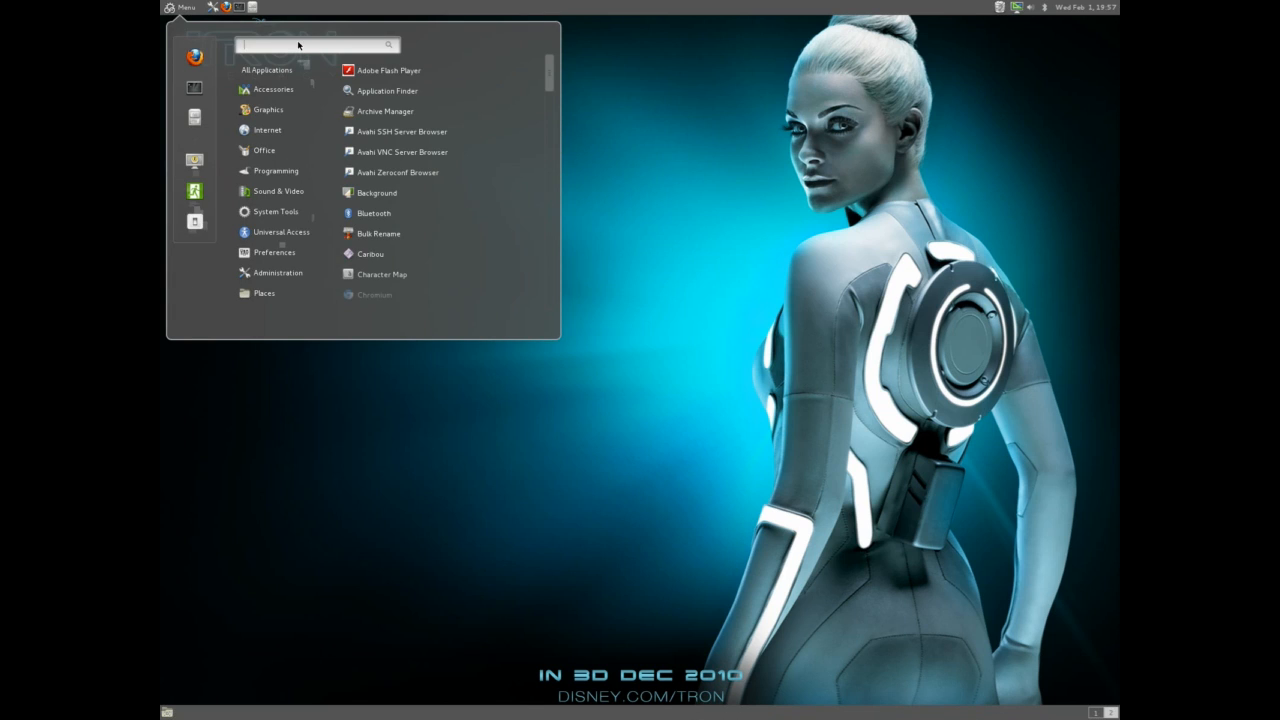
pyautogui.moveTo(288, 52)
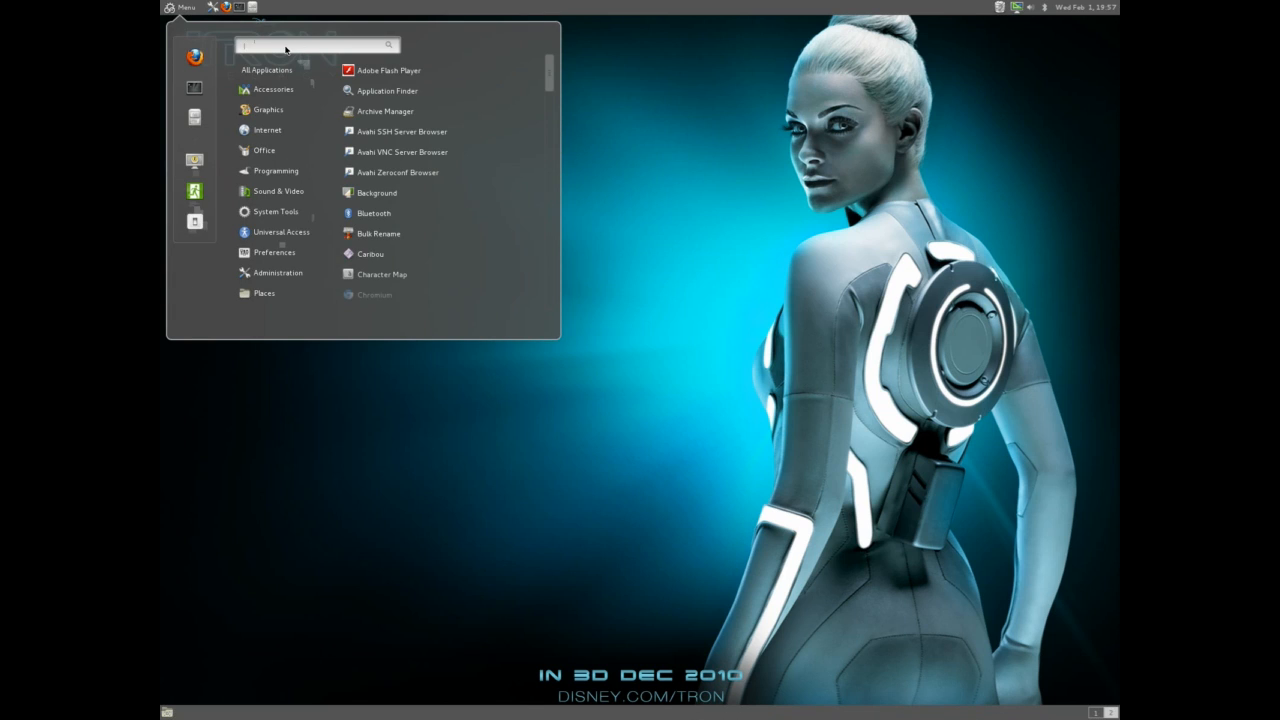
pyautogui.click(184, 8)
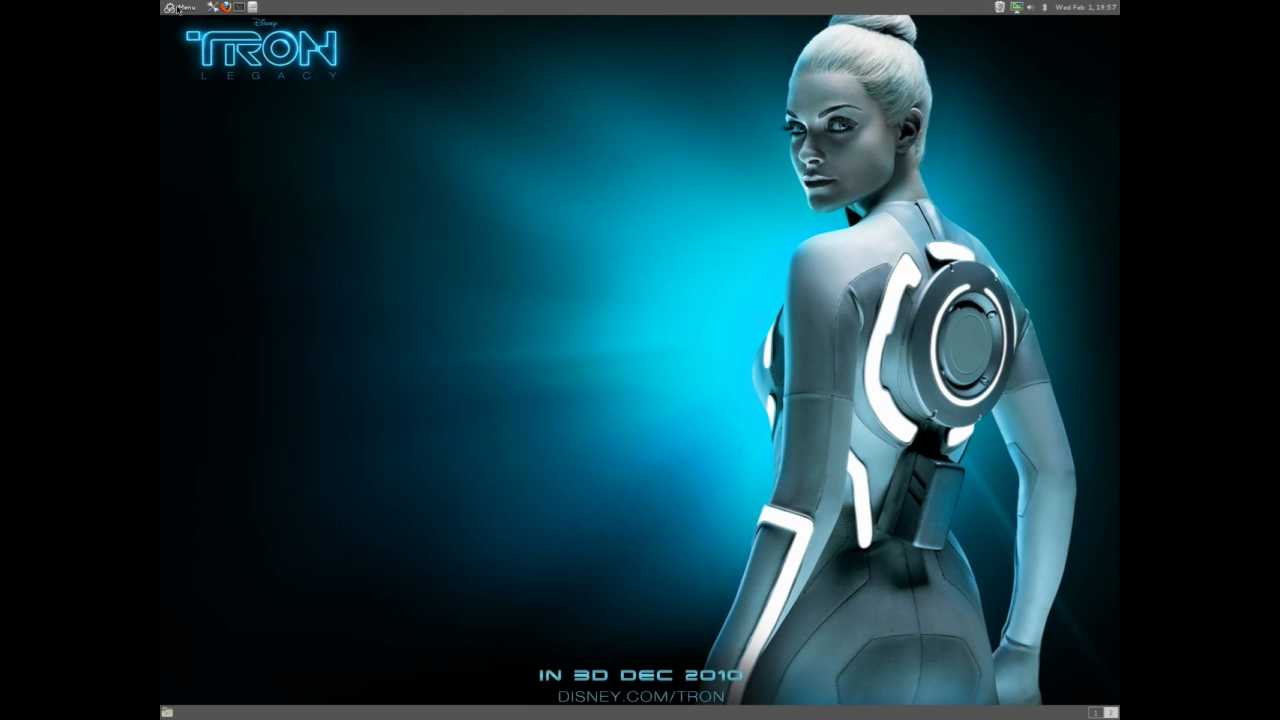
pyautogui.click(180, 8)
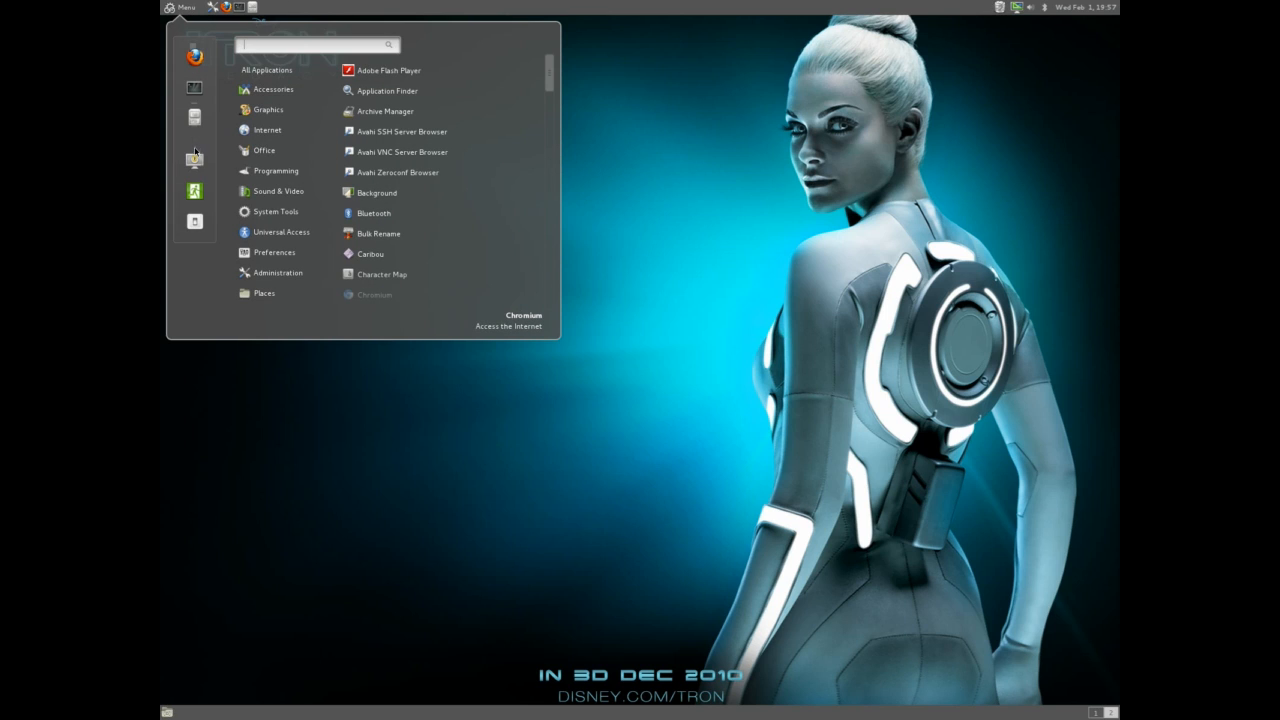
pyautogui.moveTo(250, 176)
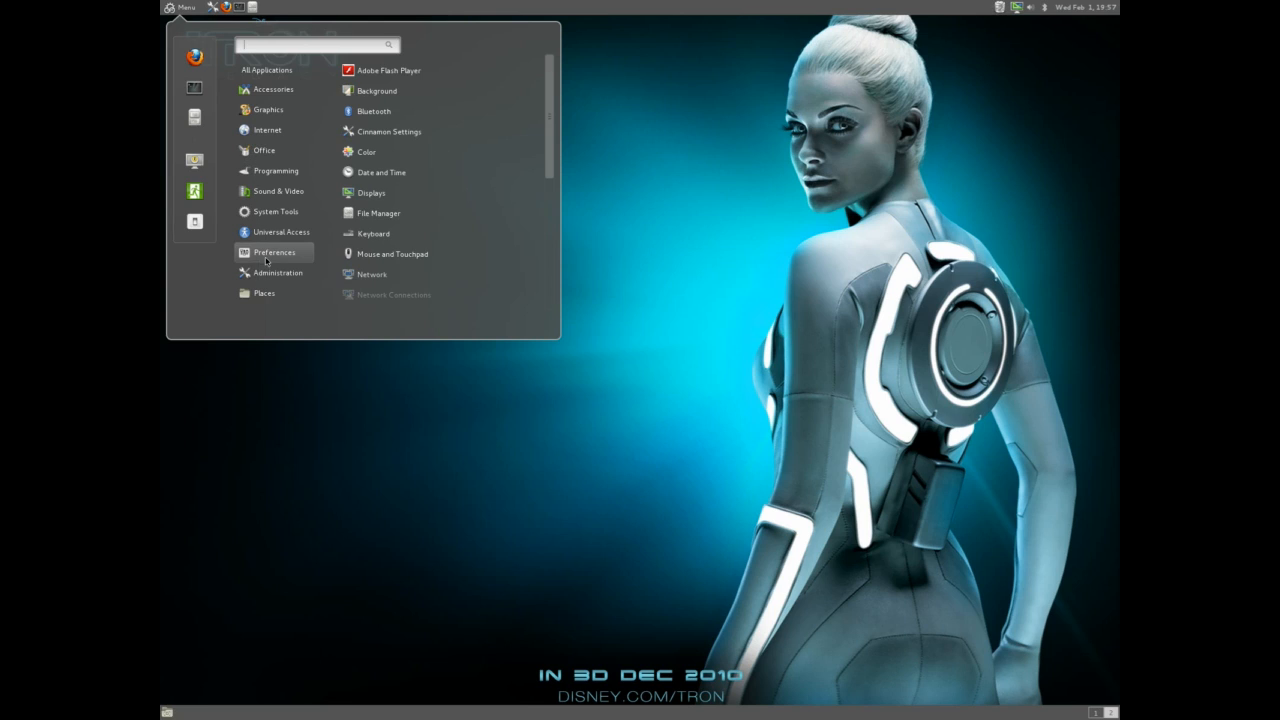
pyautogui.moveTo(298, 46)
pyautogui.write('sudo pacman -')
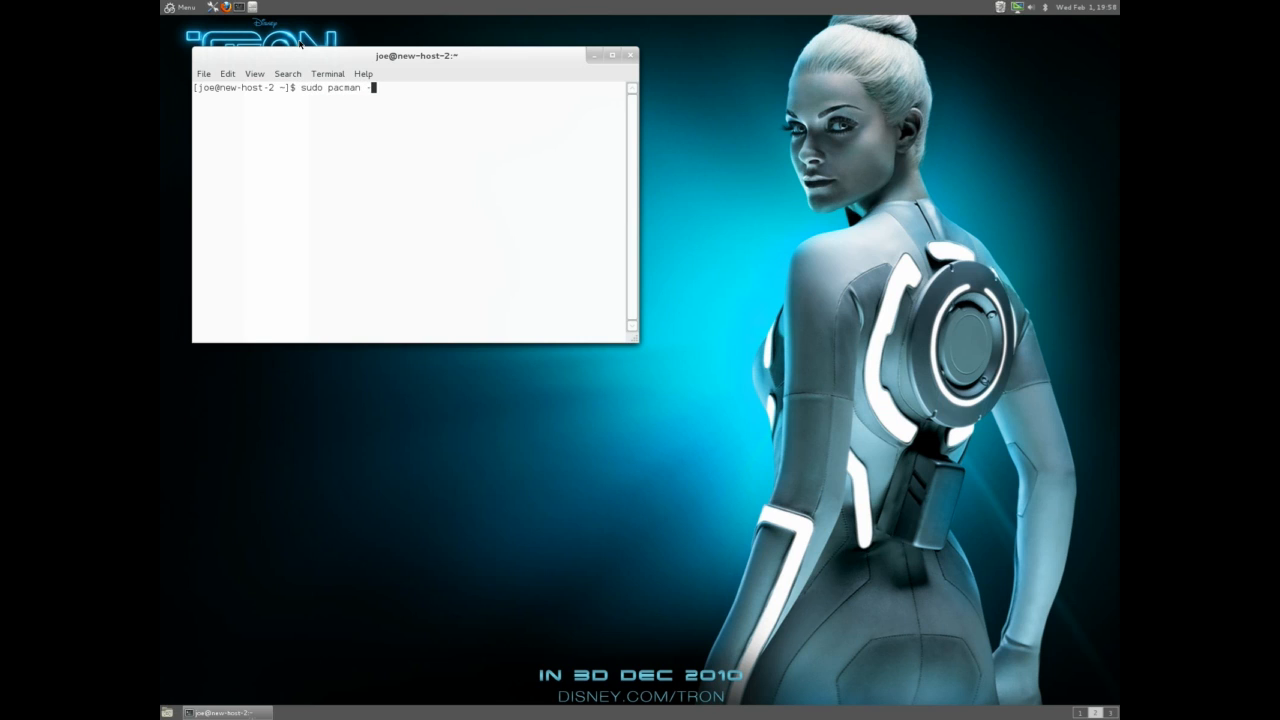
pyautogui.press('ctrl+c')
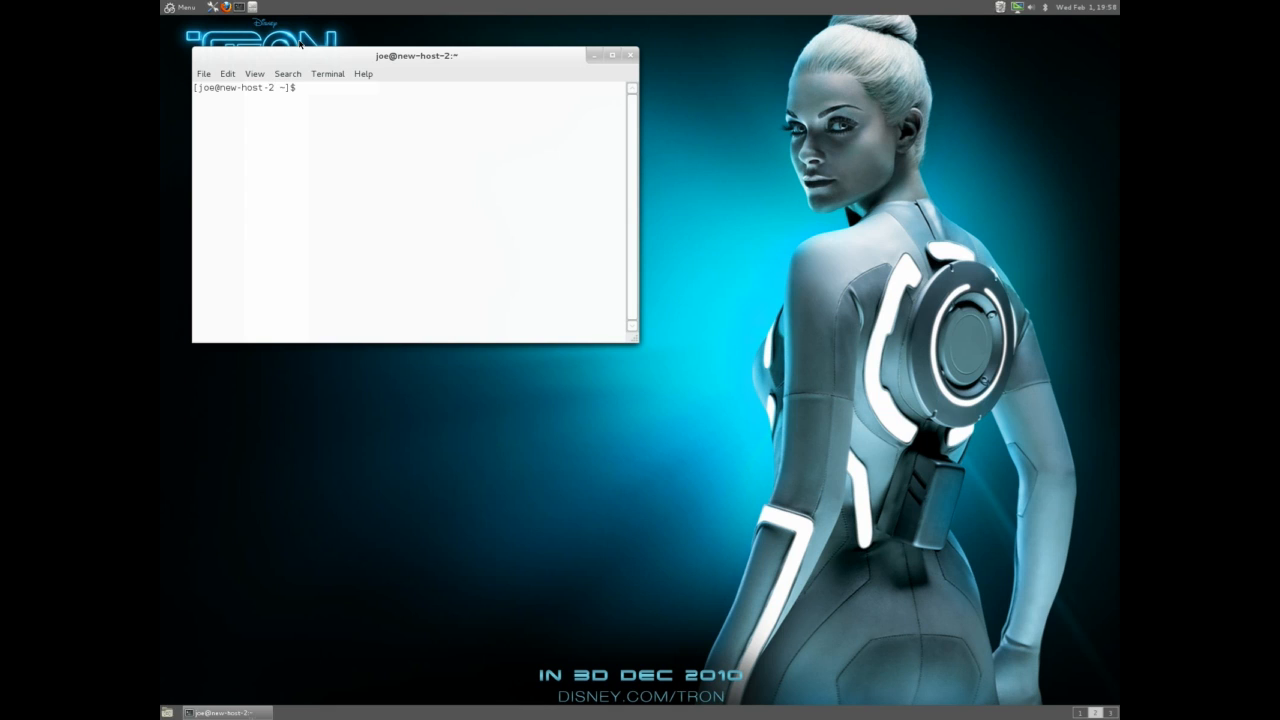
pyautogui.click(180, 8)
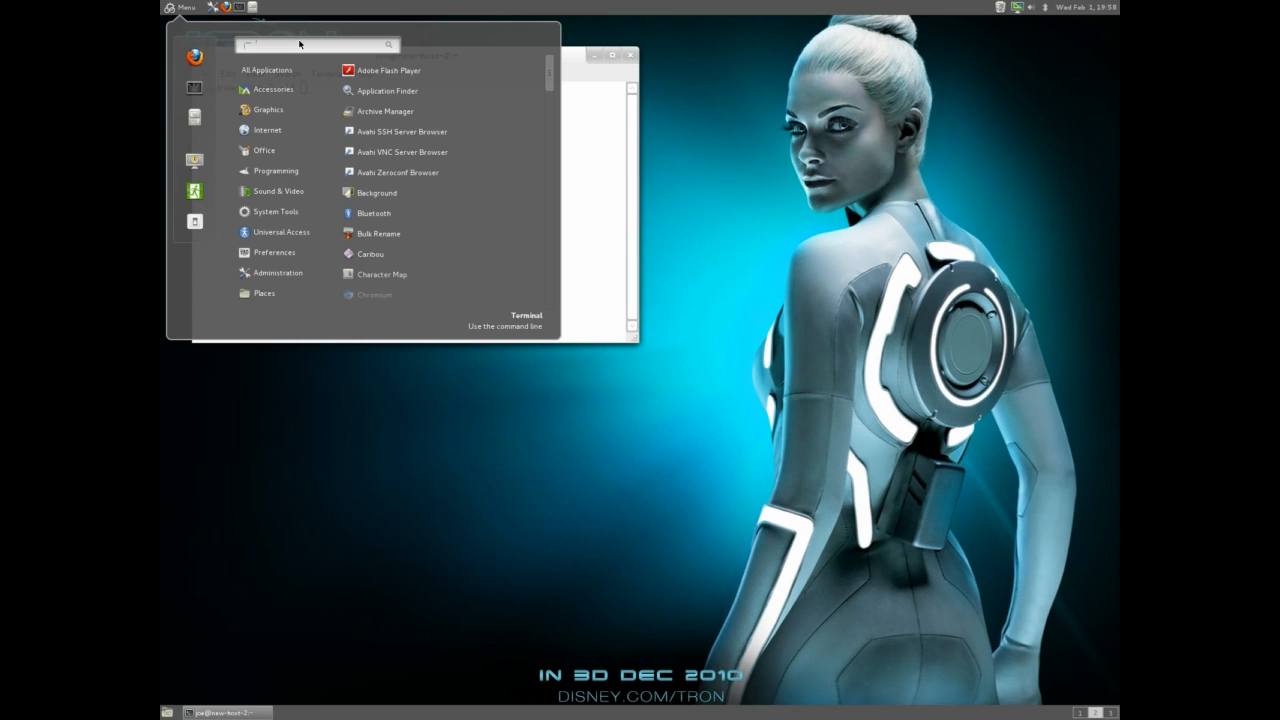
pyautogui.moveTo(298, 62)
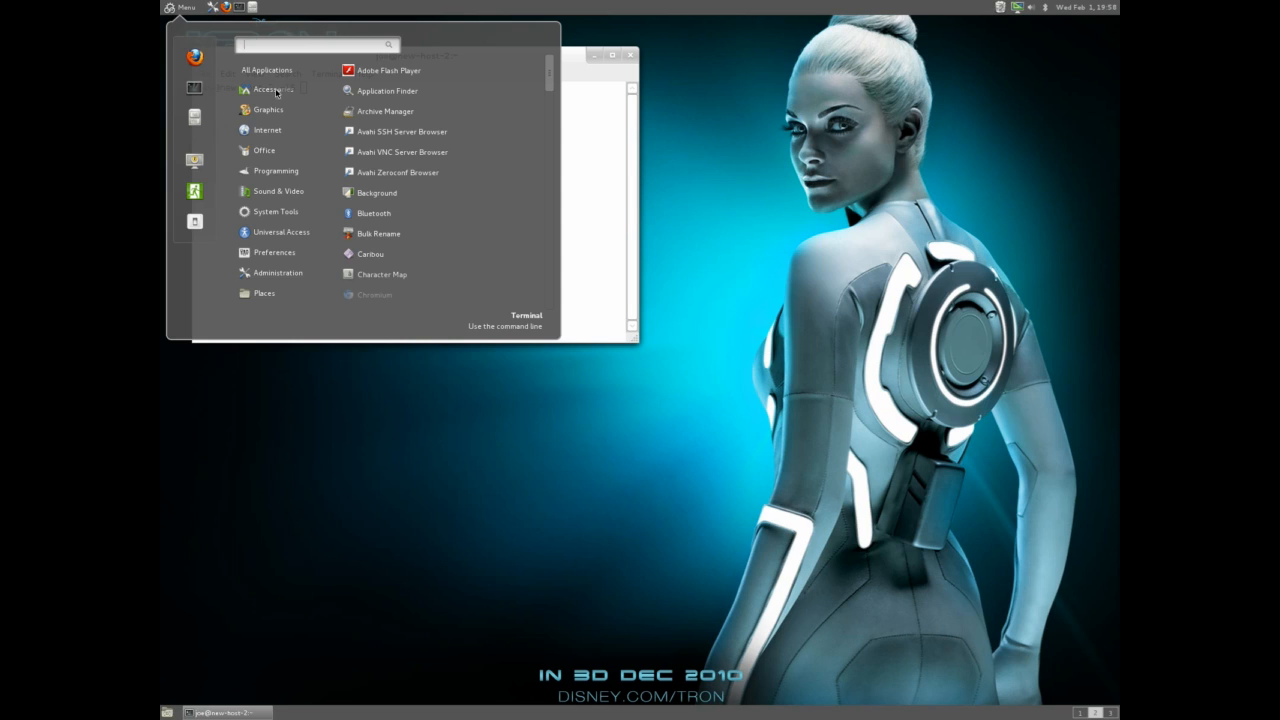
pyautogui.moveTo(272, 188)
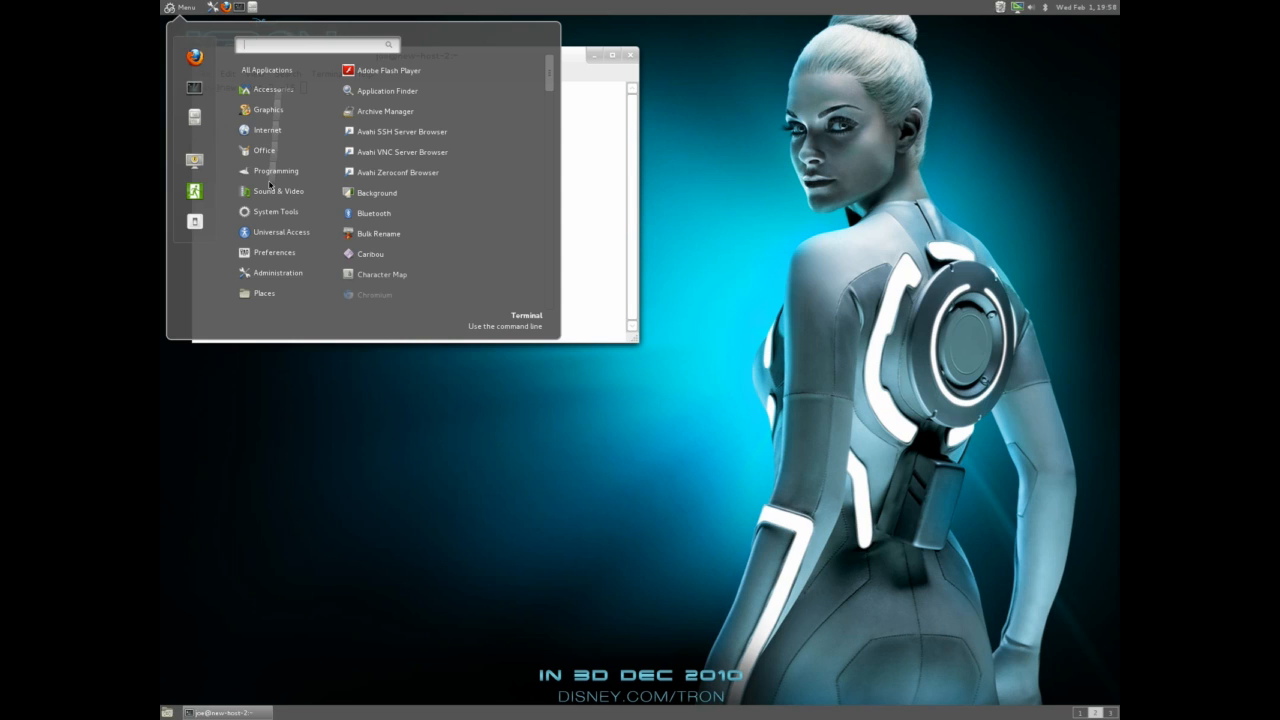
pyautogui.moveTo(308, 212)
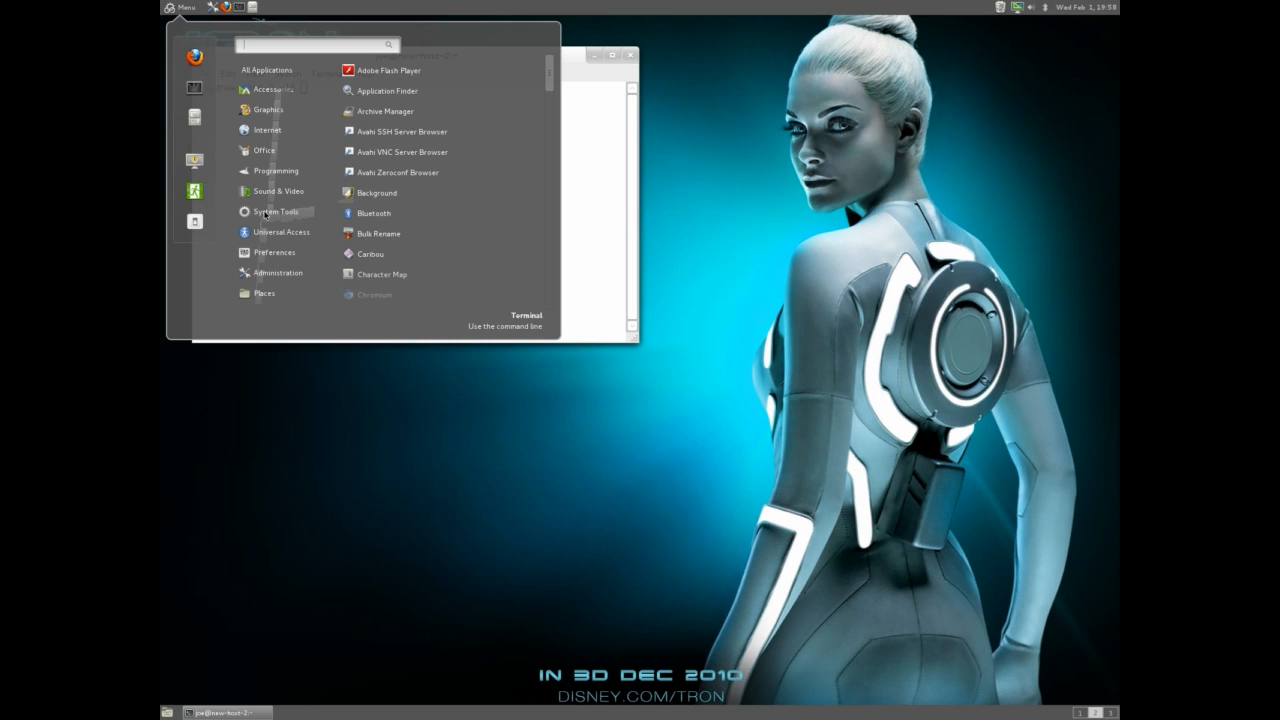
pyautogui.moveTo(264, 204)
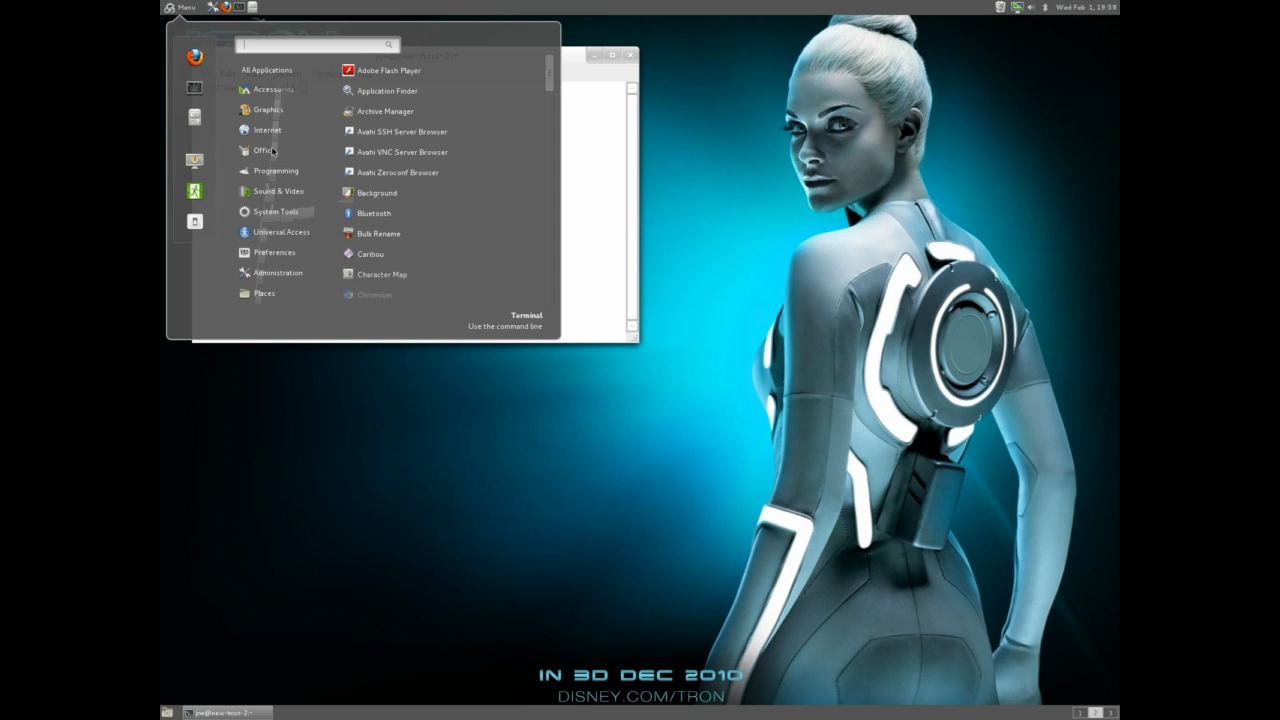
pyautogui.moveTo(320, 136)
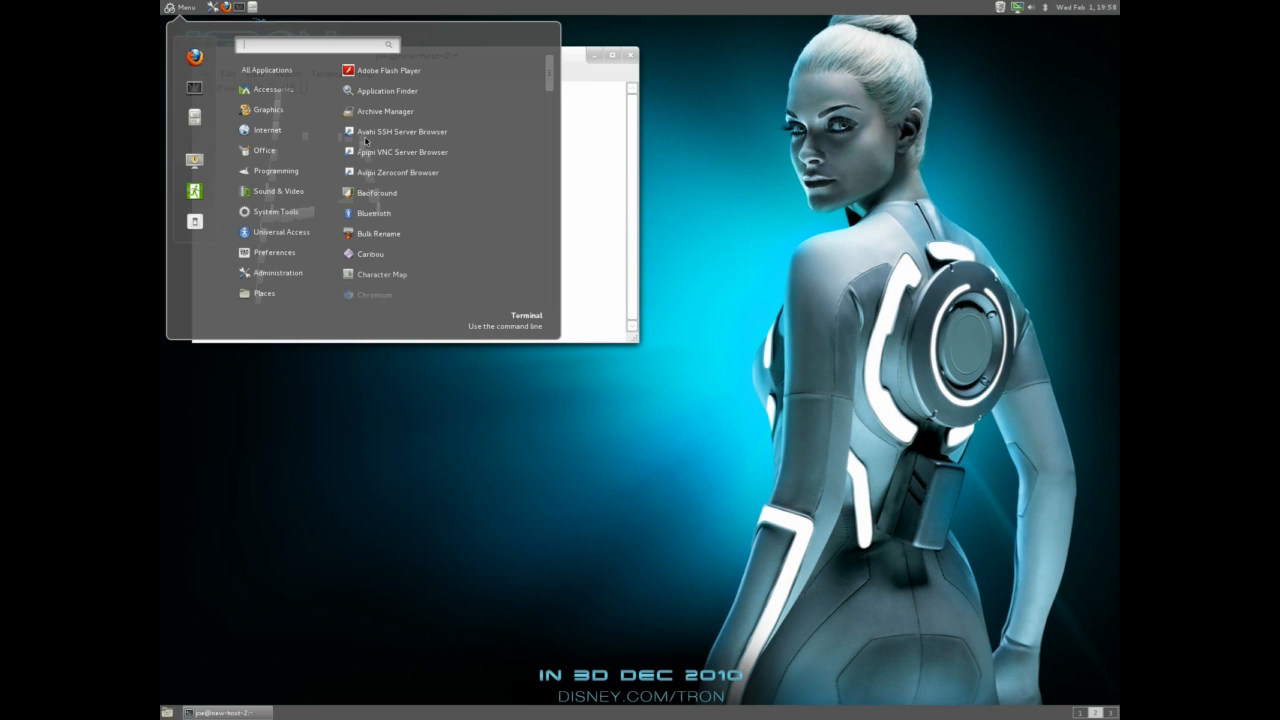
pyautogui.moveTo(270, 110)
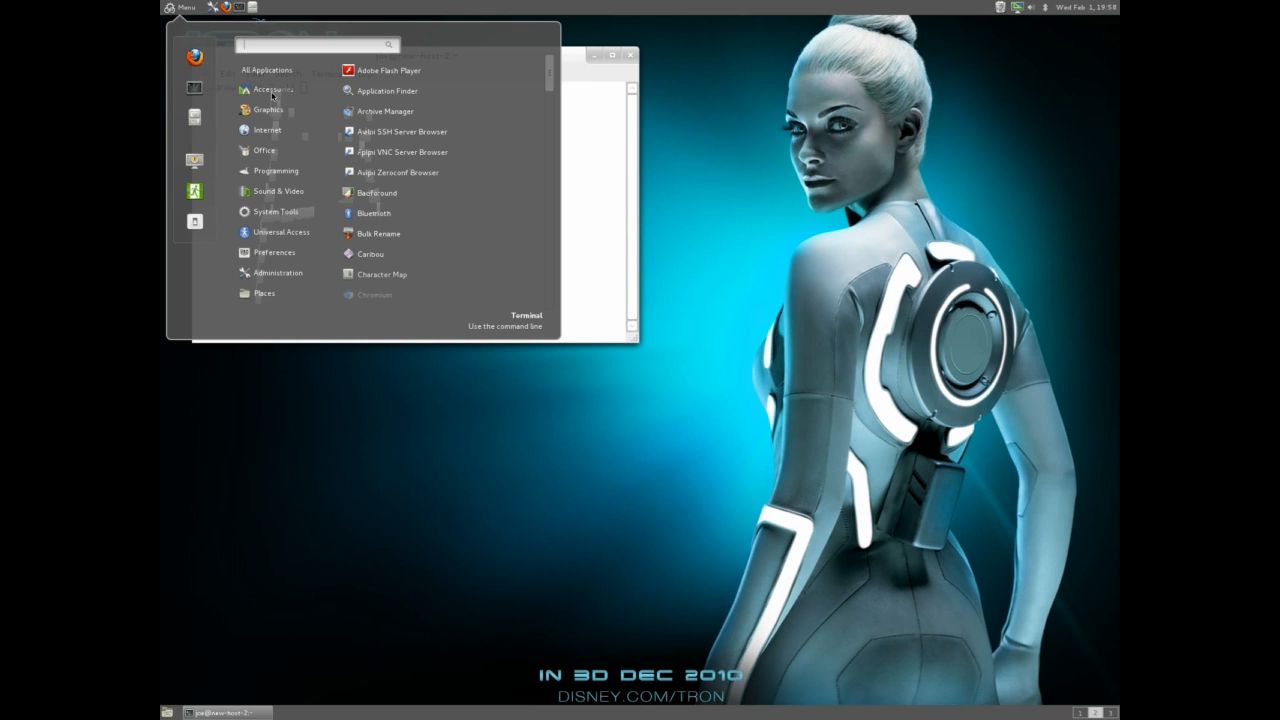
pyautogui.moveTo(428, 232)
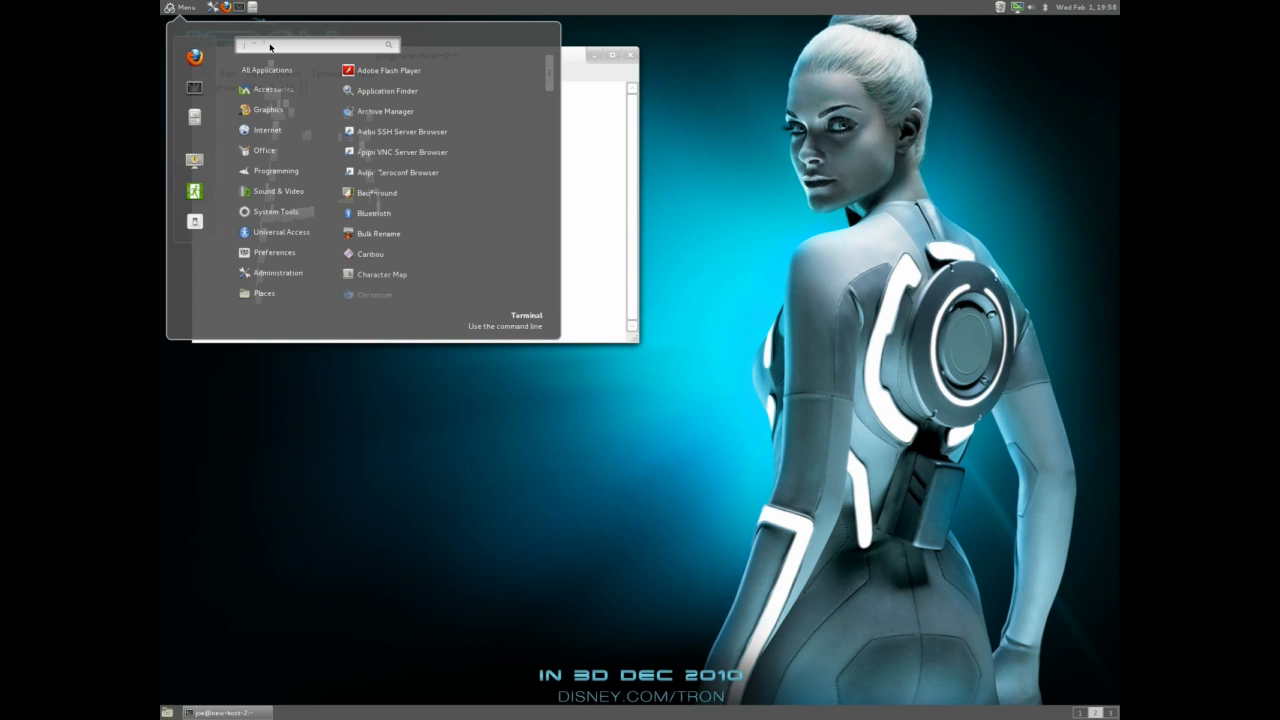
pyautogui.moveTo(300, 144)
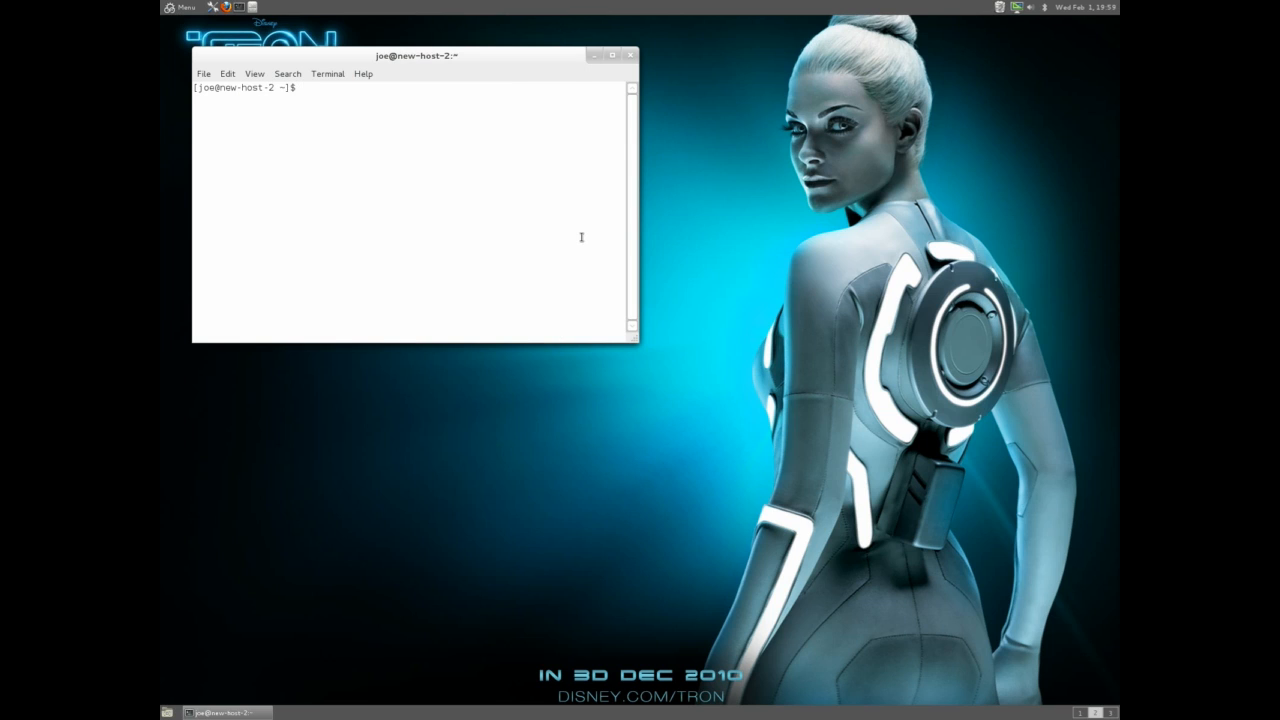
# Step: Start entering 'sudo file-roller' in the terminal to run Archive Manager as root
pyautogui.write('sudo fi')
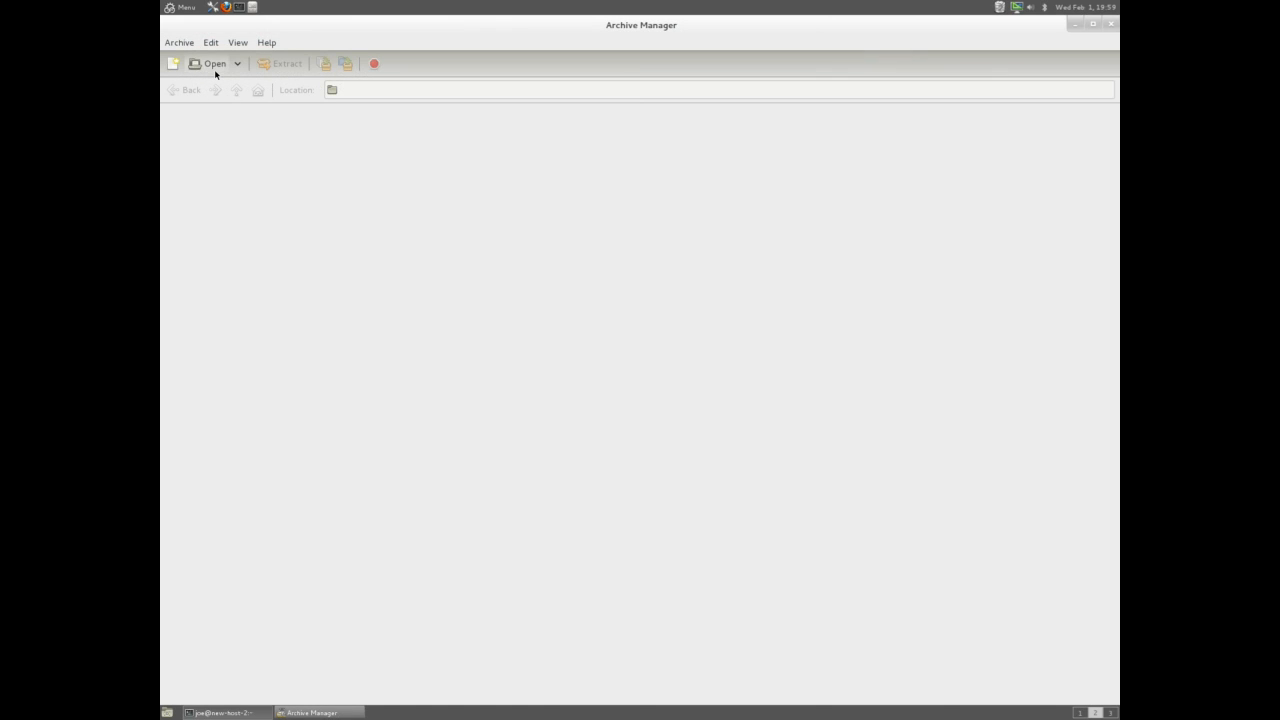
# Step: Begin choosing an archive to open, browsing from root's home to the whole file system
pyautogui.click(214, 62)
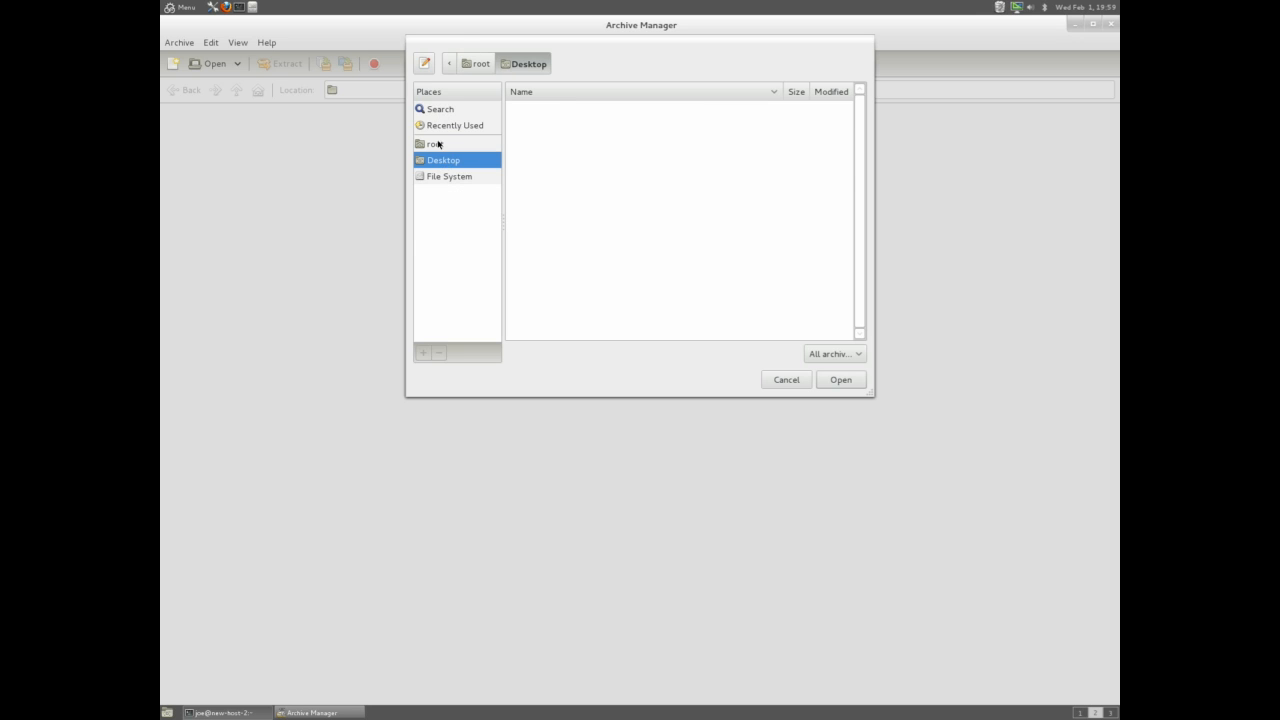
pyautogui.click(434, 144)
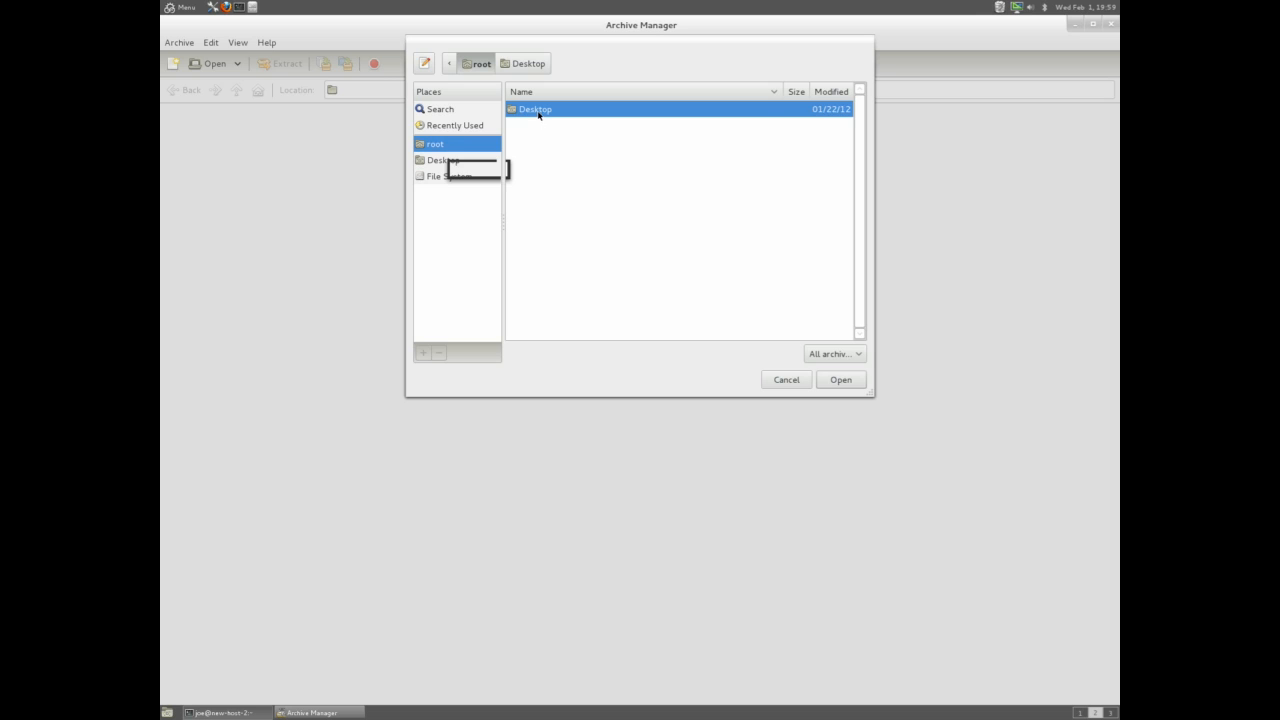
pyautogui.click(448, 176)
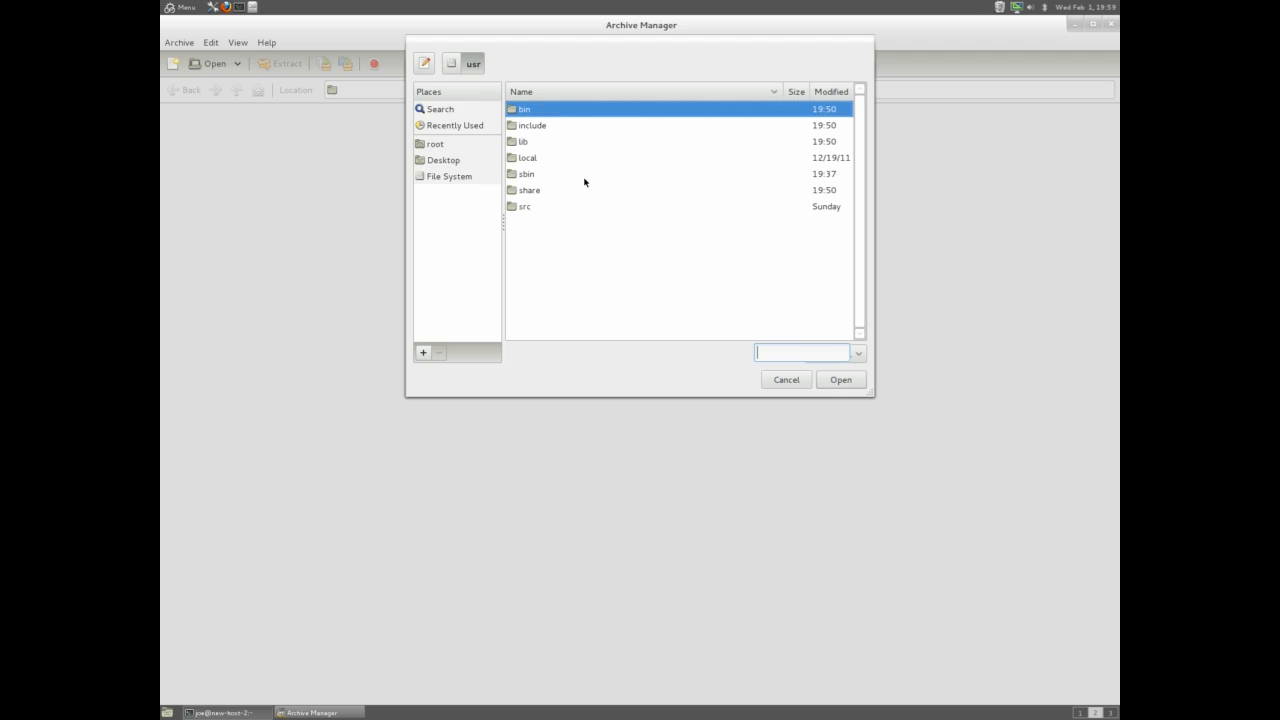
pyautogui.write('s')
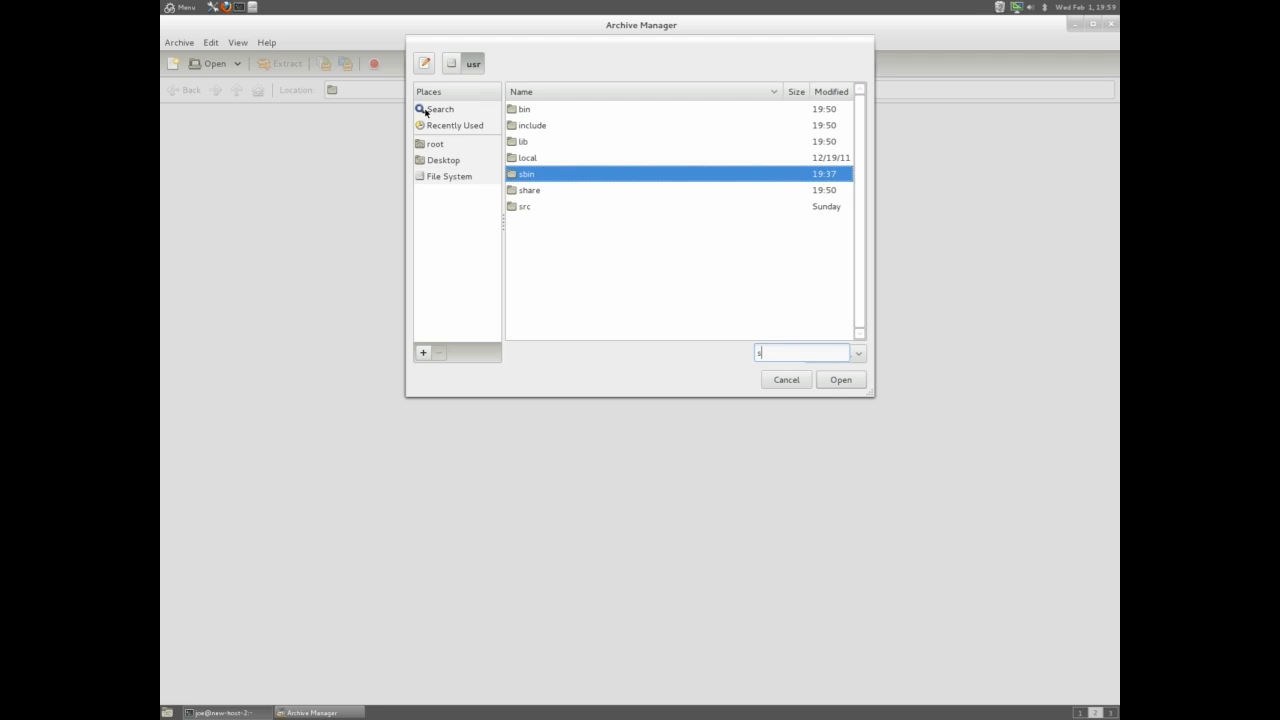
pyautogui.click(436, 144)
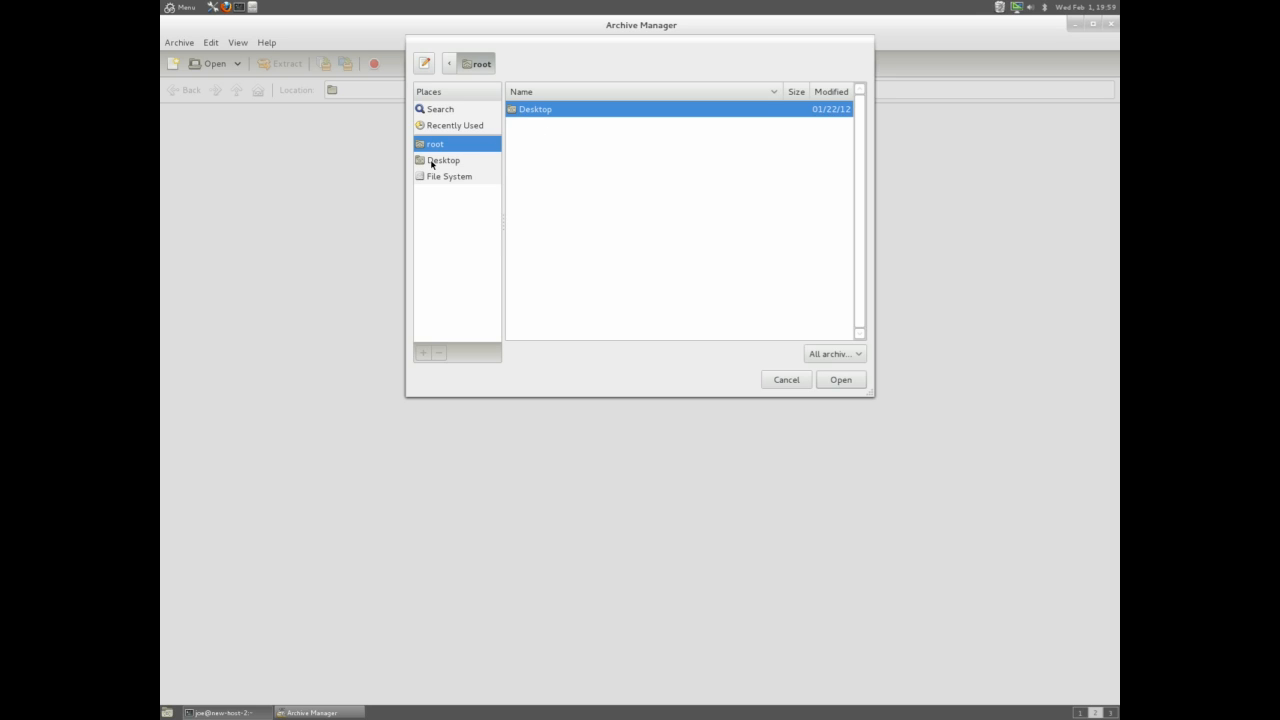
pyautogui.click(448, 176)
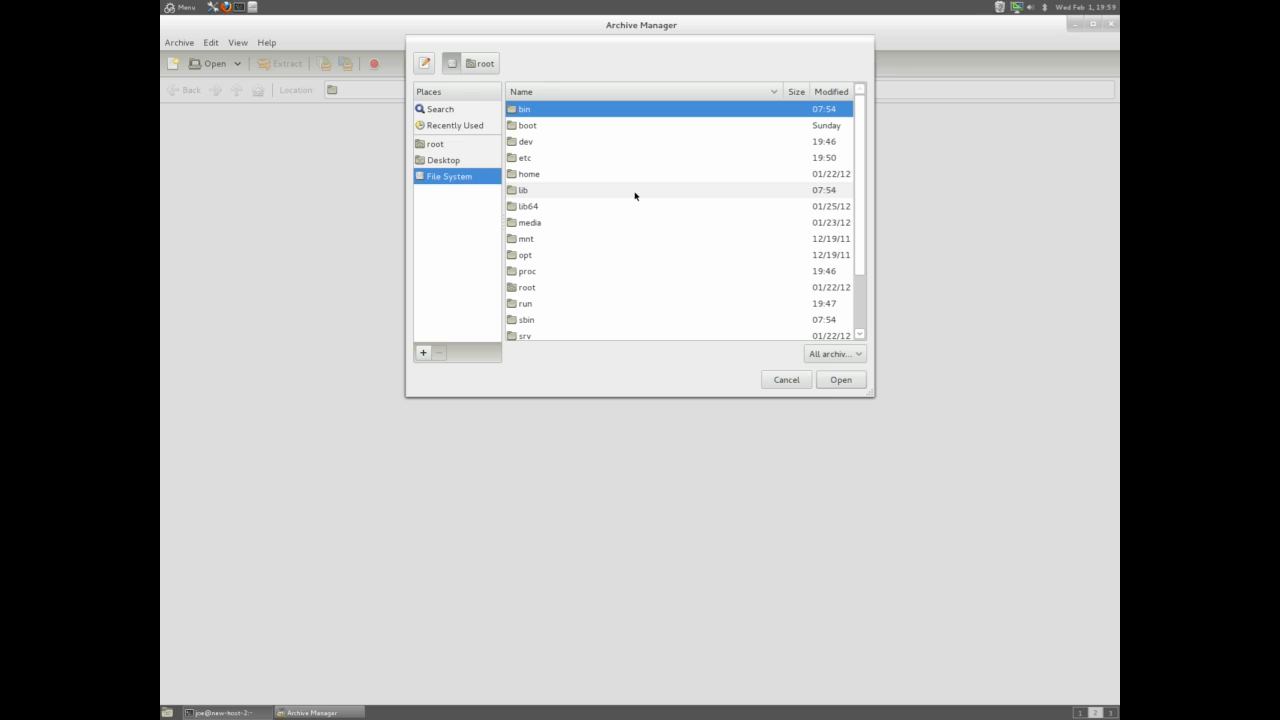
# Step: Navigate home > joe > Downloads and open the 140562-Zukitwo.zip archive
pyautogui.click(528, 172)
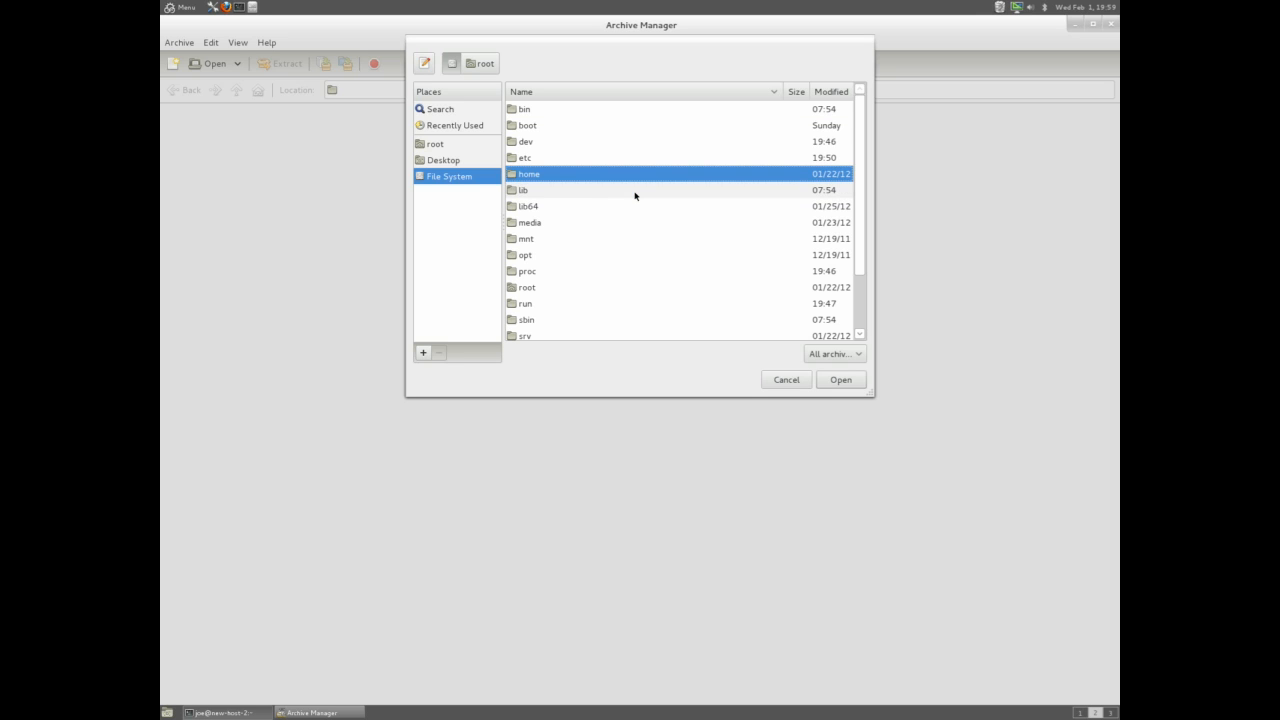
pyautogui.doubleClick(528, 172)
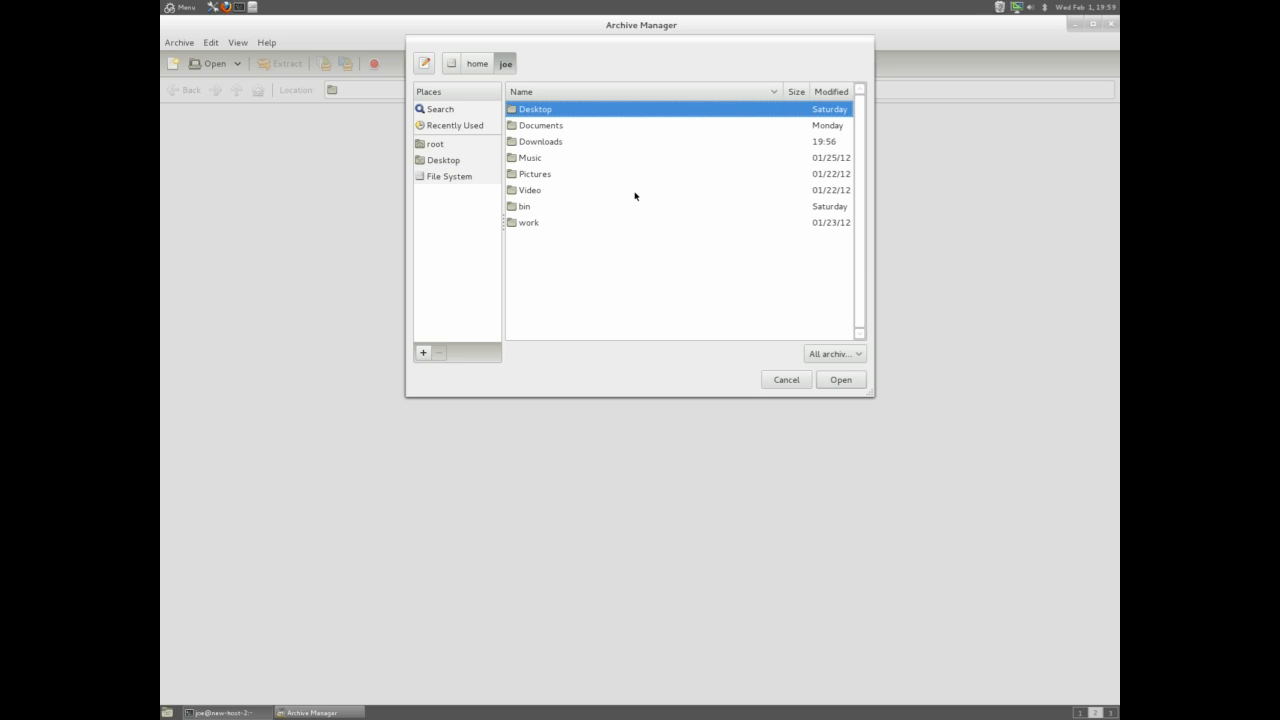
pyautogui.click(540, 140)
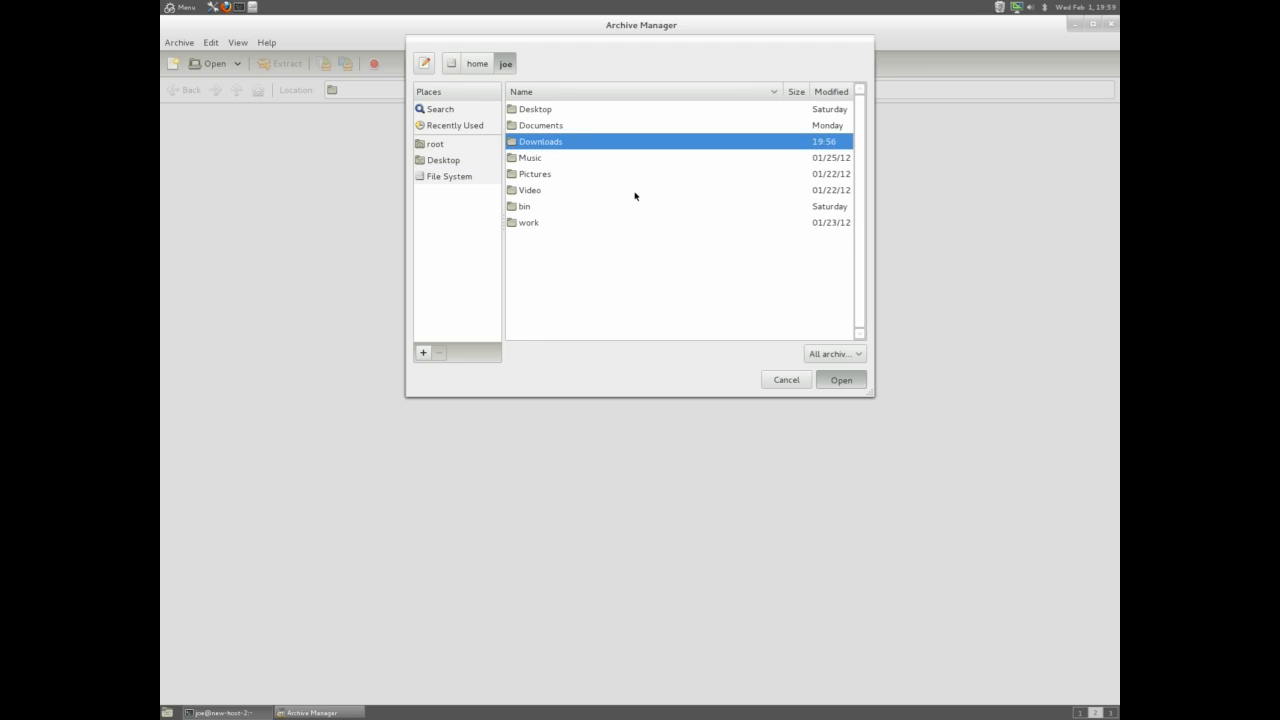
pyautogui.doubleClick(540, 140)
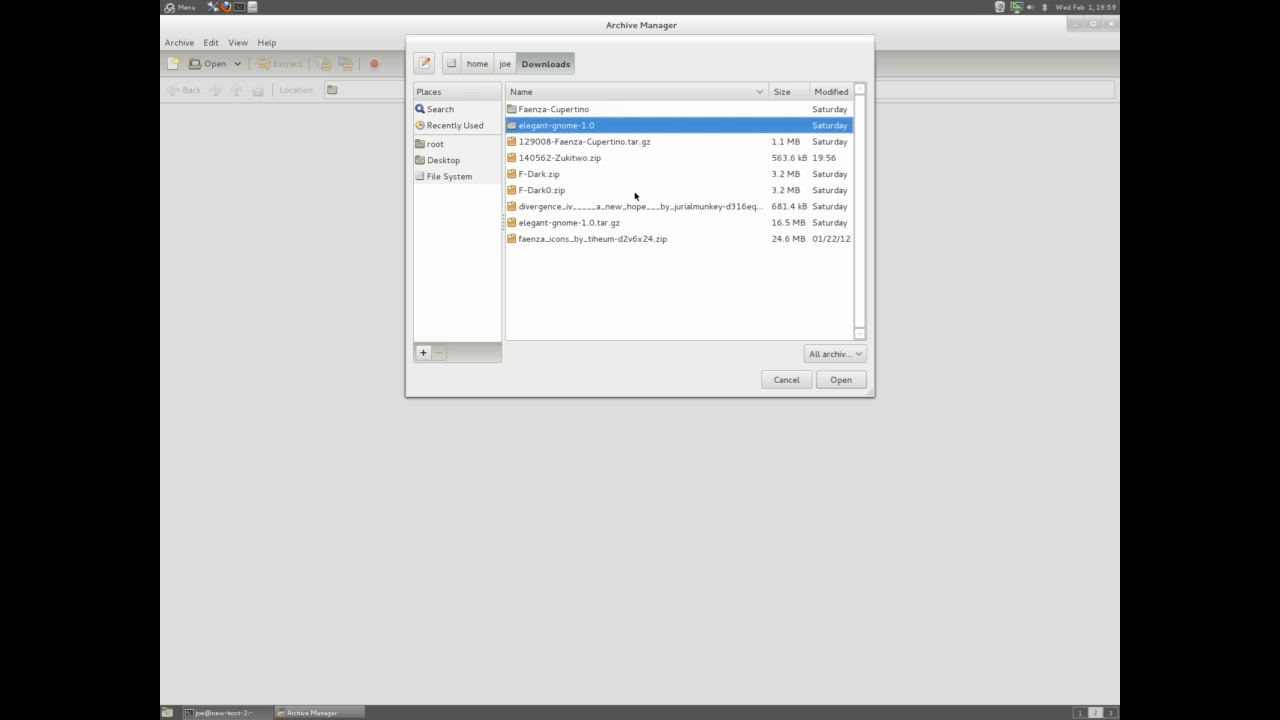
pyautogui.click(542, 188)
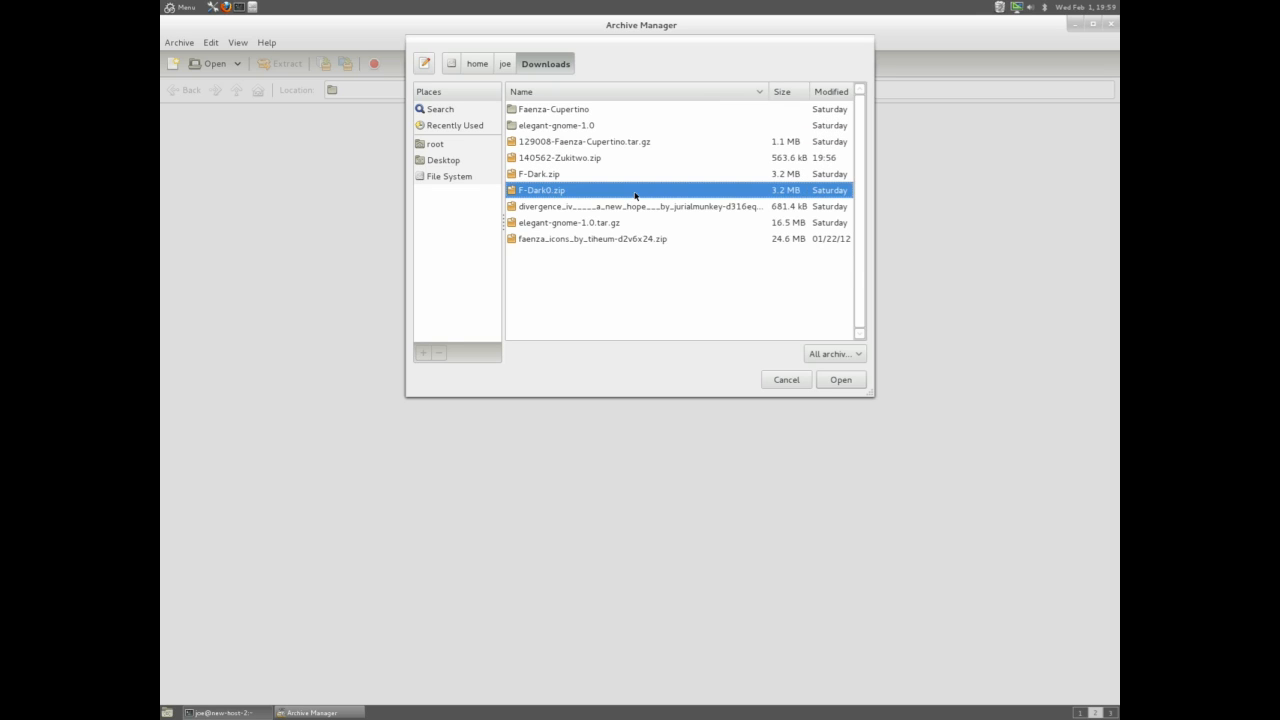
pyautogui.click(584, 140)
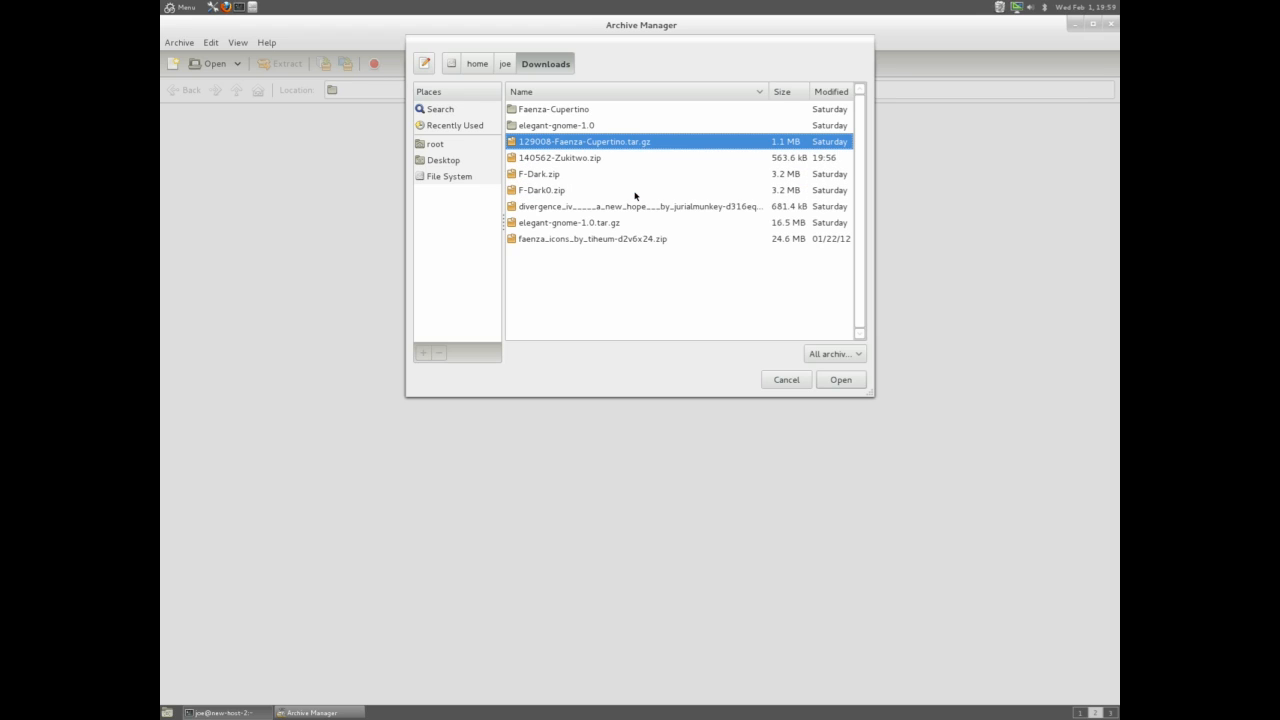
pyautogui.click(560, 156)
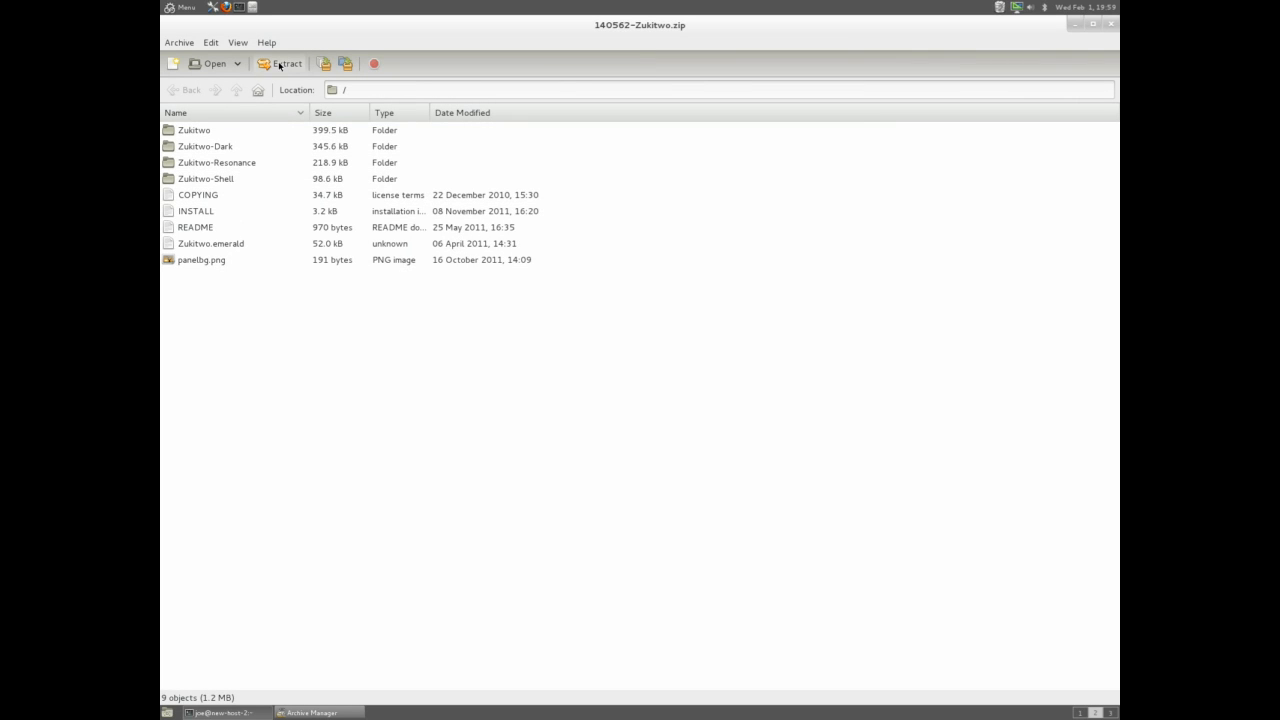
# Step: Extract the Zukitwo archive to root's Desktop and close the completion dialog
pyautogui.click(288, 62)
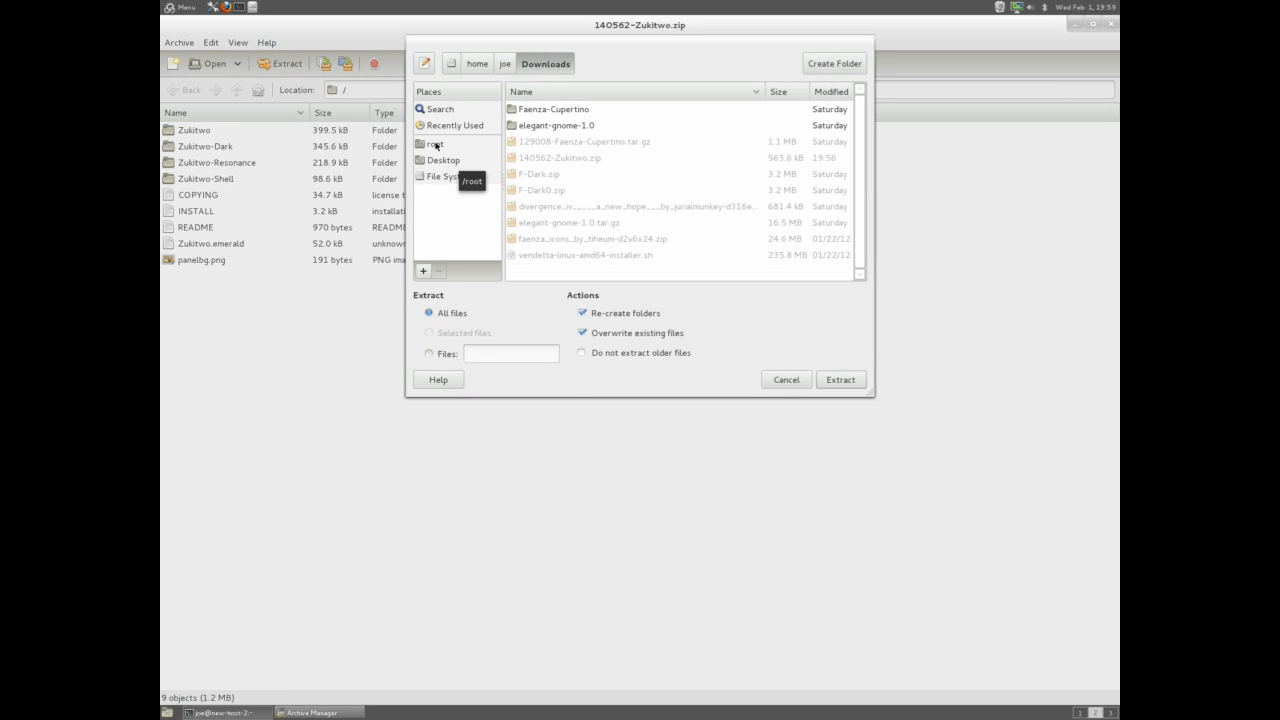
pyautogui.click(444, 160)
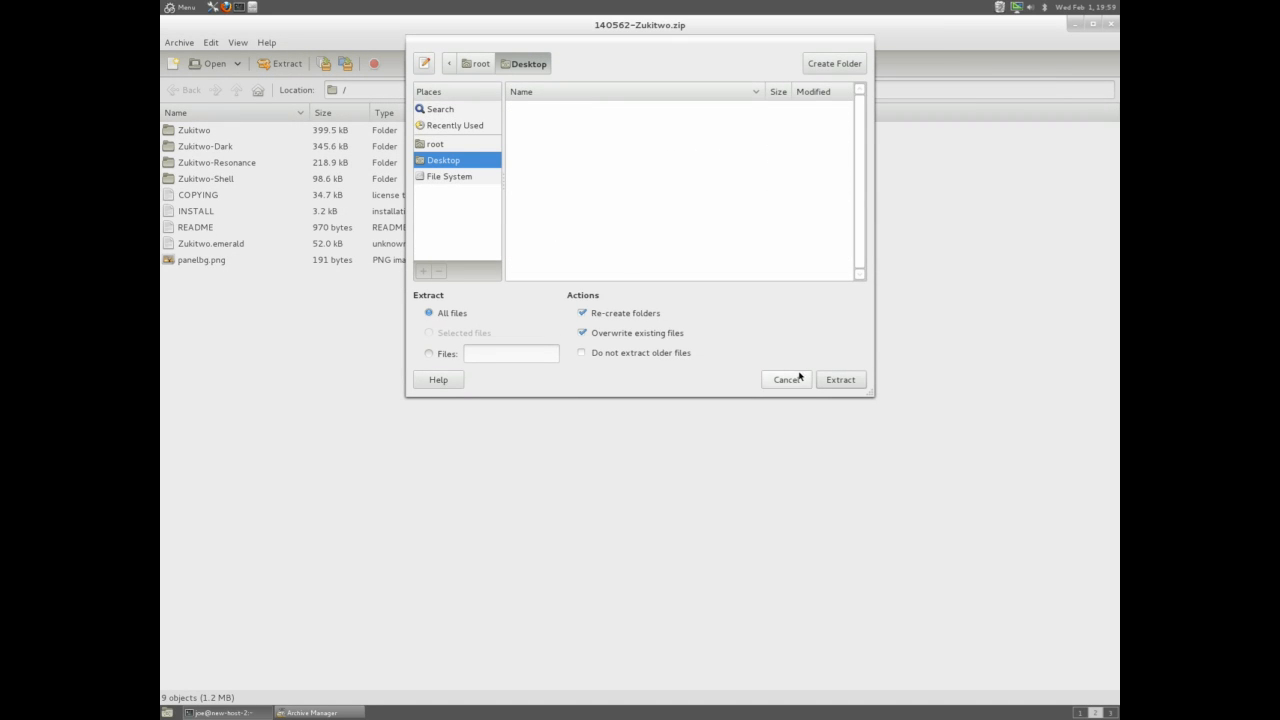
pyautogui.click(840, 380)
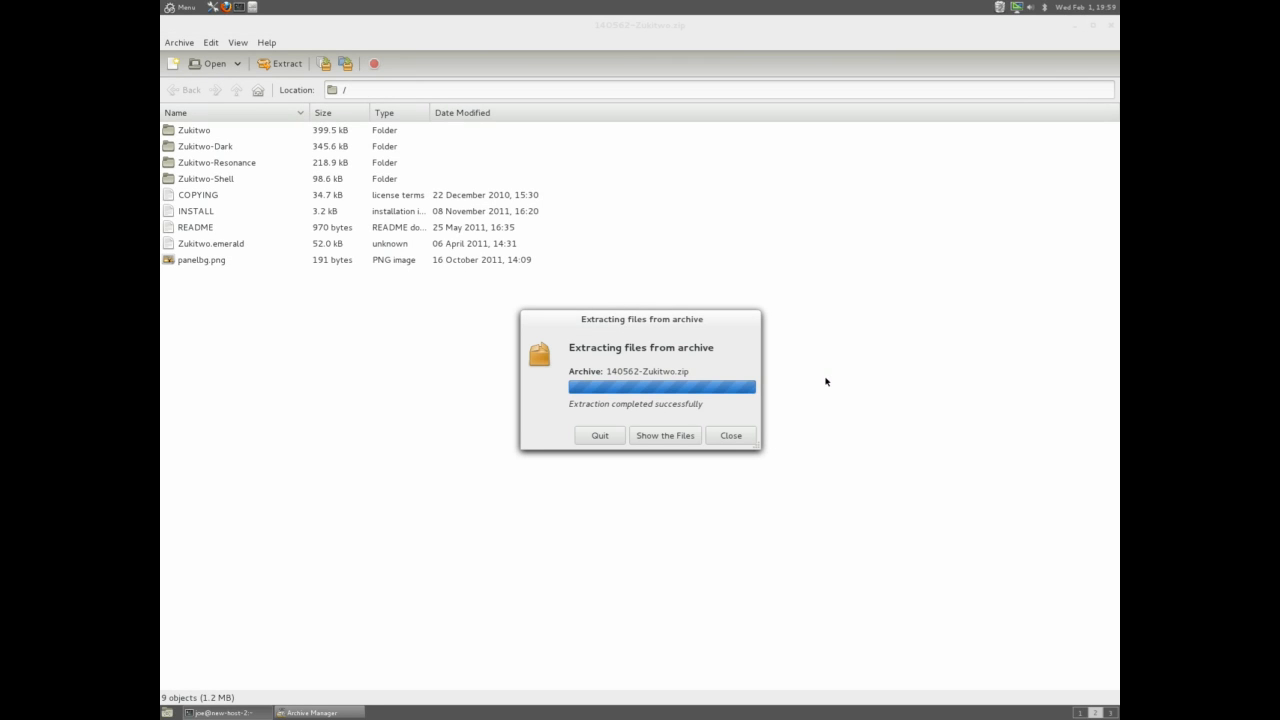
pyautogui.click(730, 436)
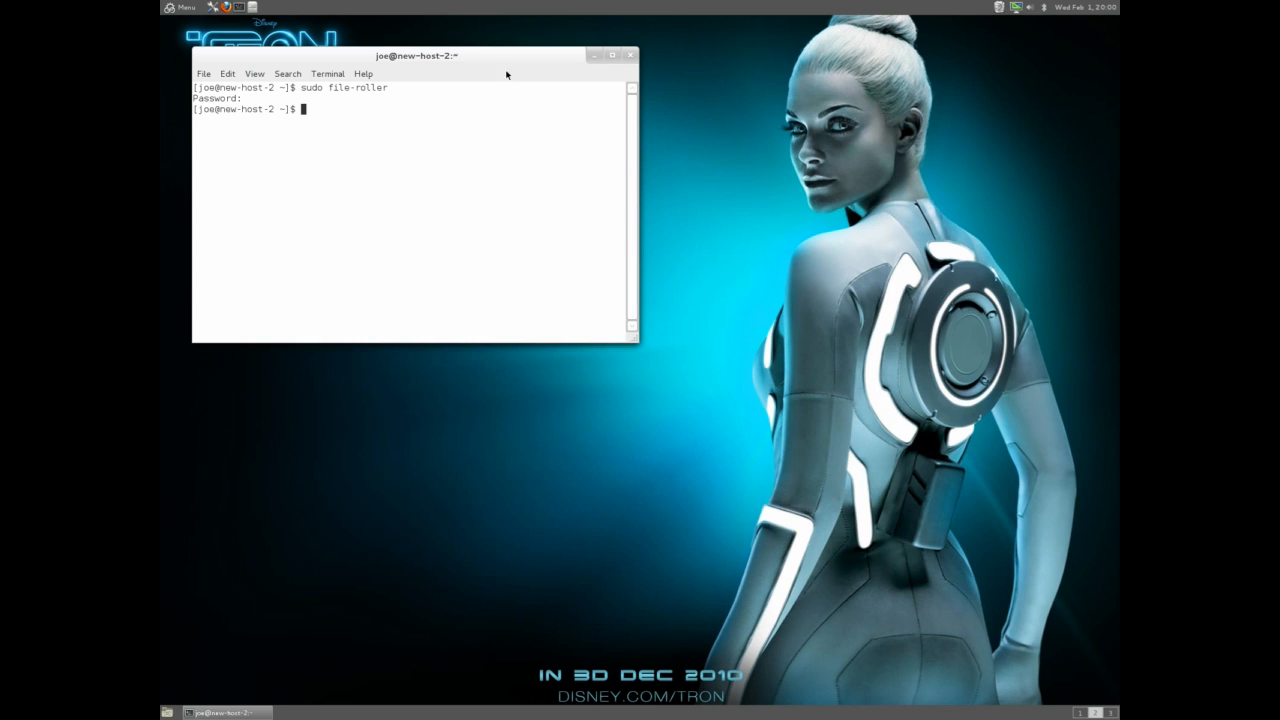
# Step: Drag the terminal toward the desktop centre and bring up the menu
pyautogui.moveTo(416, 56); pyautogui.dragTo(804, 184)
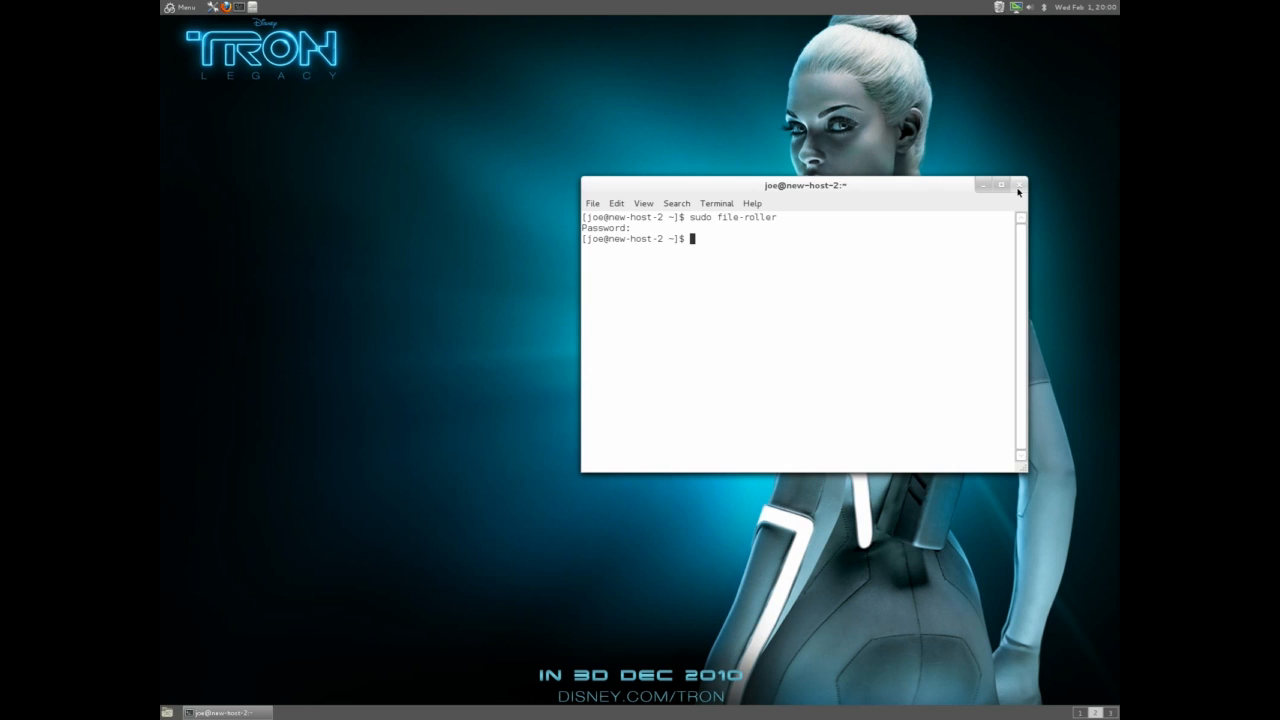
pyautogui.click(180, 8)
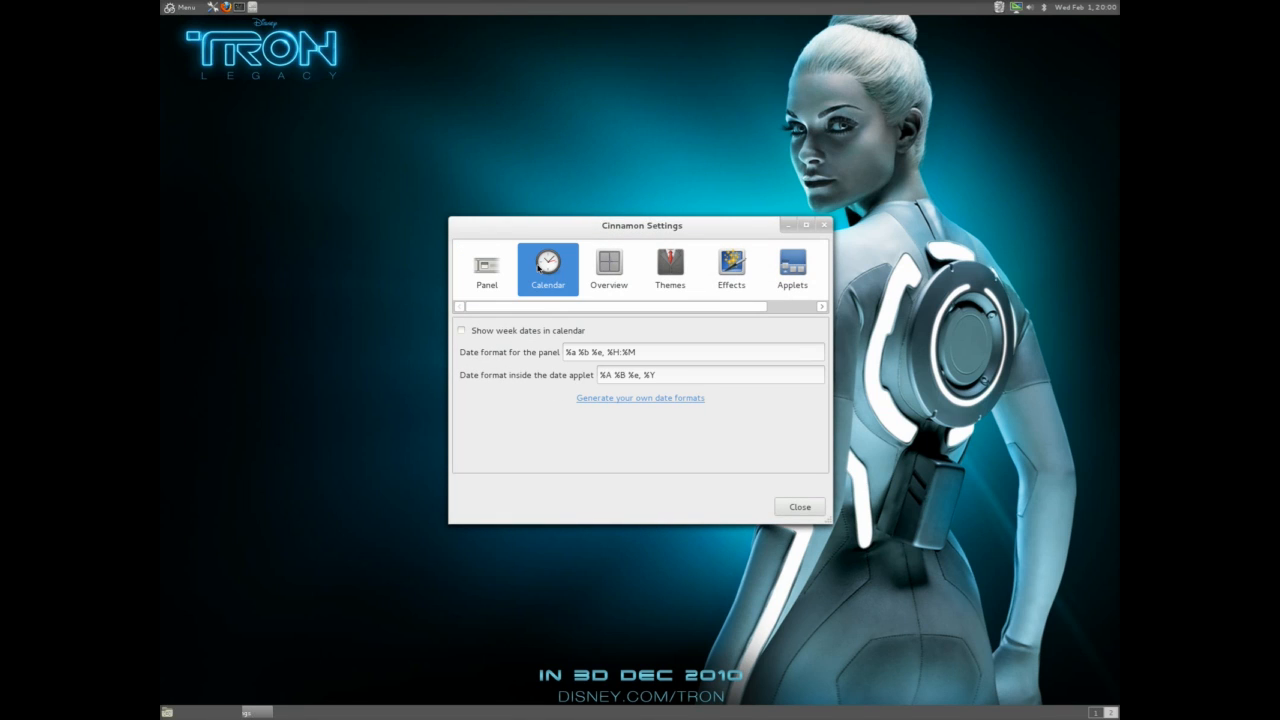
# Step: Turn off 'Overview icon visible', then flip through the Themes and Applets pages
pyautogui.click(608, 268)
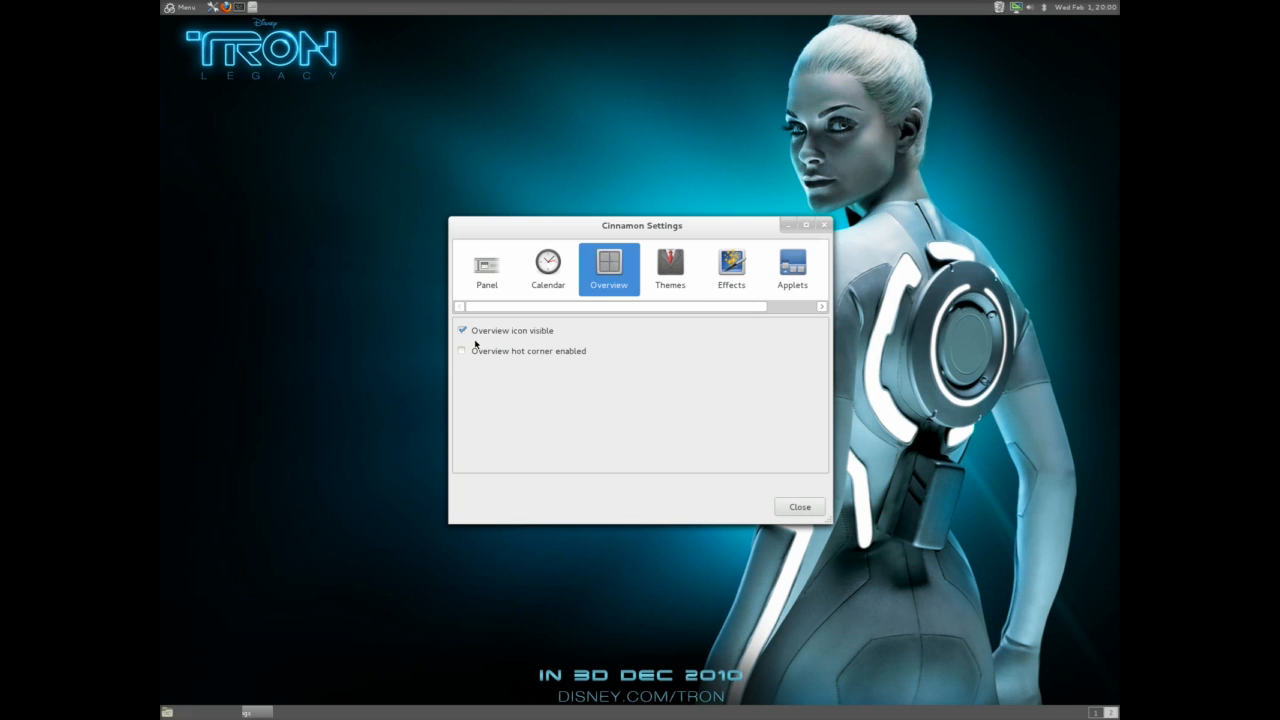
pyautogui.click(462, 330)
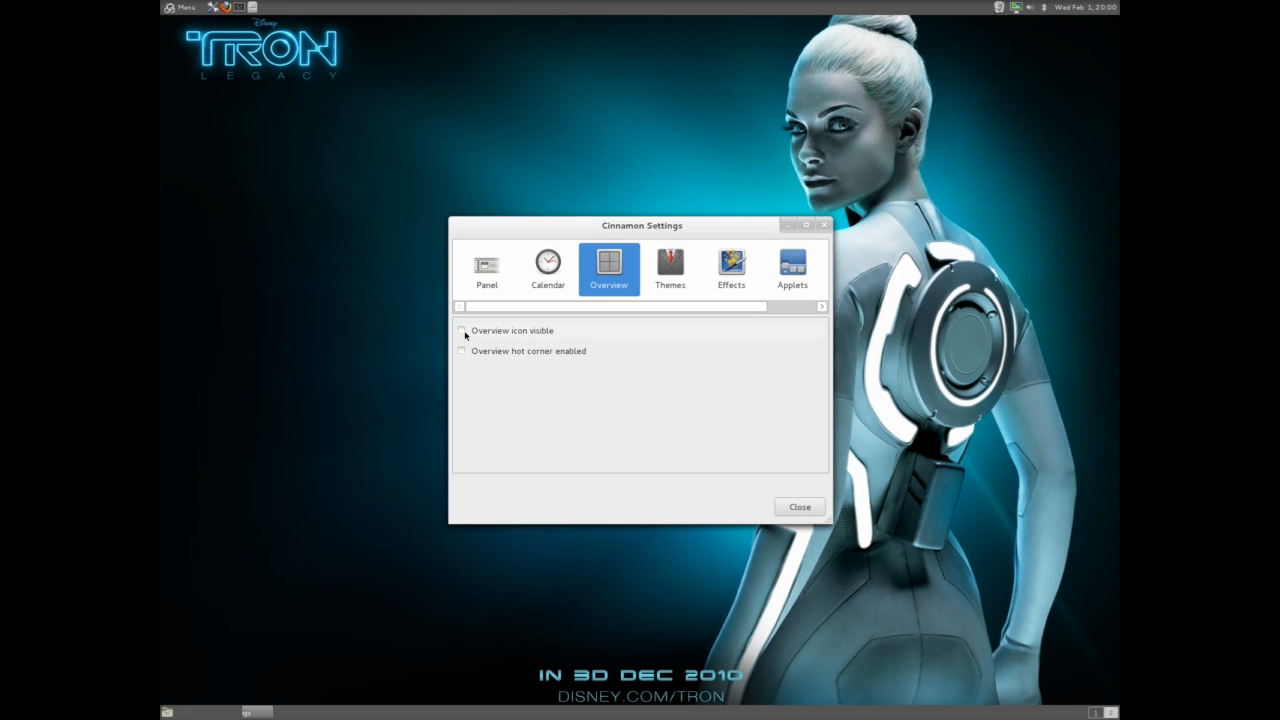
pyautogui.click(668, 268)
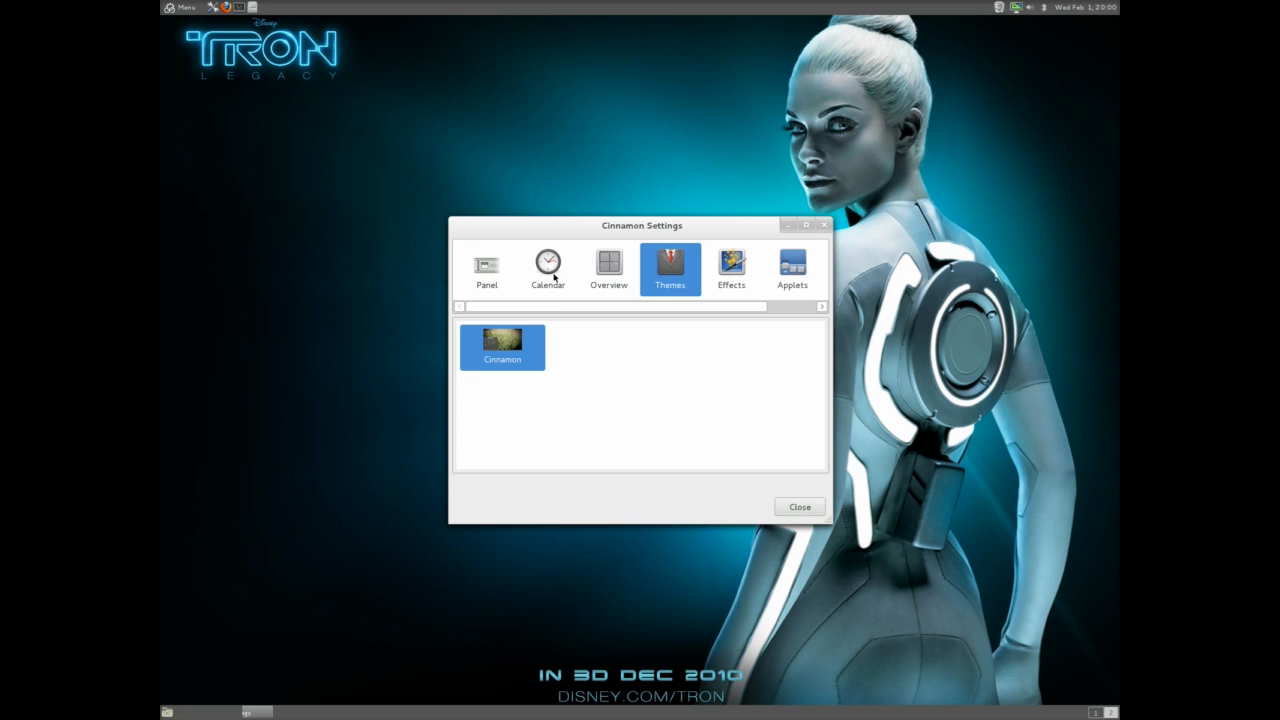
pyautogui.click(792, 268)
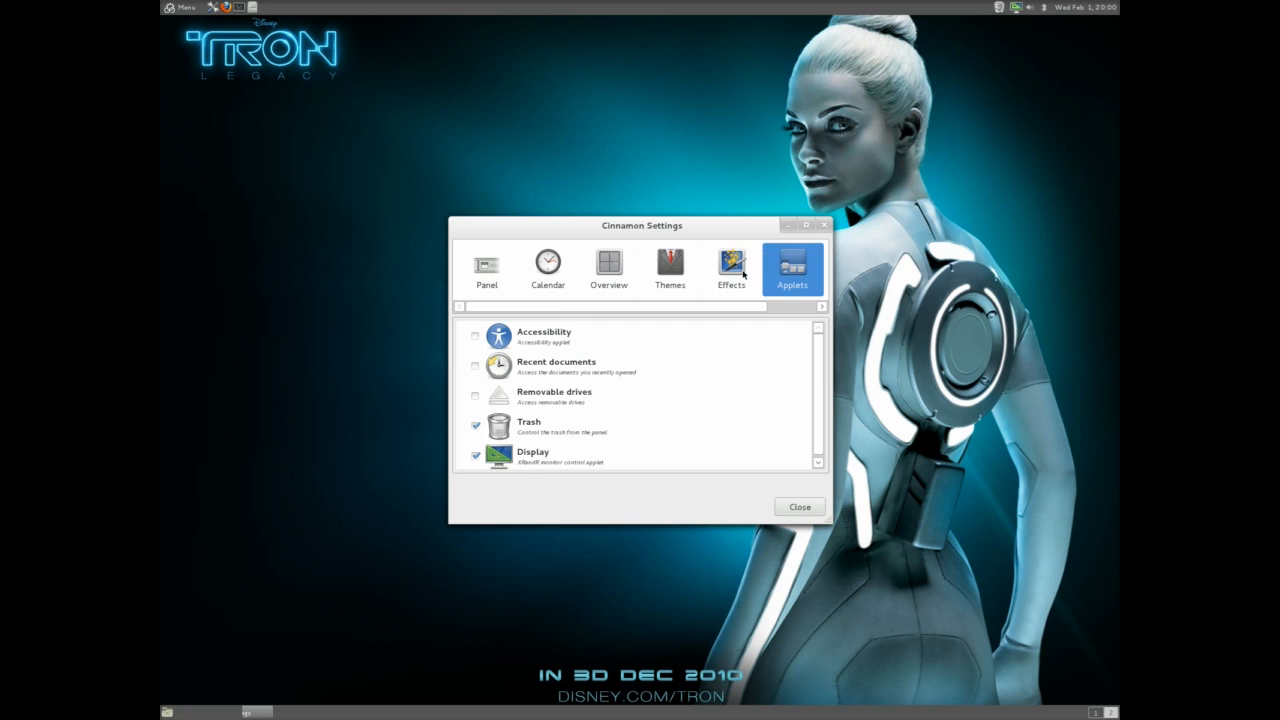
pyautogui.moveTo(516, 376)
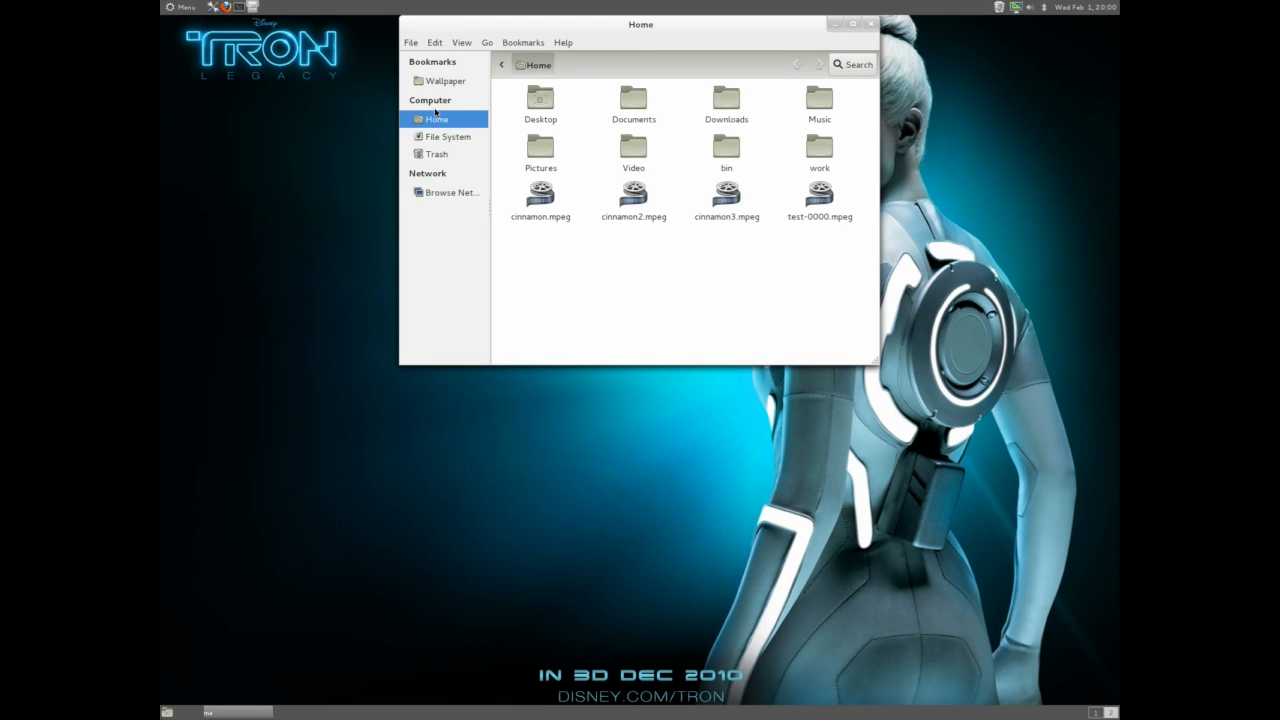
pyautogui.moveTo(668, 240)
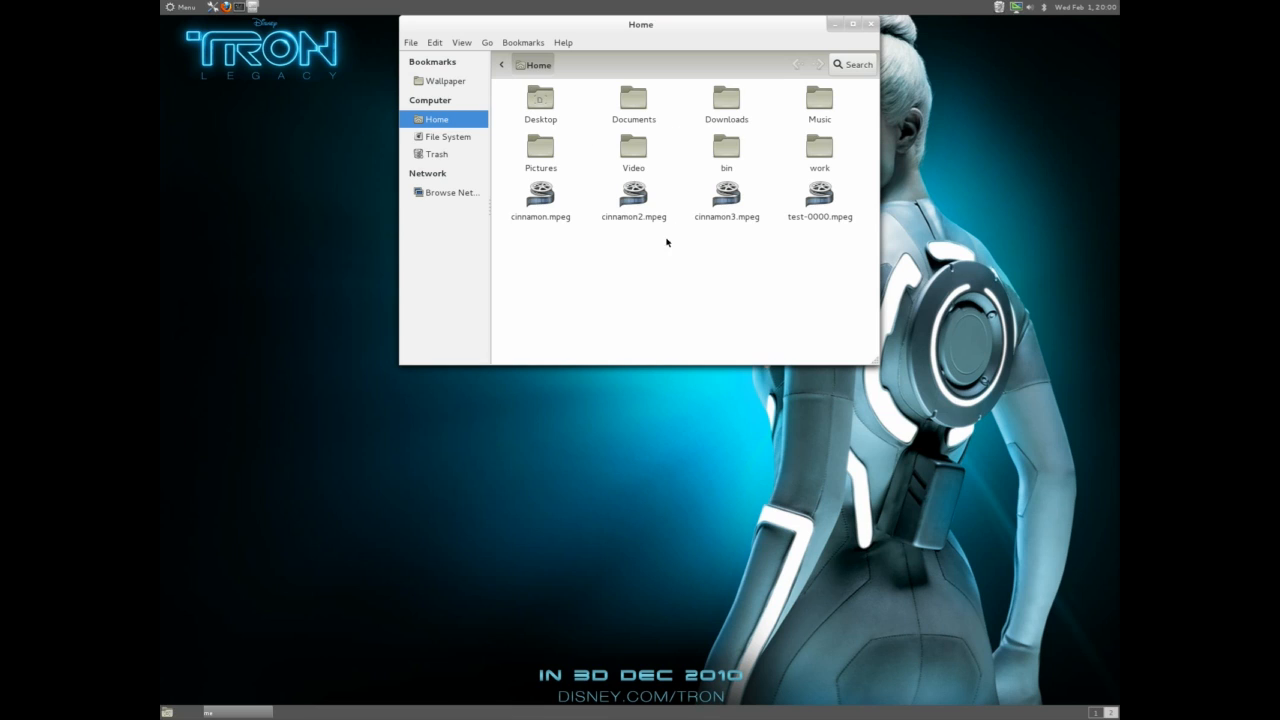
# Step: Check the empty Desktop folder twice, then go into Downloads with the theme archives
pyautogui.write('d')
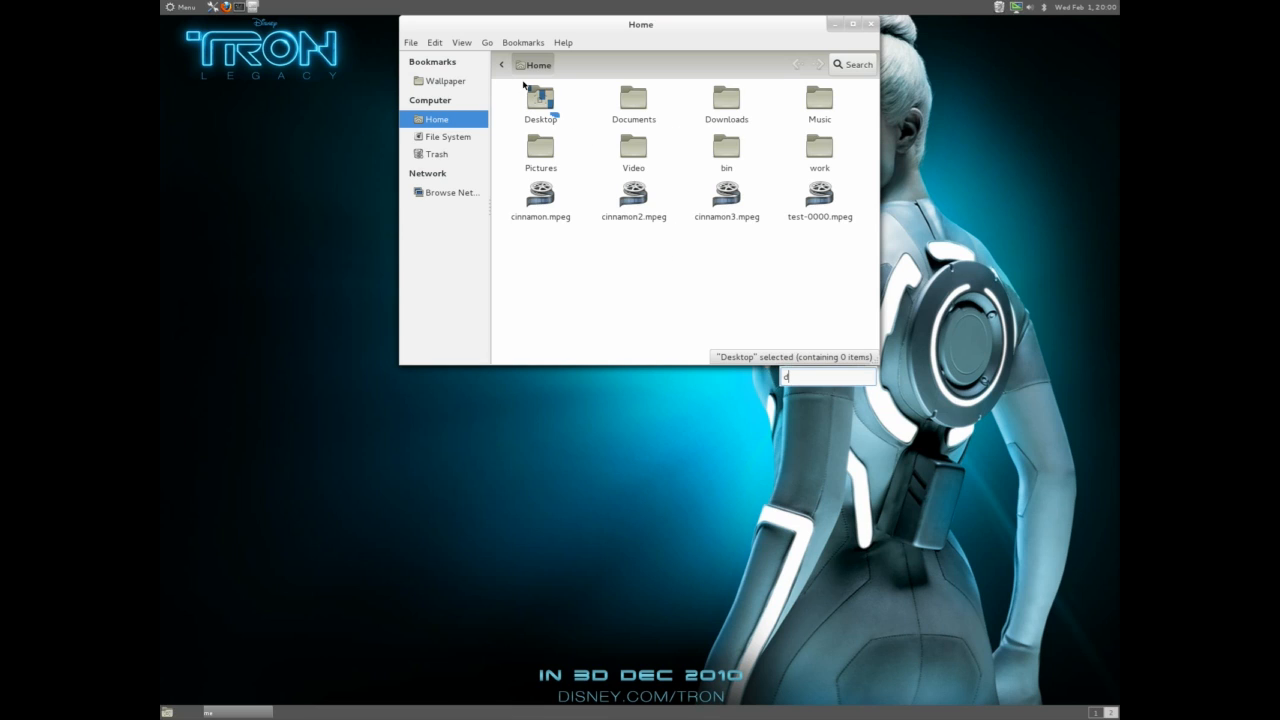
pyautogui.doubleClick(540, 98)
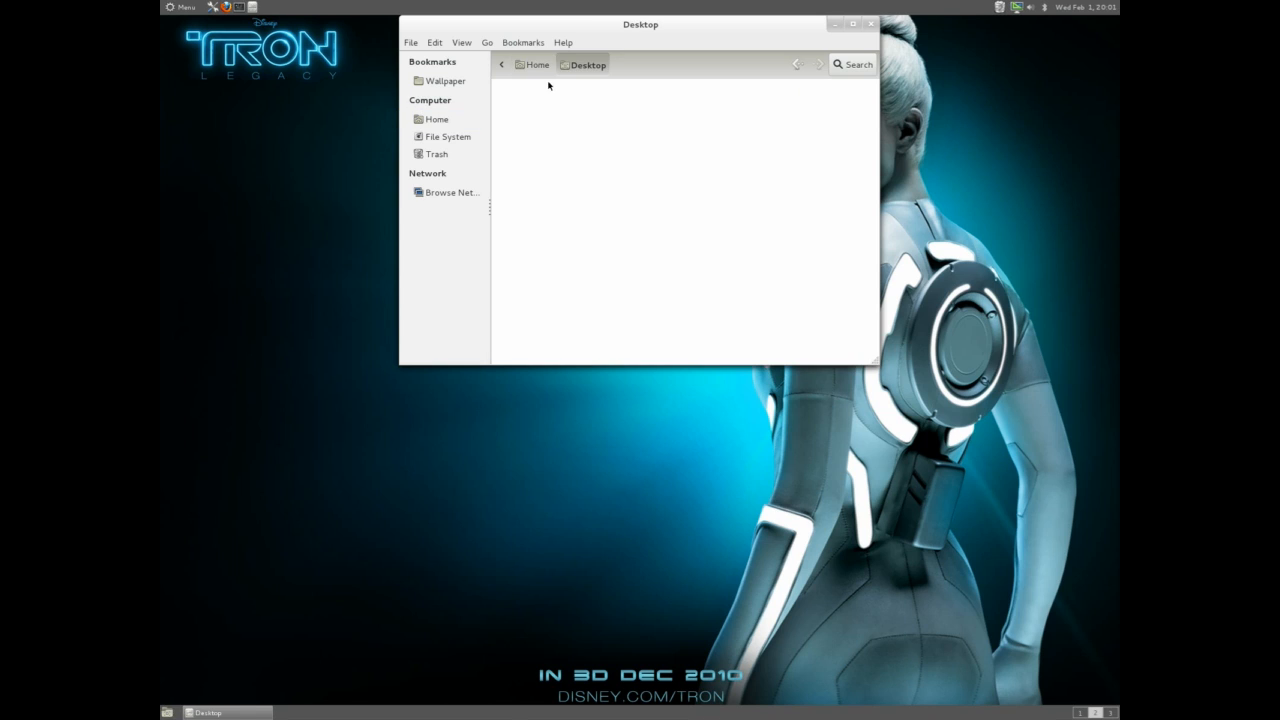
pyautogui.click(436, 118)
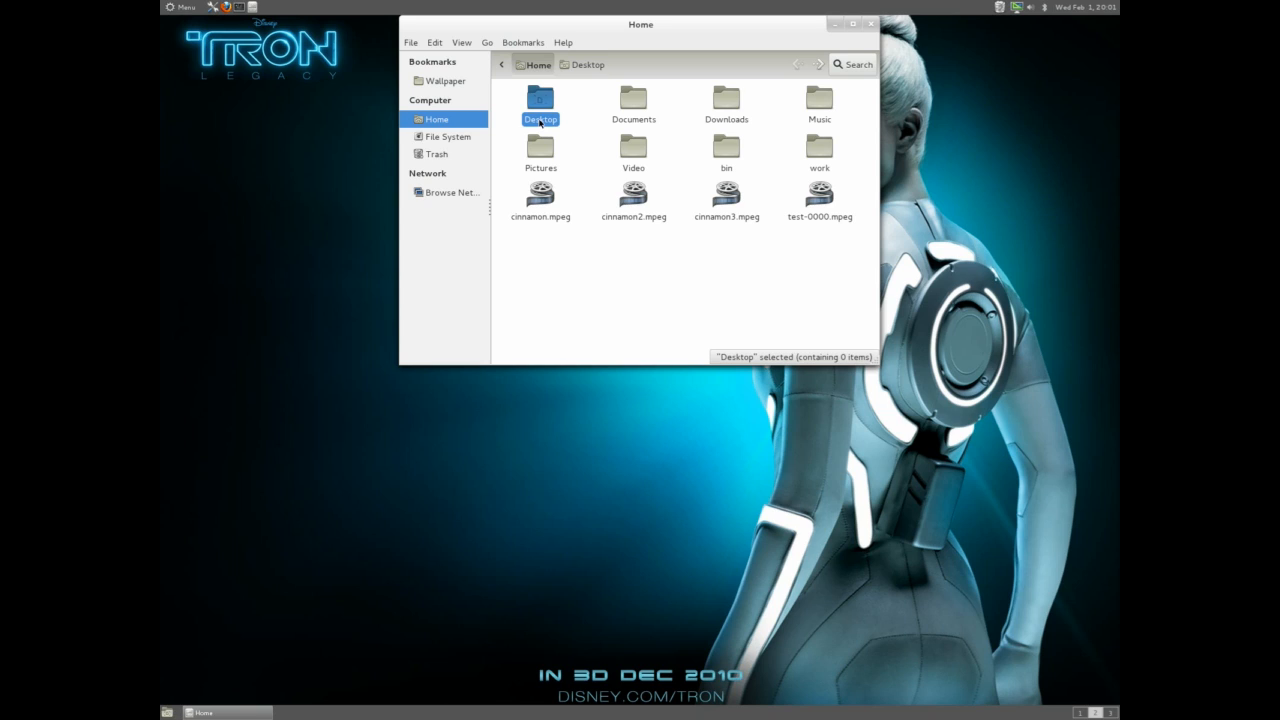
pyautogui.doubleClick(540, 98)
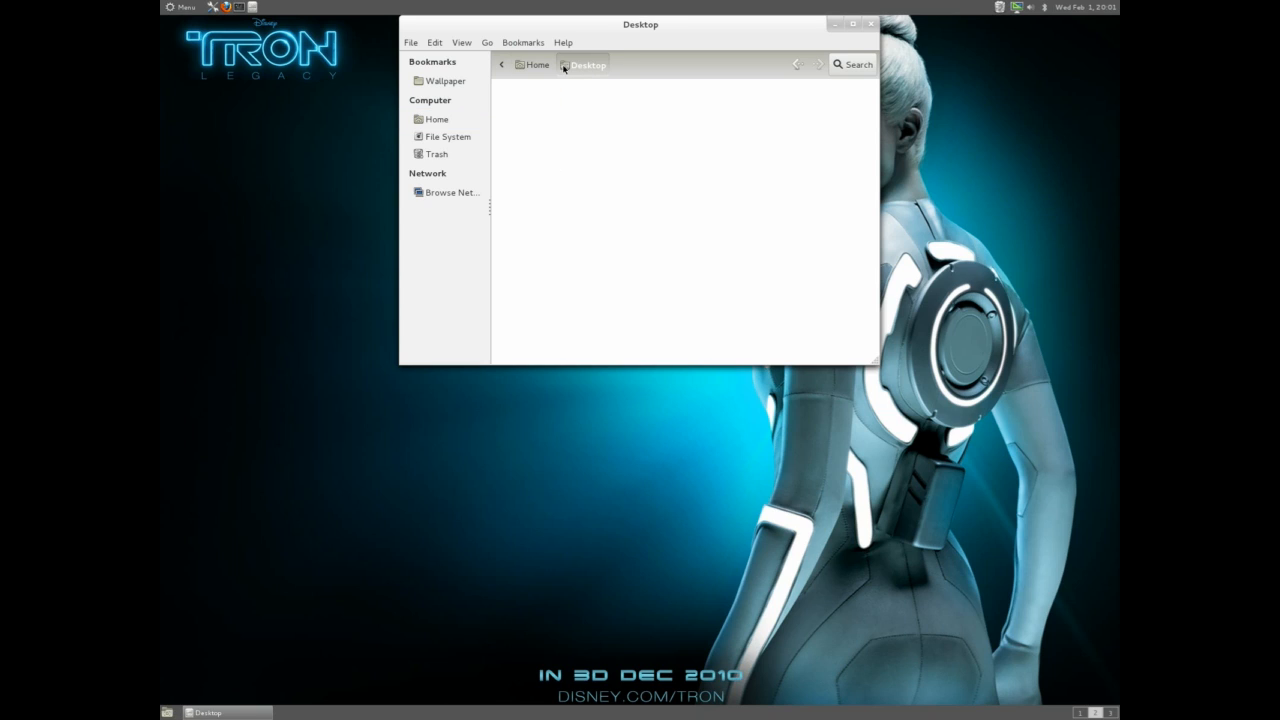
pyautogui.click(536, 64)
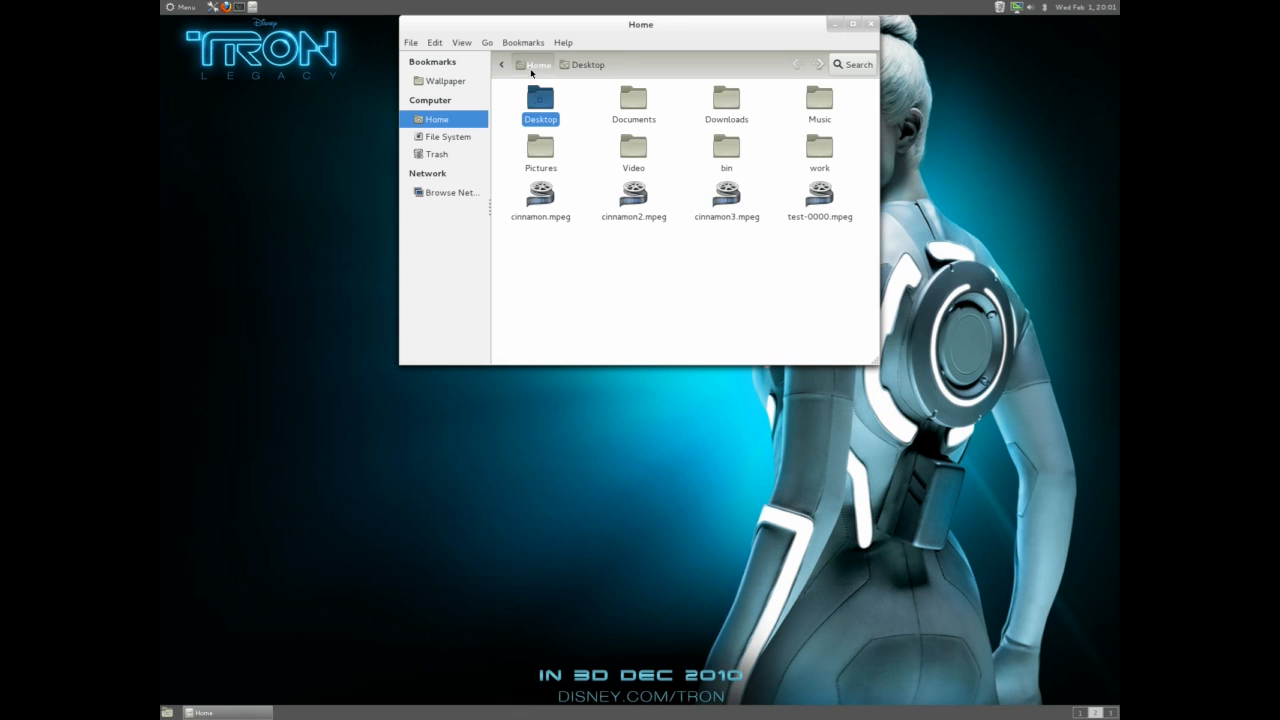
pyautogui.click(632, 104)
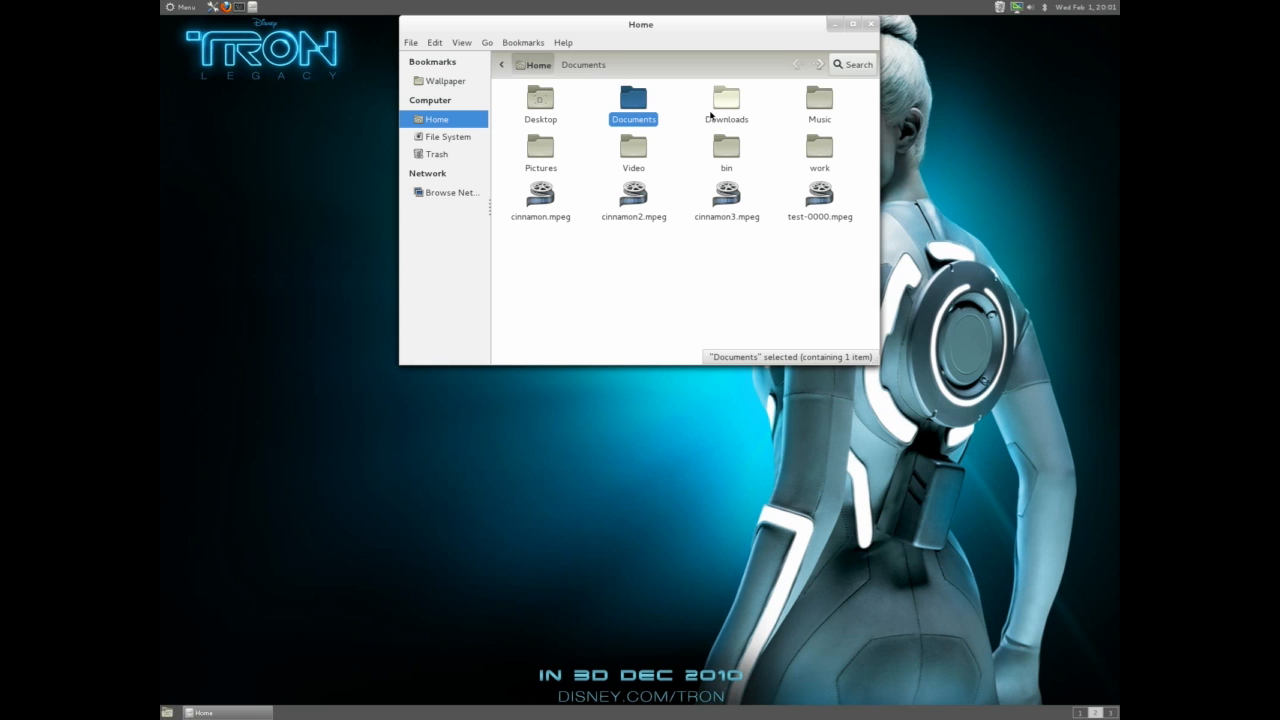
pyautogui.doubleClick(726, 100)
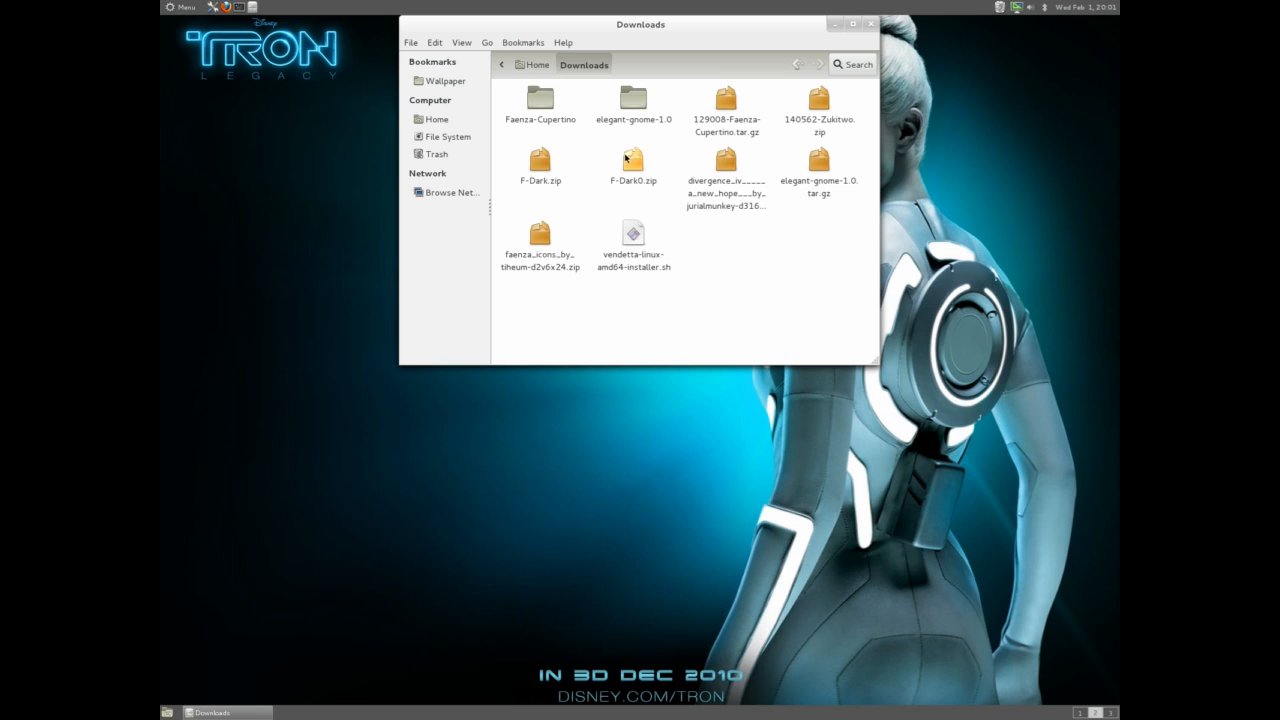
pyautogui.moveTo(640, 168)
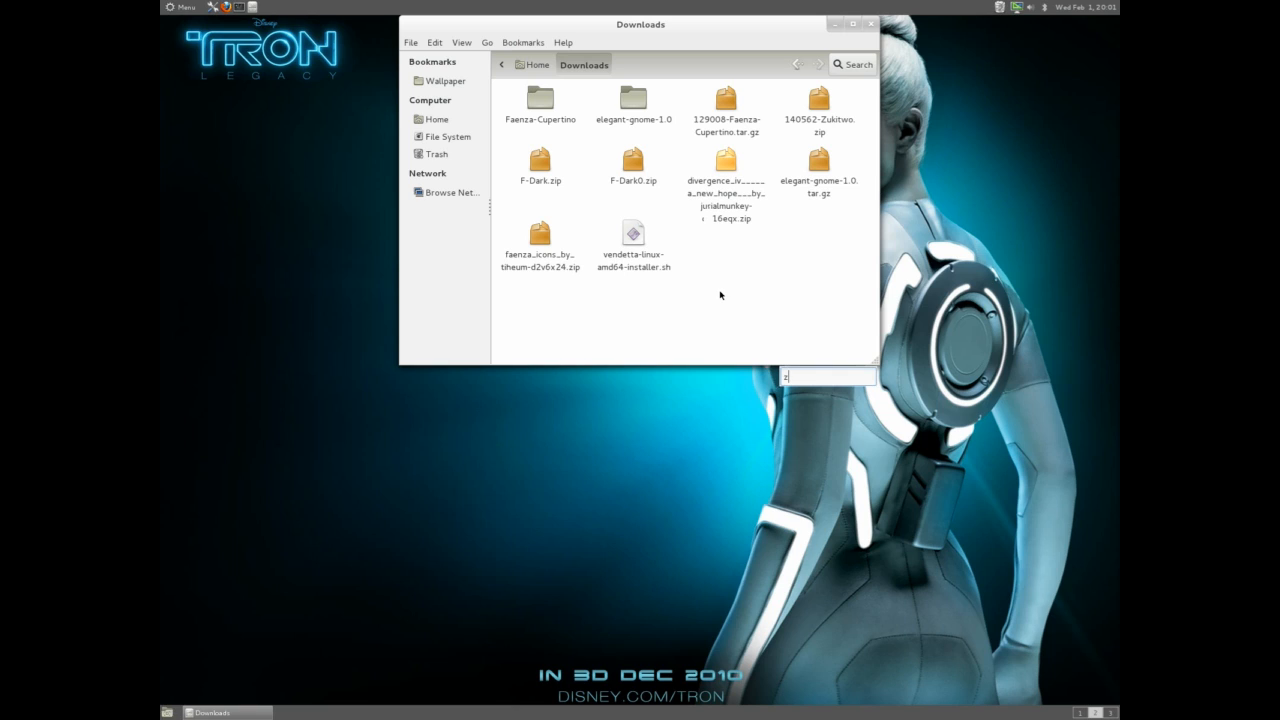
# Step: Extract 140562-Zukitwo.zip into Downloads and dismiss the completion notice
pyautogui.write('z')
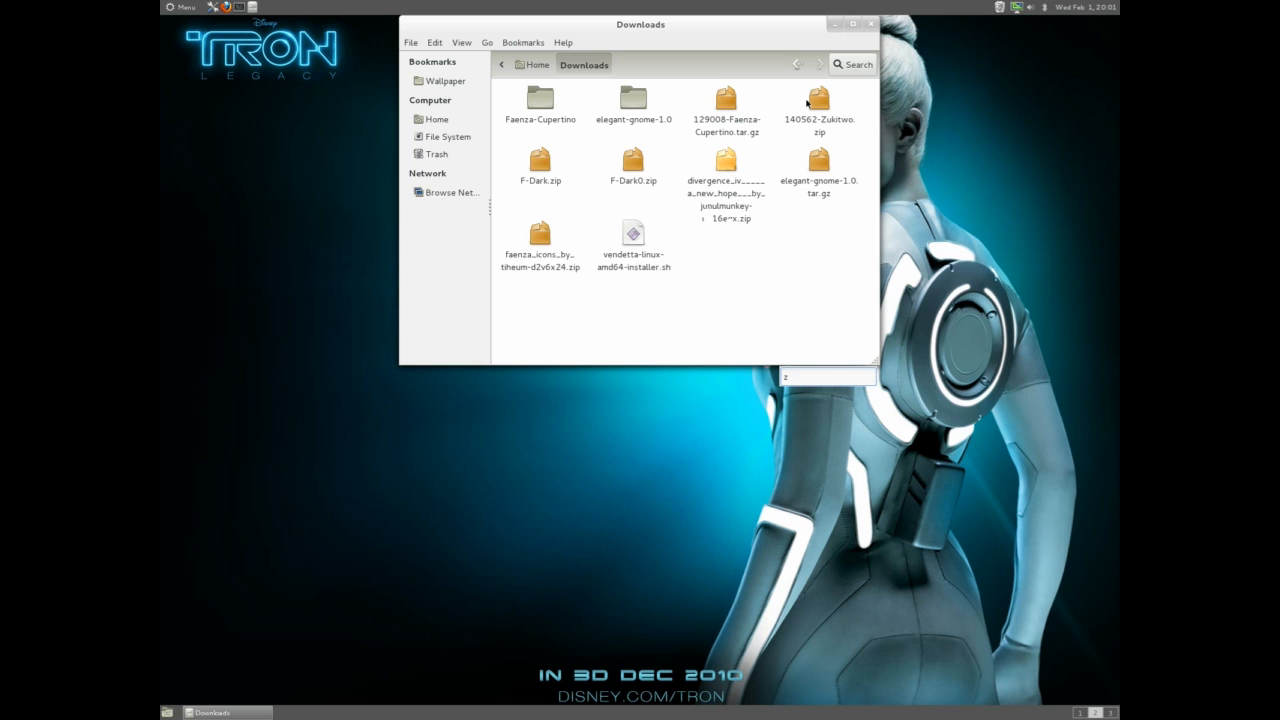
pyautogui.doubleClick(820, 104)
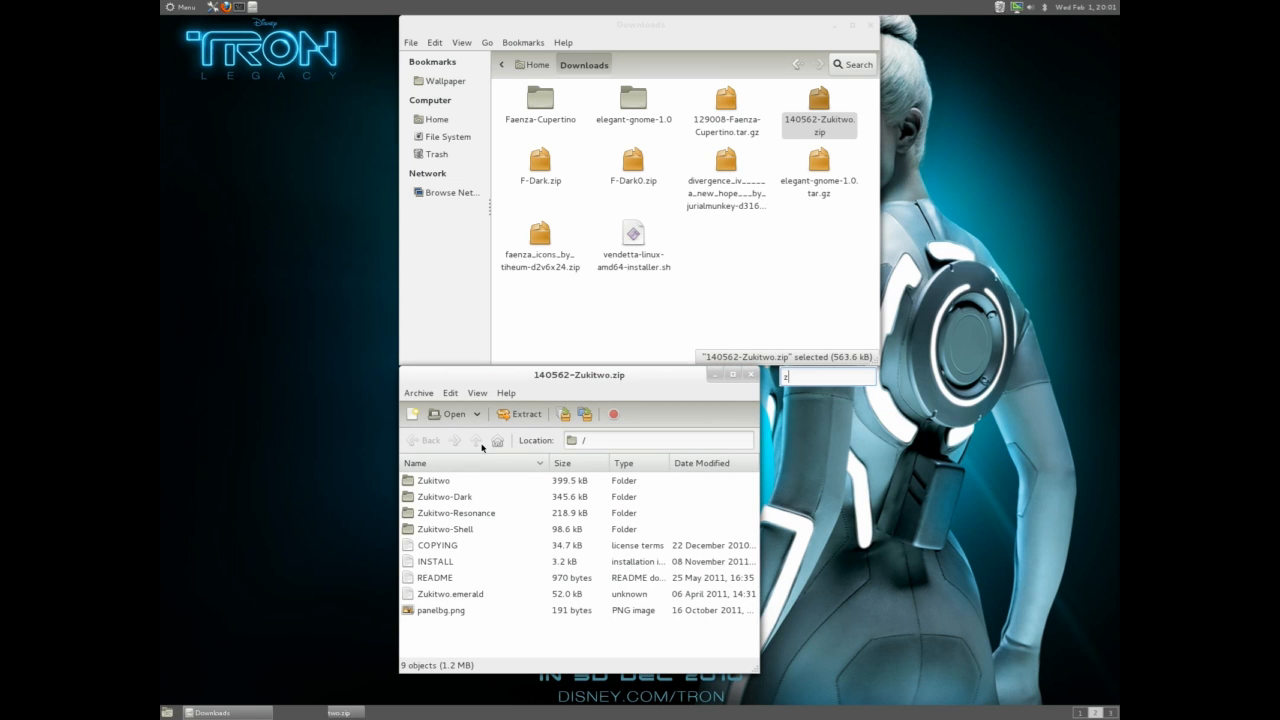
pyautogui.click(520, 412)
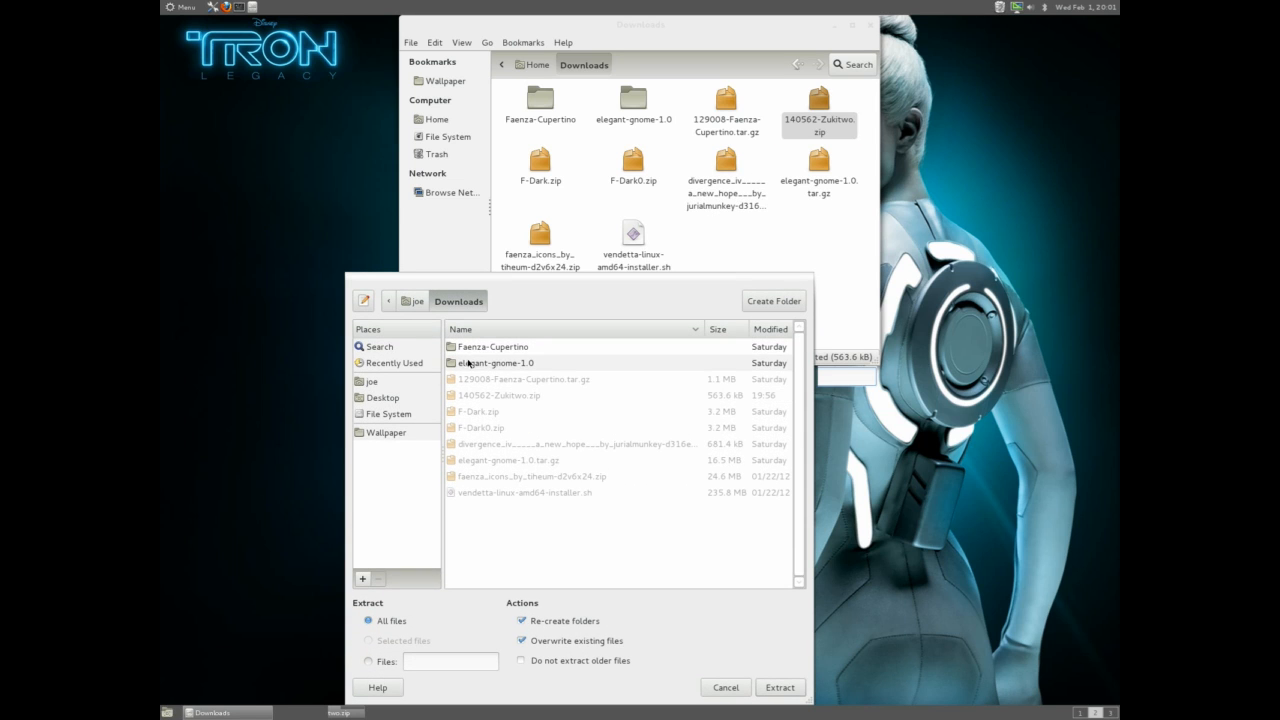
pyautogui.click(530, 520)
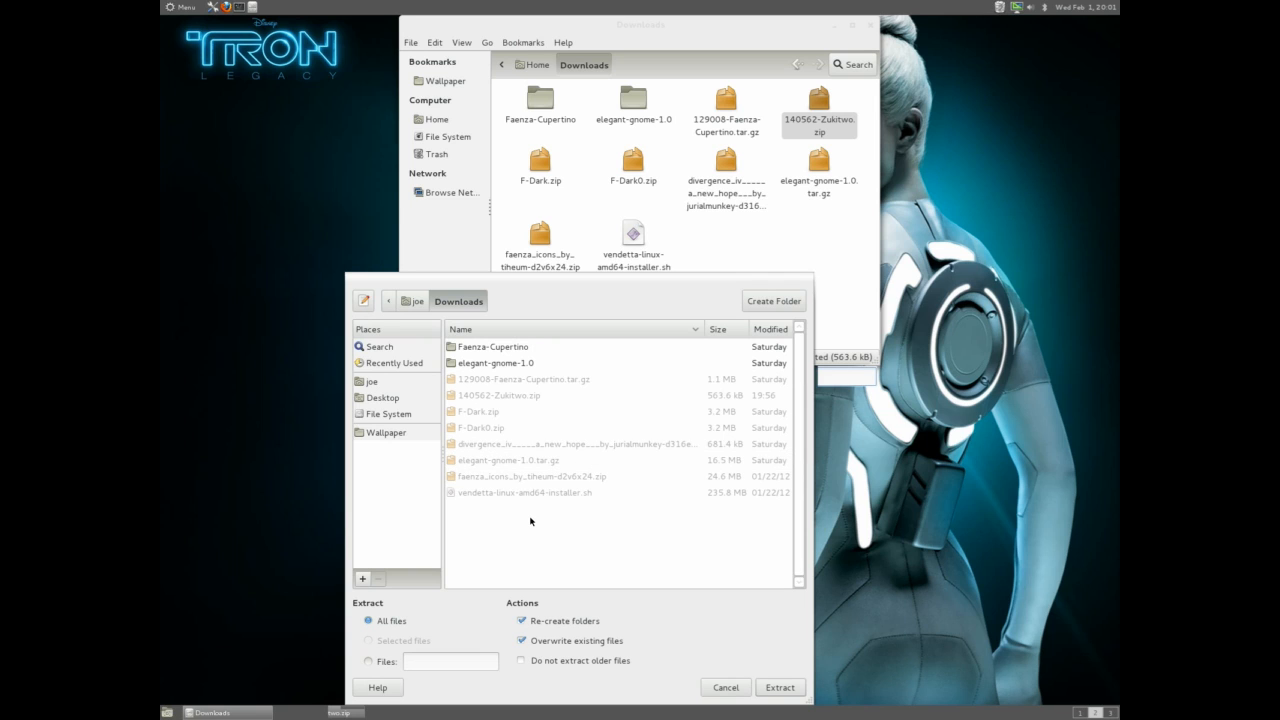
pyautogui.click(780, 688)
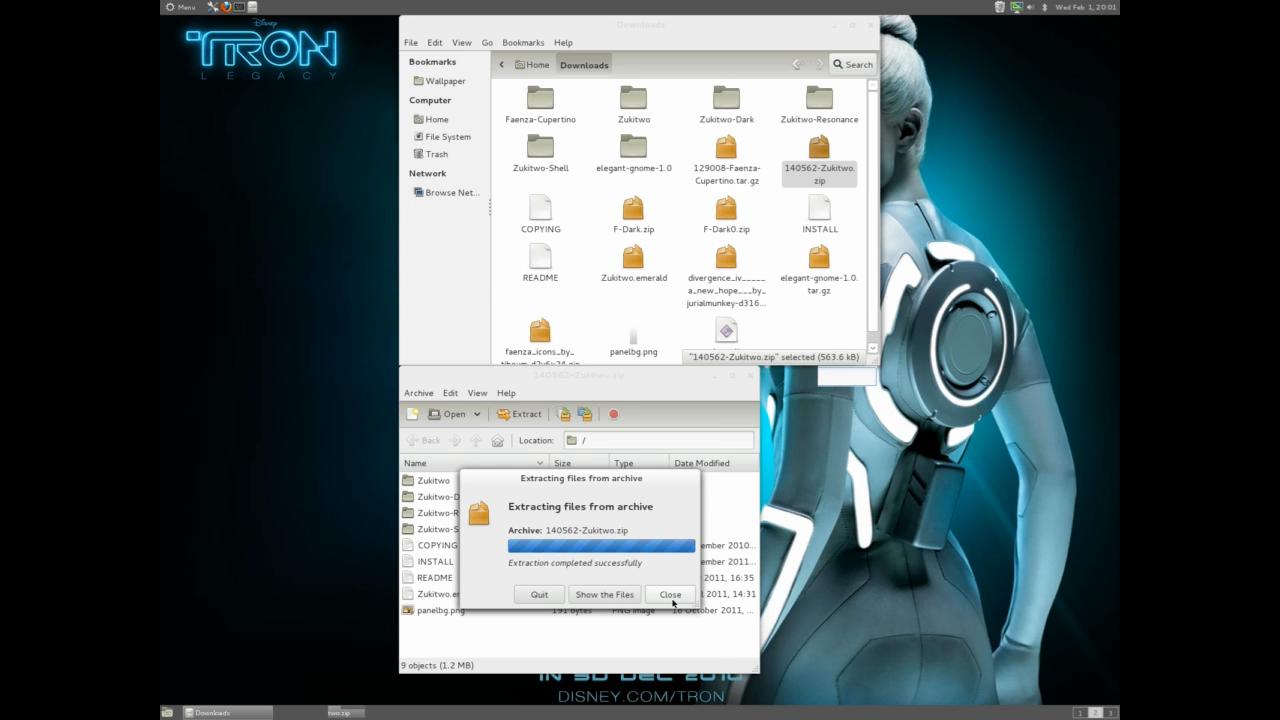
pyautogui.click(670, 594)
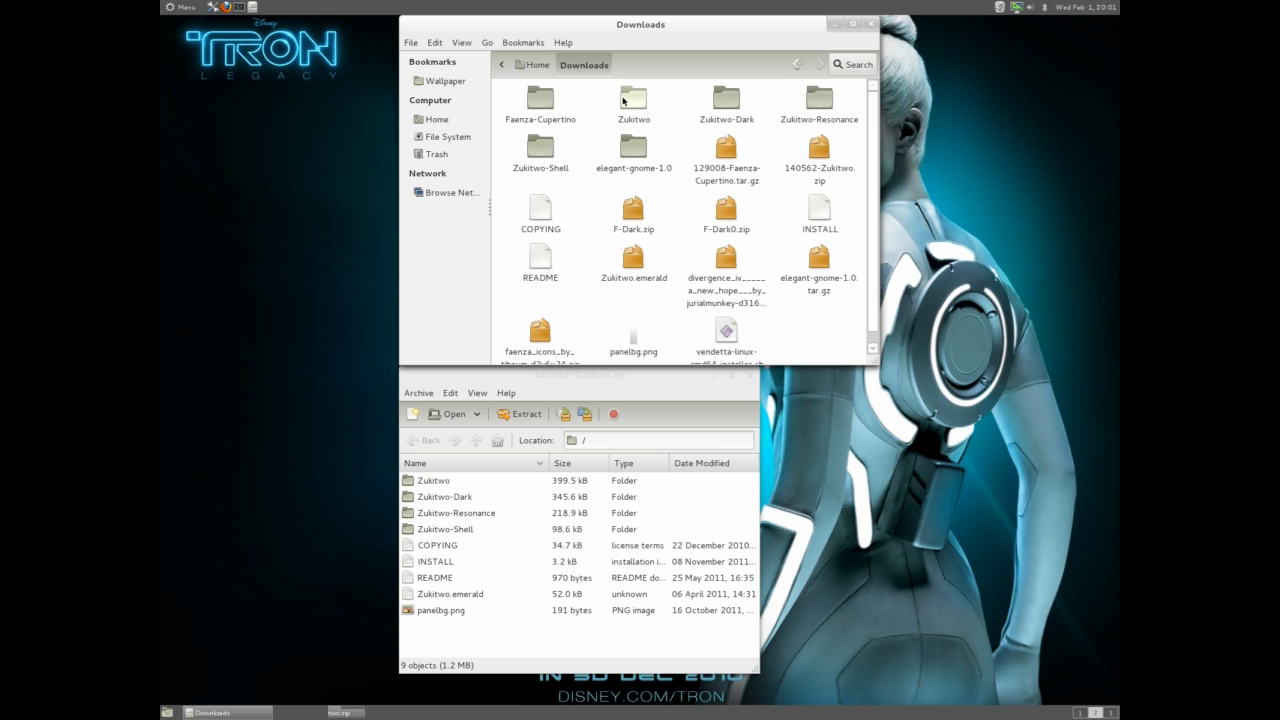
# Step: Inspect the extracted Zukitwo folder's gtk-2.0, gtk-3.0 and metacity-1 subfolders, then return to Downloads
pyautogui.doubleClick(632, 96)
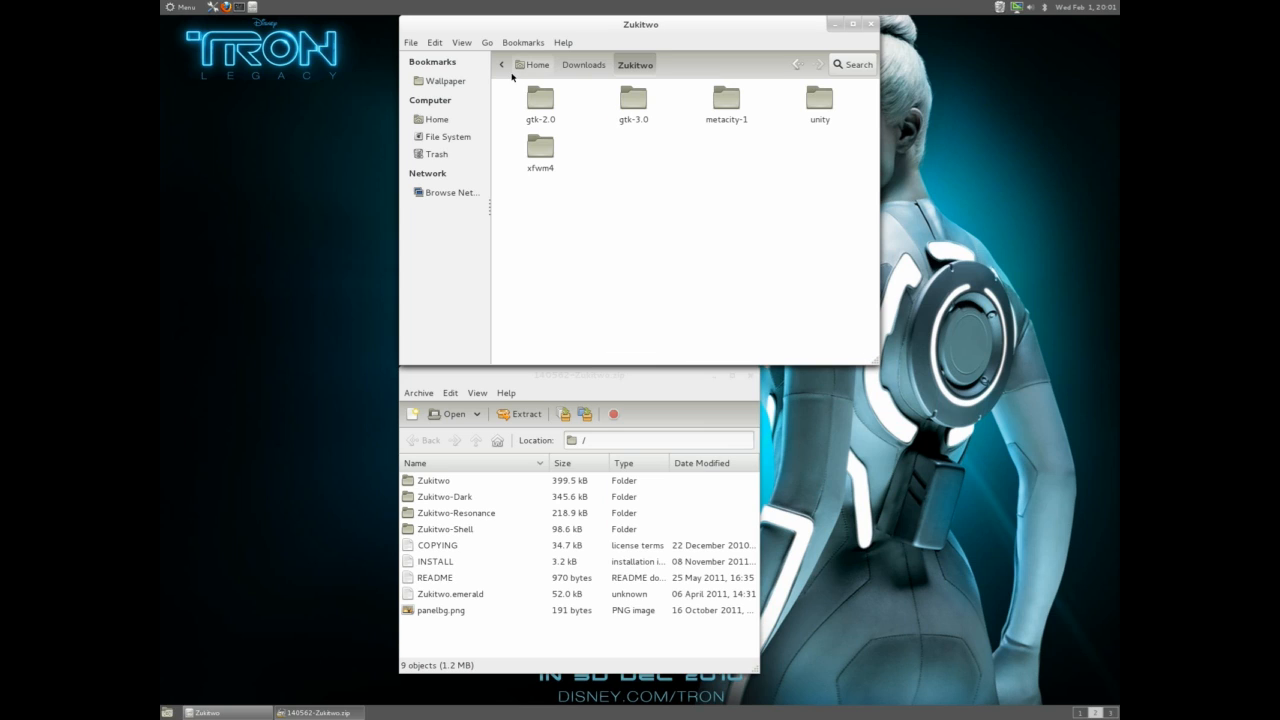
pyautogui.click(584, 64)
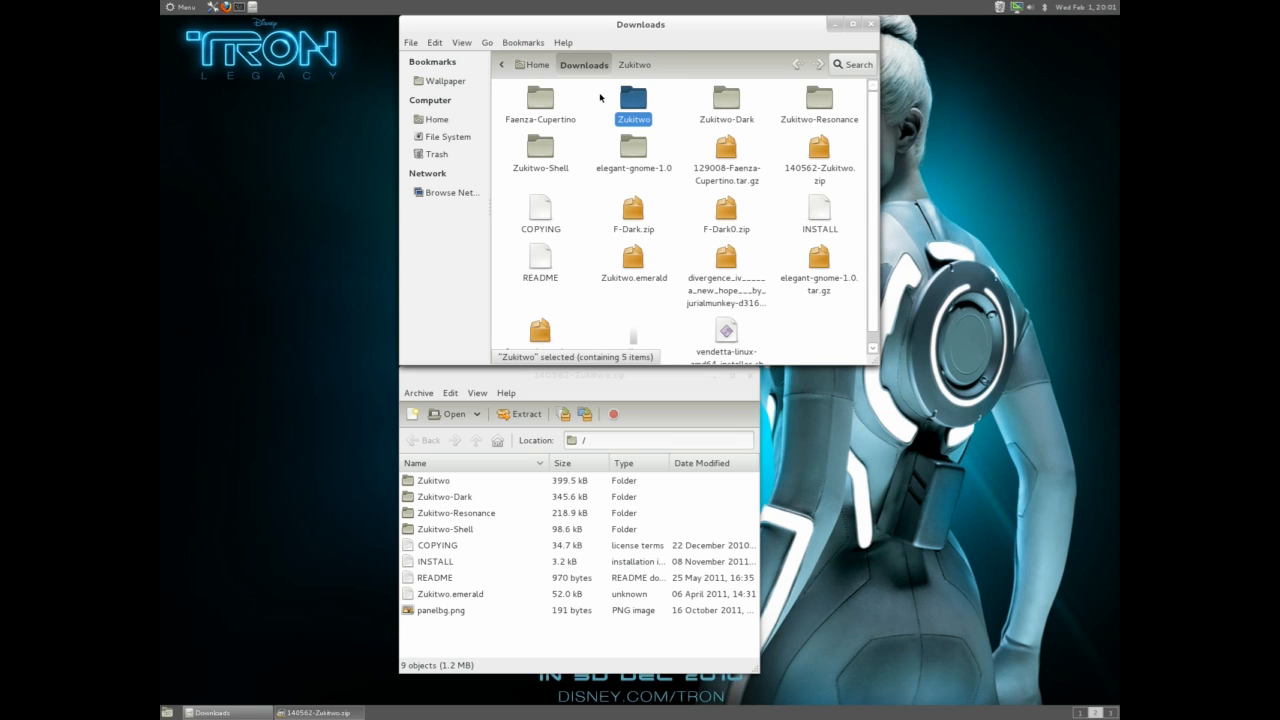
pyautogui.moveTo(820, 98)
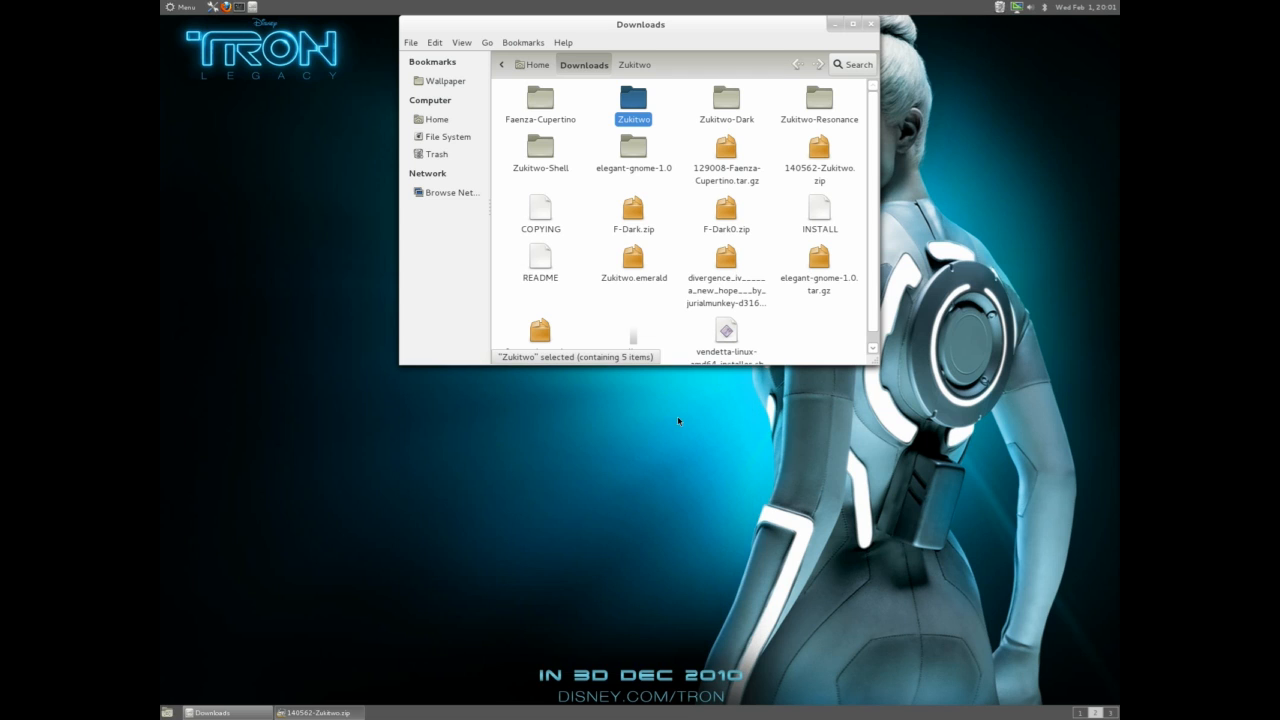
pyautogui.click(180, 8)
pyautogui.write('s')
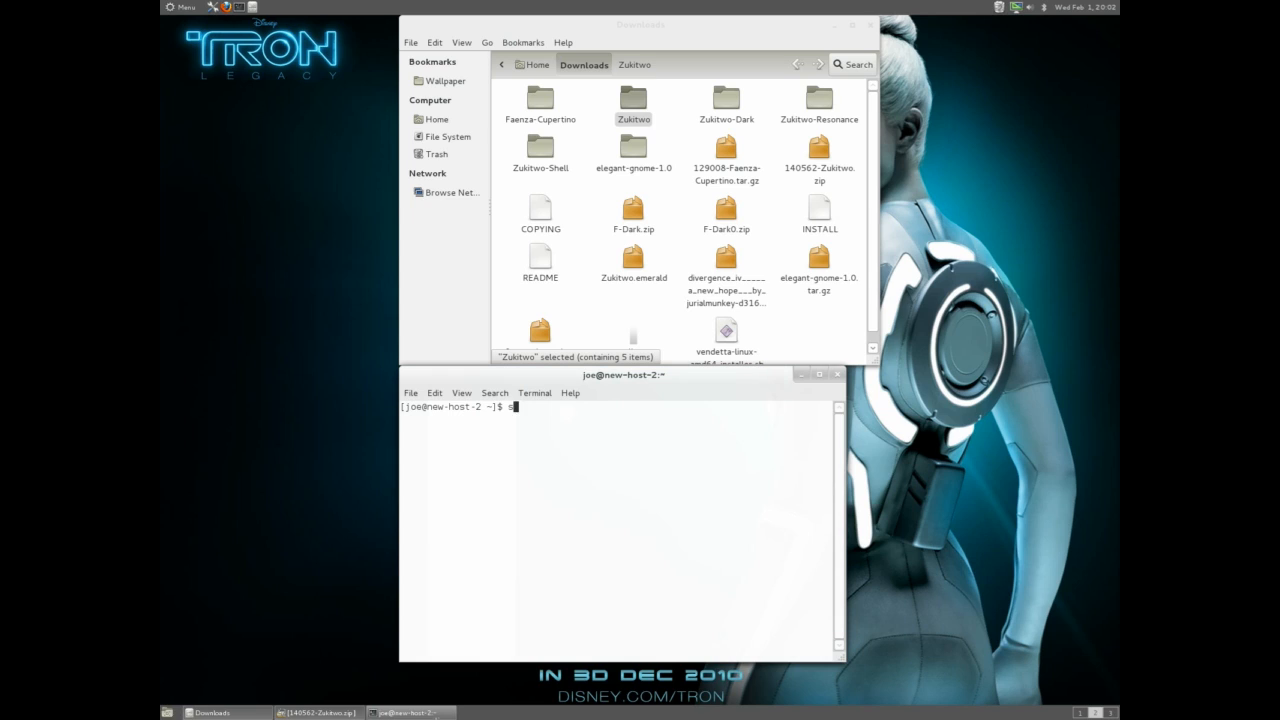
# Step: Run 'sudo nautilus' to launch a root file manager window on the Home folder
pyautogui.write('udo')
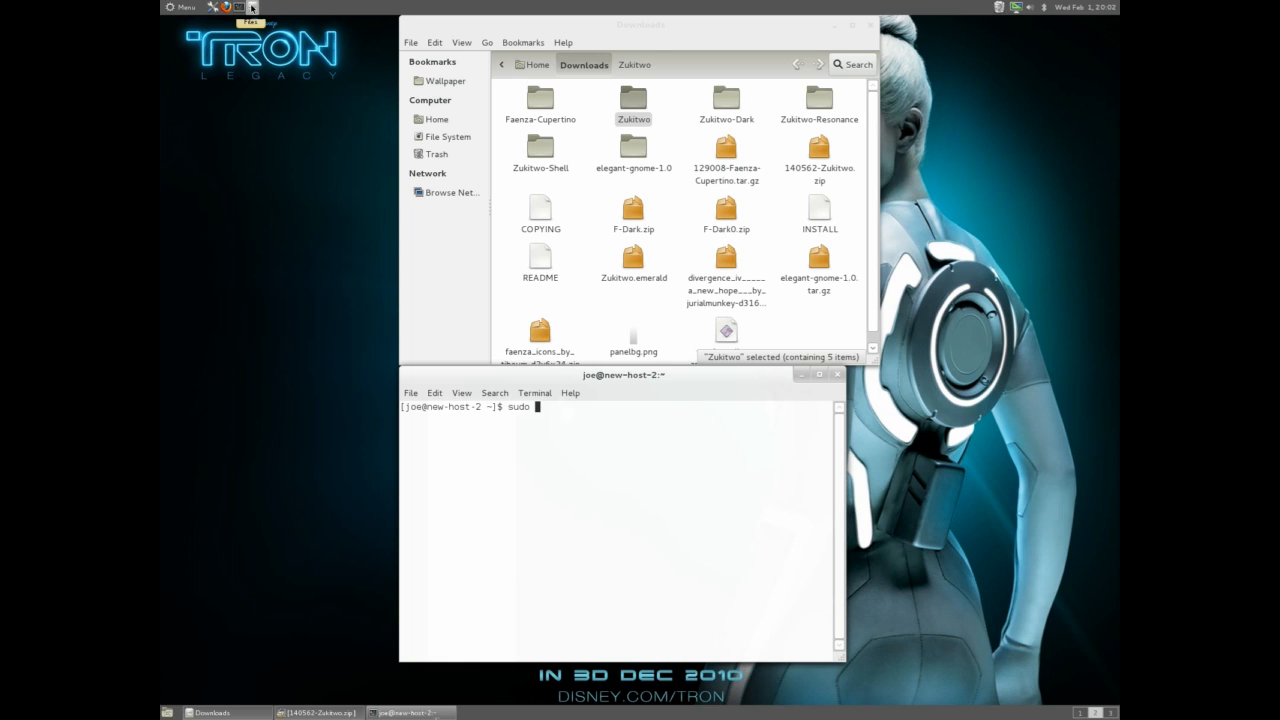
pyautogui.click(436, 120)
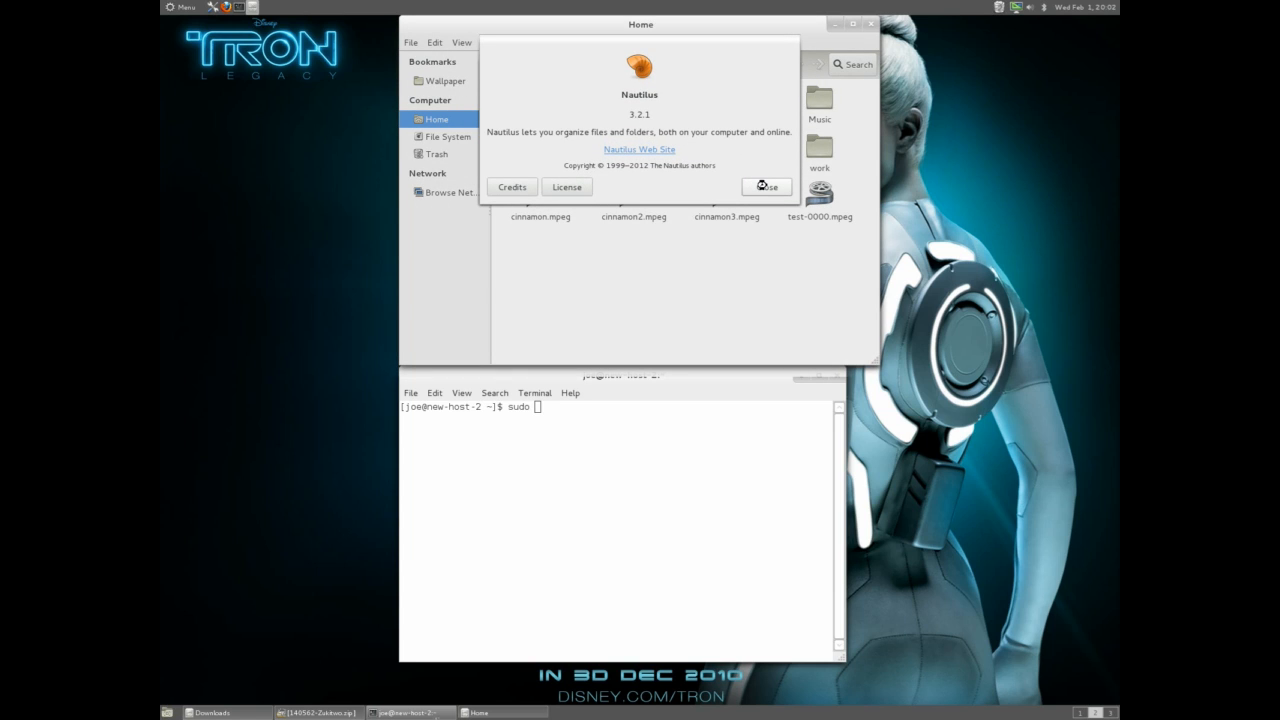
pyautogui.click(766, 188)
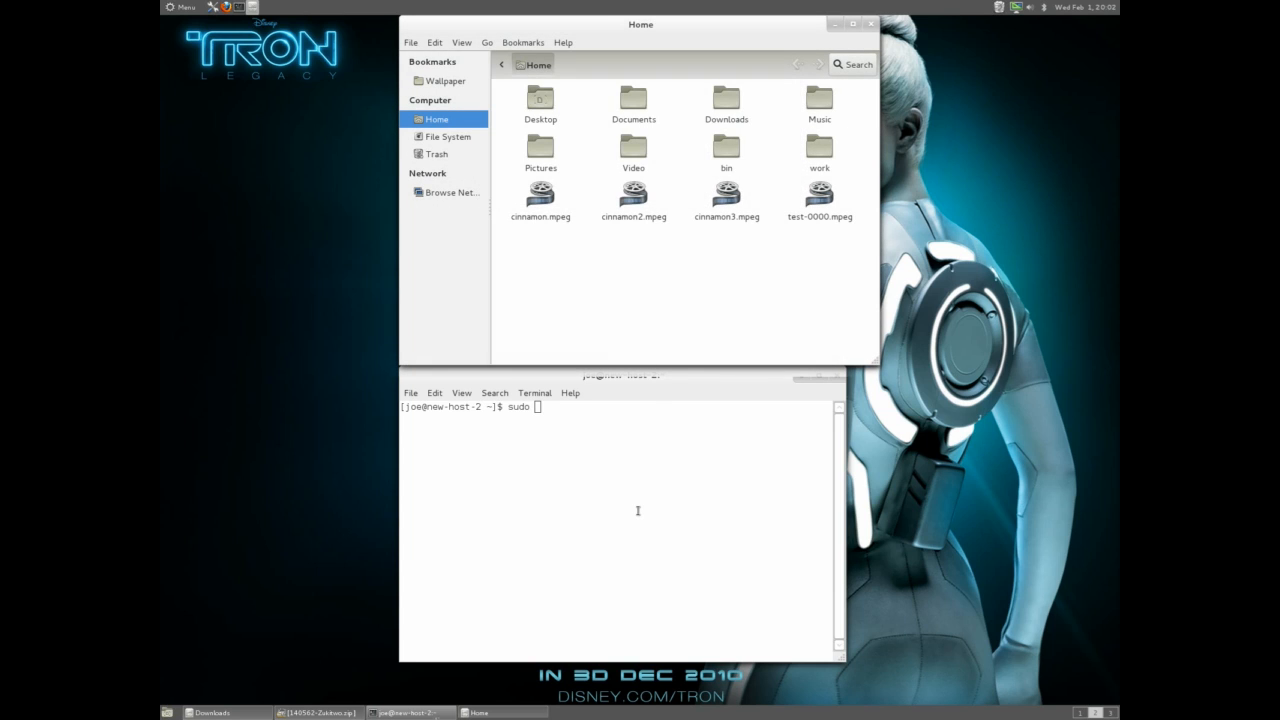
pyautogui.write('nautilus')
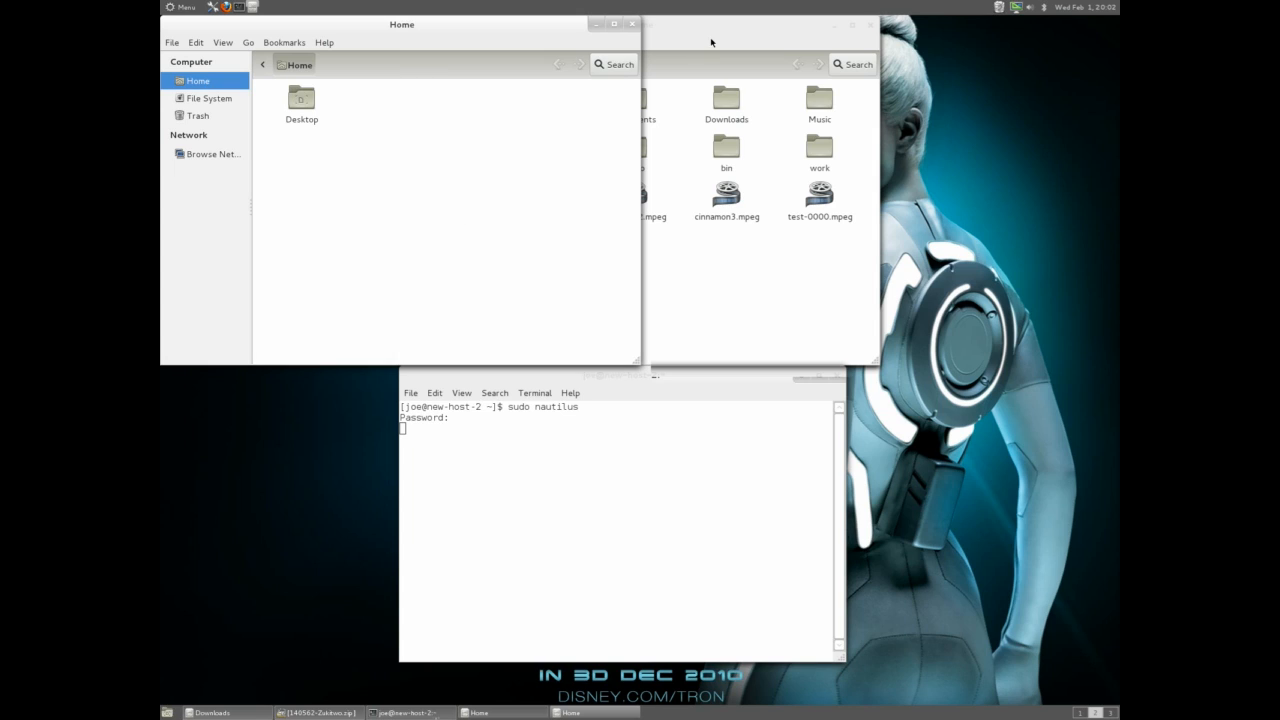
pyautogui.moveTo(238, 200)
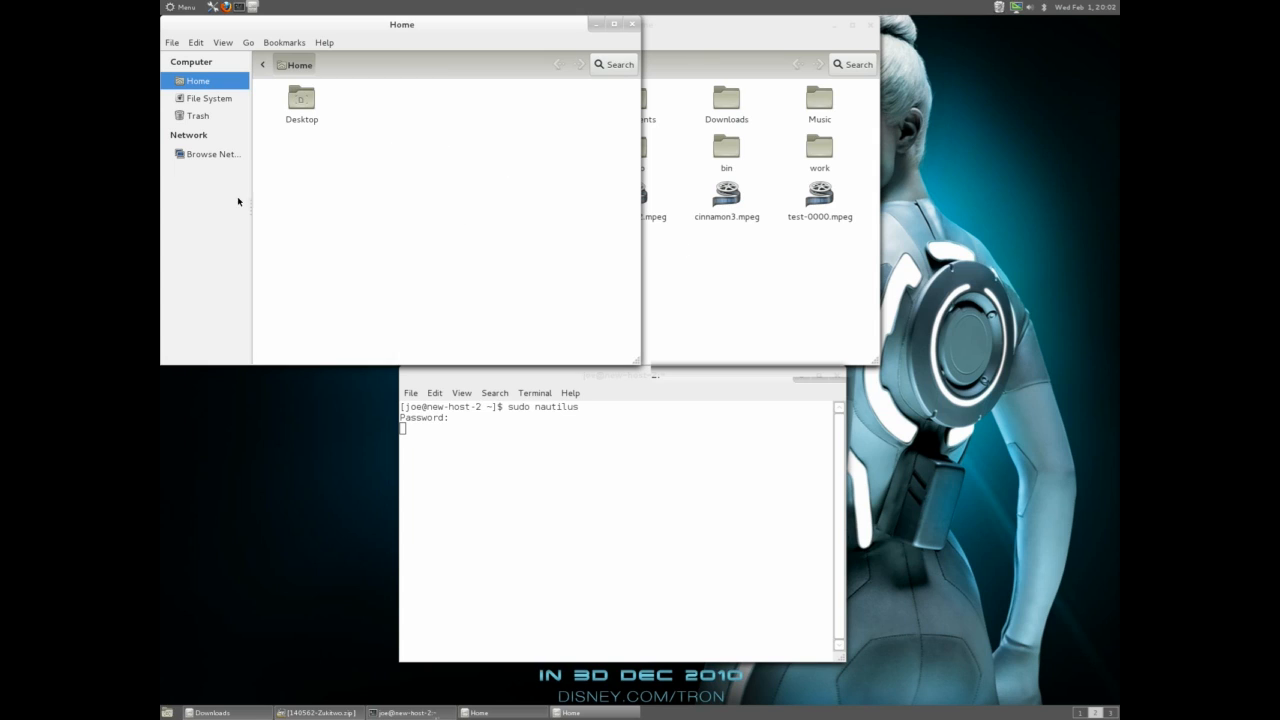
# Step: Browse to /usr/share/themes in the root Nautilus window and scroll through the installed themes
pyautogui.click(210, 98)
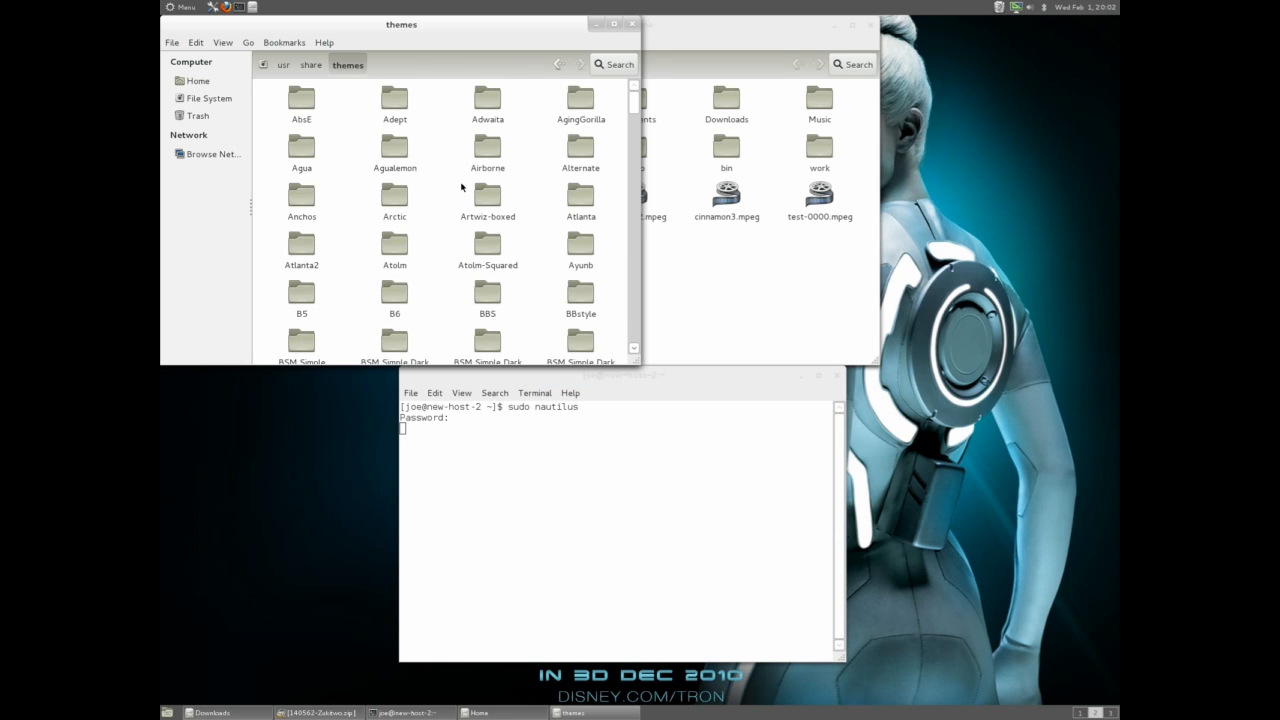
pyautogui.moveTo(676, 248)
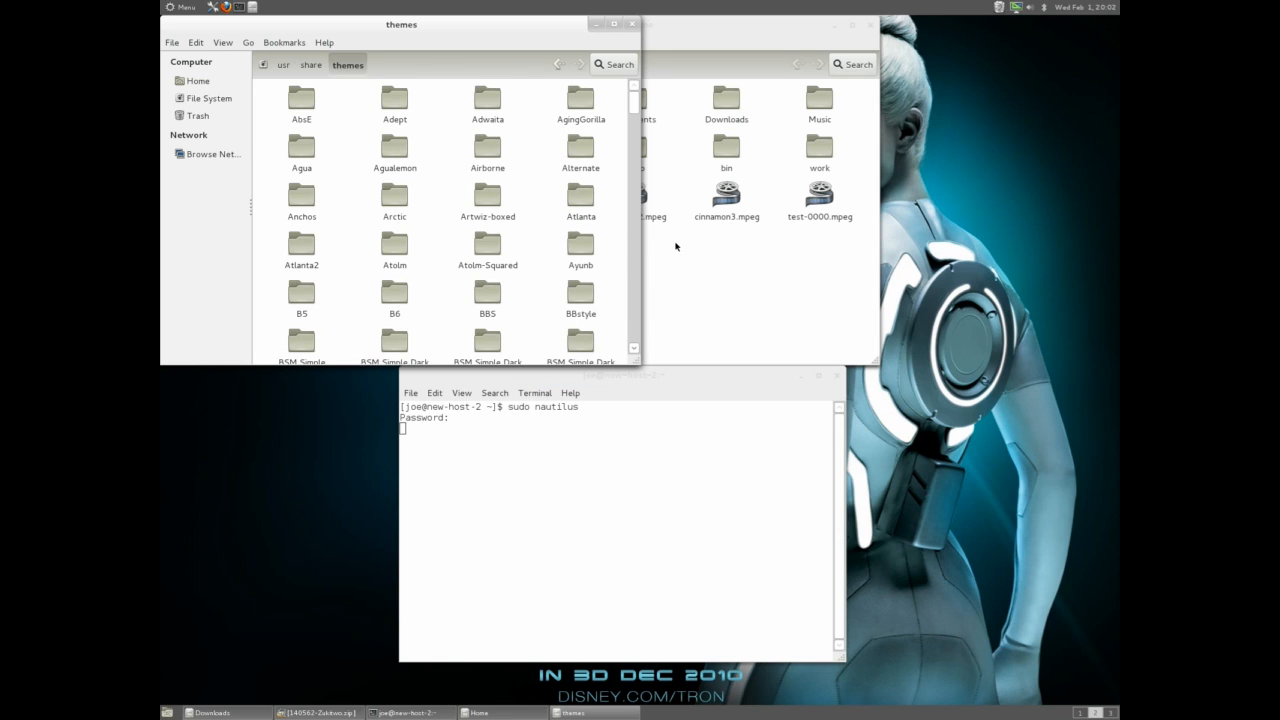
pyautogui.scroll(-3)
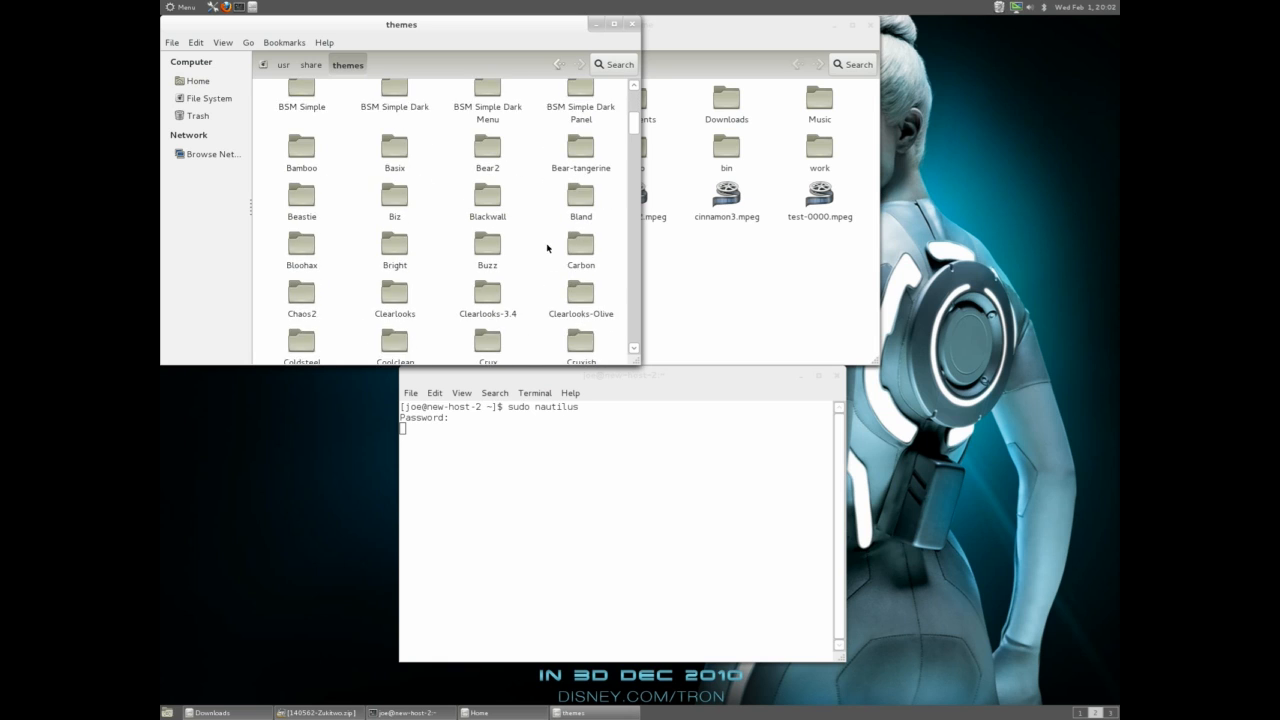
pyautogui.scroll(-3)
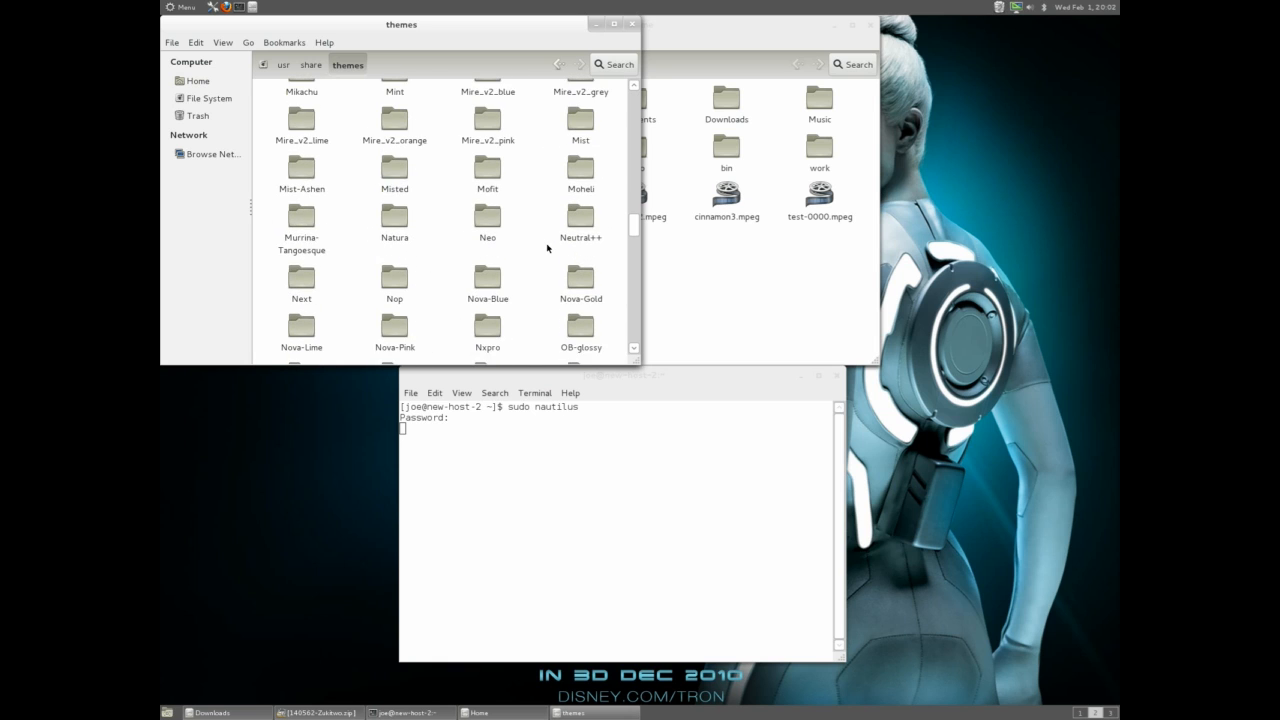
pyautogui.scroll(-3)
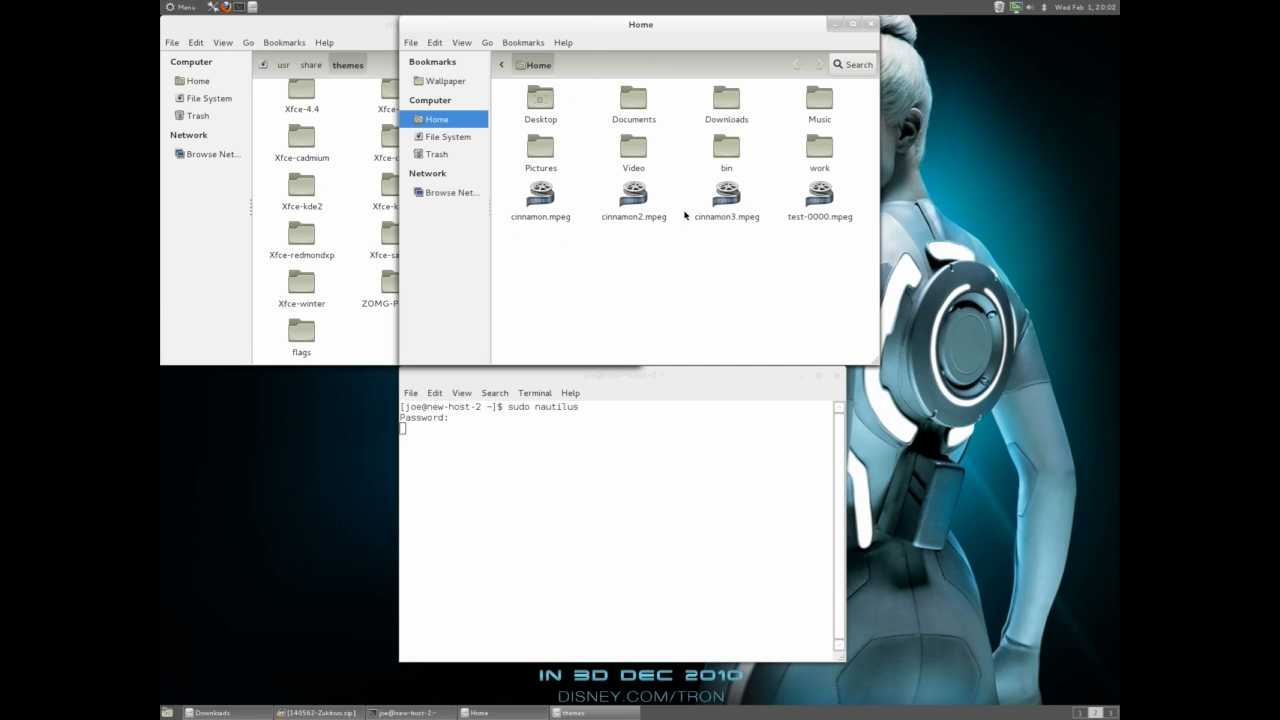
# Step: Drag the four Zukitwo folders from Downloads into /usr/share/themes and check Zukitwo-Shell arrived
pyautogui.moveTo(640, 24); pyautogui.dragTo(762, 104)
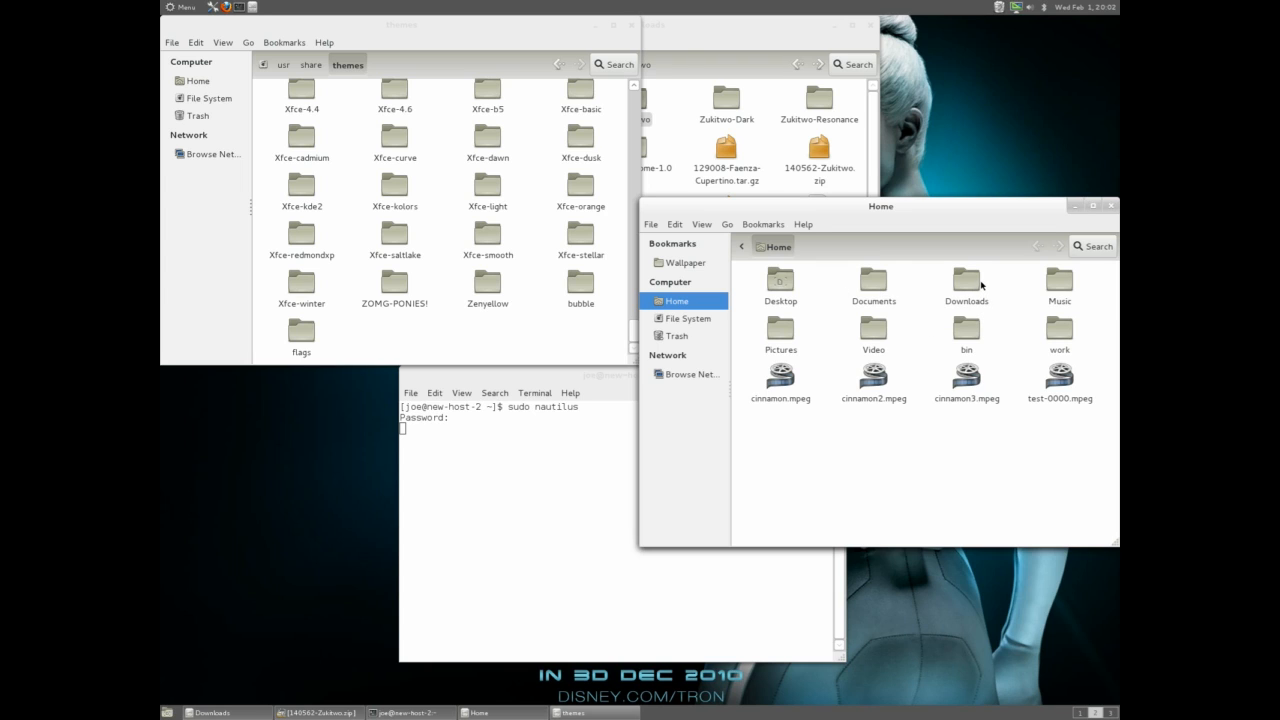
pyautogui.doubleClick(966, 280)
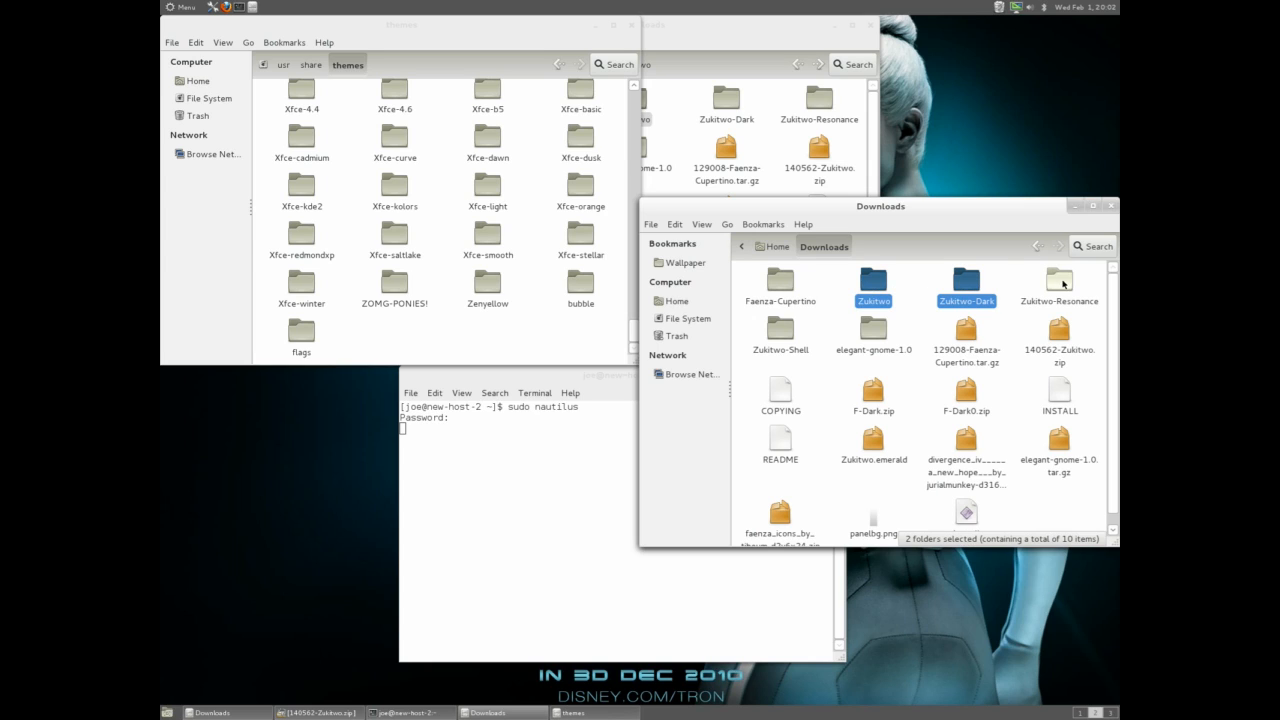
pyautogui.click(780, 328)
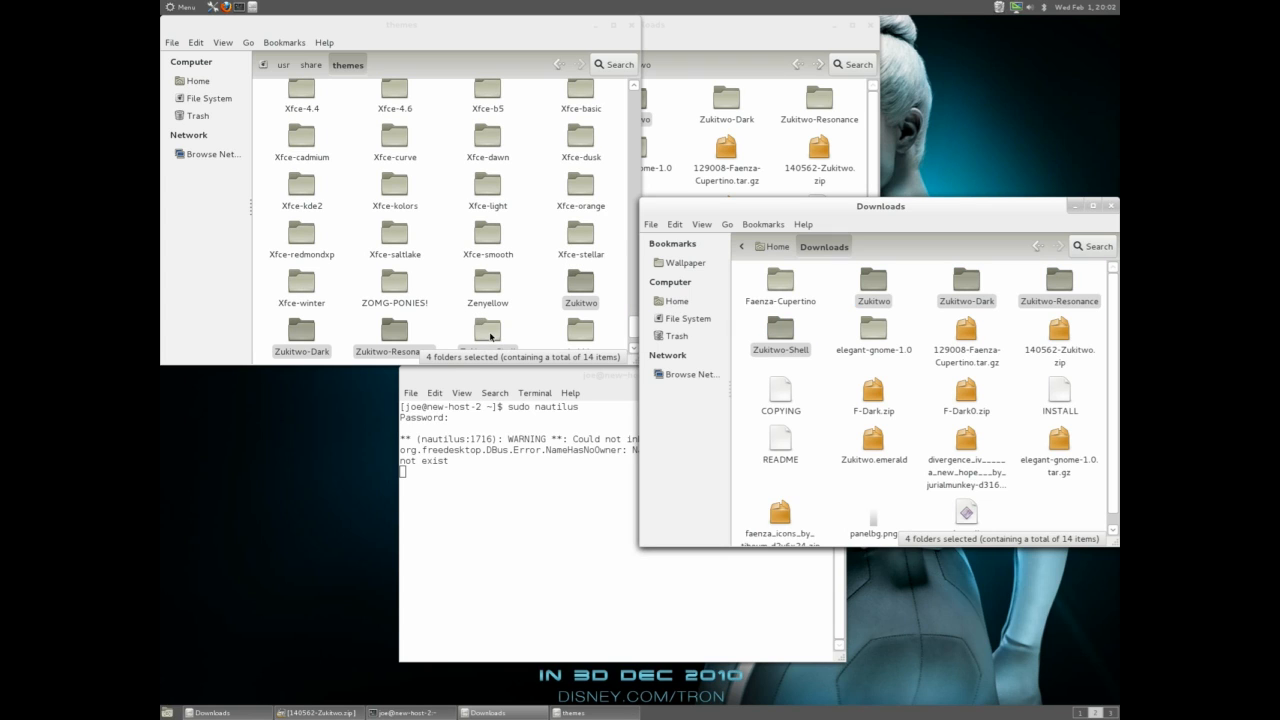
pyautogui.doubleClick(488, 336)
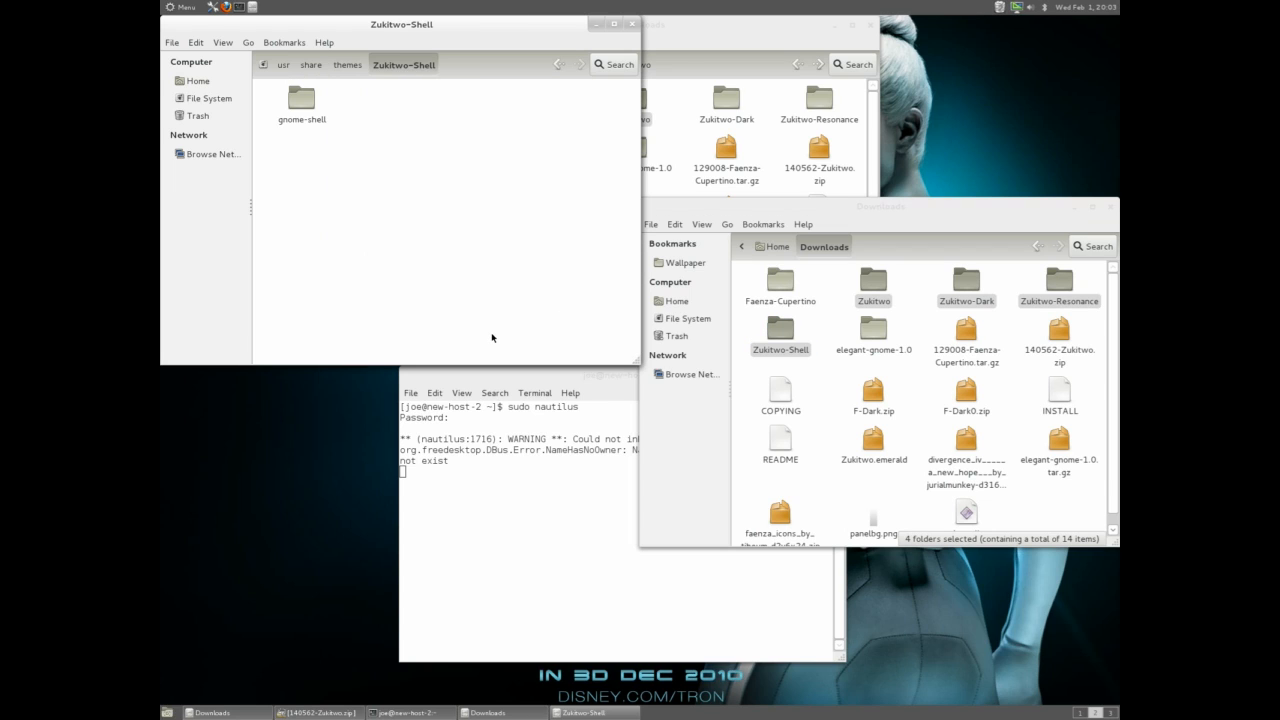
pyautogui.doubleClick(300, 98)
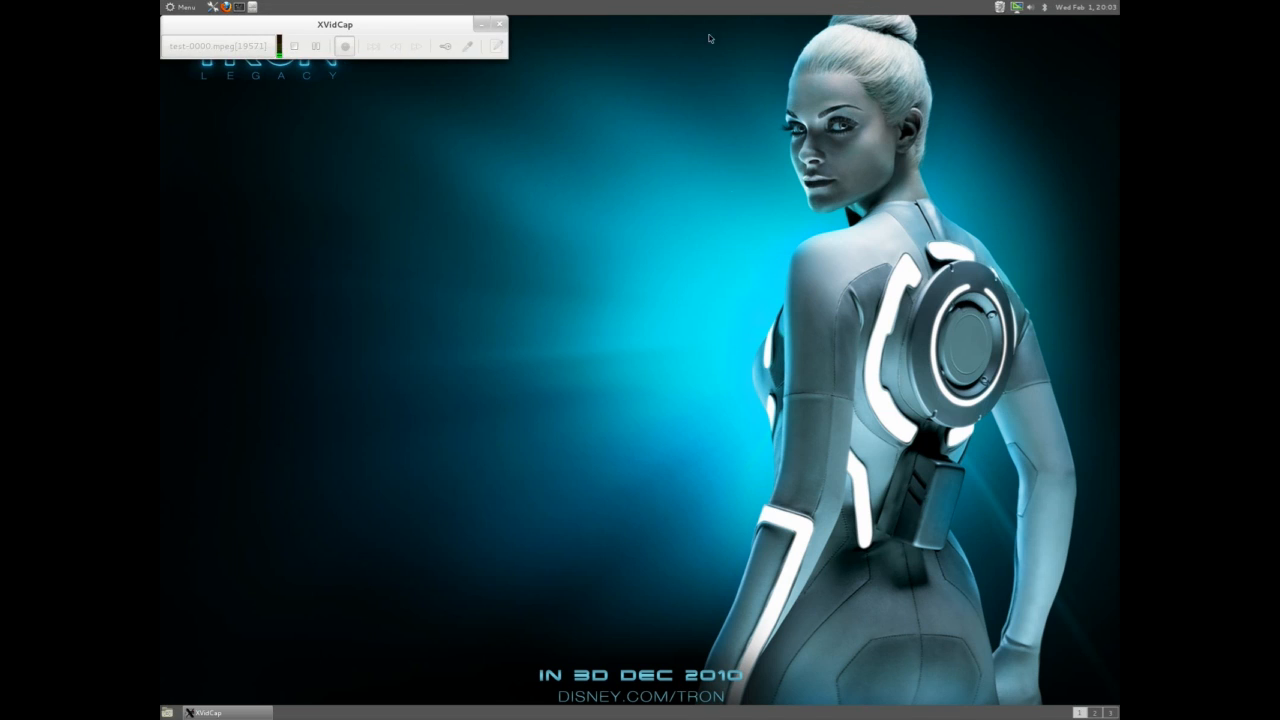
# Step: Close the remaining windows and bring up the panel applications menu on System Tools
pyautogui.click(344, 46)
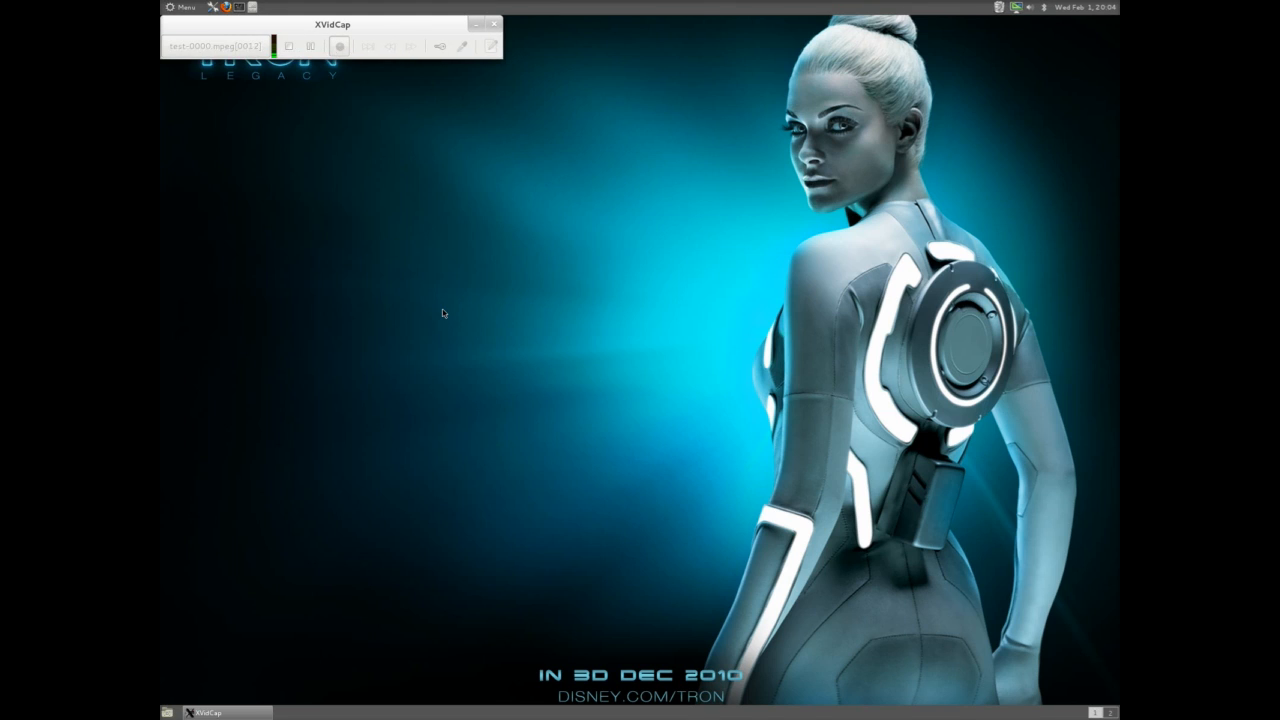
pyautogui.click(488, 24)
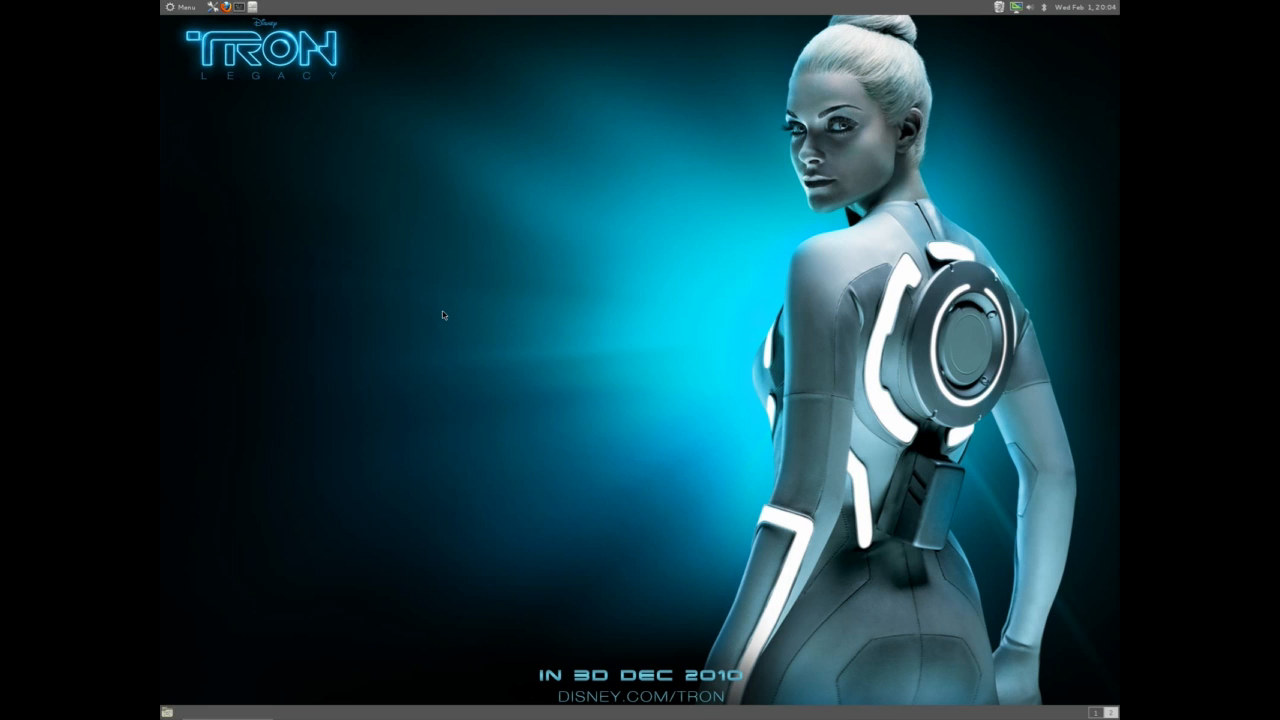
pyautogui.click(180, 8)
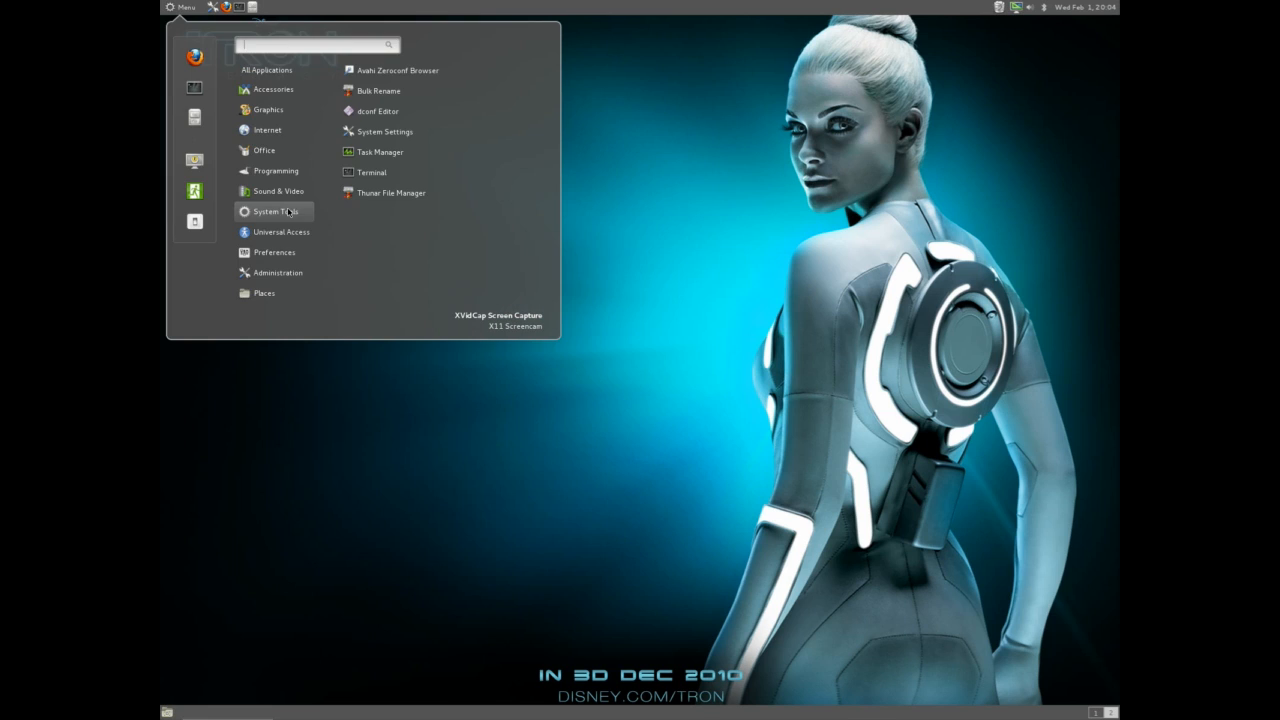
# Step: Review the Themes and Extensions pages in Cinnamon Settings and apply the Cinnamon theme
pyautogui.click(384, 132)
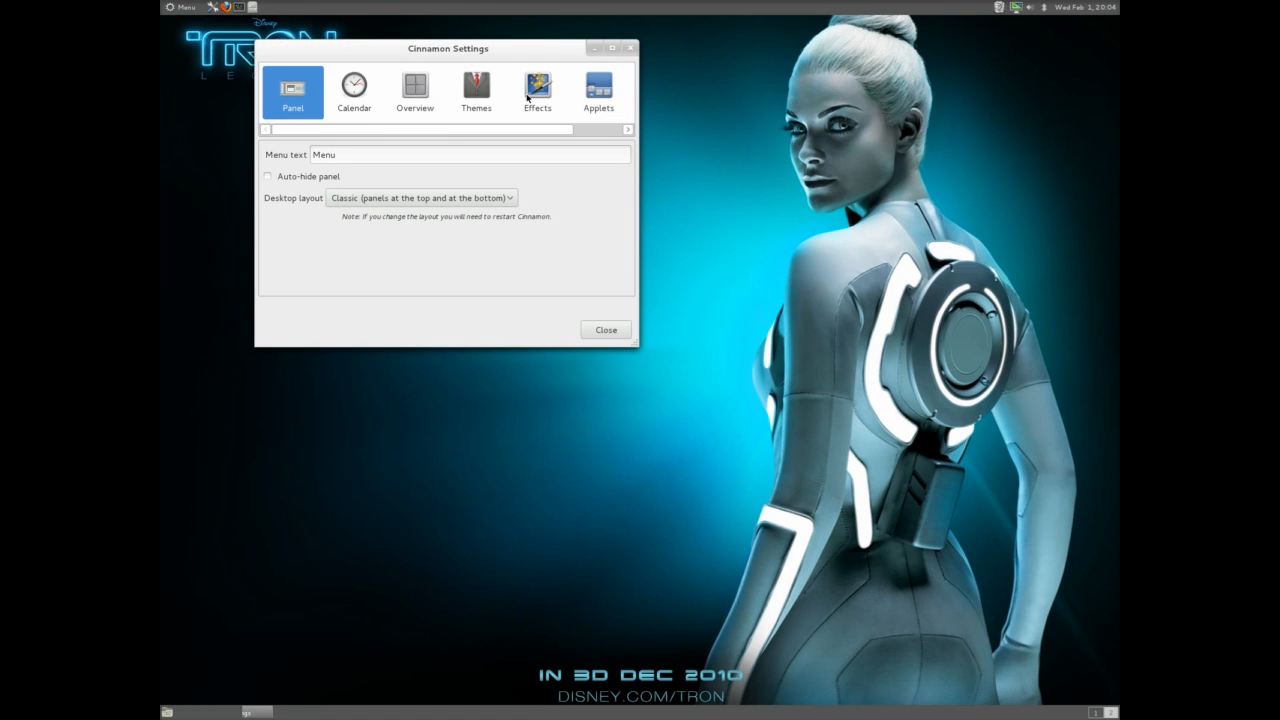
pyautogui.click(476, 90)
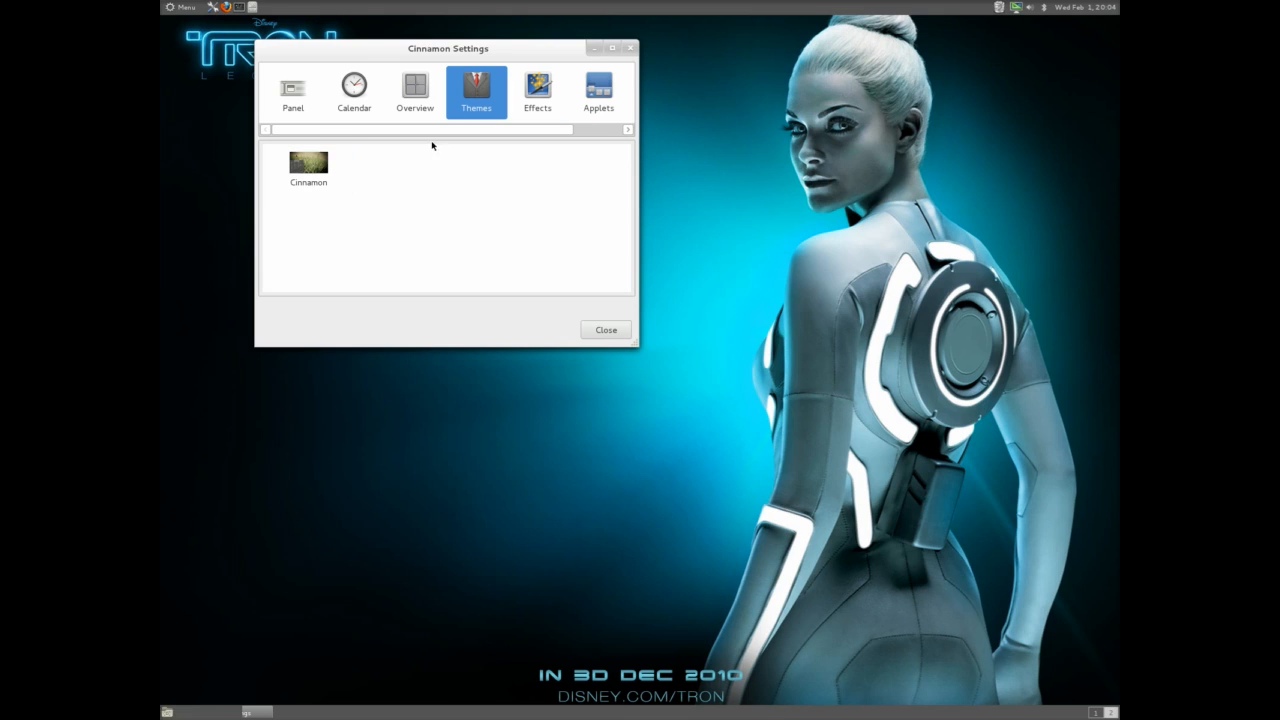
pyautogui.click(628, 128)
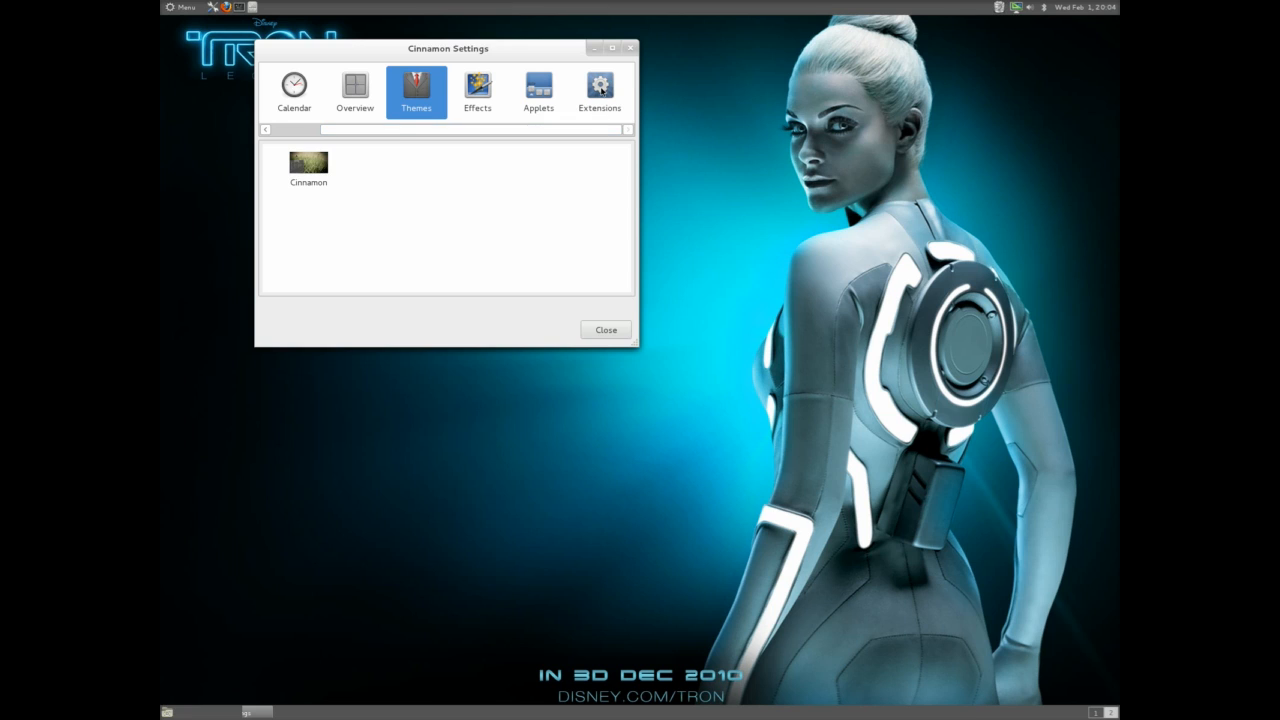
pyautogui.click(600, 90)
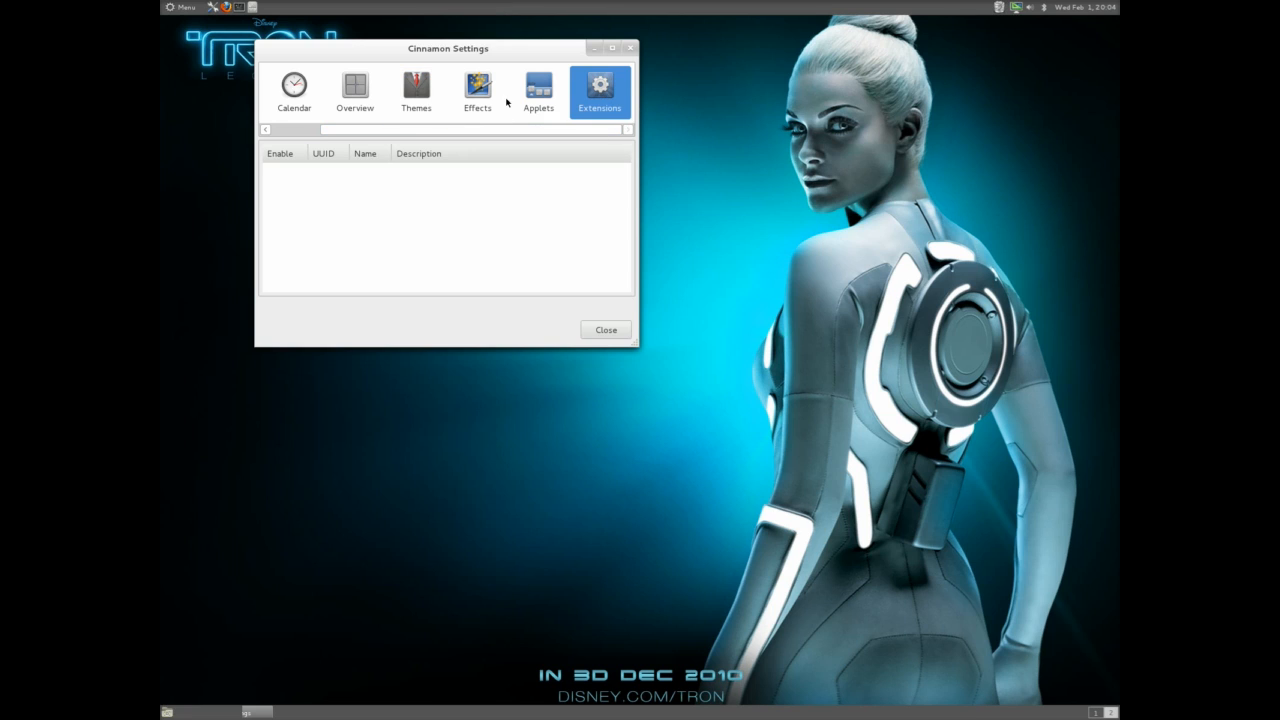
pyautogui.click(416, 90)
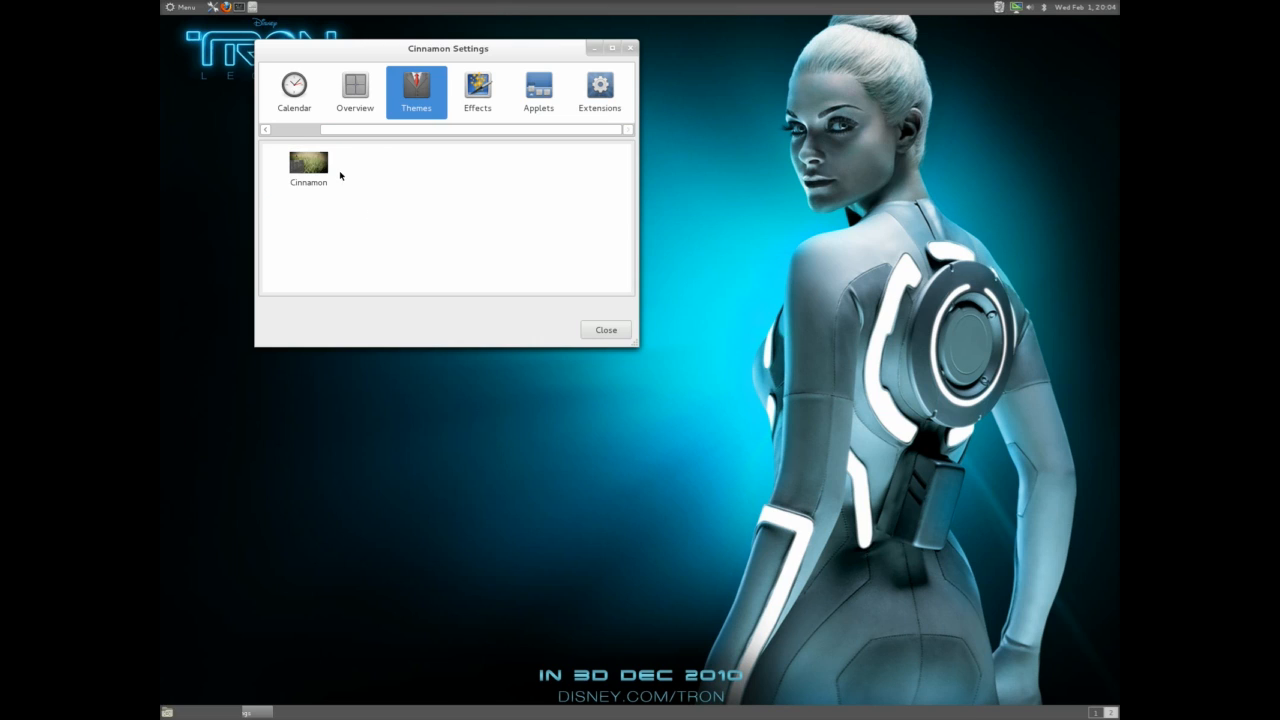
pyautogui.click(308, 168)
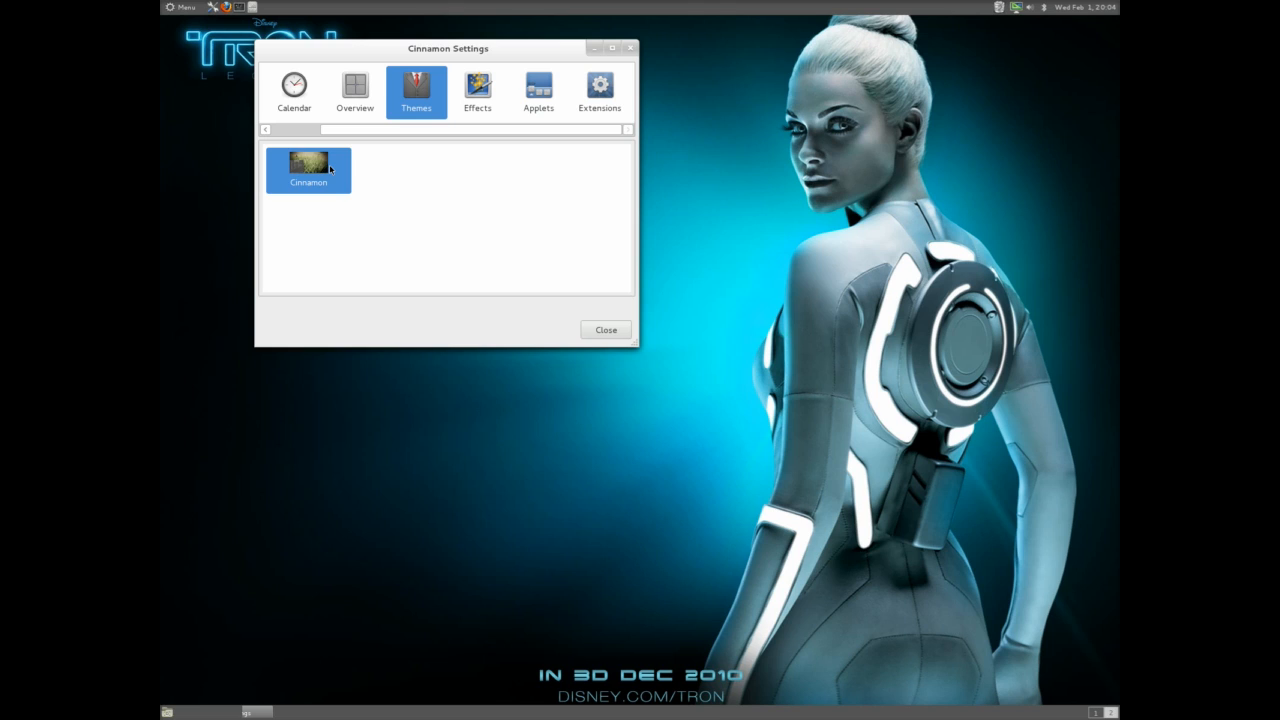
pyautogui.moveTo(520, 208)
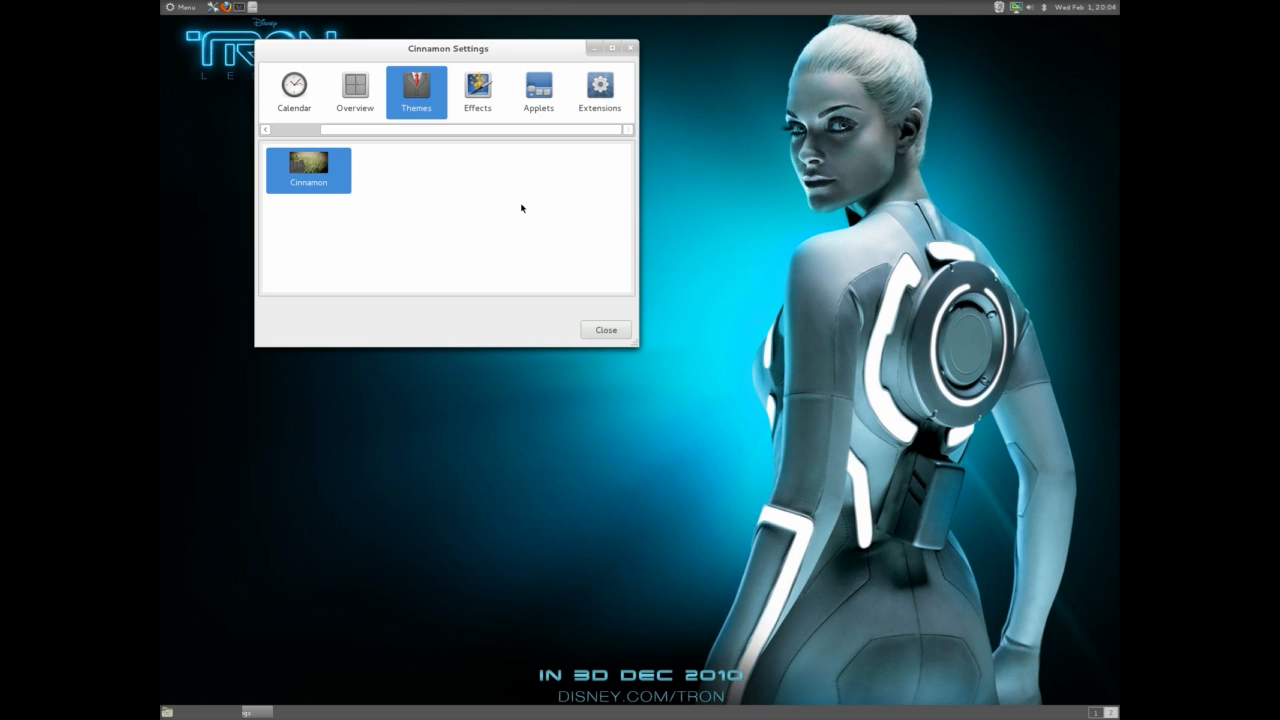
pyautogui.moveTo(596, 68)
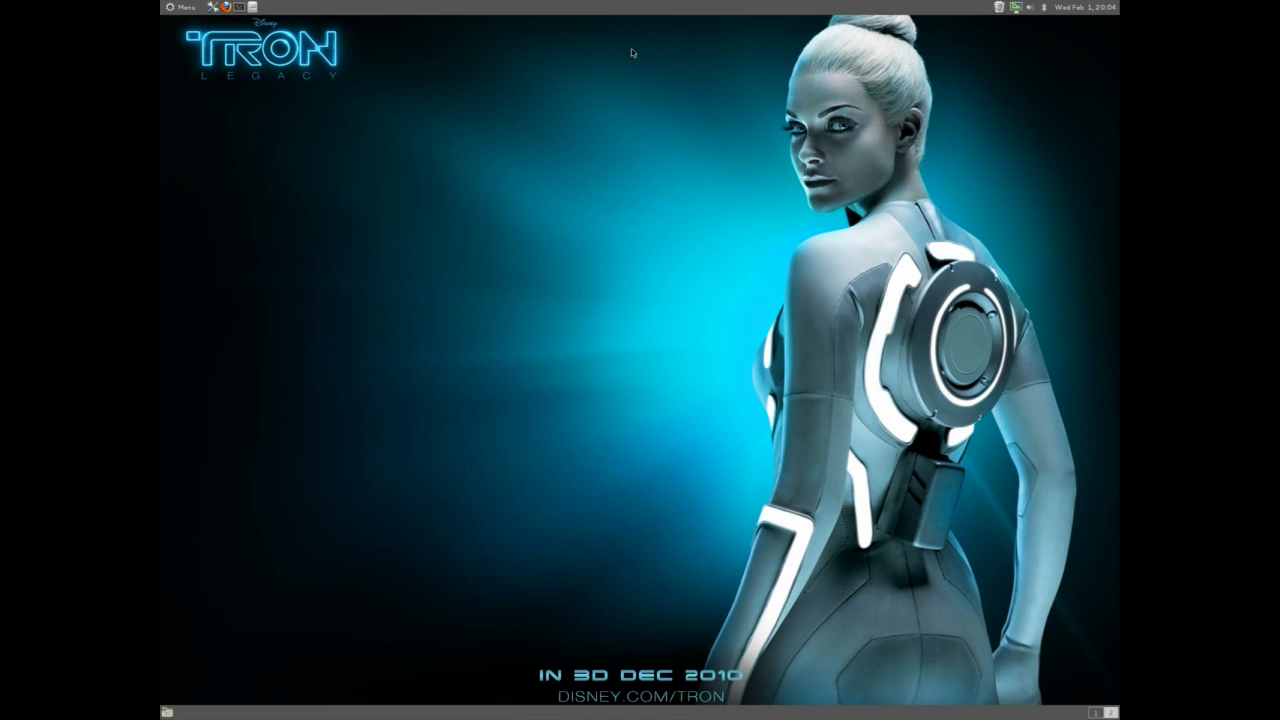
# Step: Search pacman for 'tweak' and install gnome-tweak-tool, then launch it
pyautogui.click(180, 8)
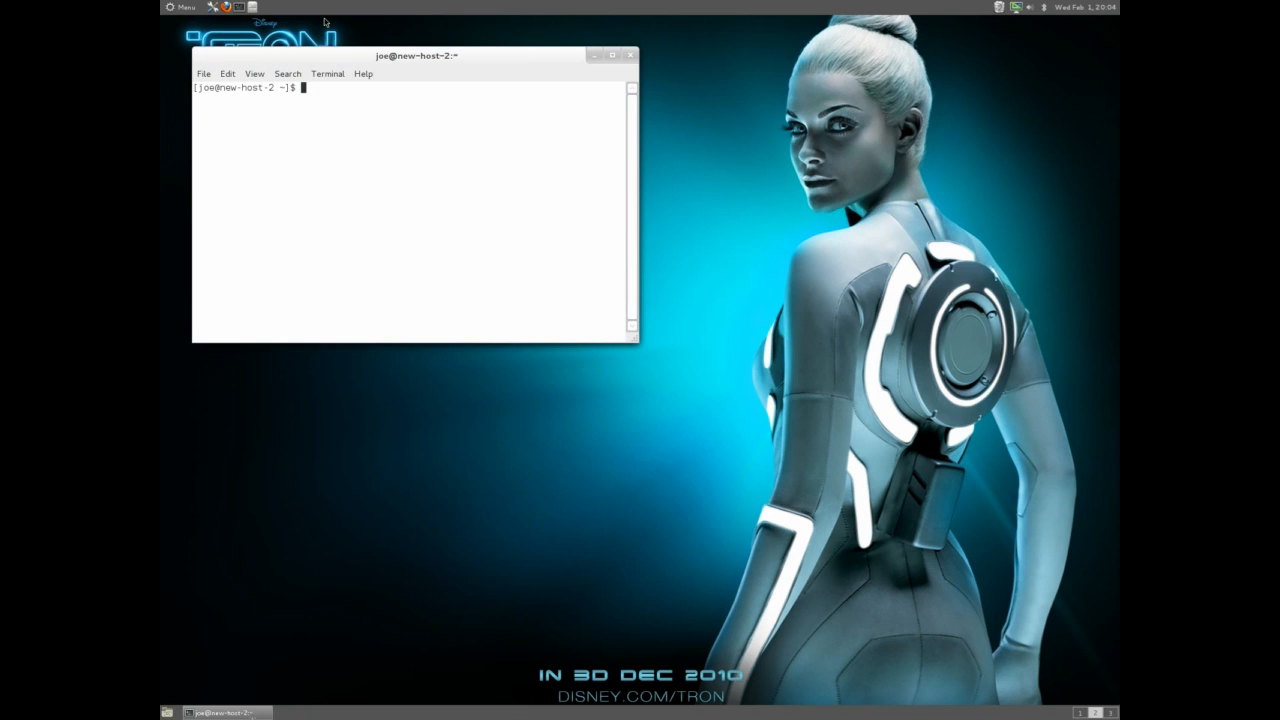
pyautogui.write('gnome')
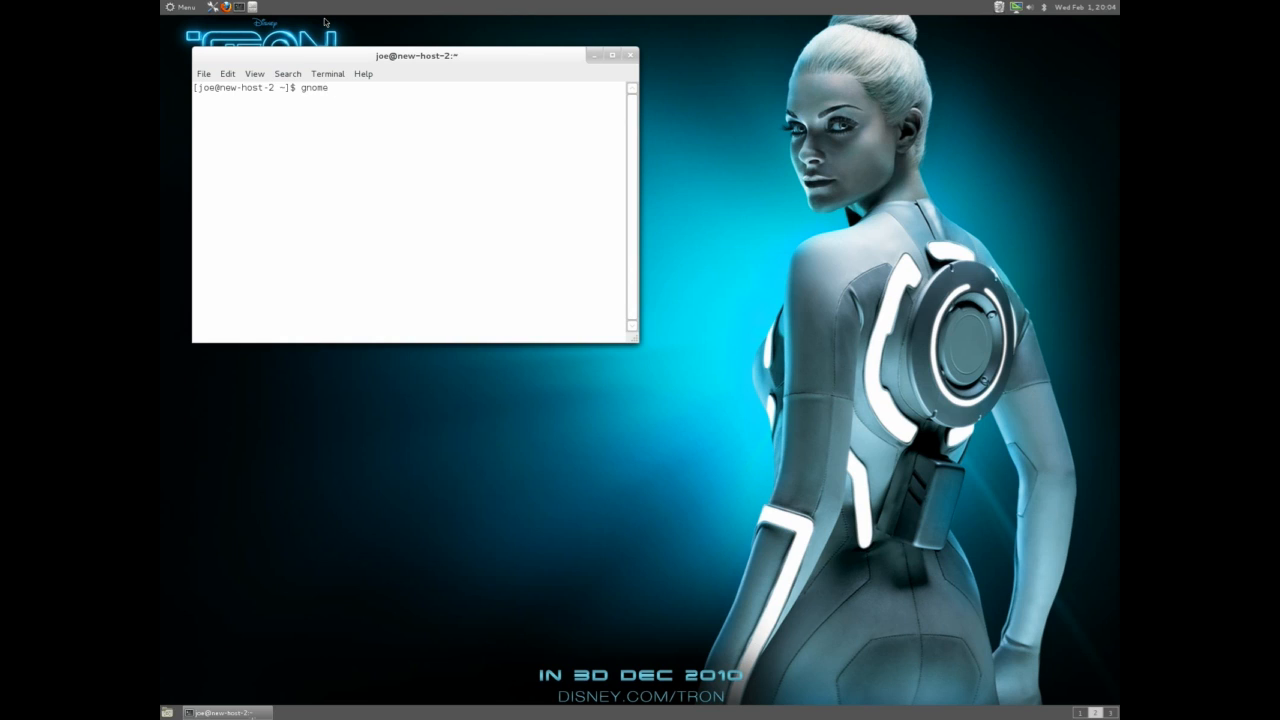
pyautogui.write('sudo pacman -Ss tweak')
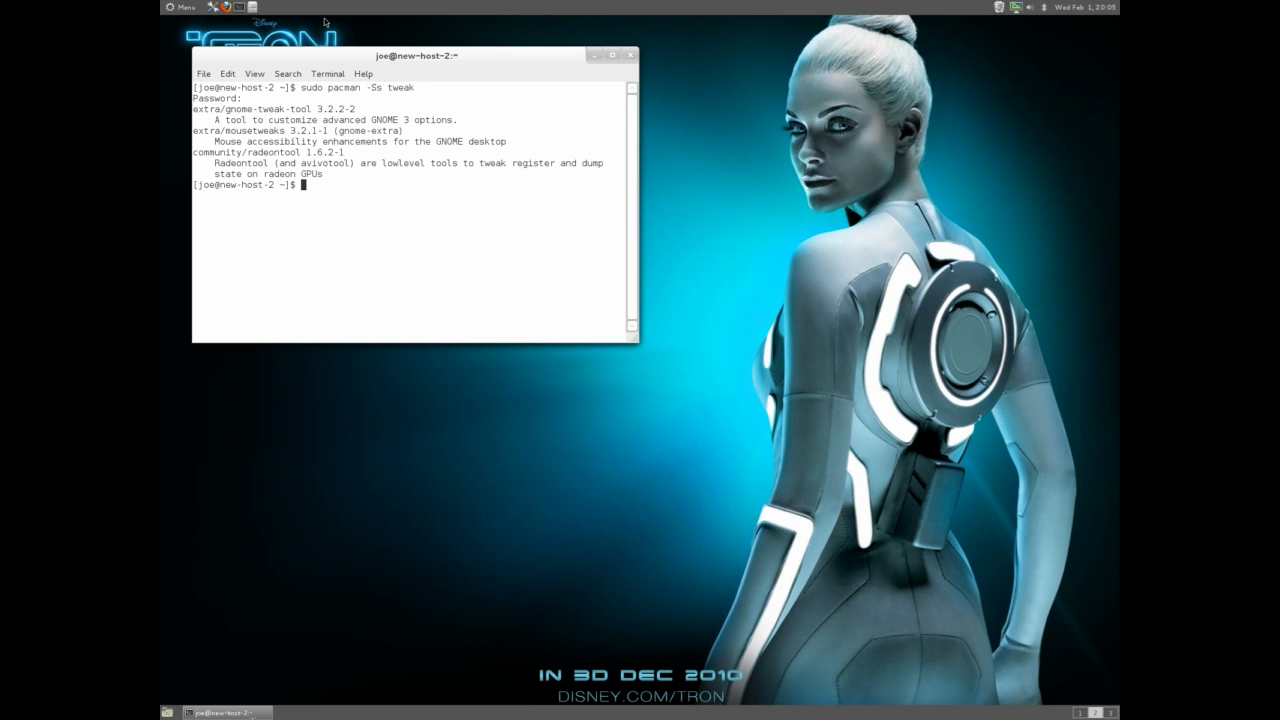
pyautogui.write('sudo pacman -S')
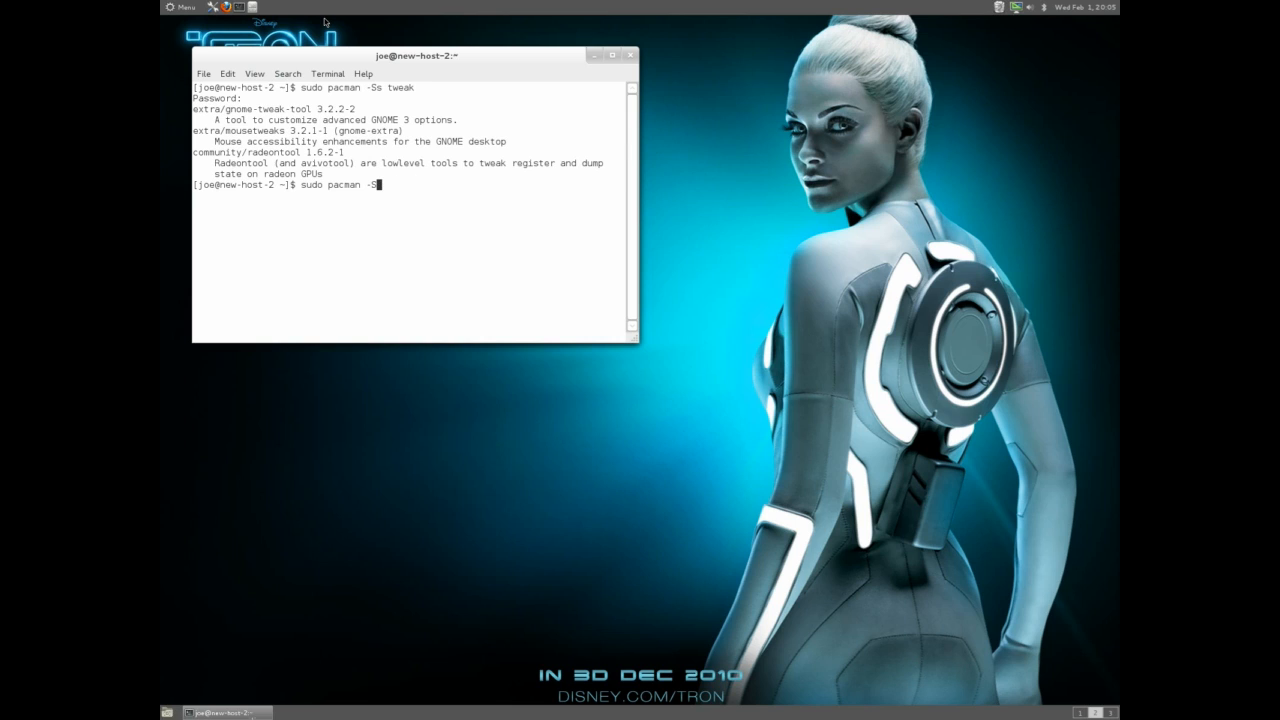
pyautogui.write('gnome-t')
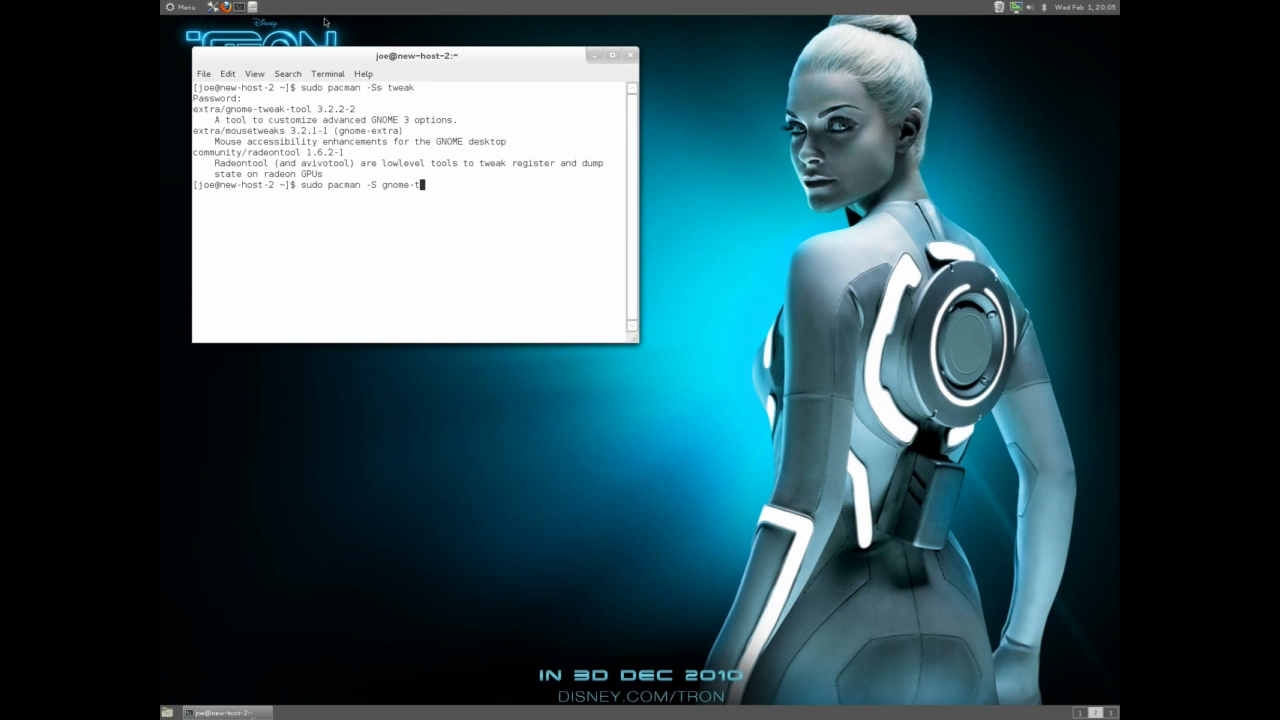
pyautogui.write('weak-tool')
pyautogui.write('y')
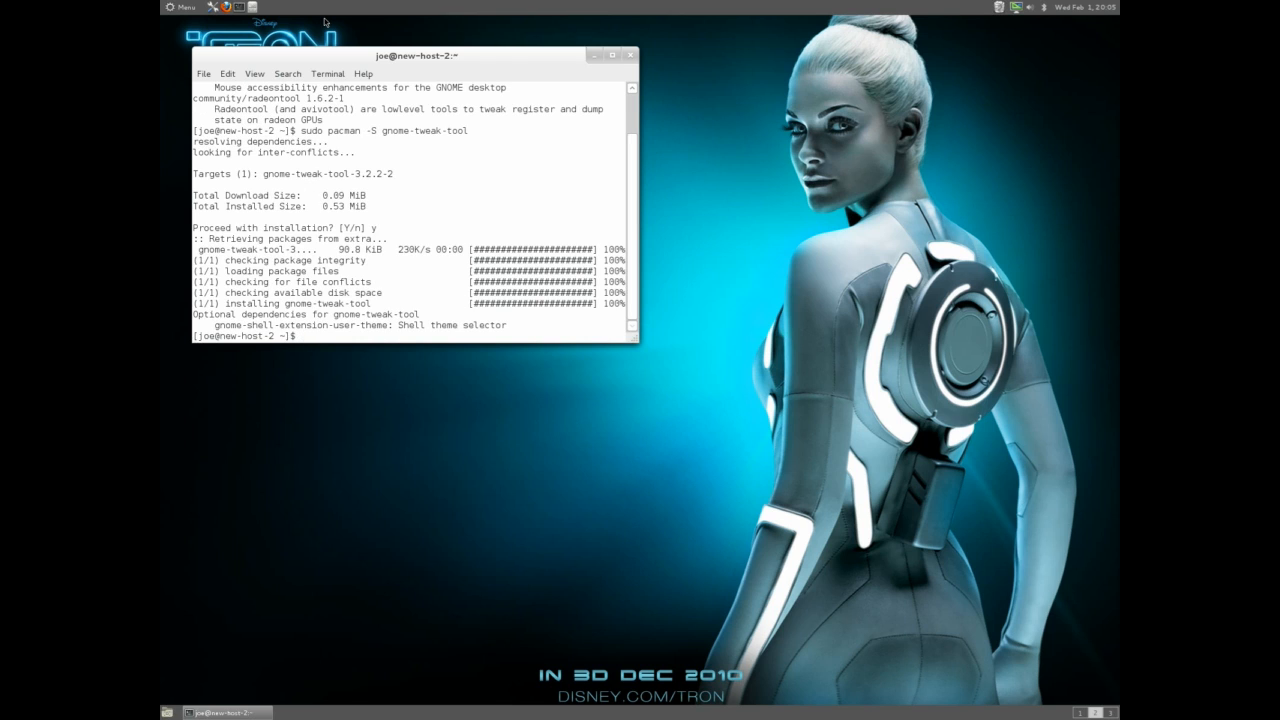
pyautogui.click(180, 8)
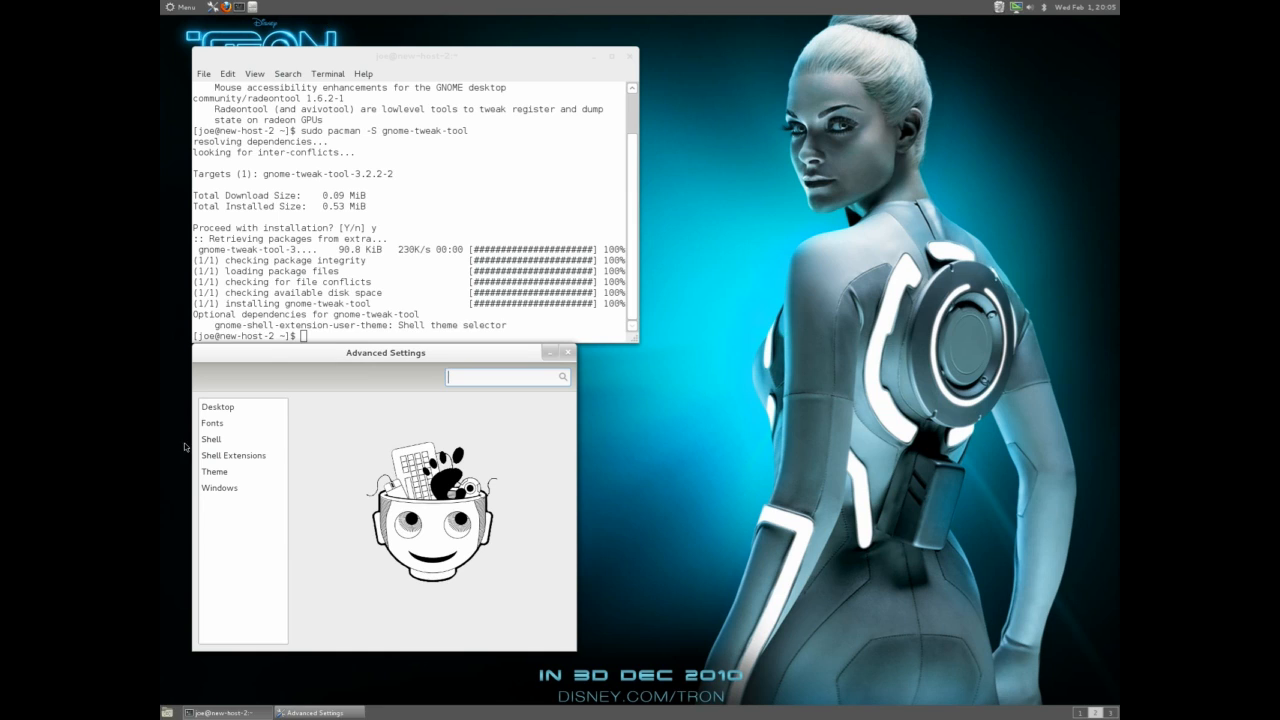
# Step: Browse the Shell, Shell Extensions, Theme and Fonts pages, minimize the terminal and land on Desktop
pyautogui.click(212, 440)
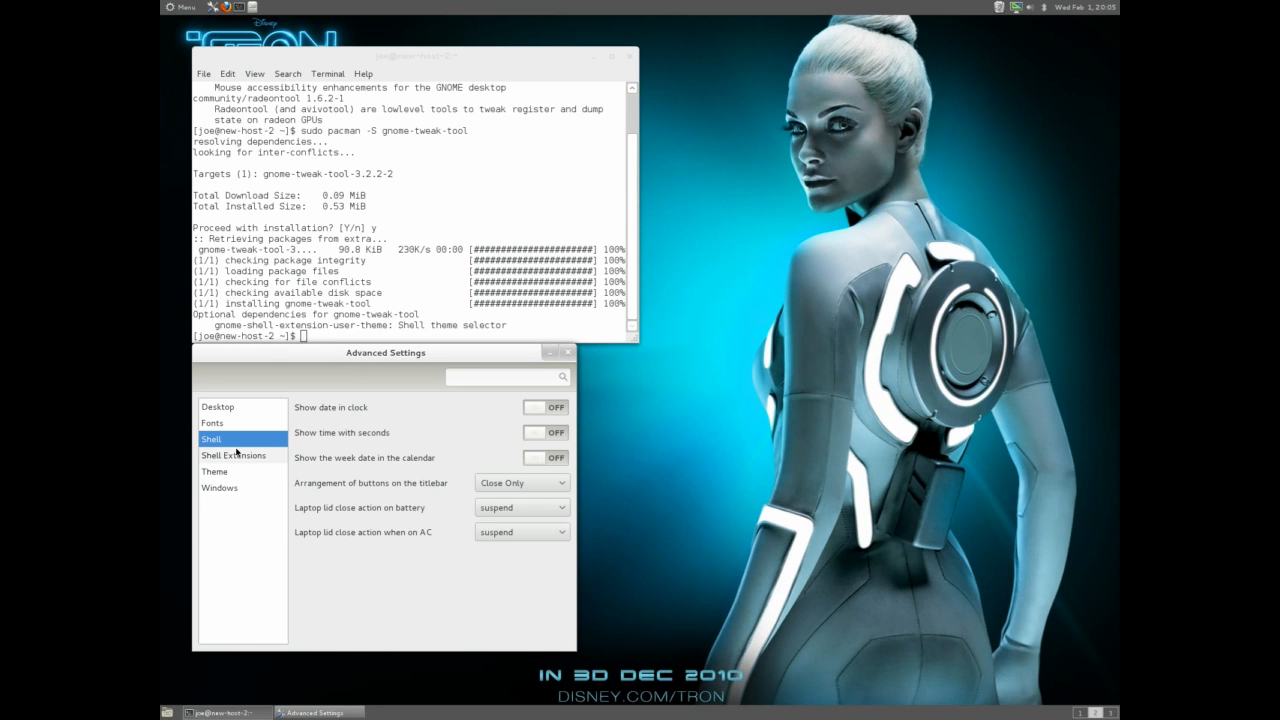
pyautogui.click(232, 456)
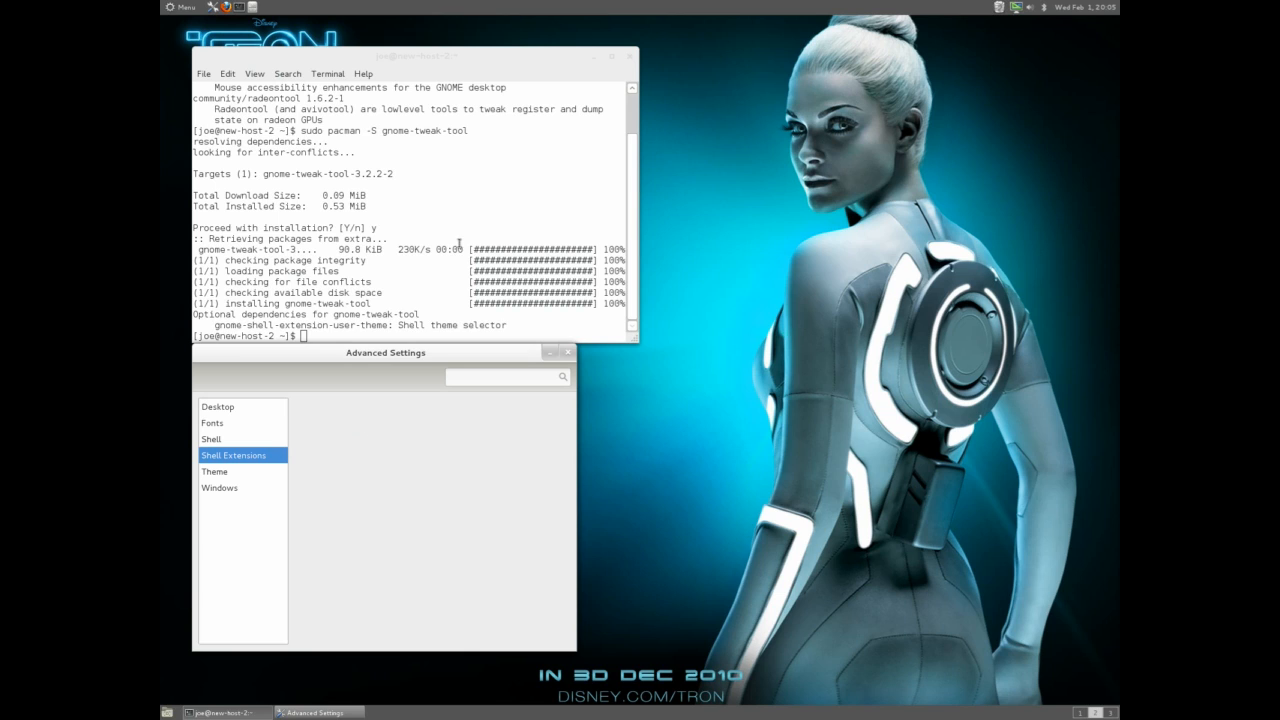
pyautogui.click(628, 56)
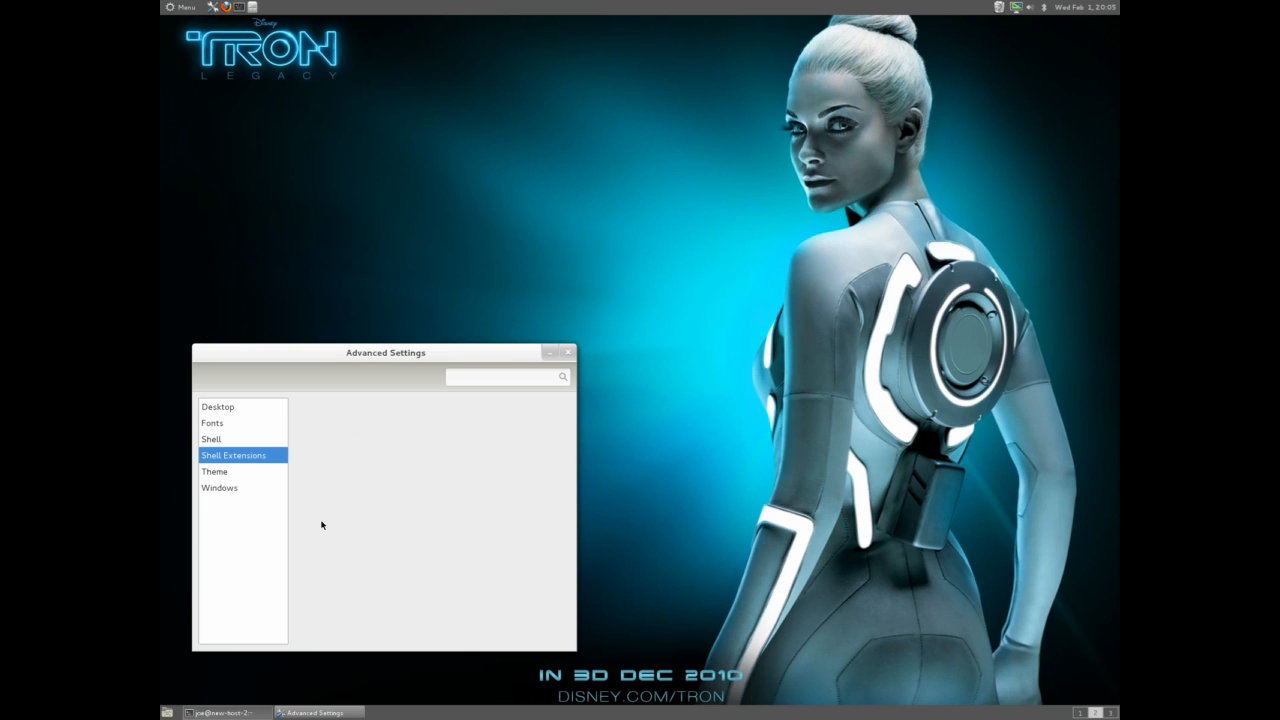
pyautogui.click(214, 472)
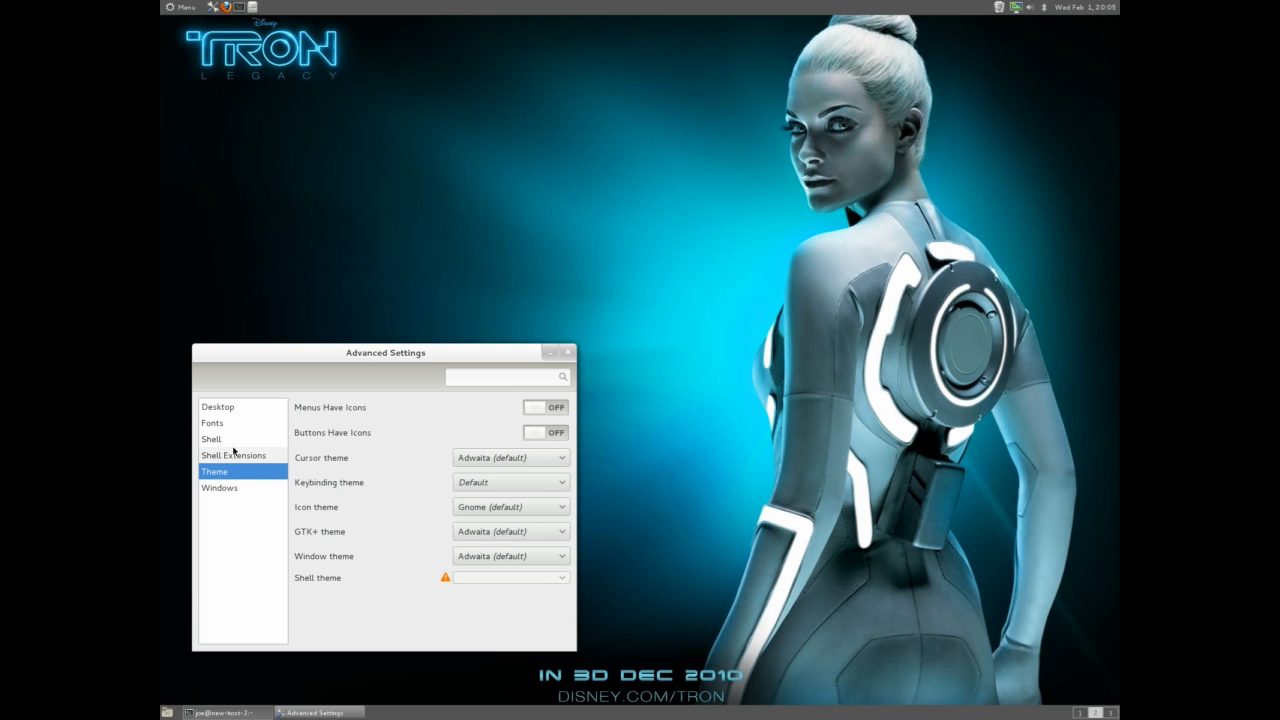
pyautogui.click(212, 438)
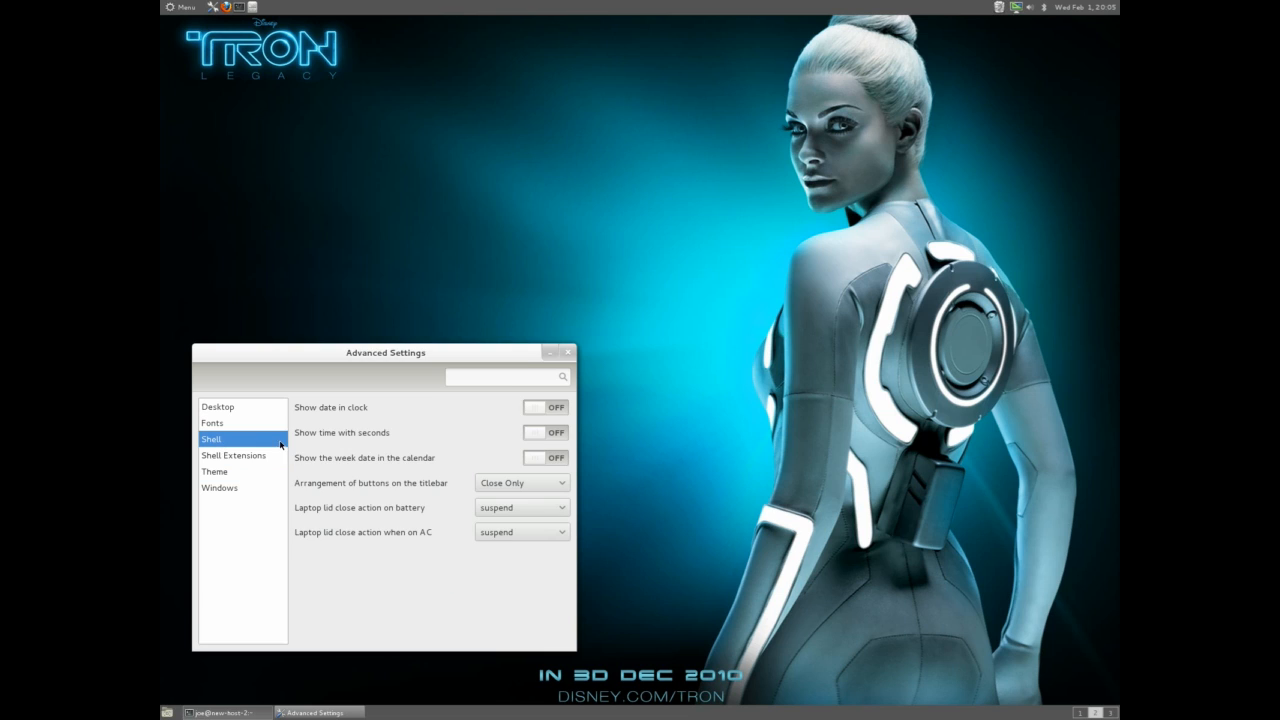
pyautogui.moveTo(484, 476)
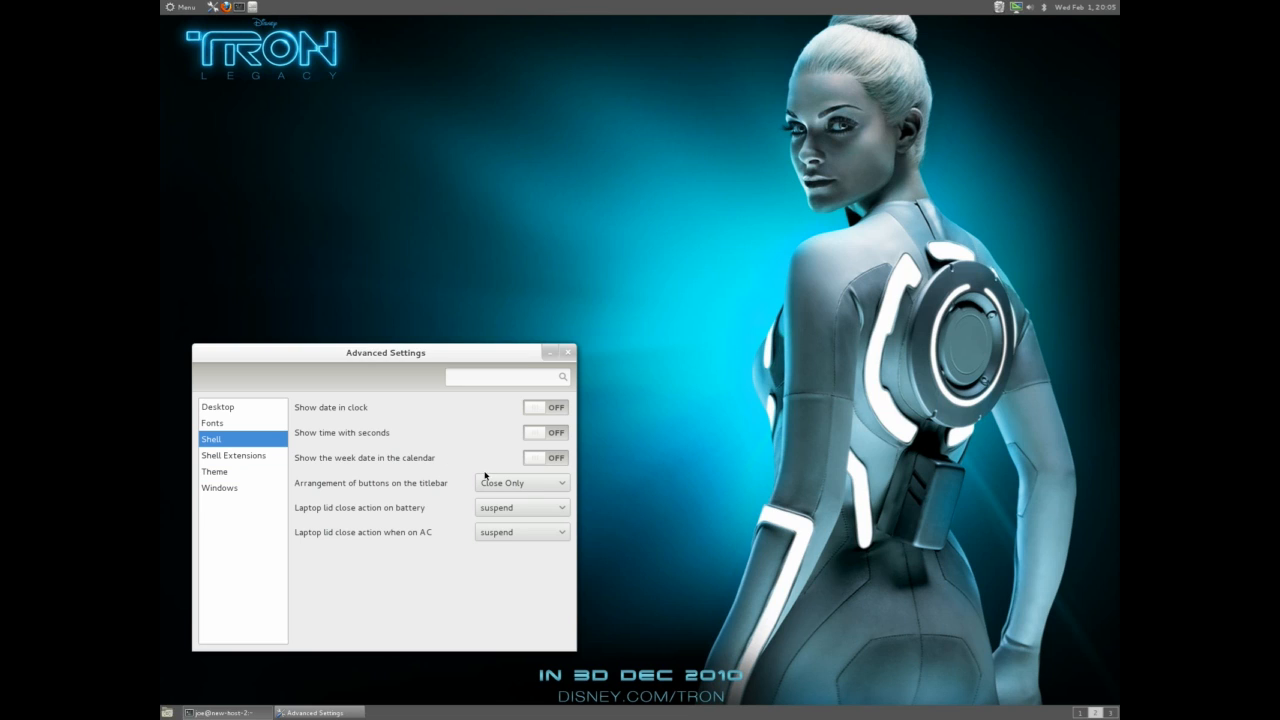
pyautogui.click(212, 422)
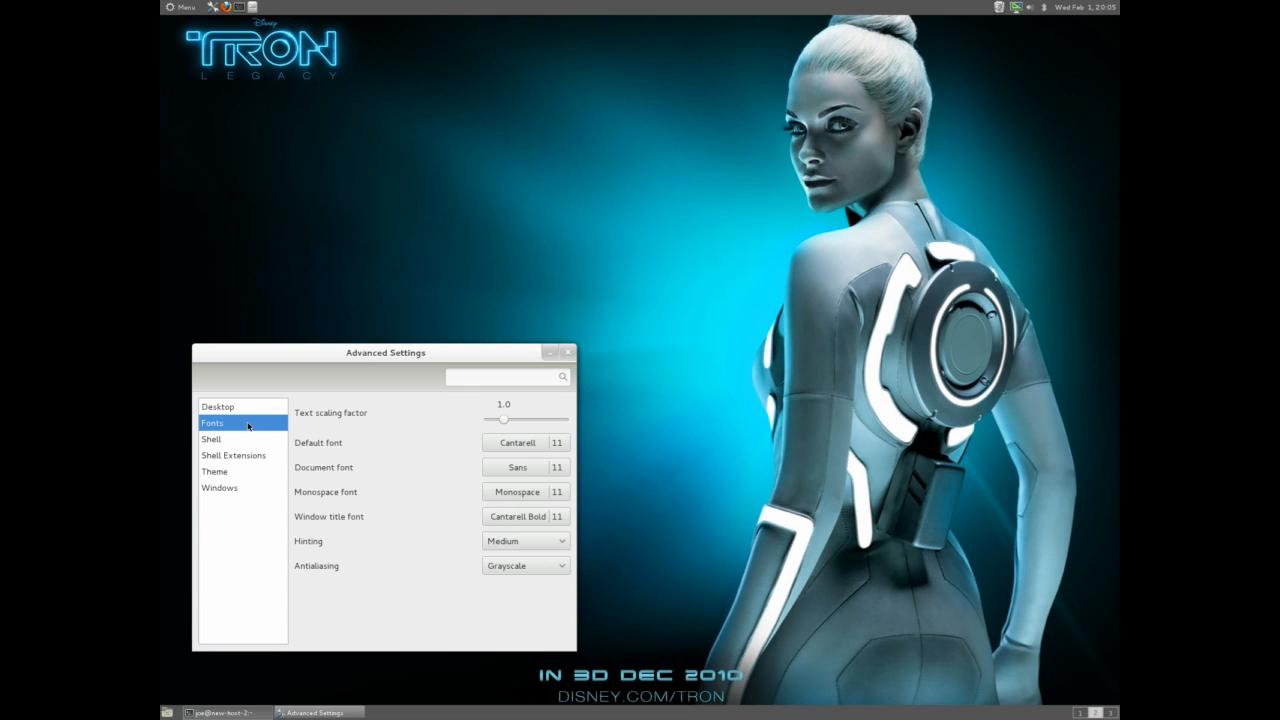
pyautogui.click(216, 406)
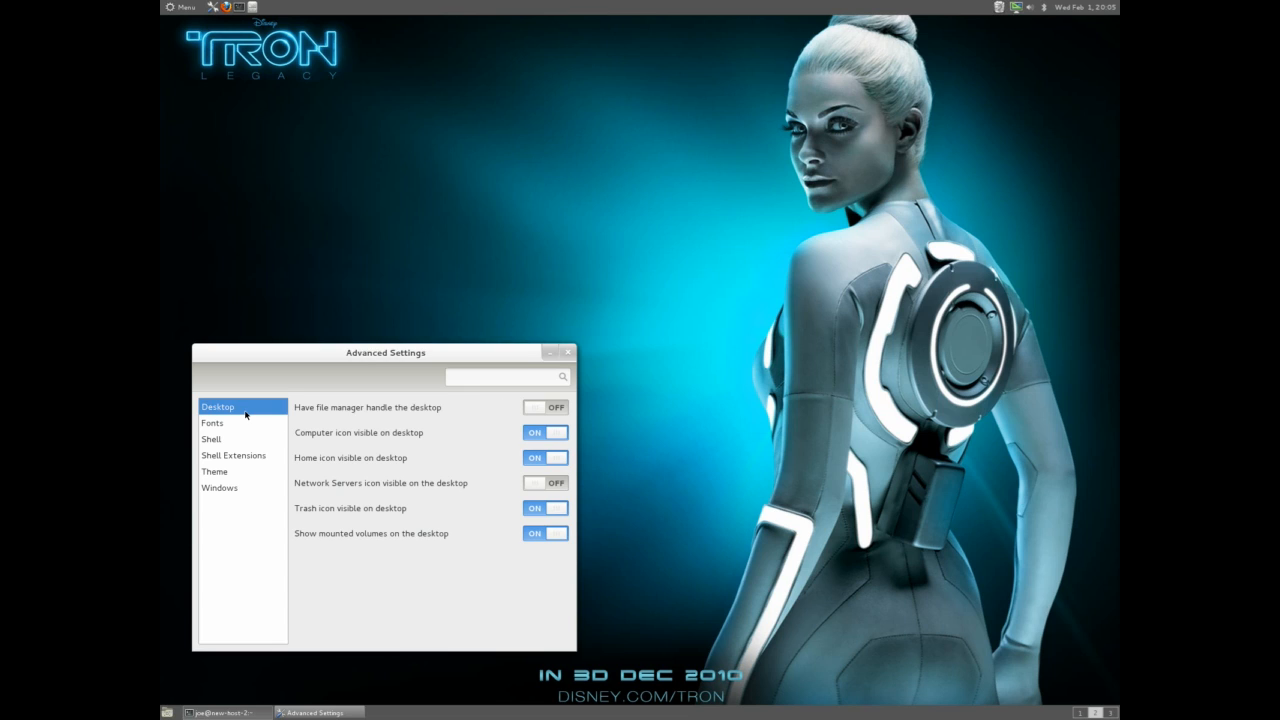
pyautogui.moveTo(516, 408)
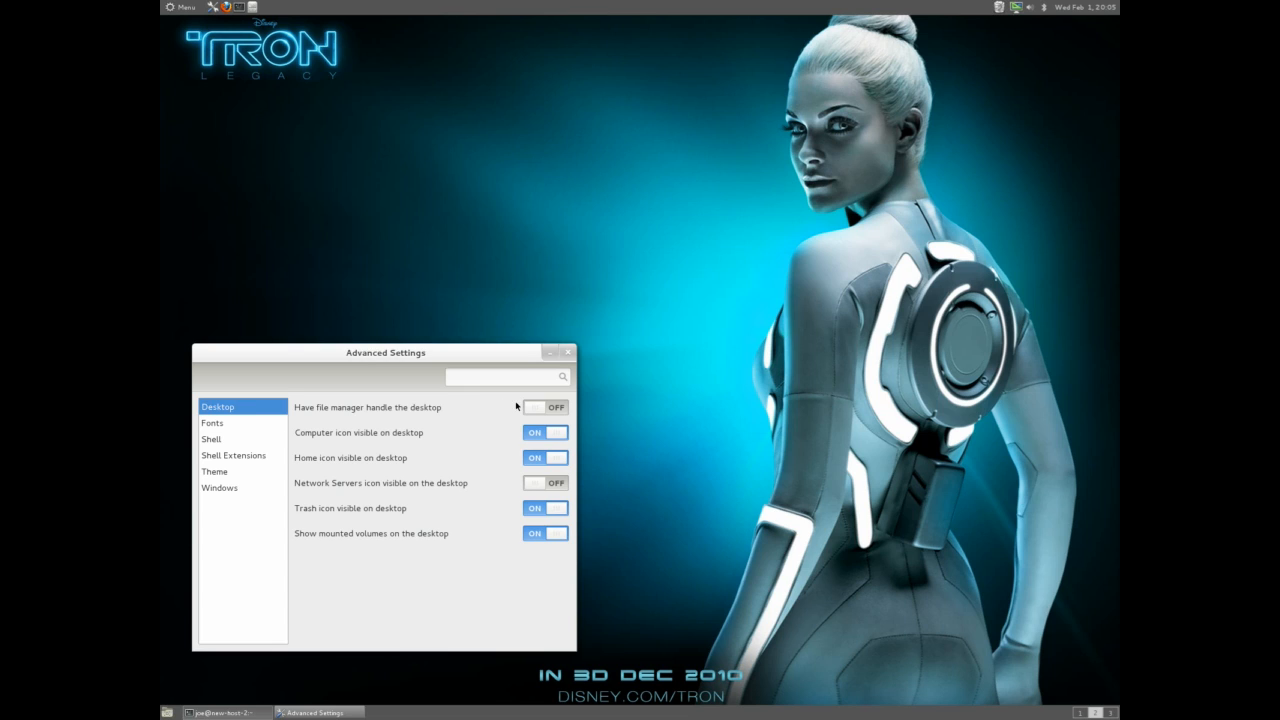
# Step: Try the 'Have file manager handle the desktop' and Network Servers switches, leaving both off
pyautogui.click(544, 408)
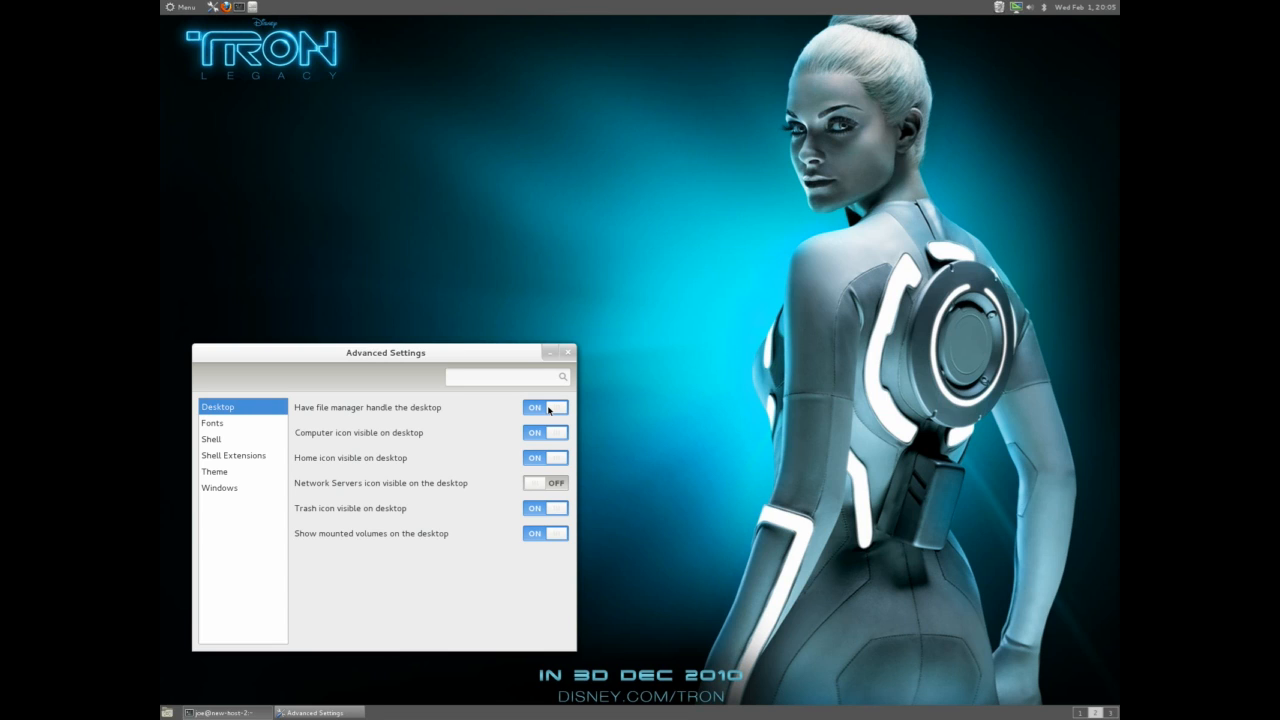
pyautogui.click(544, 408)
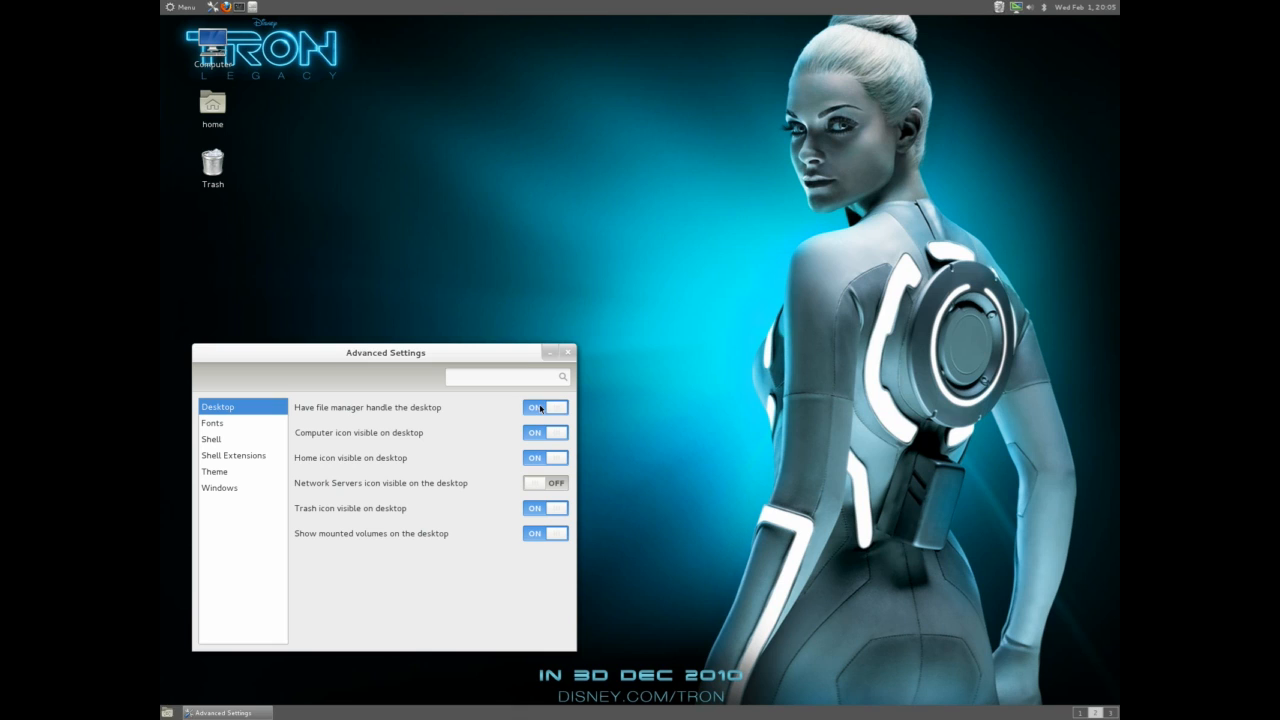
pyautogui.click(544, 408)
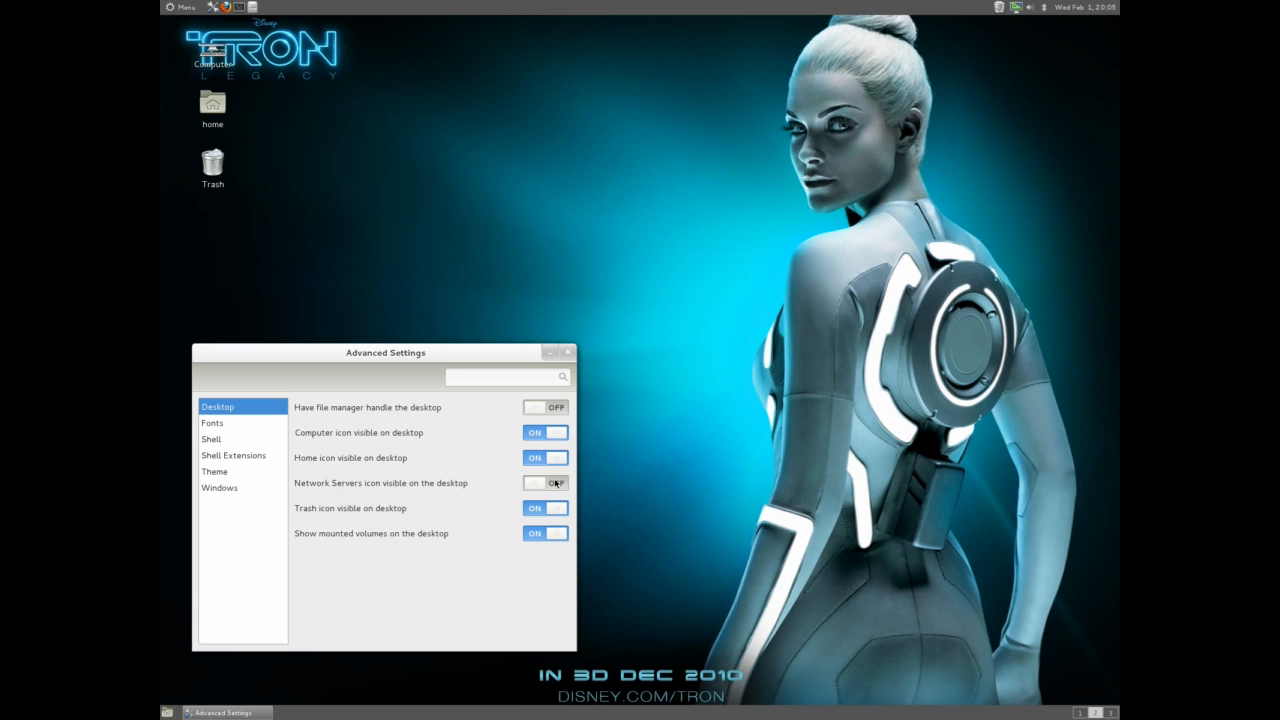
pyautogui.click(544, 482)
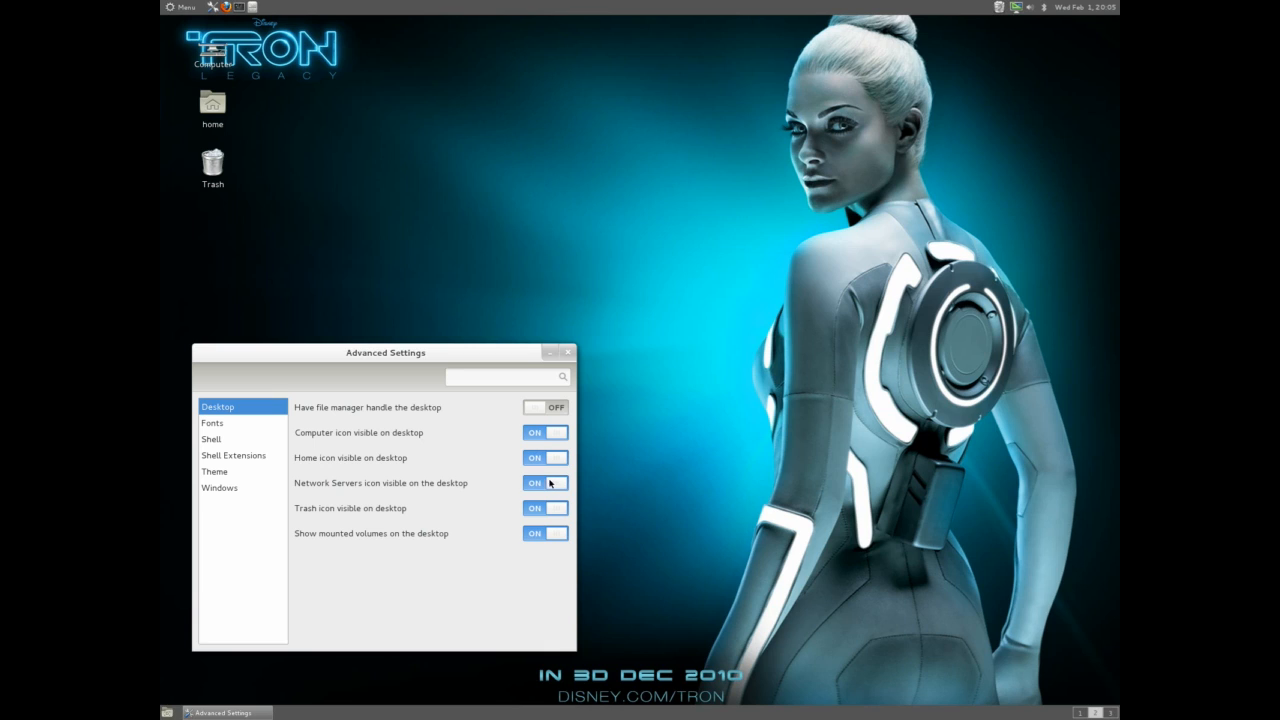
pyautogui.click(544, 482)
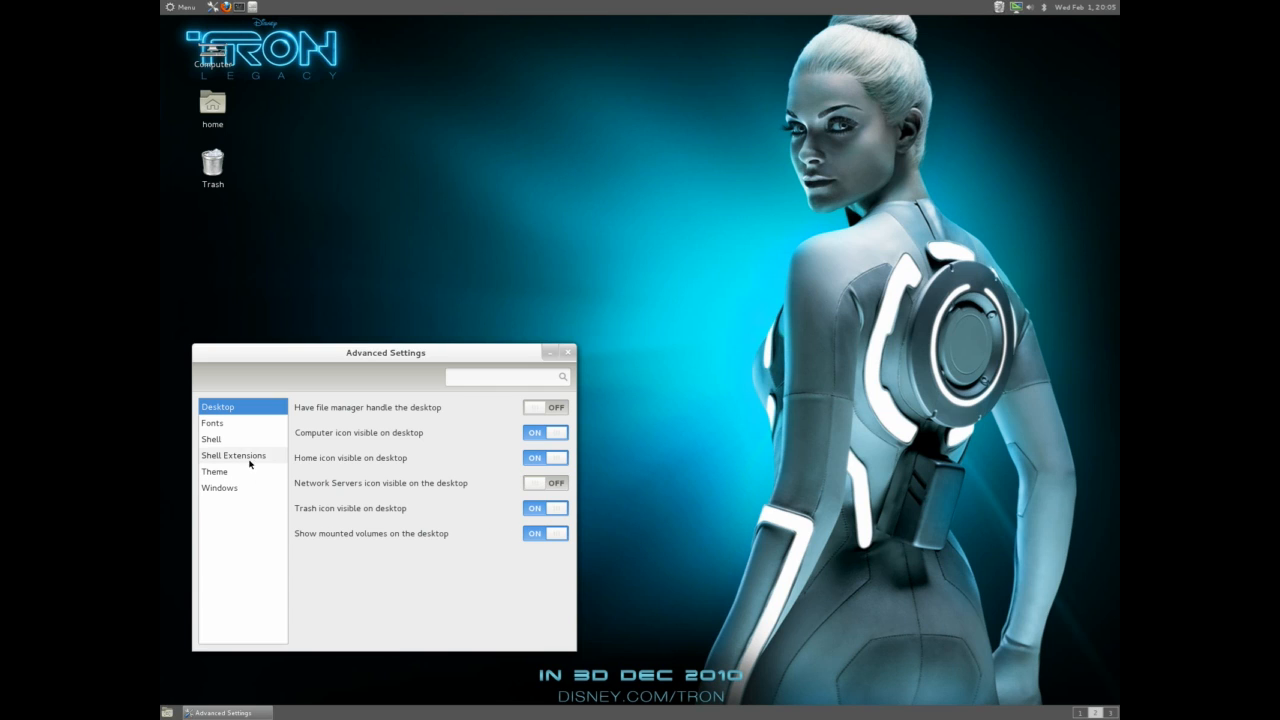
# Step: Try the Shell clock date and calendar week-date switches, leaving both off, and move on to Theme
pyautogui.click(212, 422)
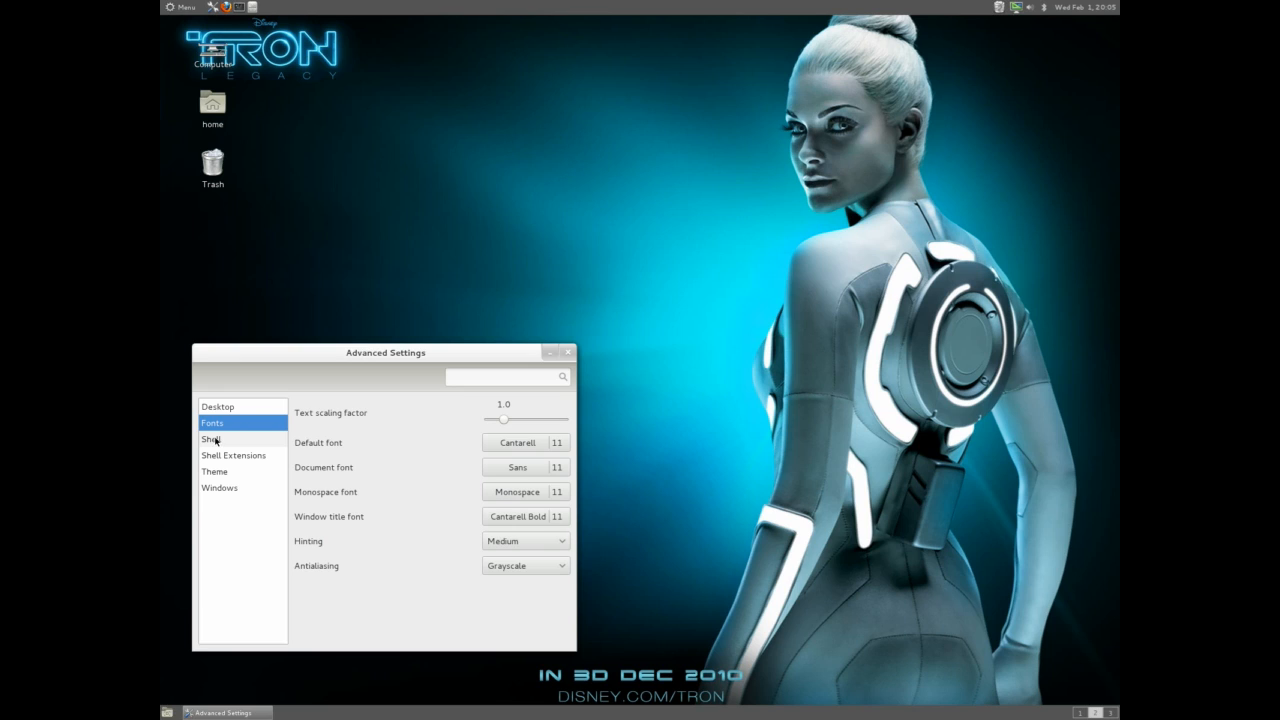
pyautogui.click(212, 438)
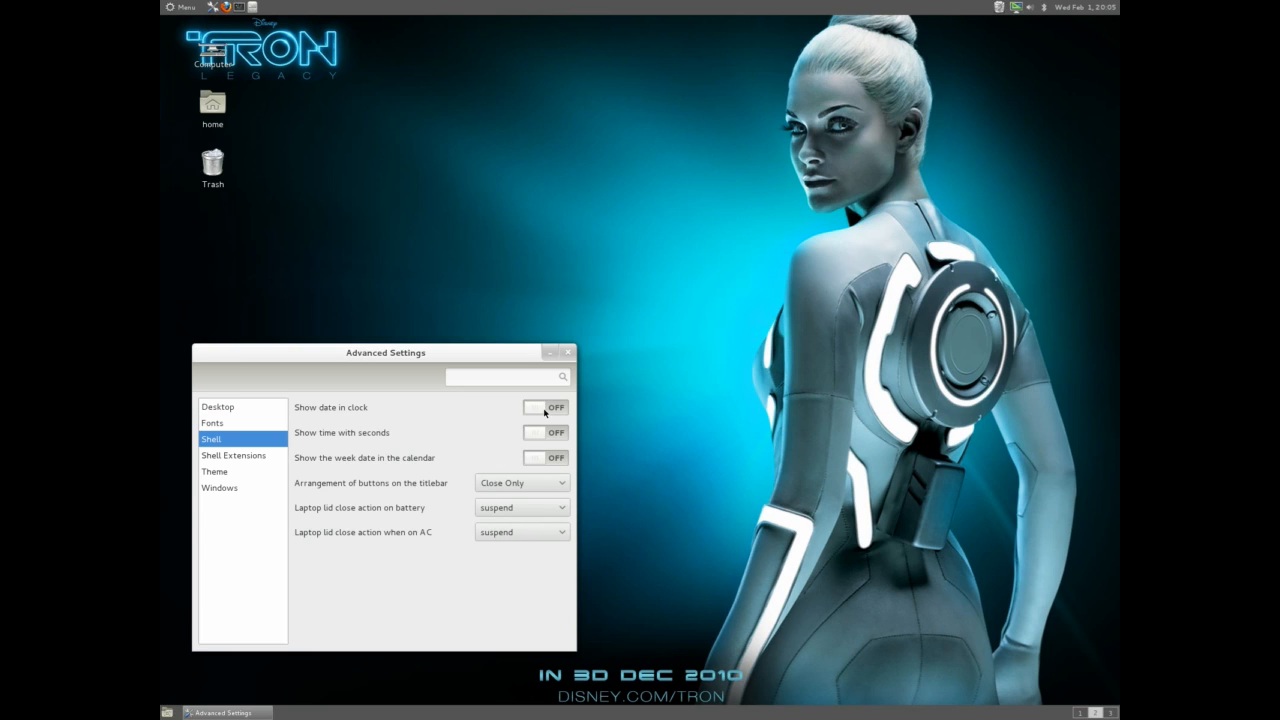
pyautogui.click(544, 408)
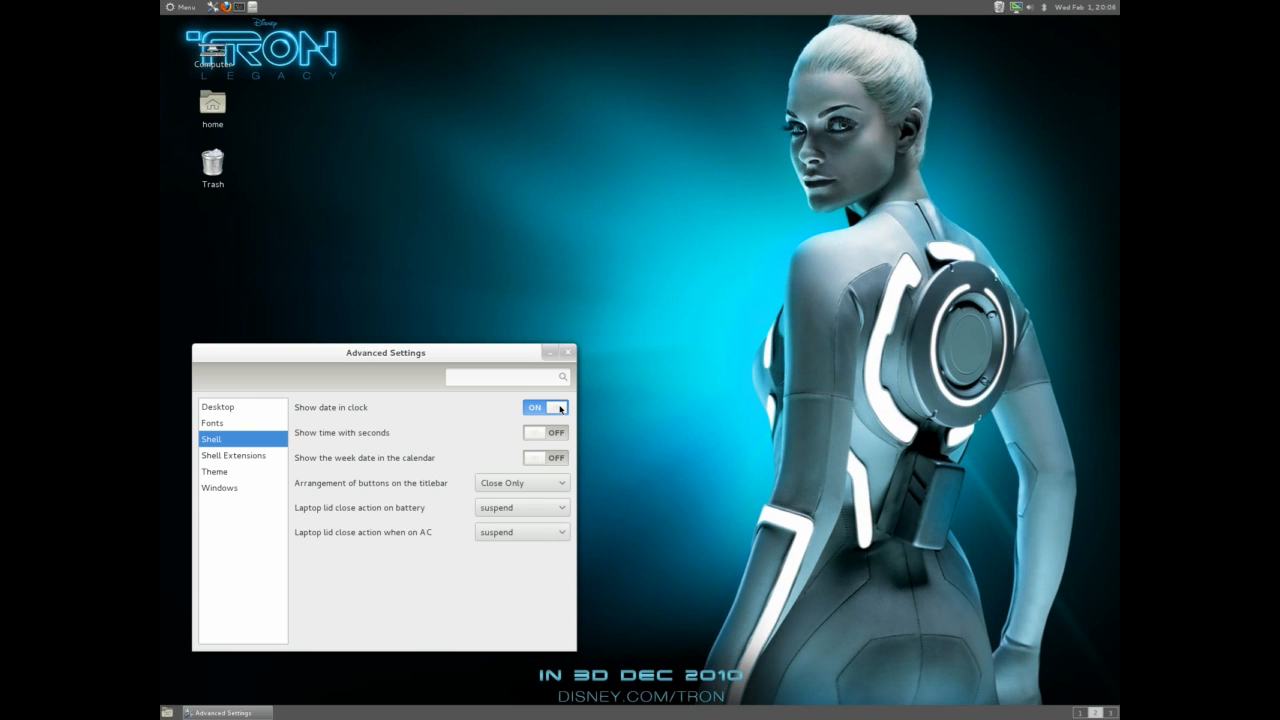
pyautogui.click(544, 408)
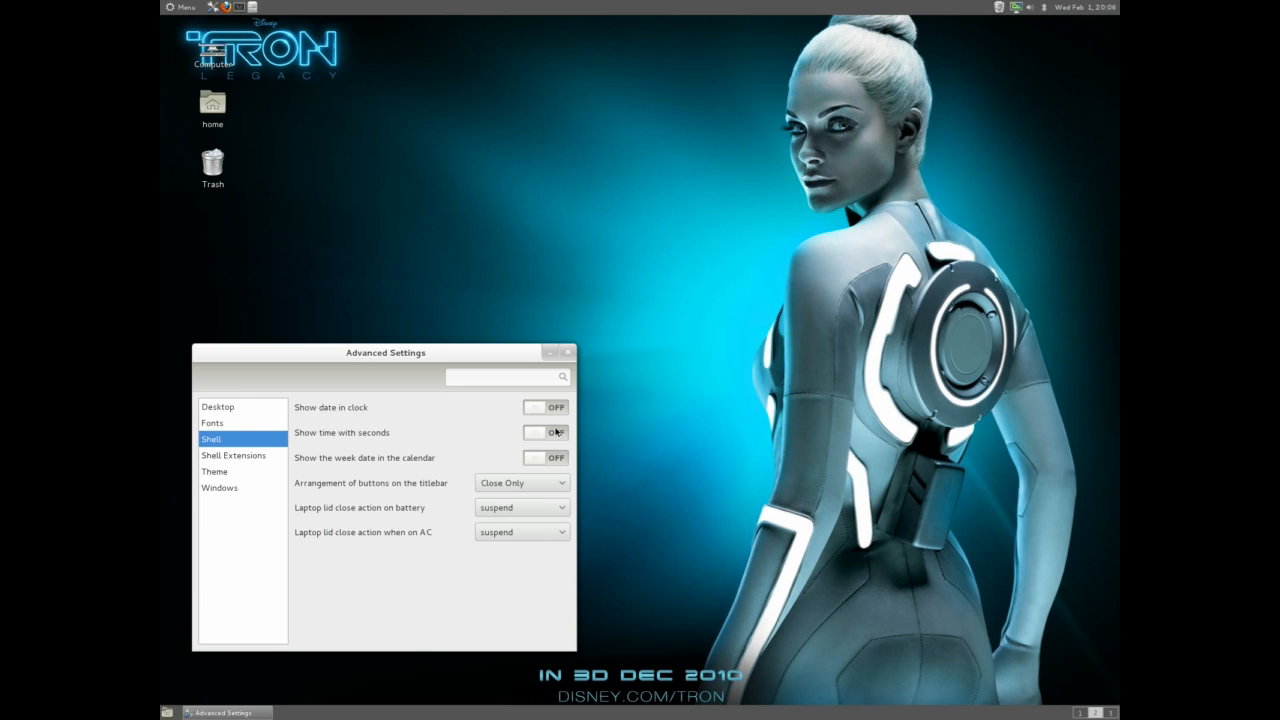
pyautogui.click(544, 456)
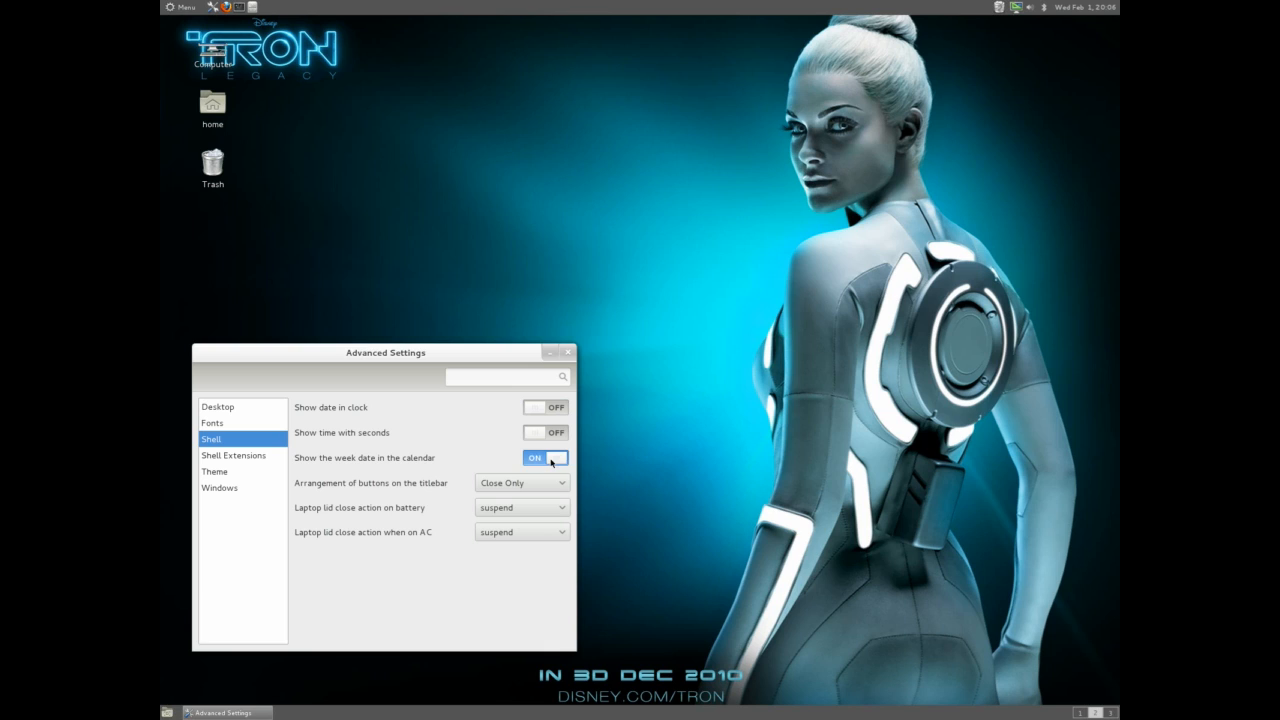
pyautogui.click(544, 458)
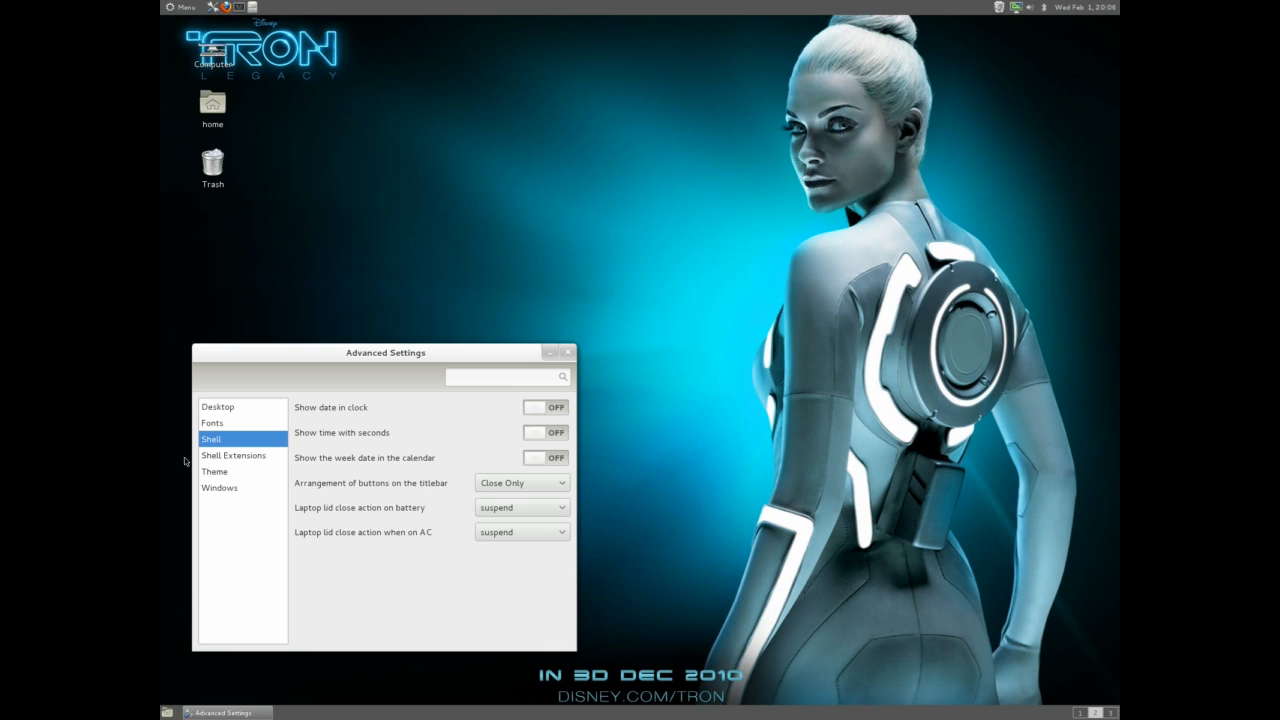
pyautogui.click(232, 456)
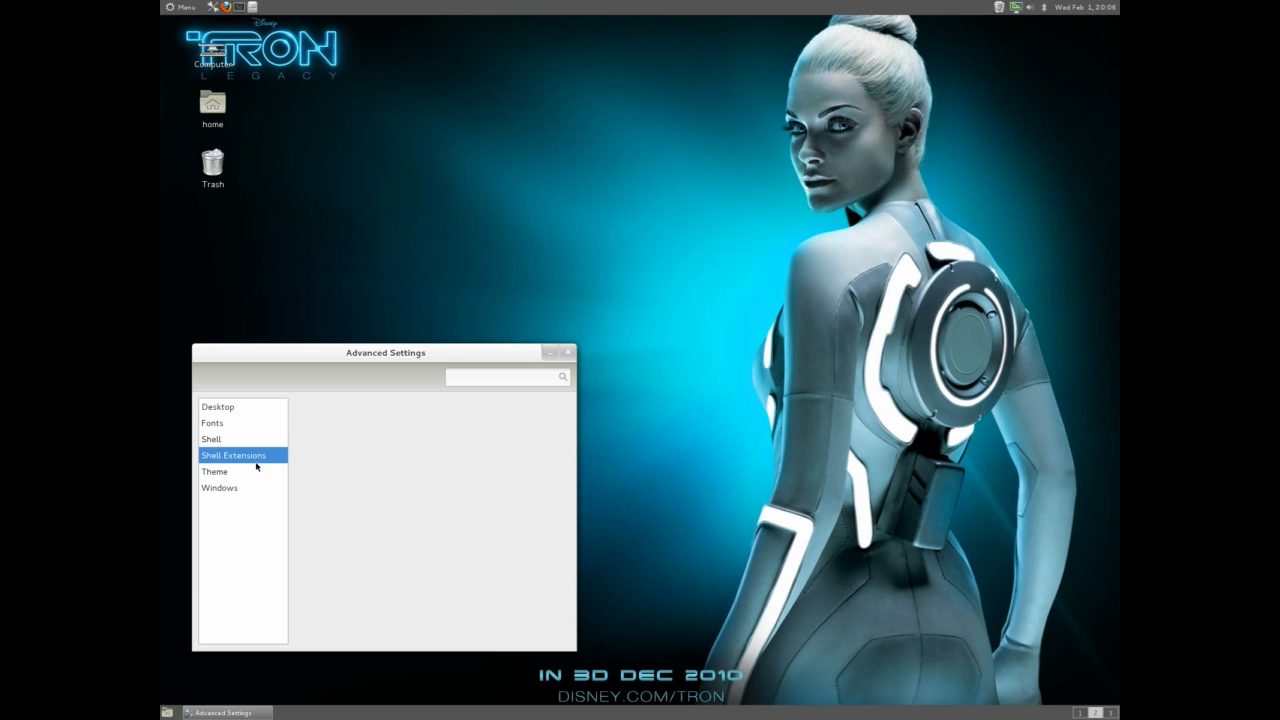
pyautogui.click(214, 472)
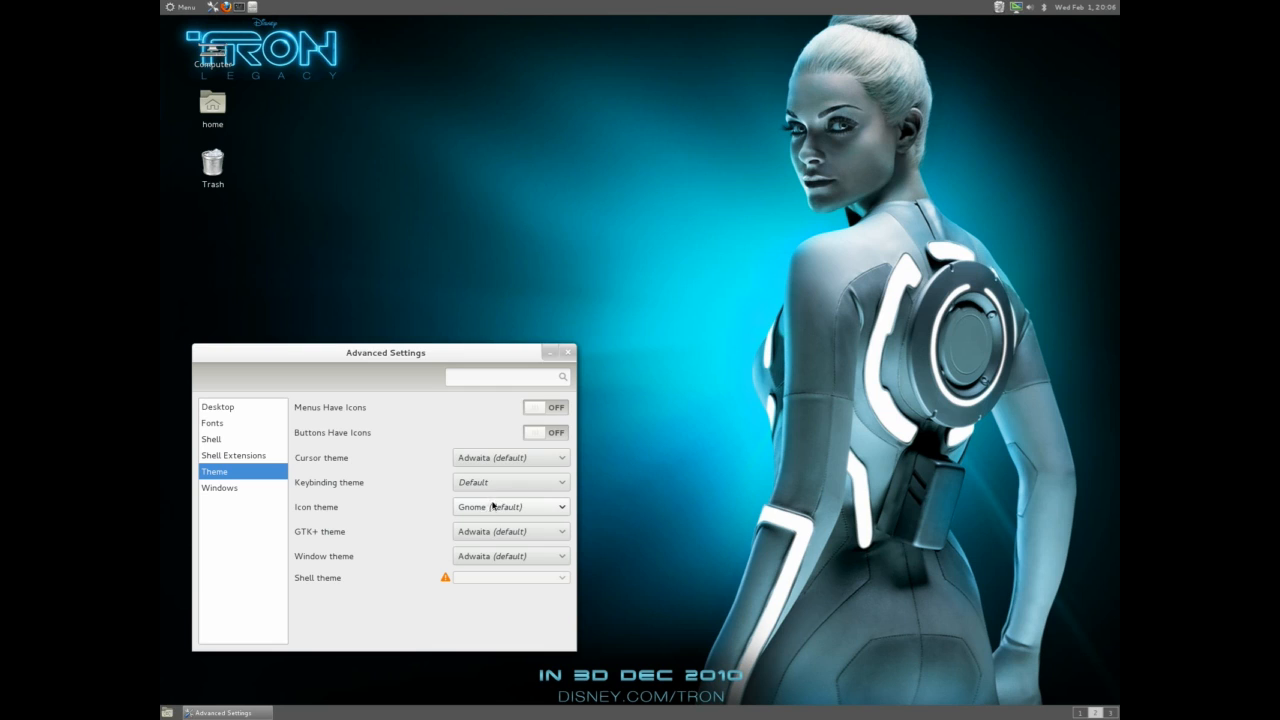
# Step: Set the icon theme to Faenza and the GTK+ theme to Zukitwo-Dark
pyautogui.click(510, 508)
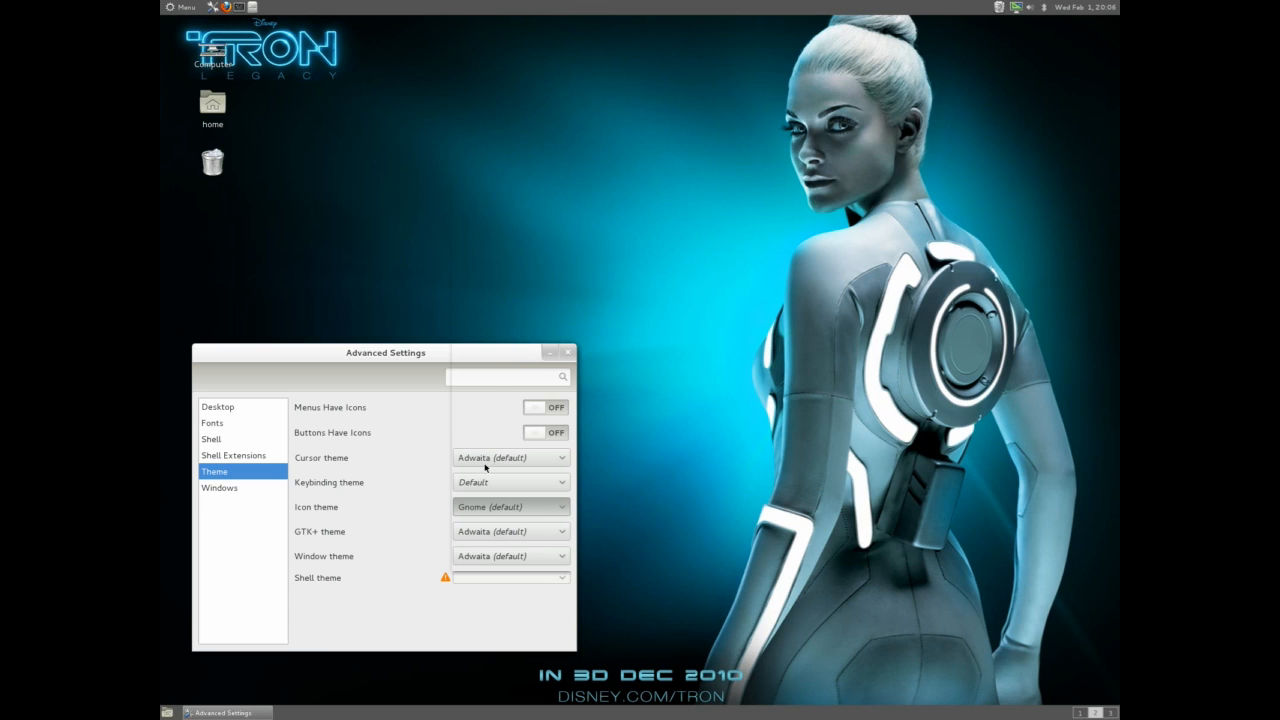
pyautogui.click(510, 506)
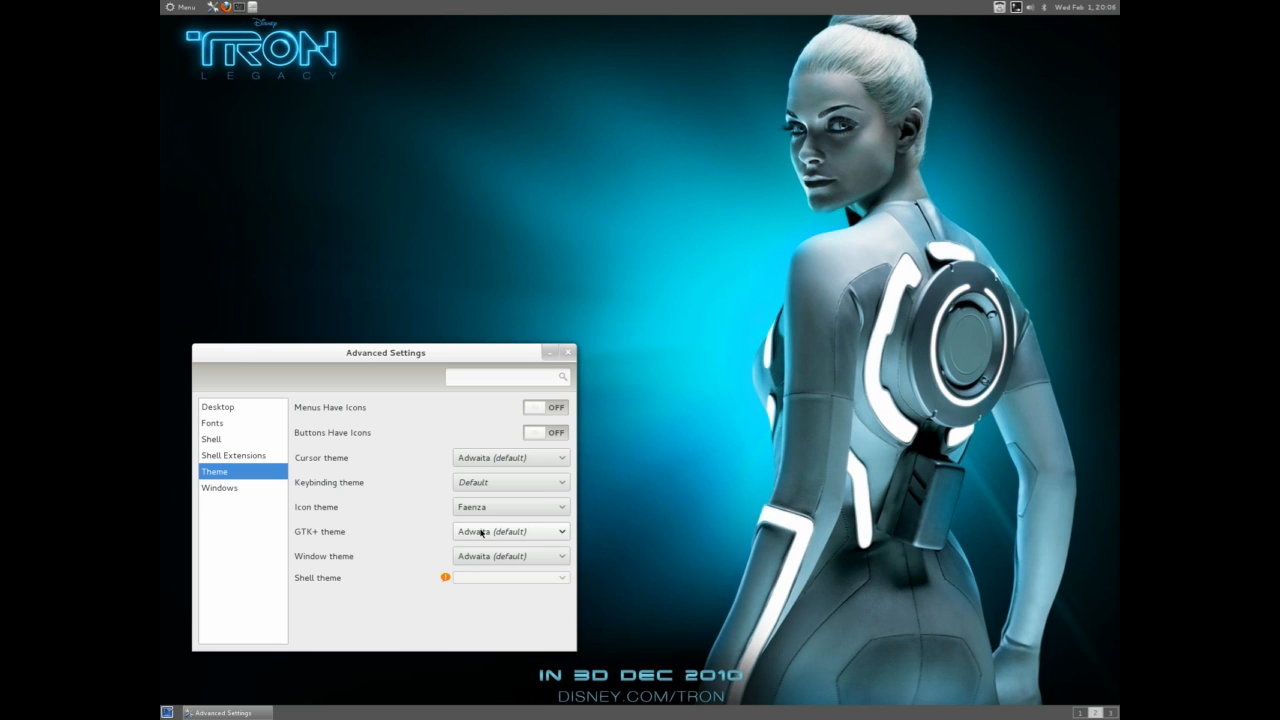
pyautogui.click(510, 532)
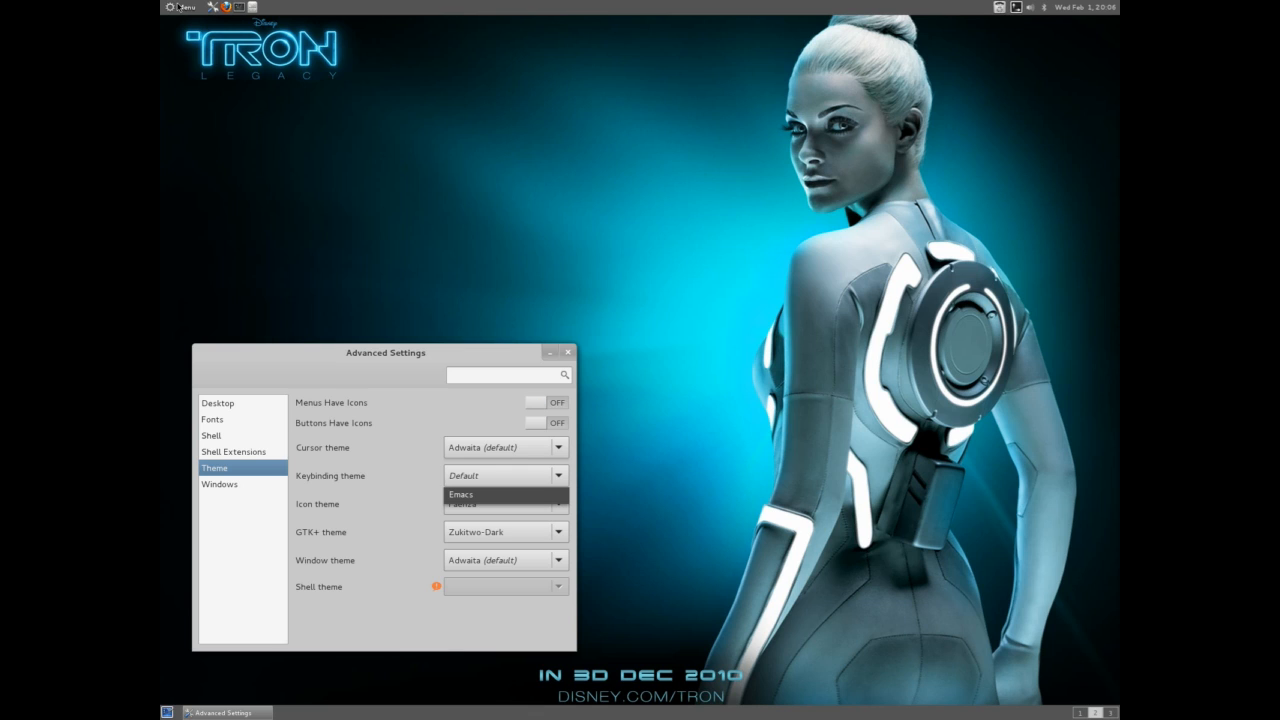
# Step: Turn on Menus Have Icons and Buttons Have Icons, checking the result in the applications menu
pyautogui.click(182, 8)
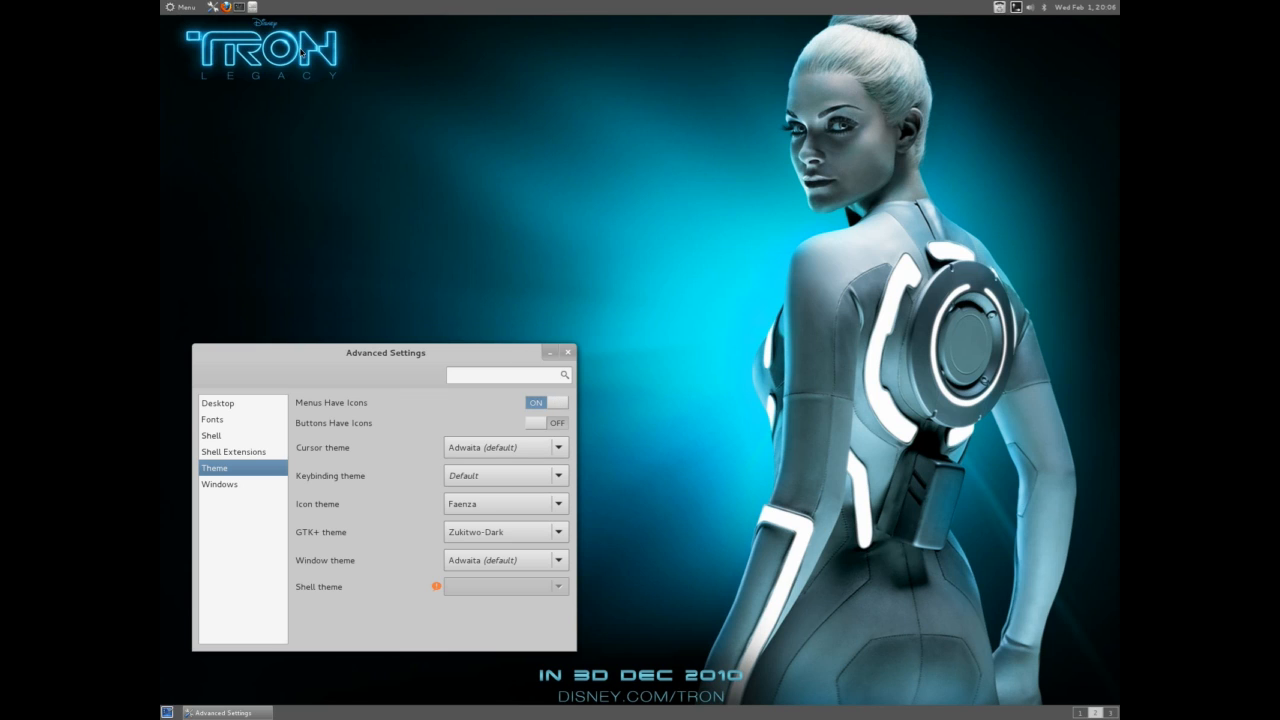
pyautogui.click(180, 8)
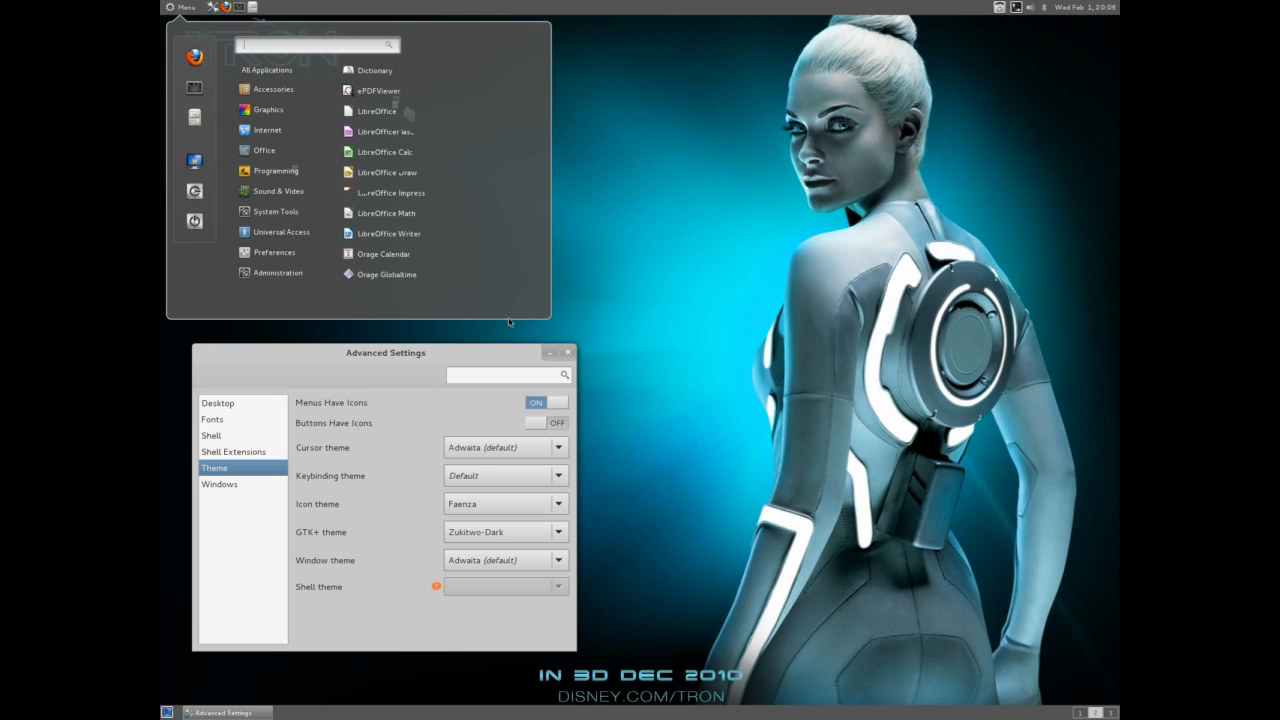
pyautogui.click(544, 402)
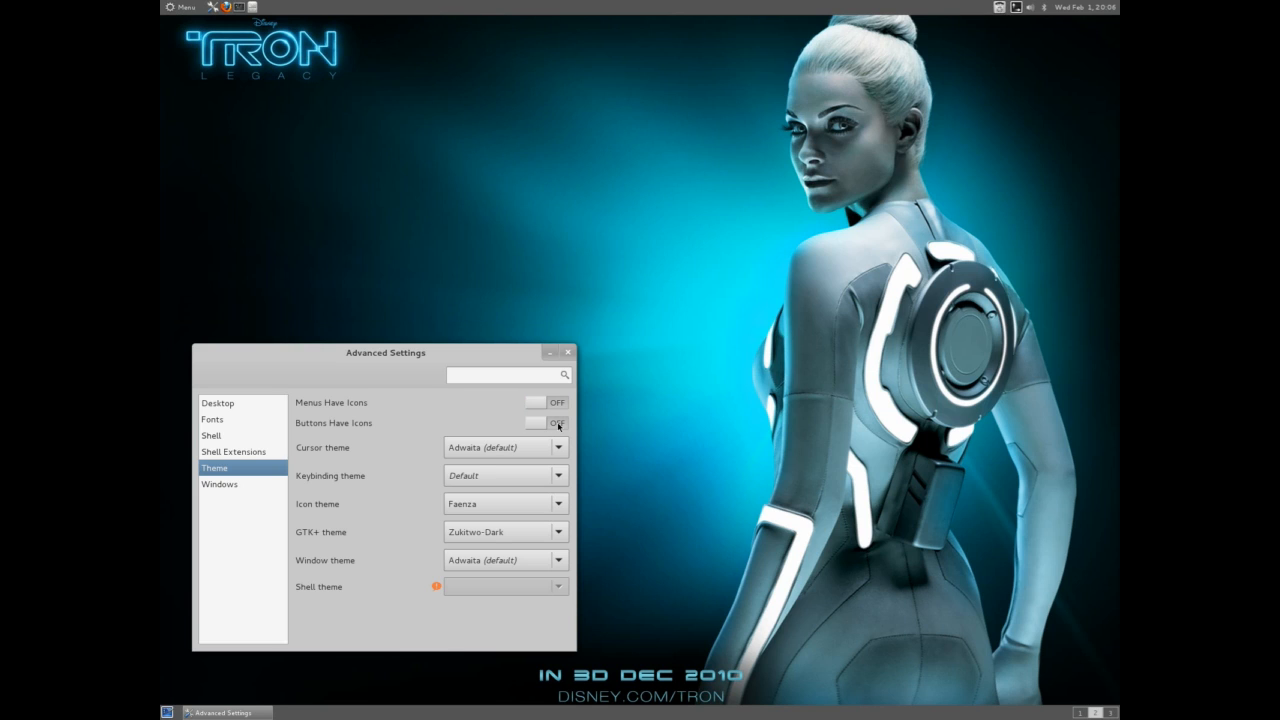
pyautogui.click(556, 422)
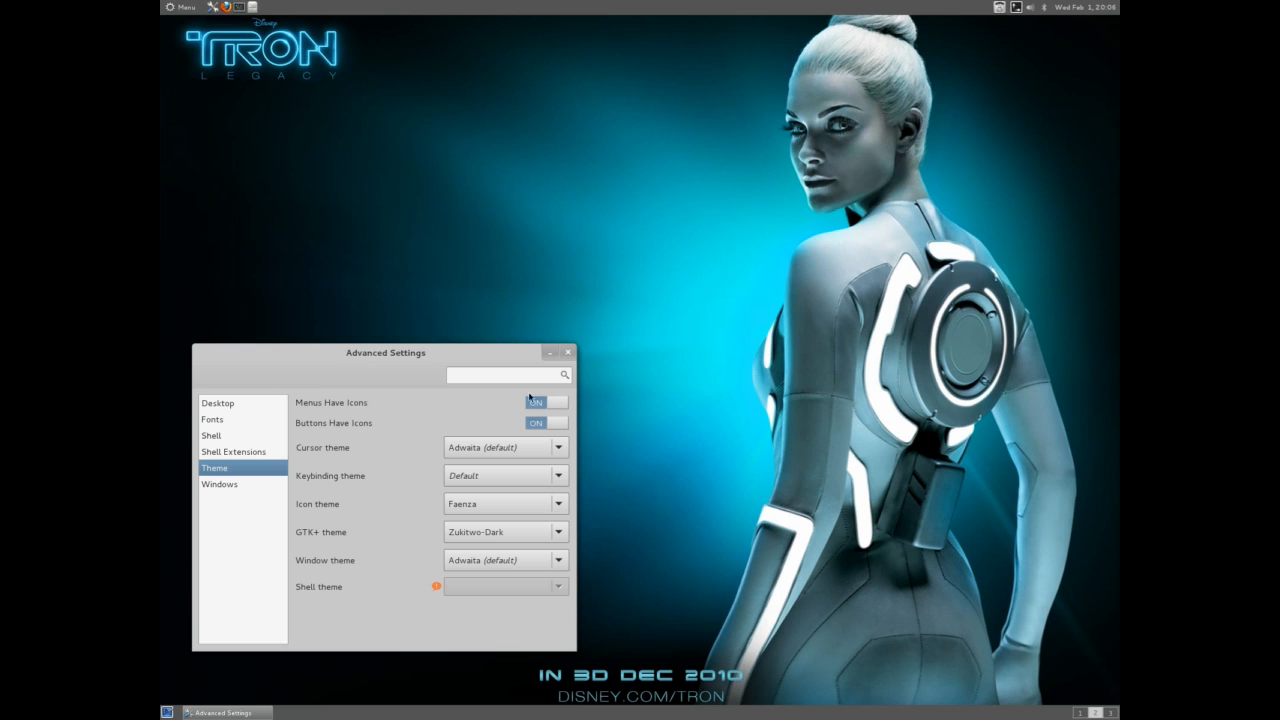
# Step: Let the file manager handle the desktop and show the Network Servers icon, then check the Home icon's actions
pyautogui.click(216, 404)
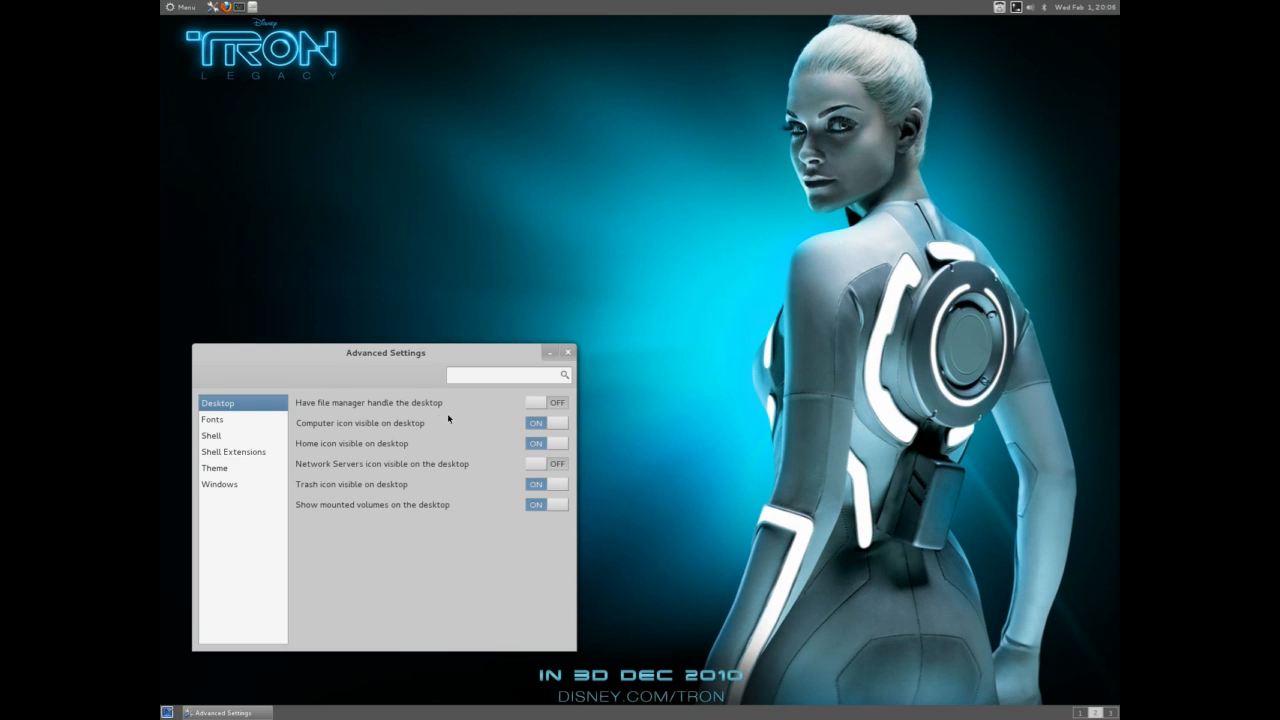
pyautogui.click(548, 402)
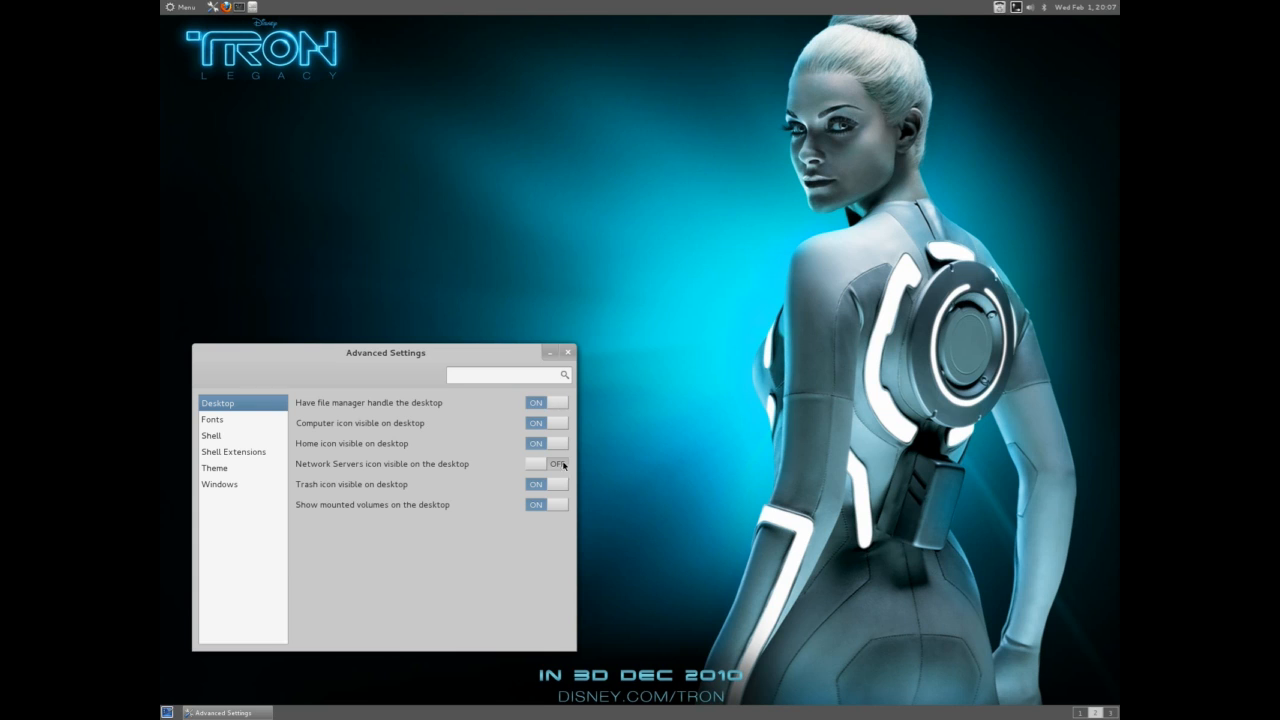
pyautogui.click(548, 464)
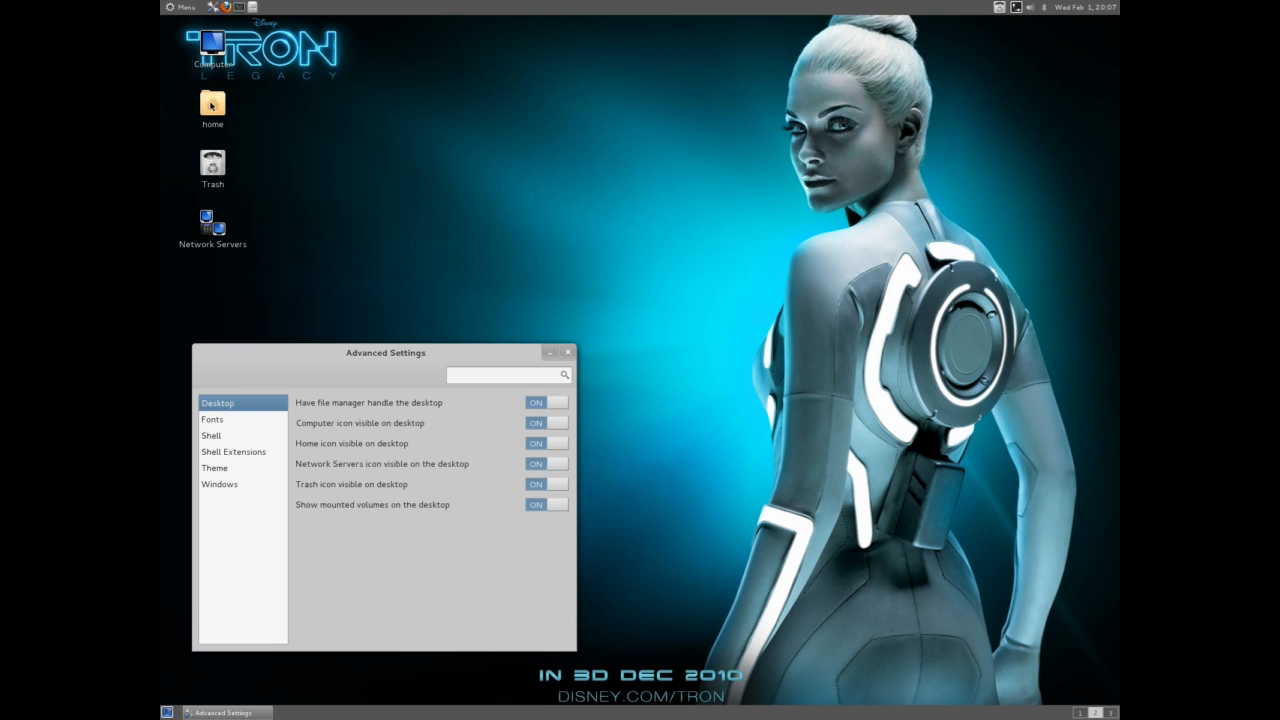
pyautogui.rightClick(212, 104)
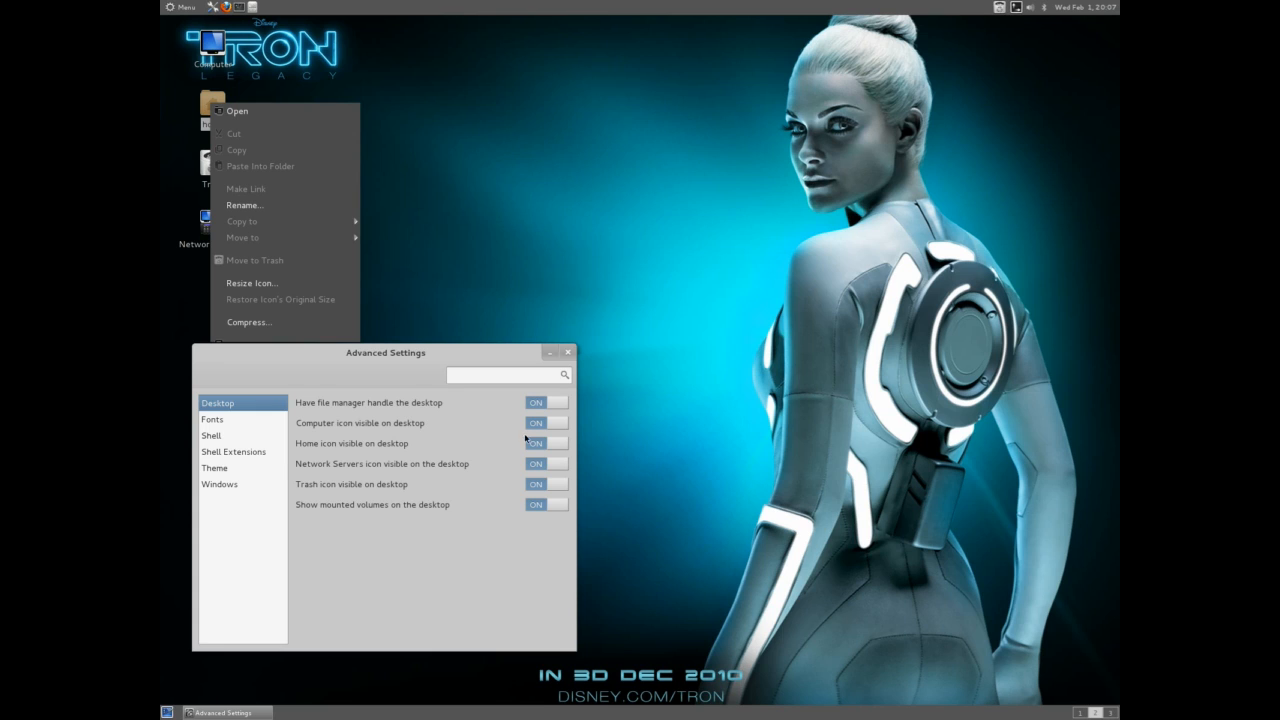
# Step: Browse the Shell, Theme and Windows pages, then close Advanced Settings
pyautogui.click(212, 436)
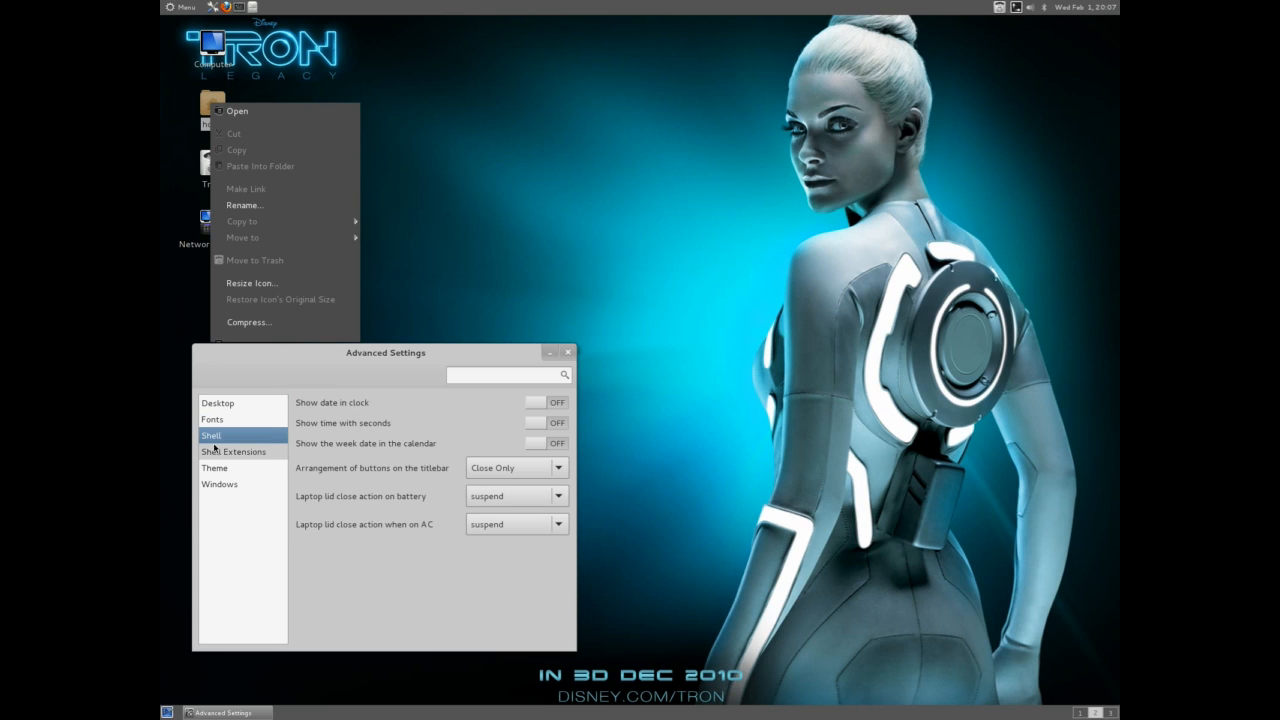
pyautogui.click(216, 468)
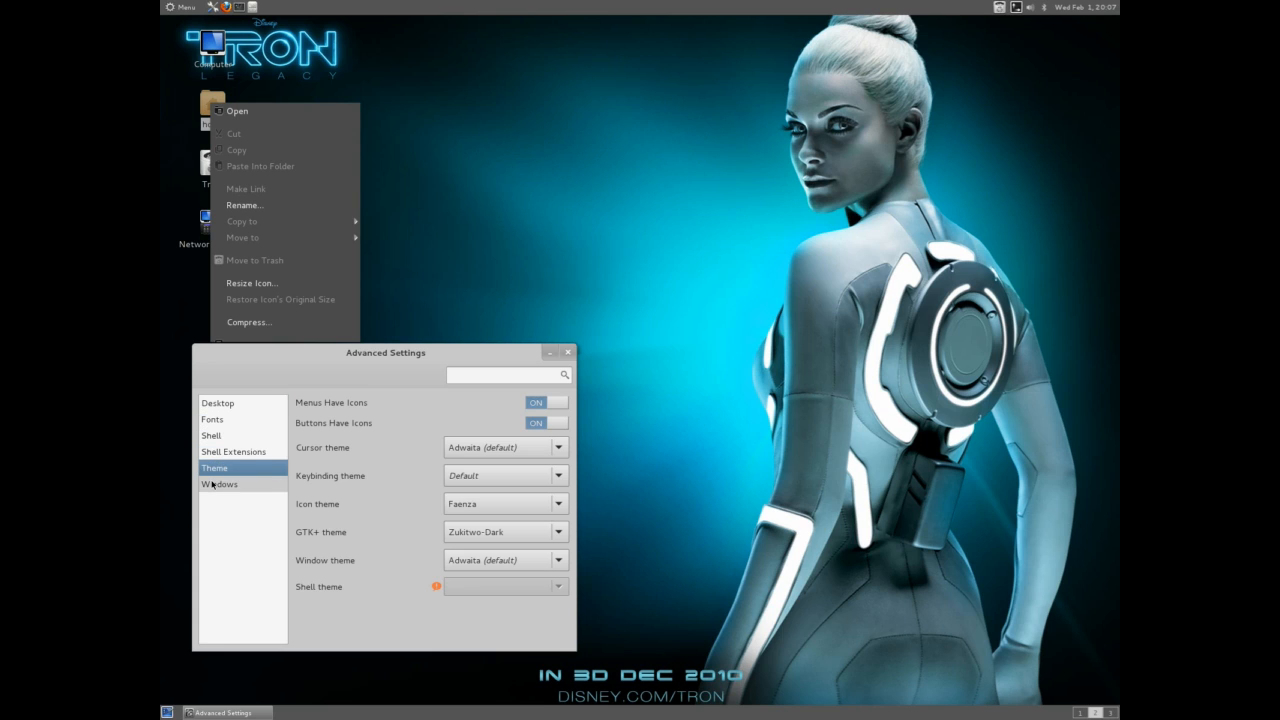
pyautogui.click(220, 484)
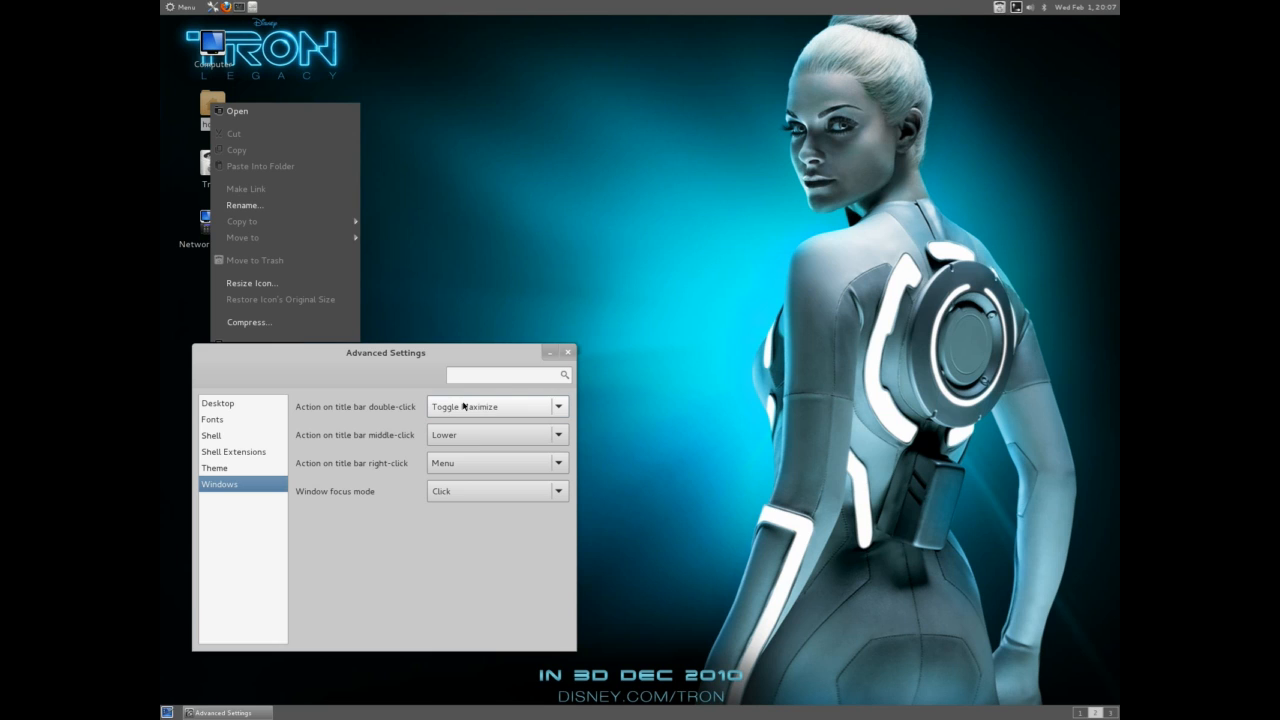
pyautogui.click(568, 352)
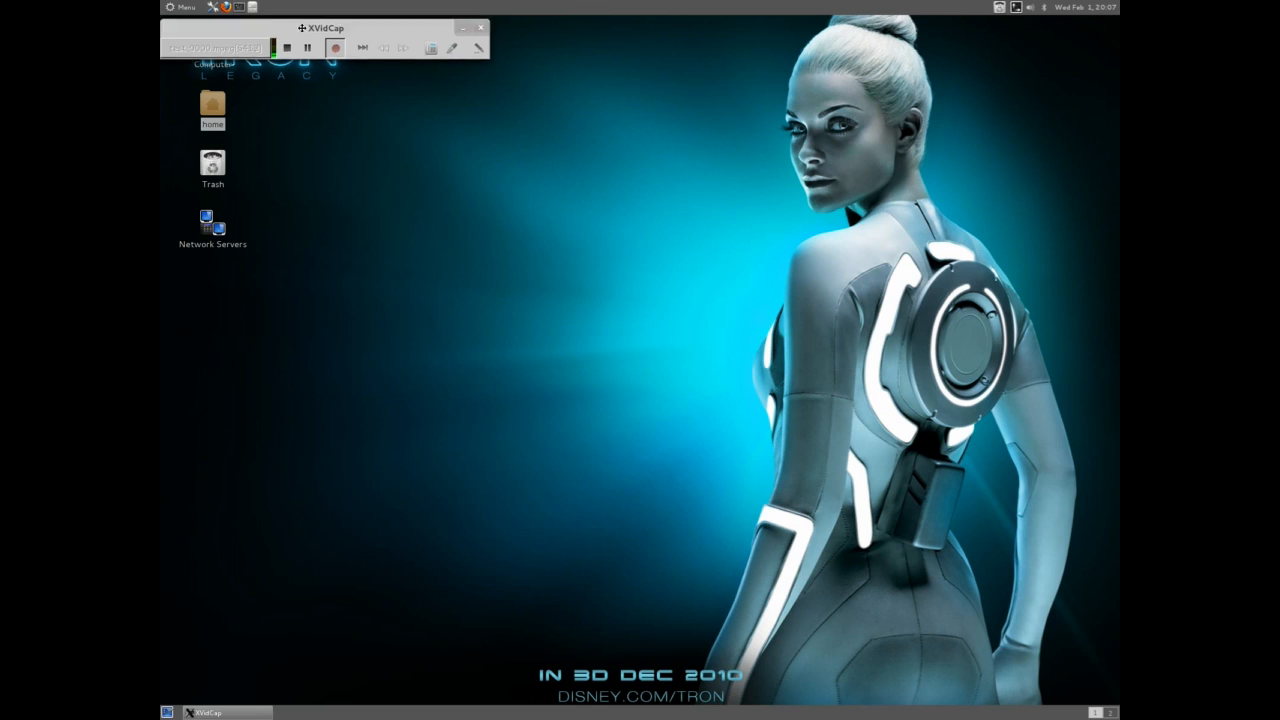
# Step: Bring up the Cinnamon applications menu from the top panel
pyautogui.click(336, 48)
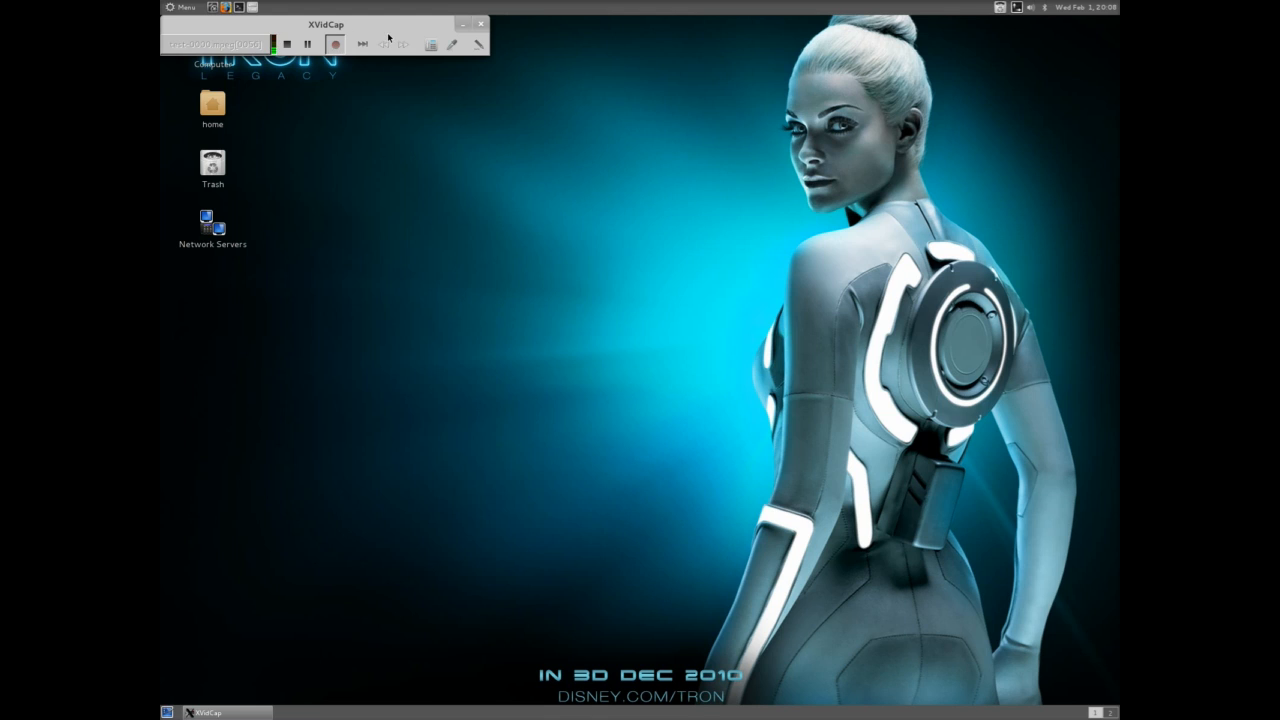
pyautogui.click(182, 8)
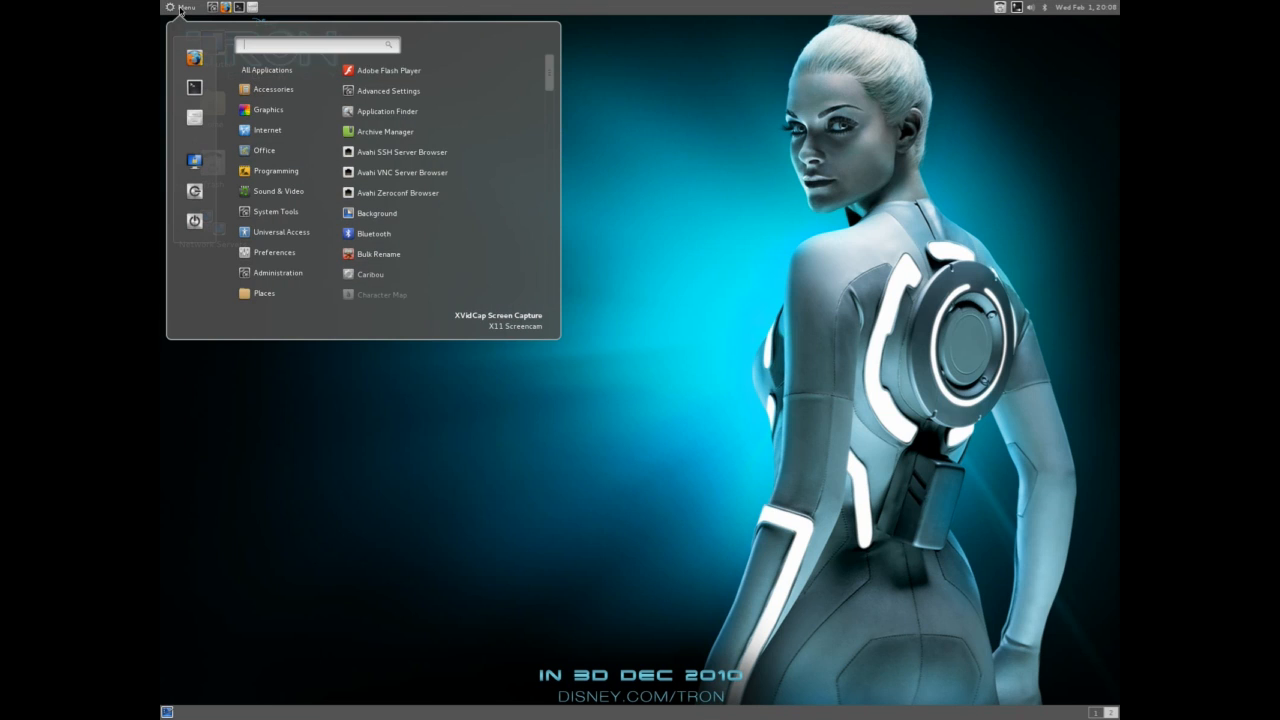
pyautogui.moveTo(204, 192)
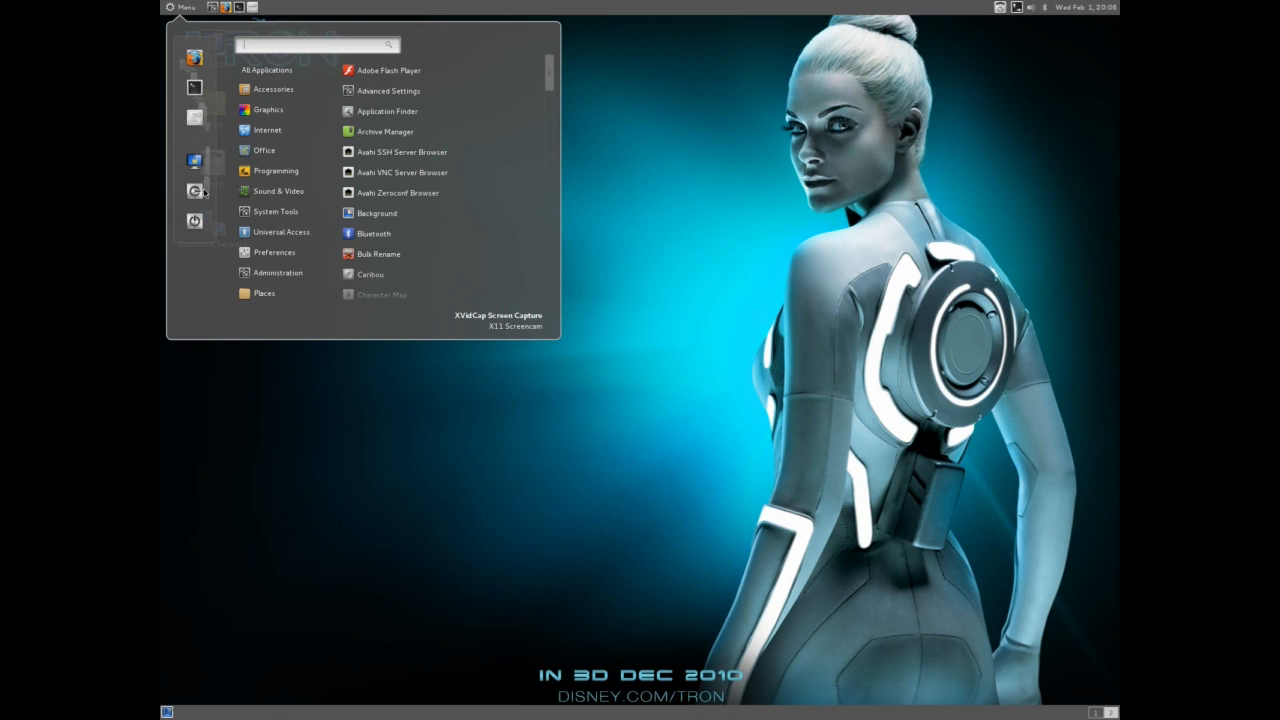
pyautogui.moveTo(364, 188)
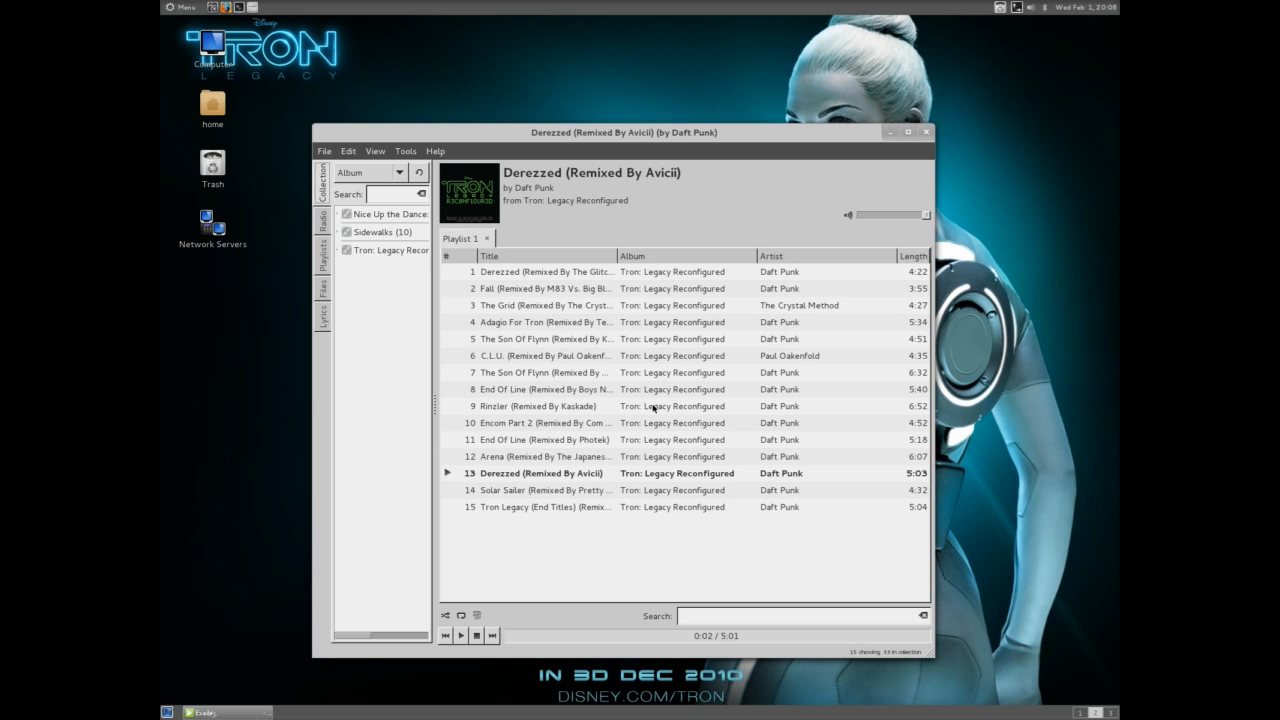
# Step: Play Daft Punk's 'Rinzler (Remixed By Kaskade)' in Exaile and put the player away
pyautogui.doubleClick(540, 404)
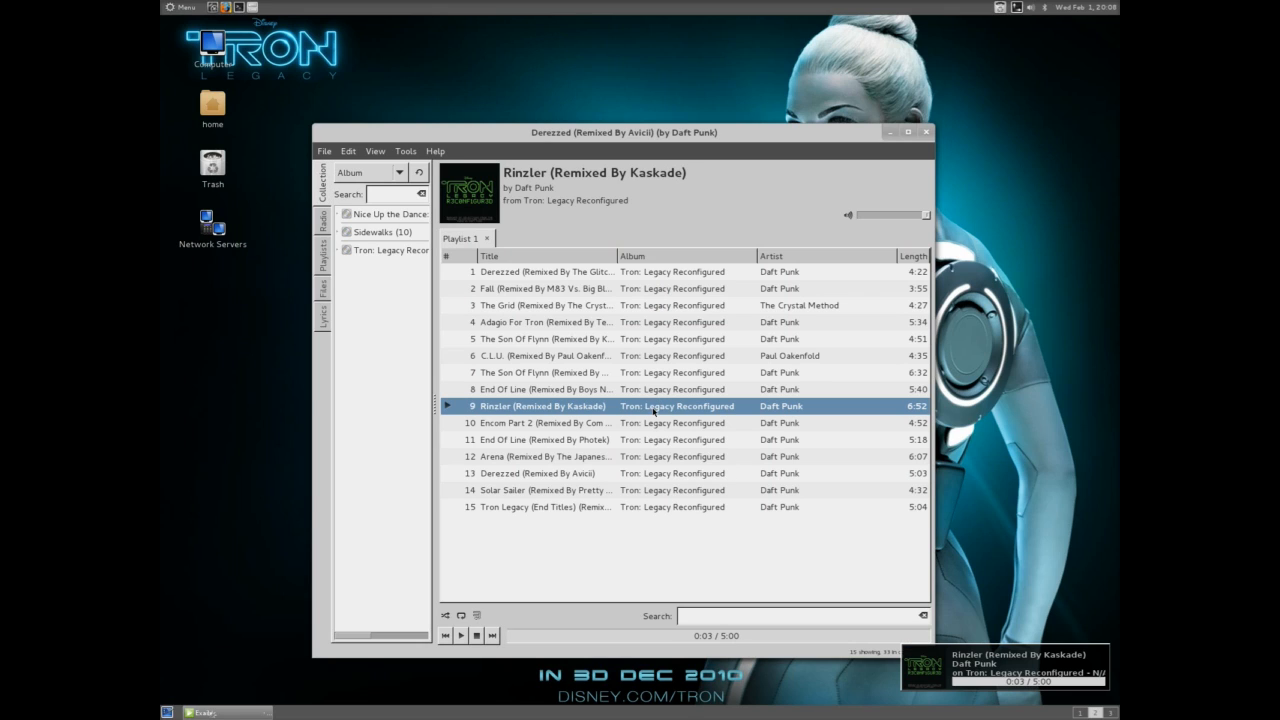
pyautogui.click(924, 132)
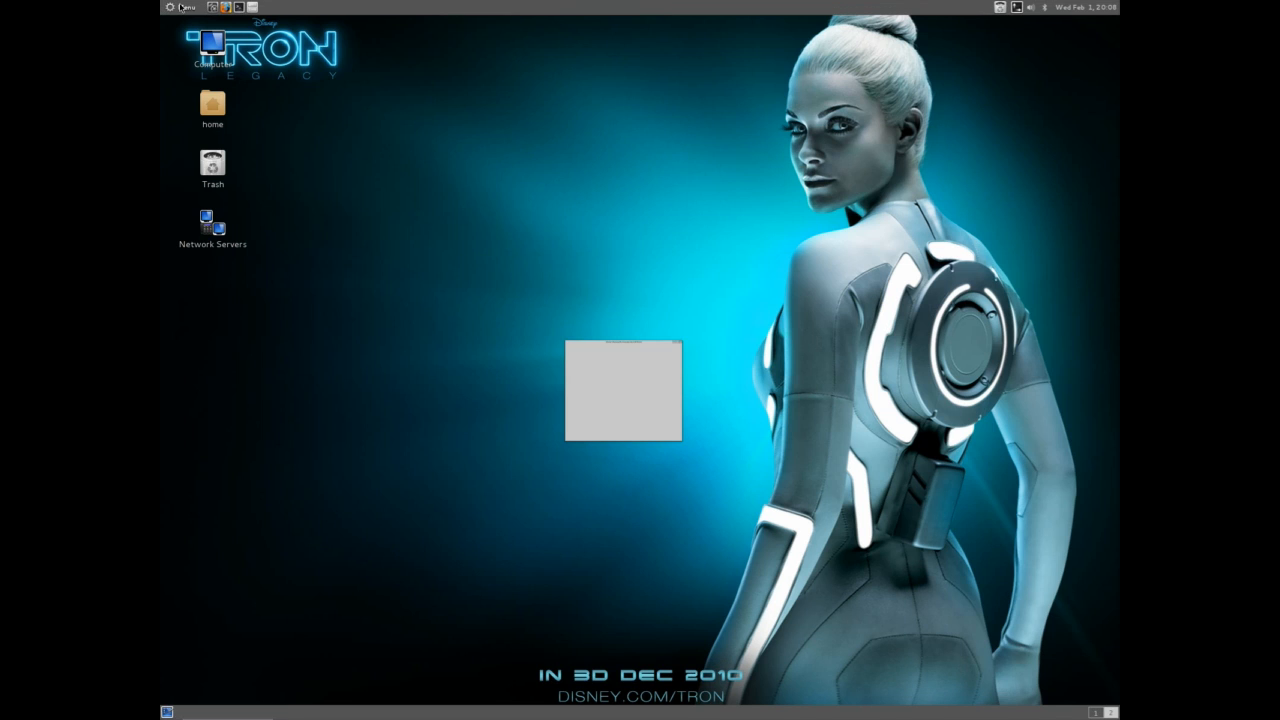
# Step: Launch Firefox from the menu's All Applications list
pyautogui.click(180, 8)
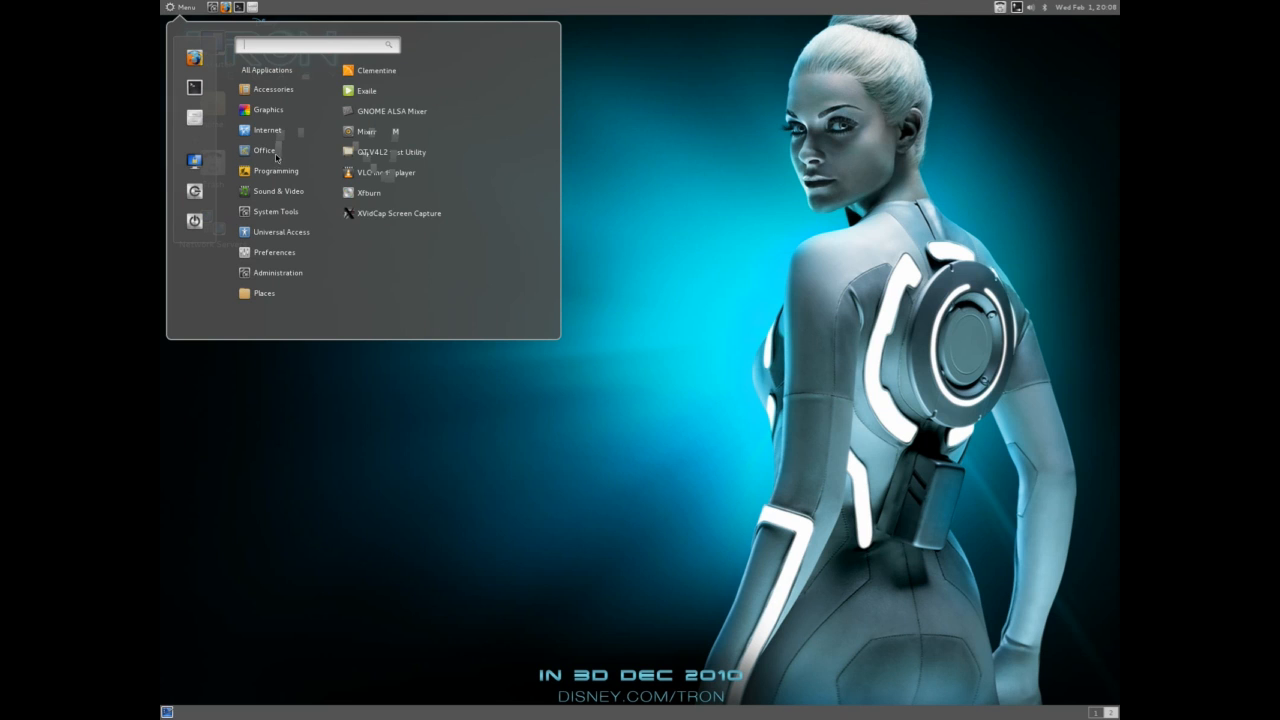
pyautogui.moveTo(264, 28)
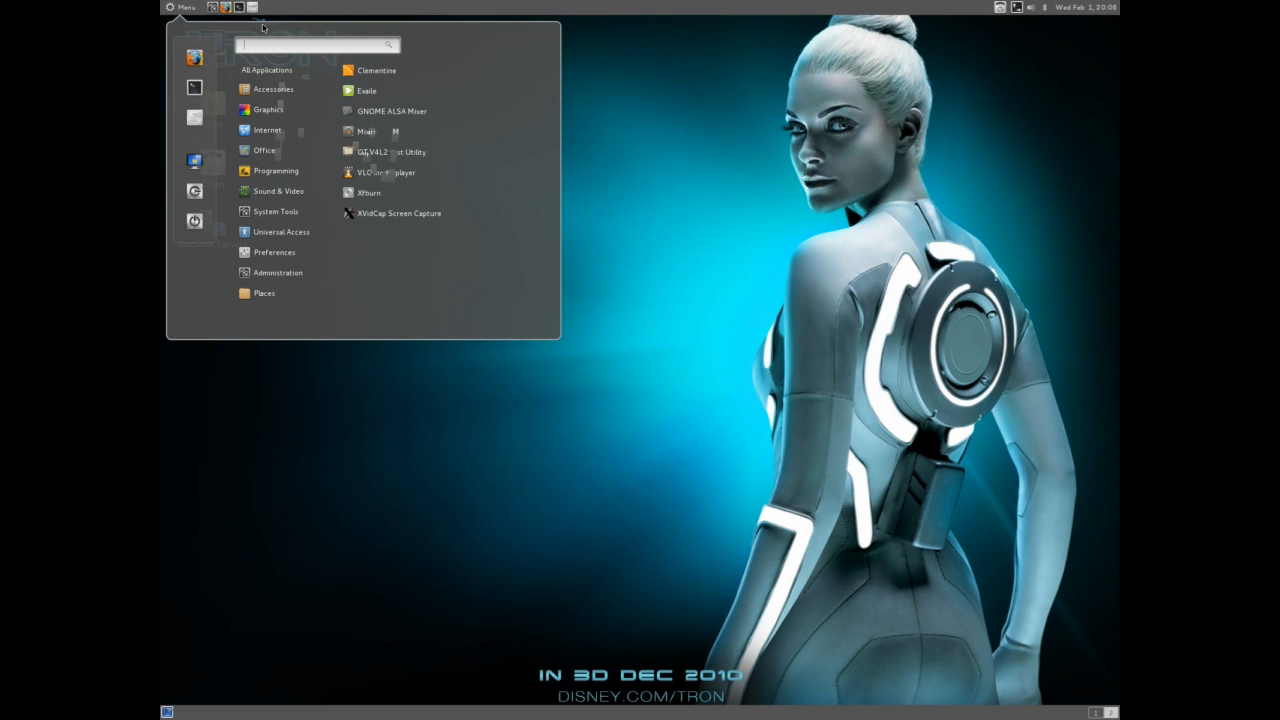
pyautogui.click(266, 70)
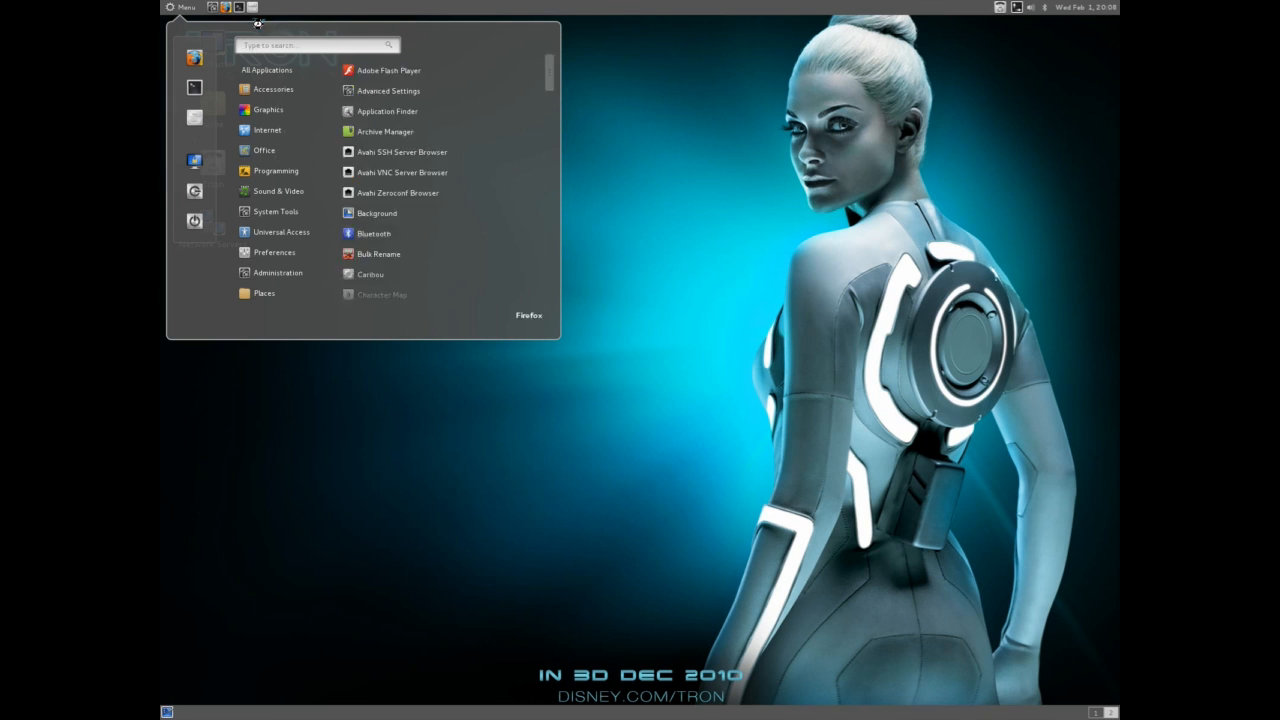
pyautogui.click(528, 316)
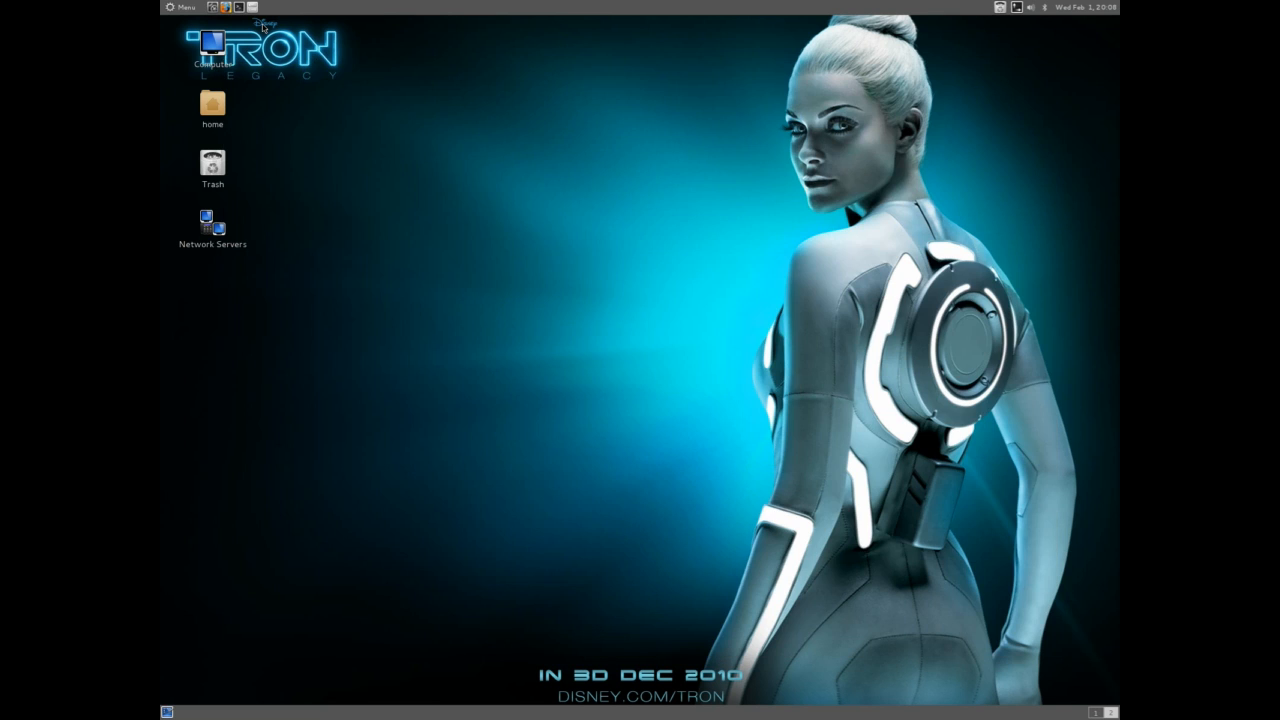
# Step: Show the Linux Book Pro Tumblr dashboard in Firefox and reopen the applications menu
pyautogui.click(180, 8)
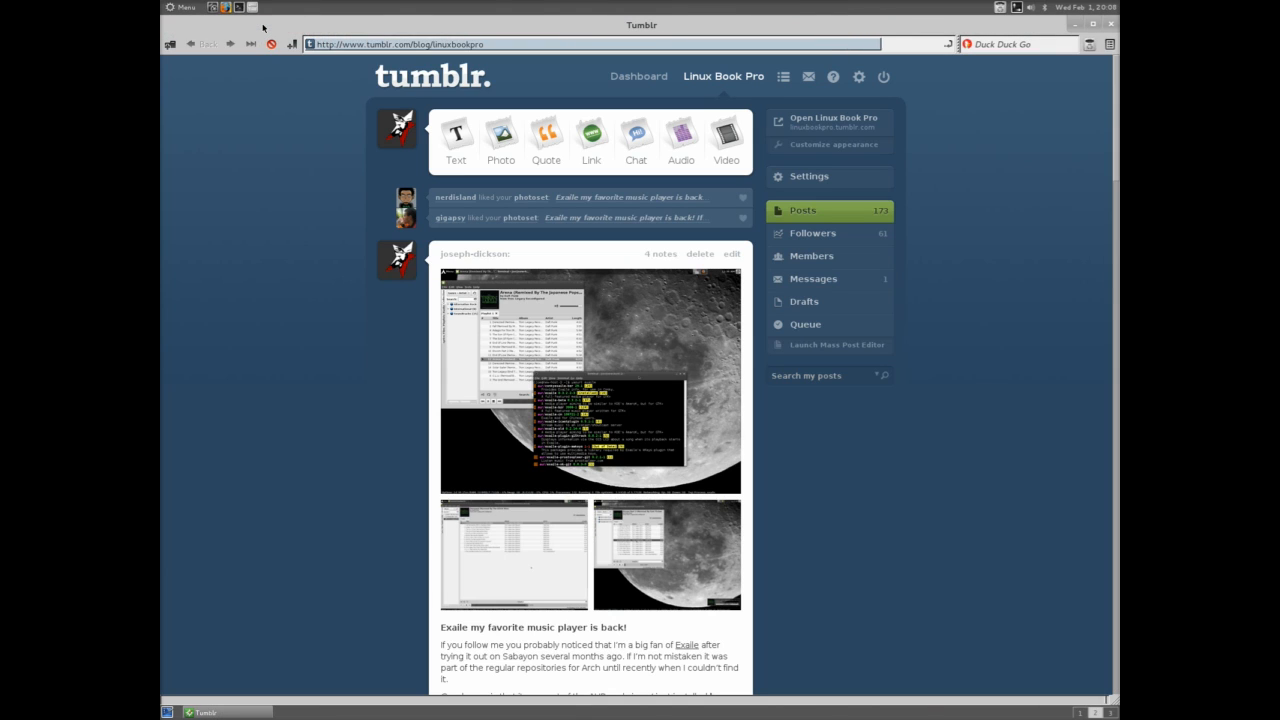
pyautogui.click(180, 8)
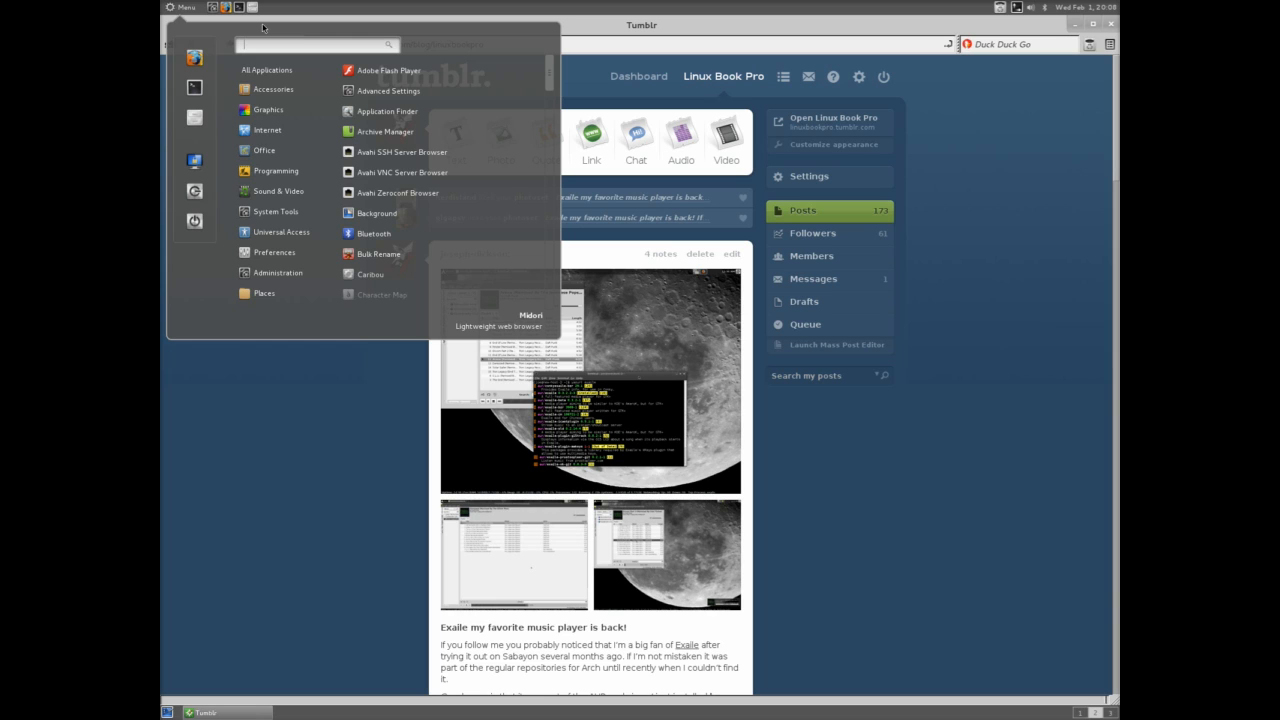
# Step: Launch Advanced Settings over the blog page and move its window to the screen centre
pyautogui.click(388, 92)
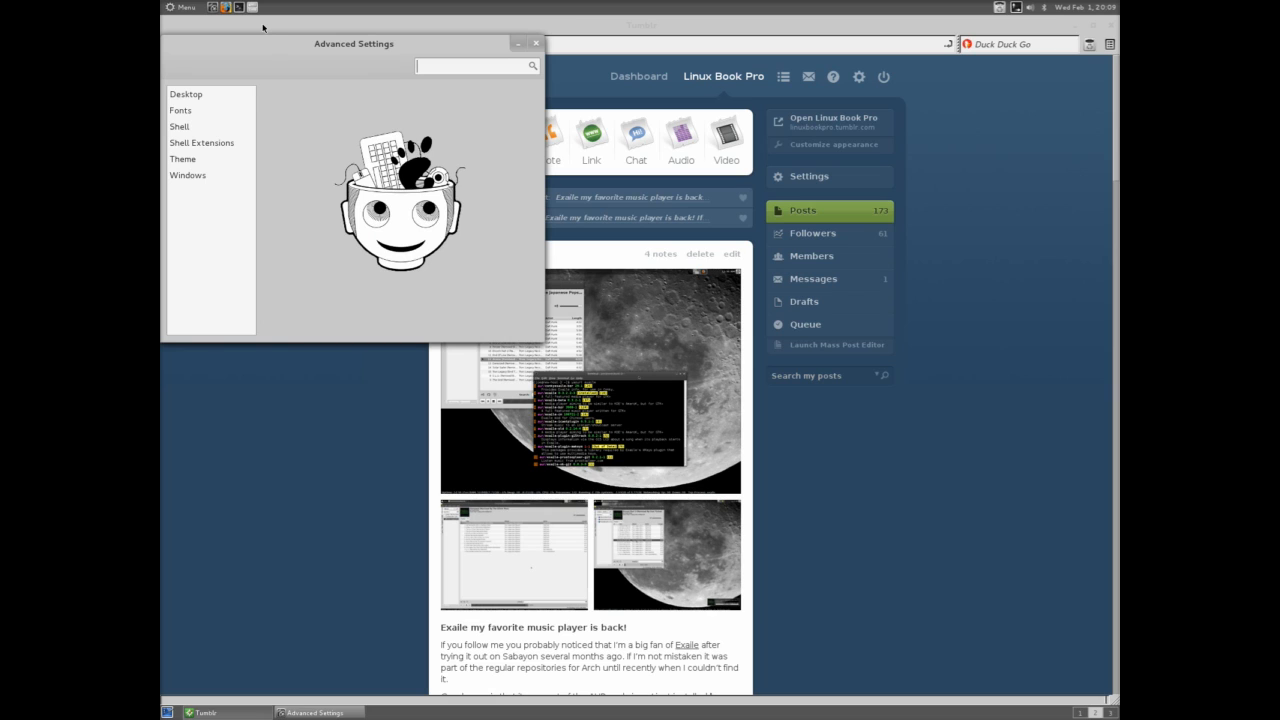
pyautogui.moveTo(352, 44); pyautogui.dragTo(634, 264)
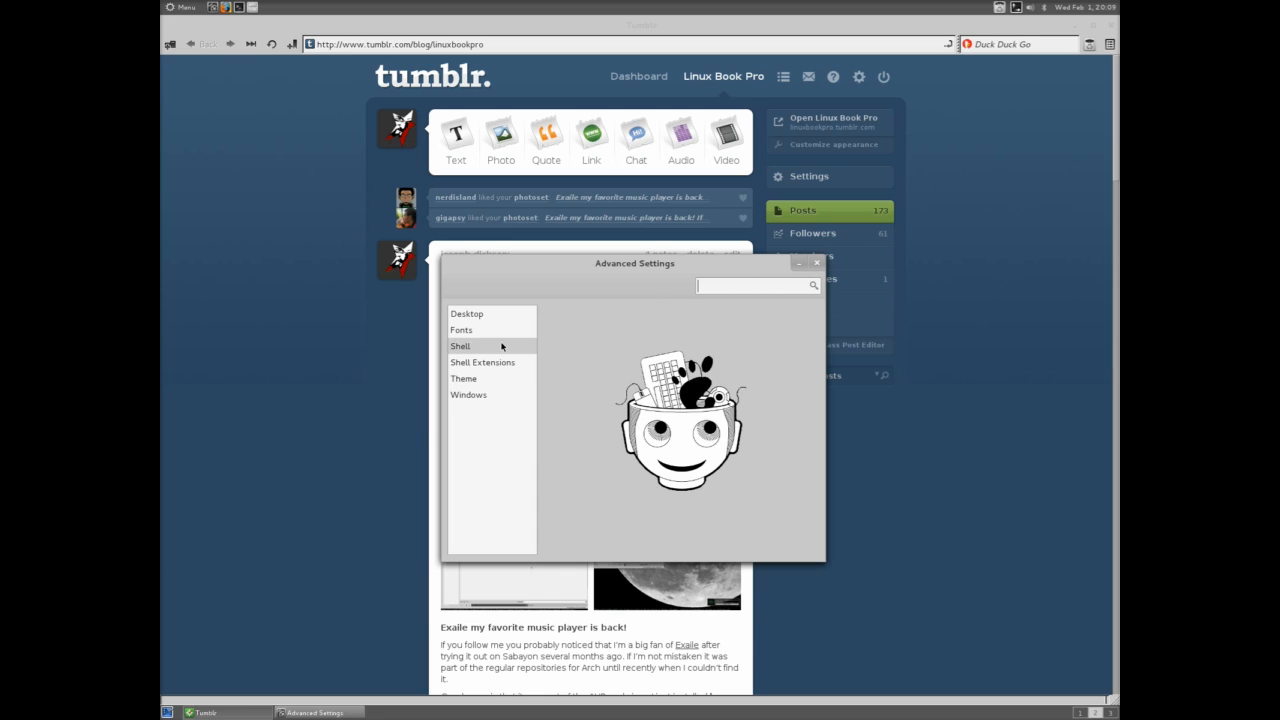
# Step: Review the Fonts, Shell, Theme and Windows pages of Advanced Settings
pyautogui.click(460, 330)
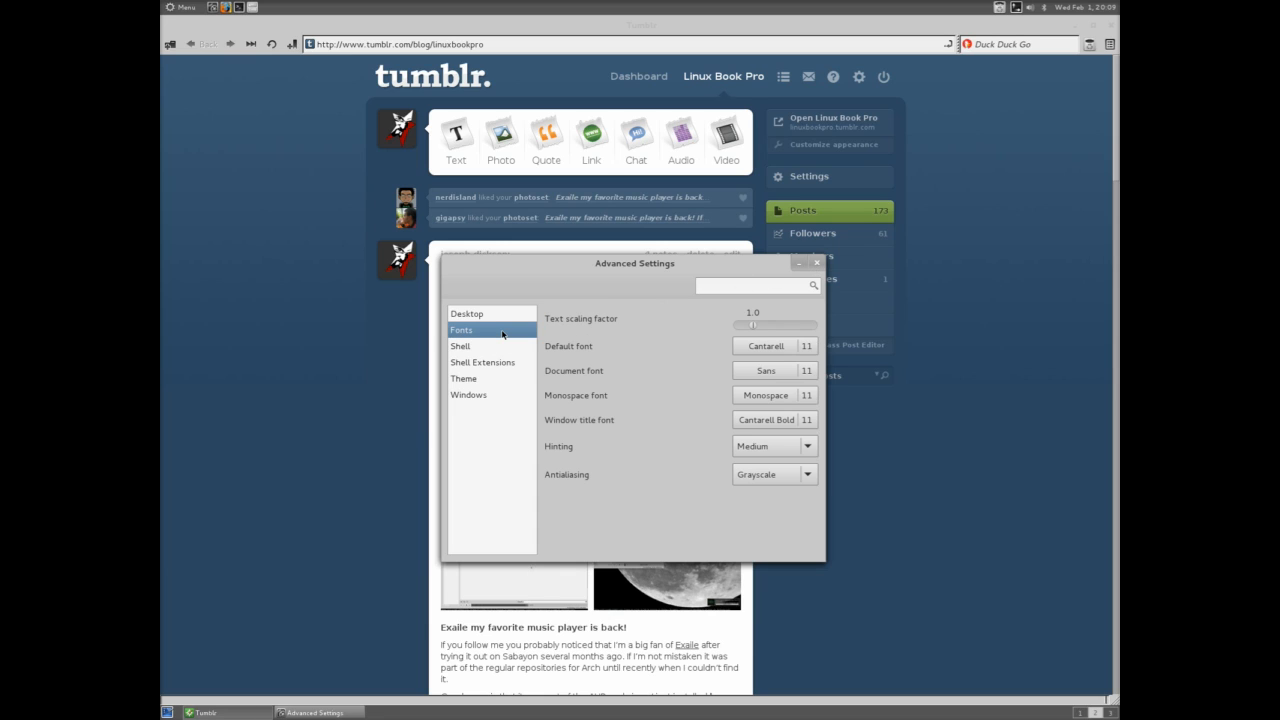
pyautogui.click(460, 346)
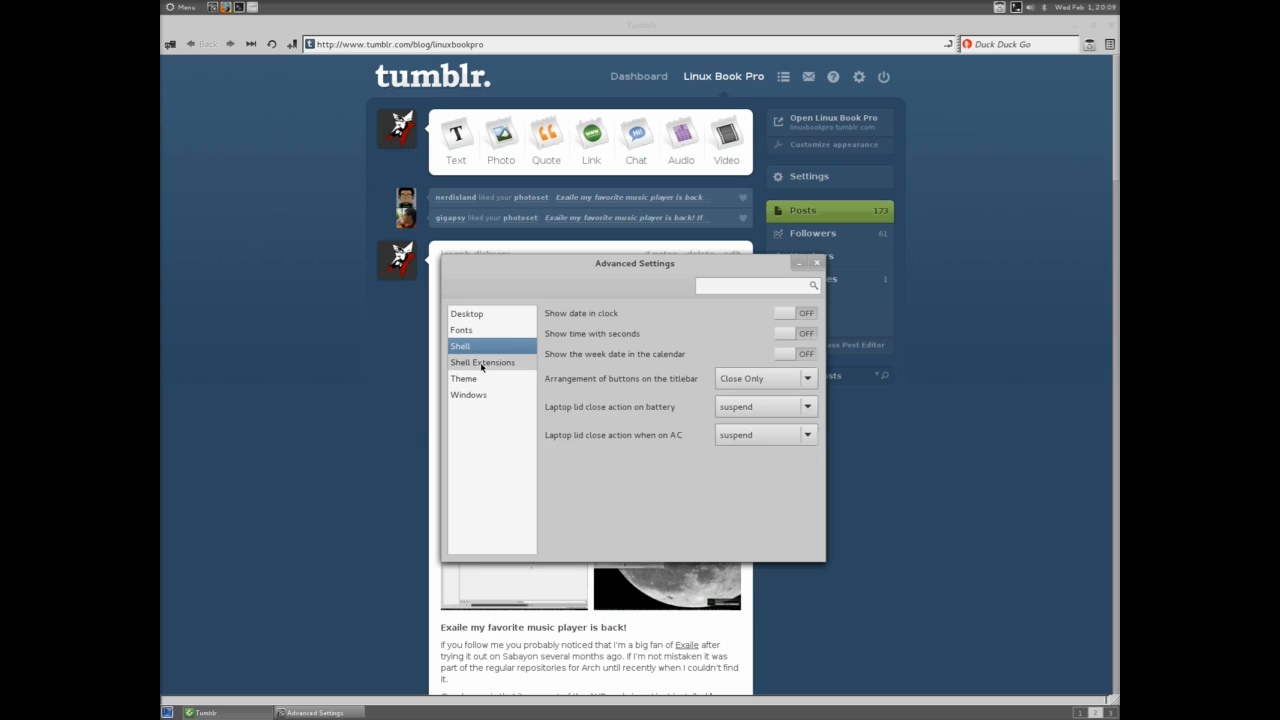
pyautogui.click(464, 378)
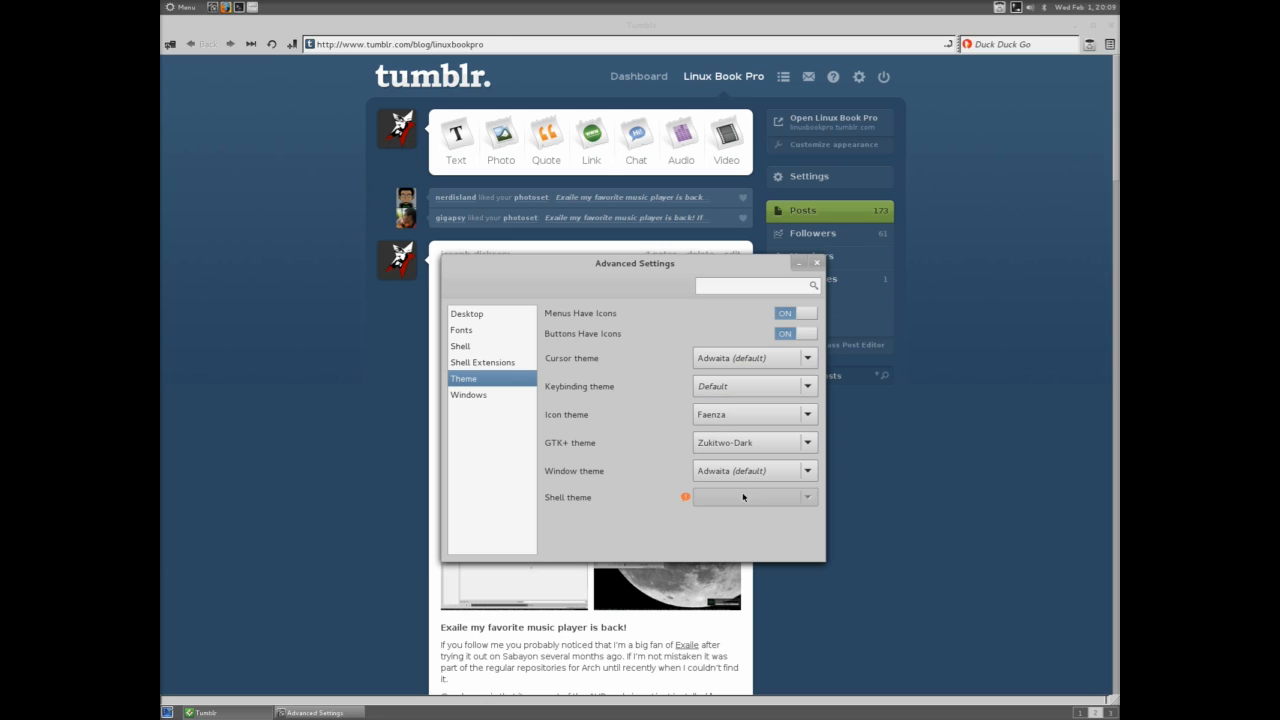
pyautogui.click(468, 394)
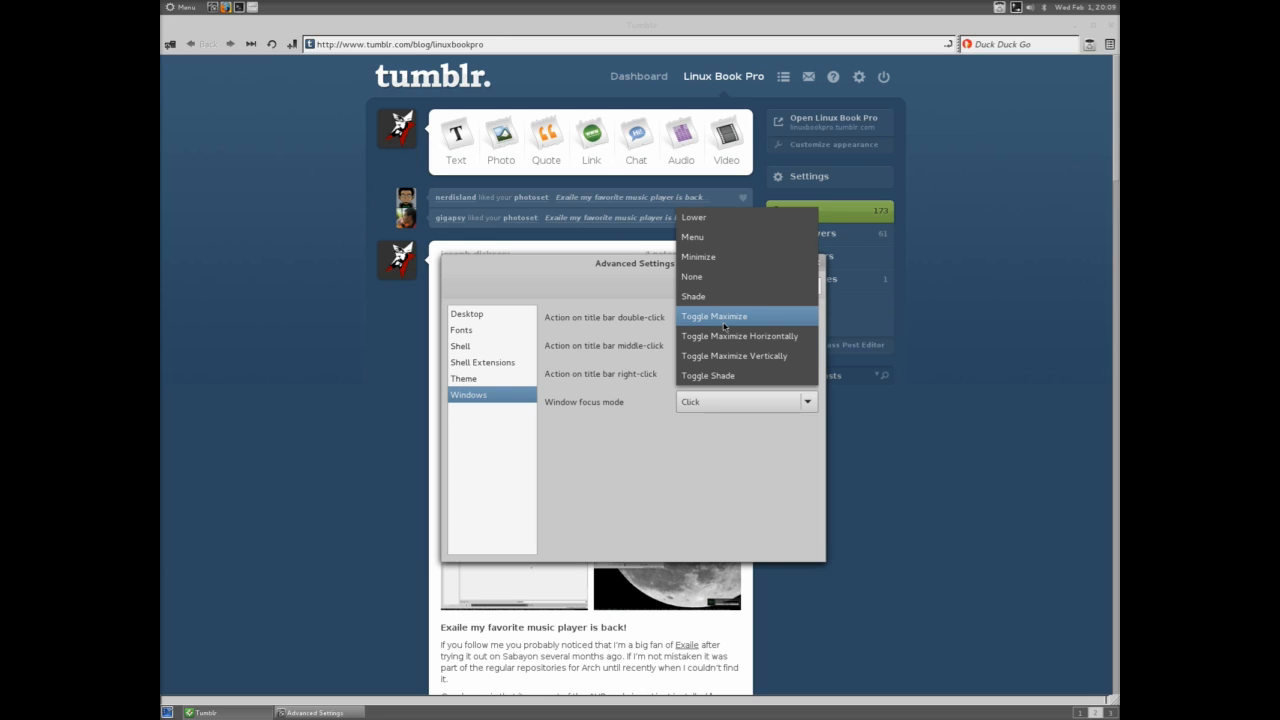
# Step: Return to the Theme page and look through the GTK+ theme list, keeping Zukitwo-Dark with Faenza icons
pyautogui.click(712, 316)
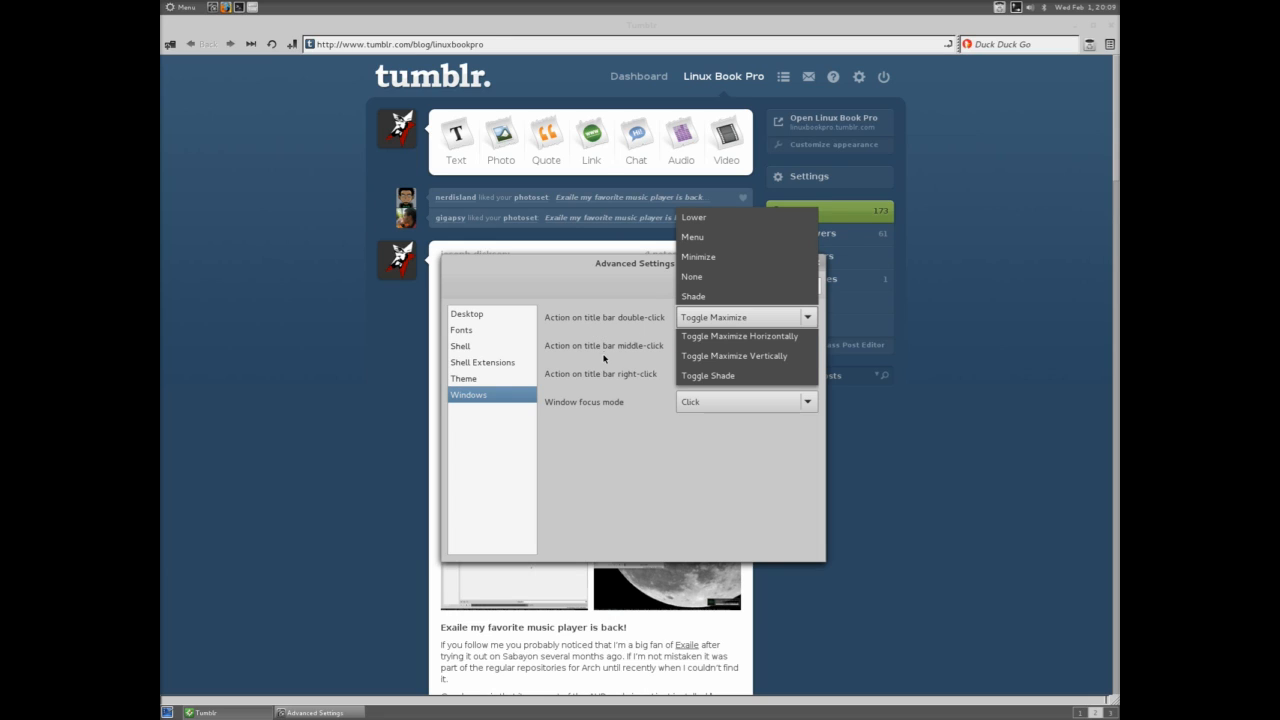
pyautogui.moveTo(640, 356)
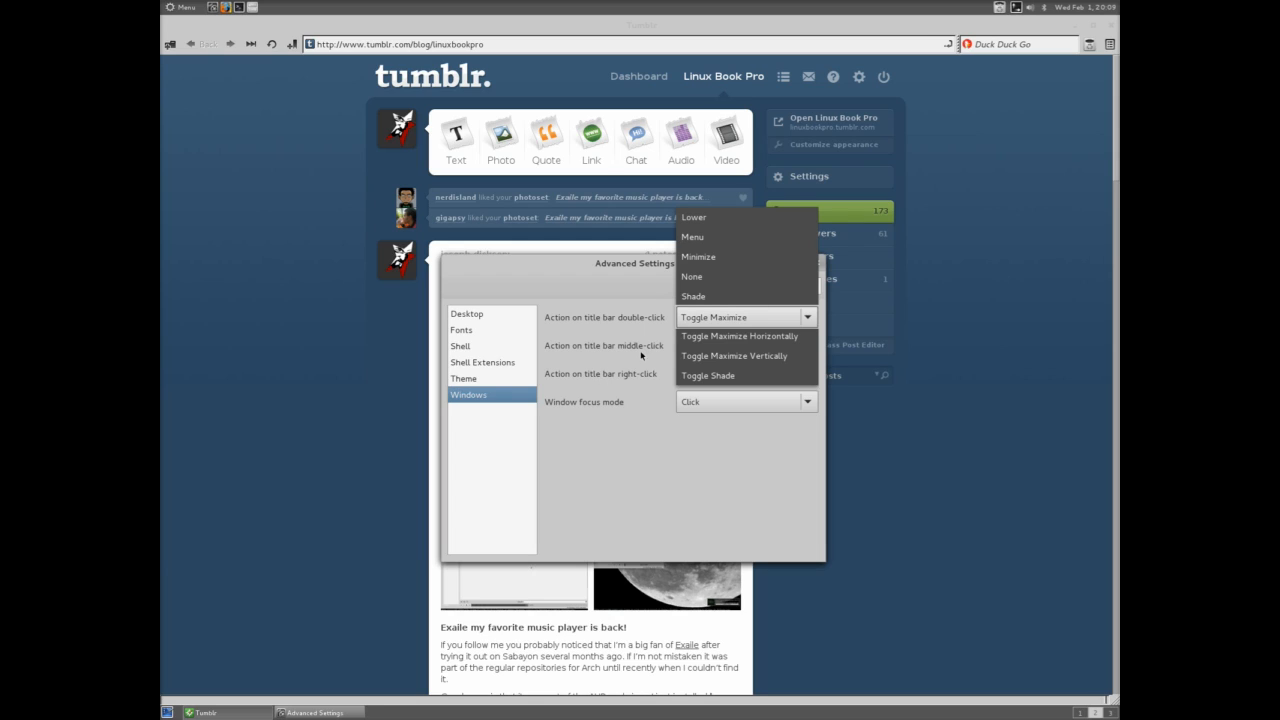
pyautogui.click(464, 378)
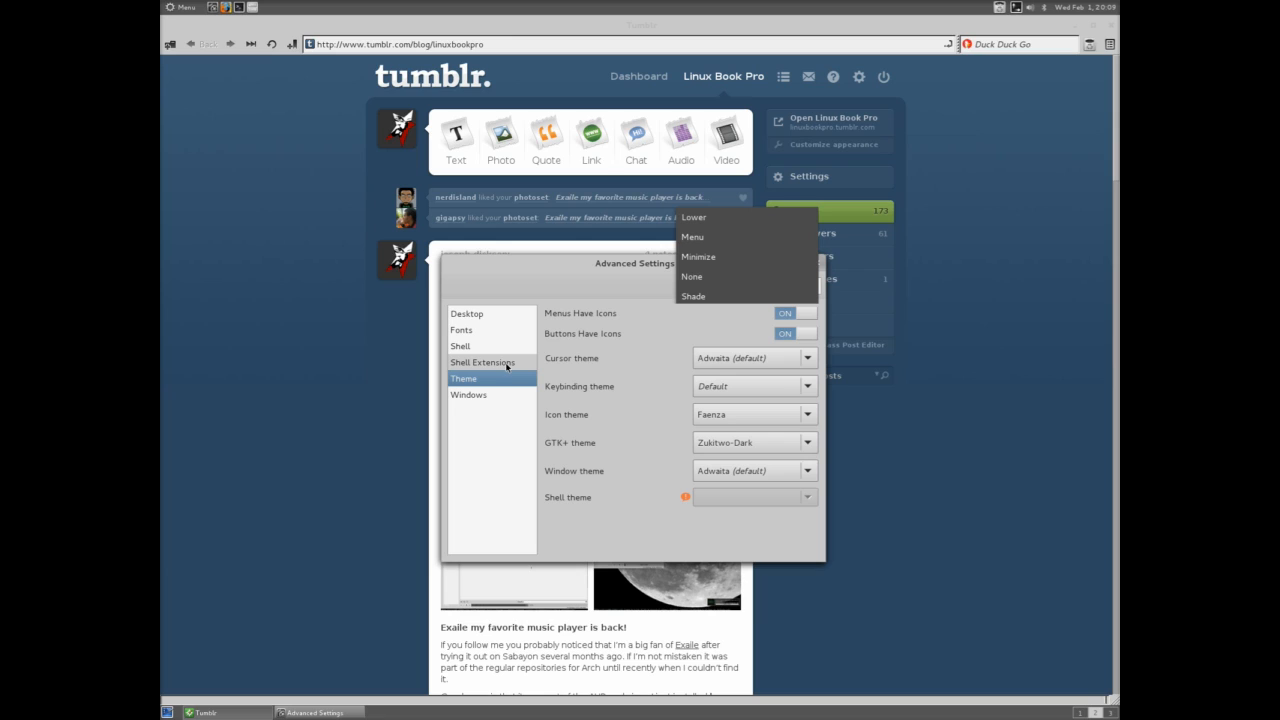
pyautogui.click(808, 442)
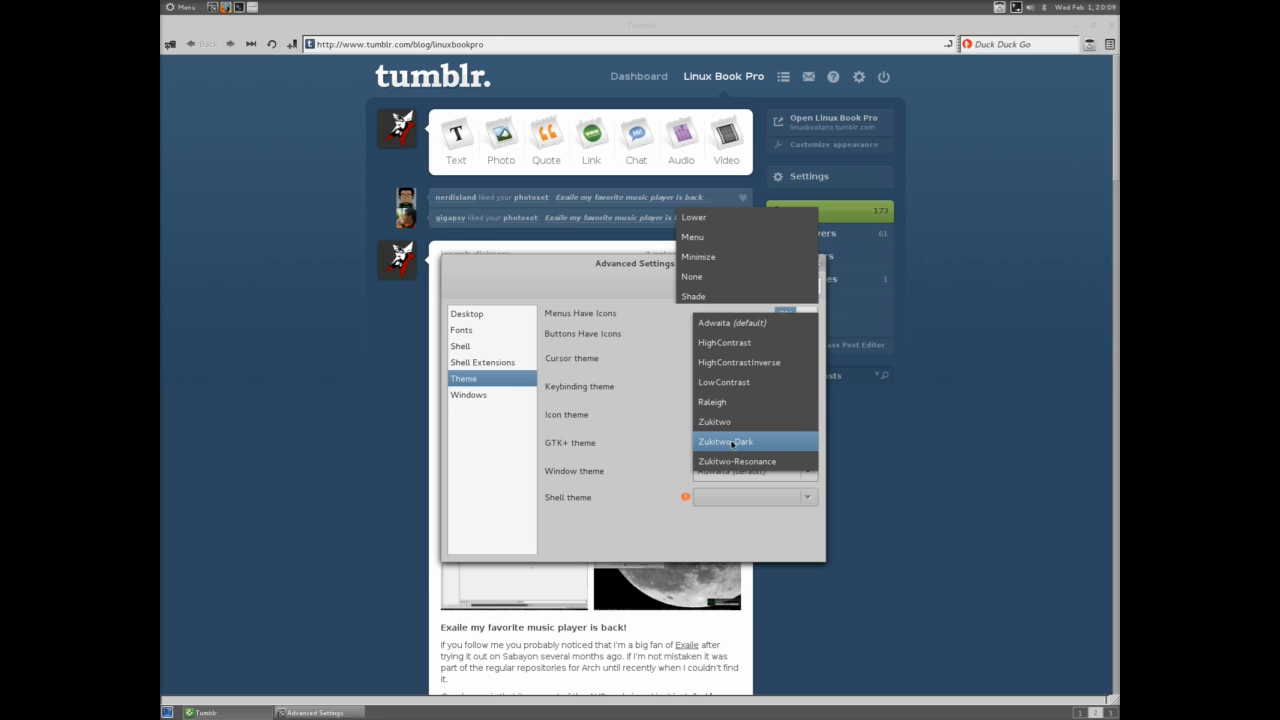
pyautogui.click(714, 420)
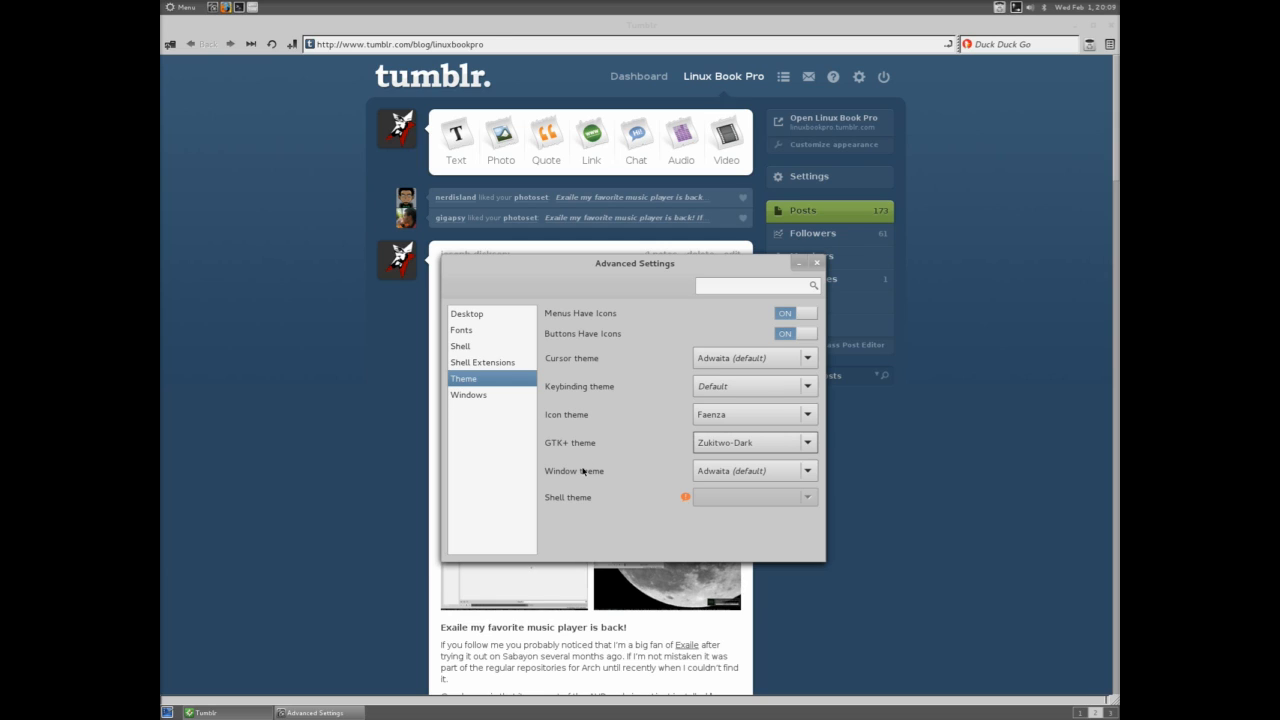
pyautogui.moveTo(648, 412)
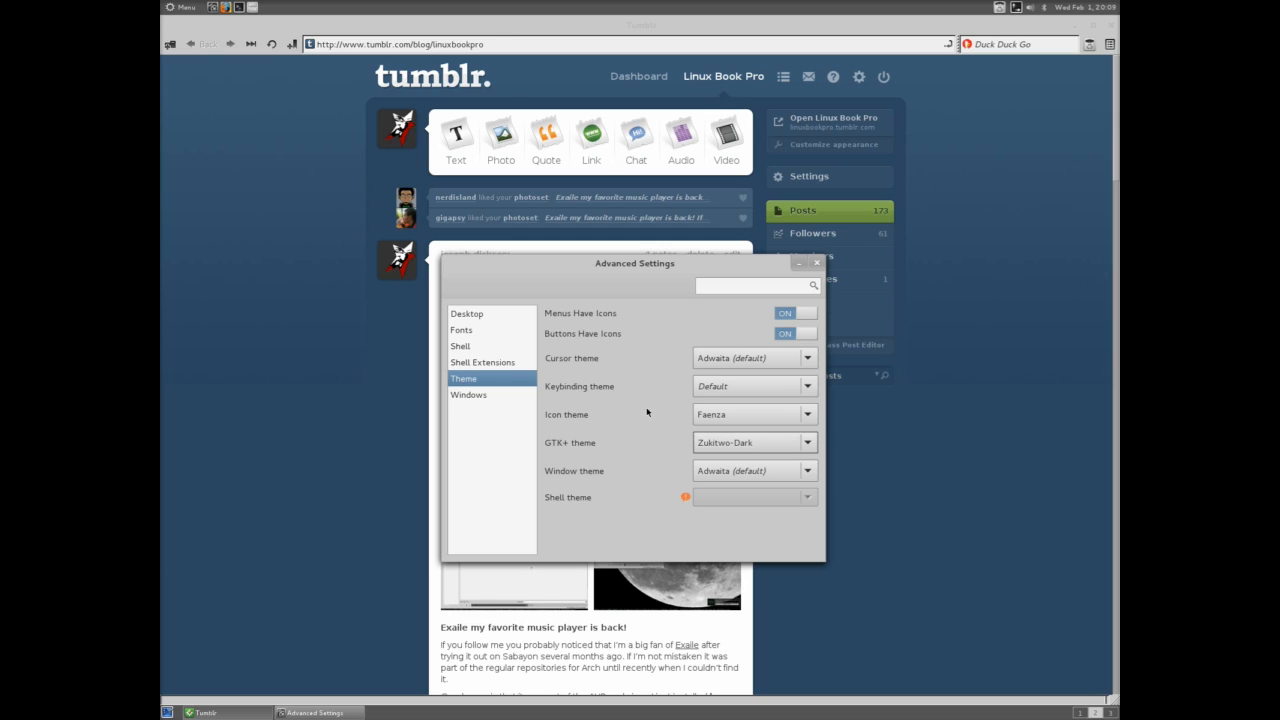
# Step: Peek at the keybinding theme choices without changing them, then view the Desktop page
pyautogui.click(806, 384)
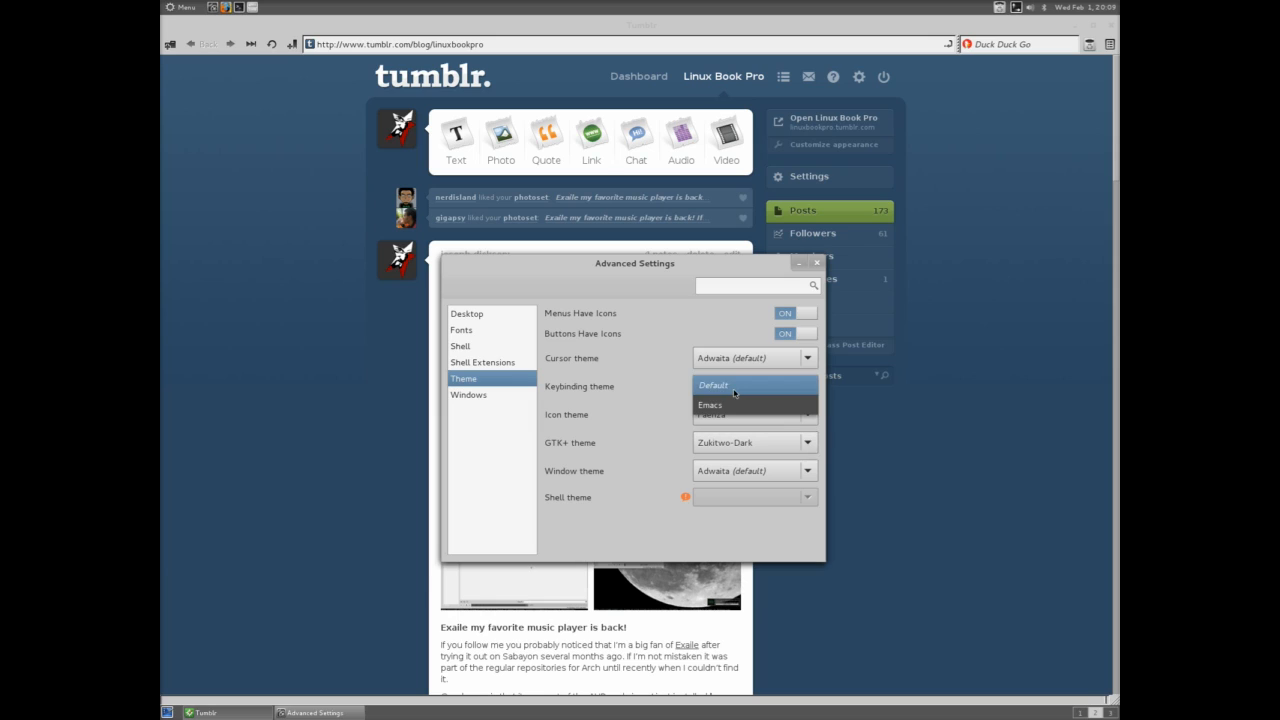
pyautogui.click(712, 384)
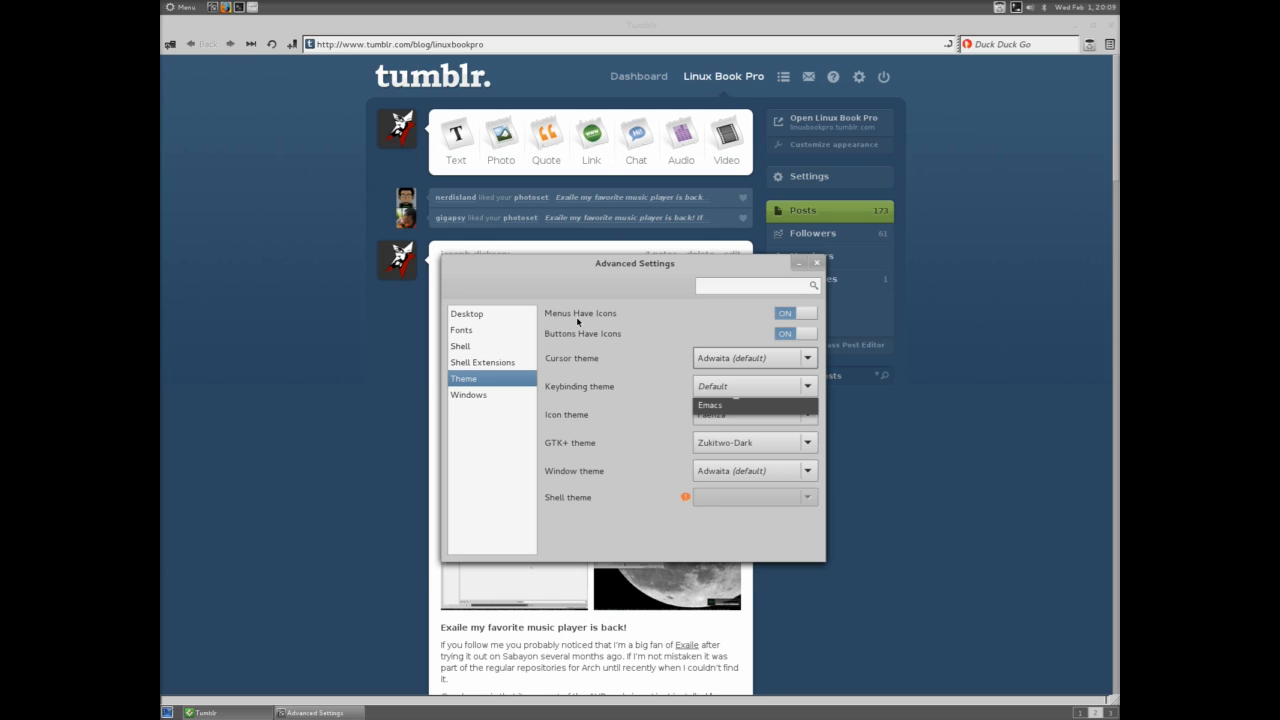
pyautogui.click(468, 312)
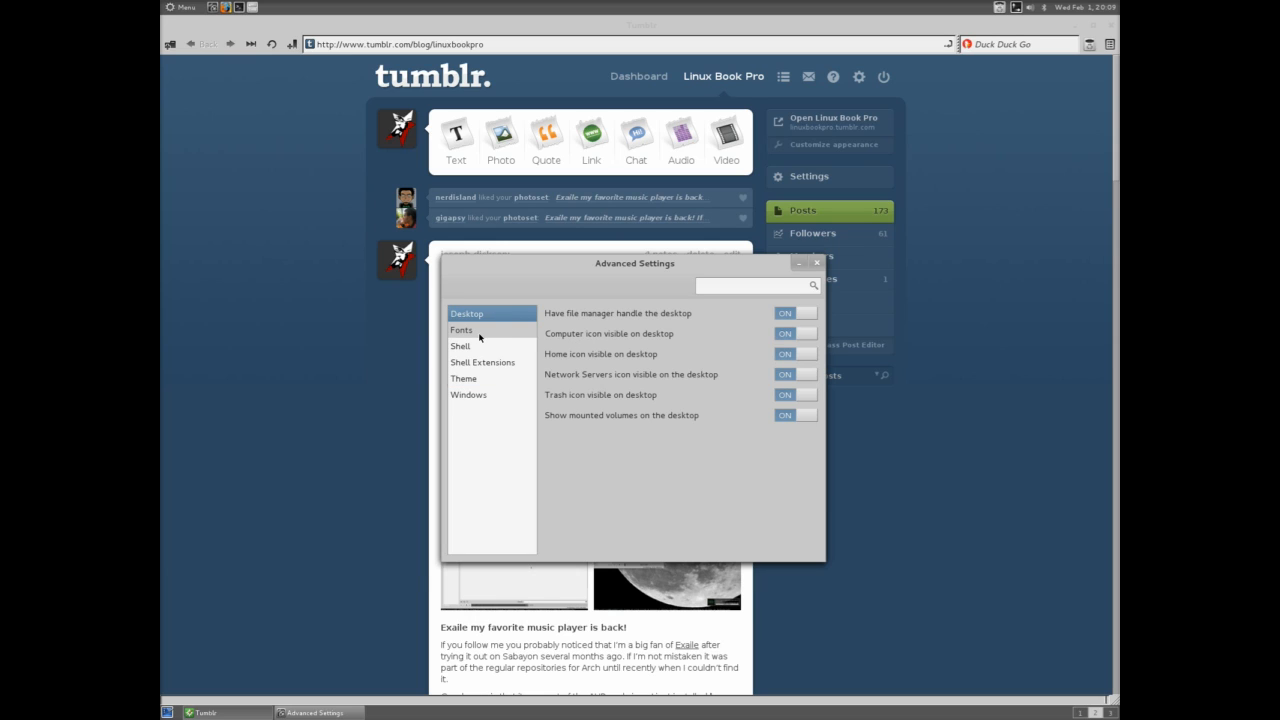
# Step: Look over the Shell Extensions and Windows pages, then close Advanced Settings
pyautogui.click(484, 362)
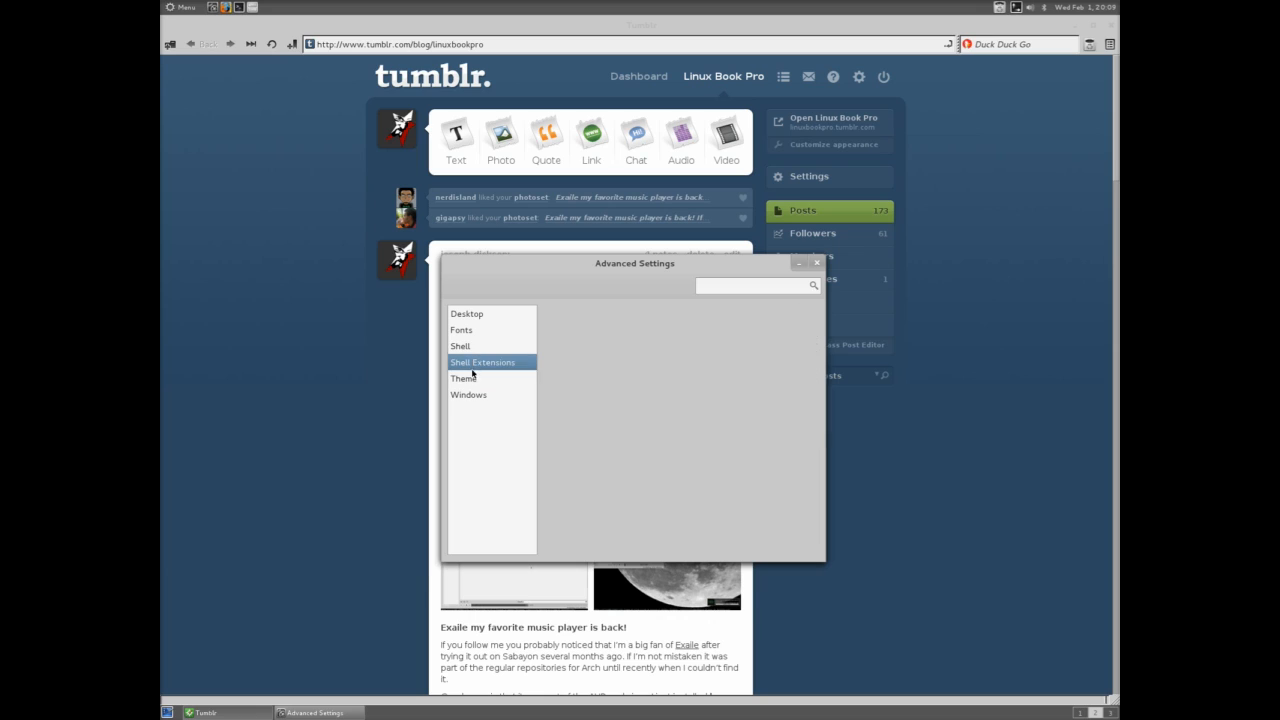
pyautogui.click(468, 394)
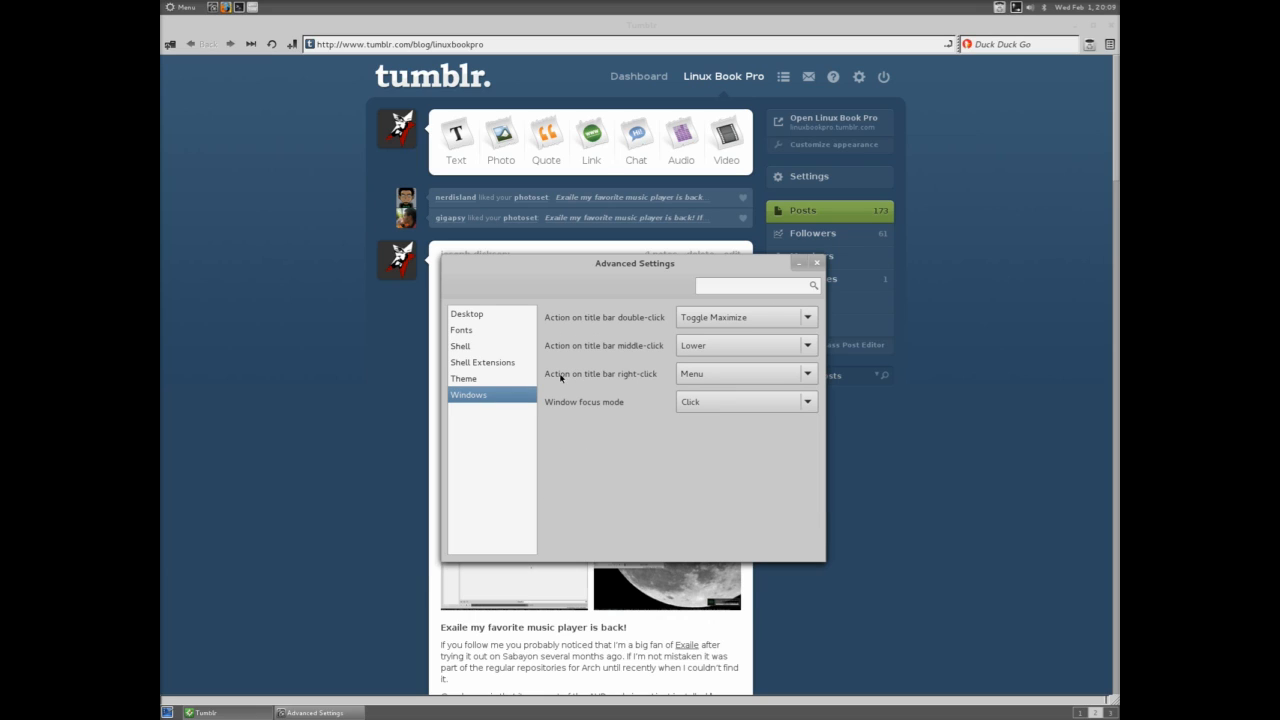
pyautogui.moveTo(824, 268)
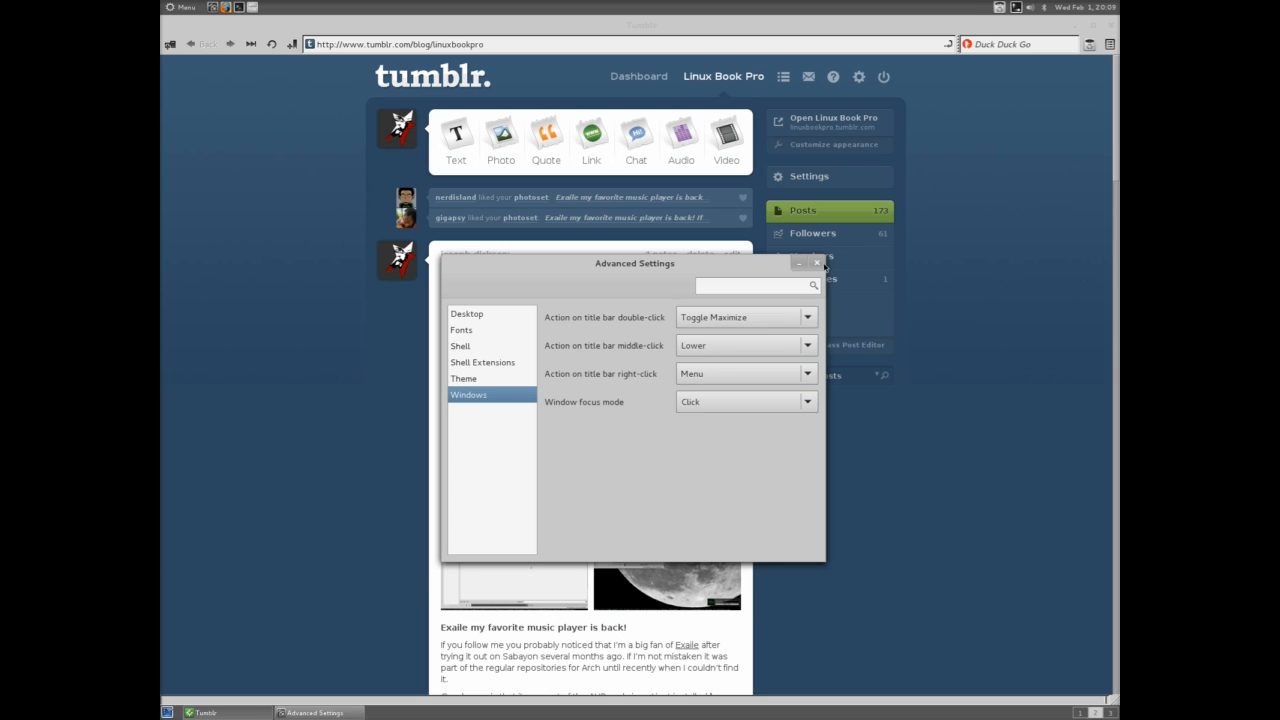
pyautogui.click(816, 264)
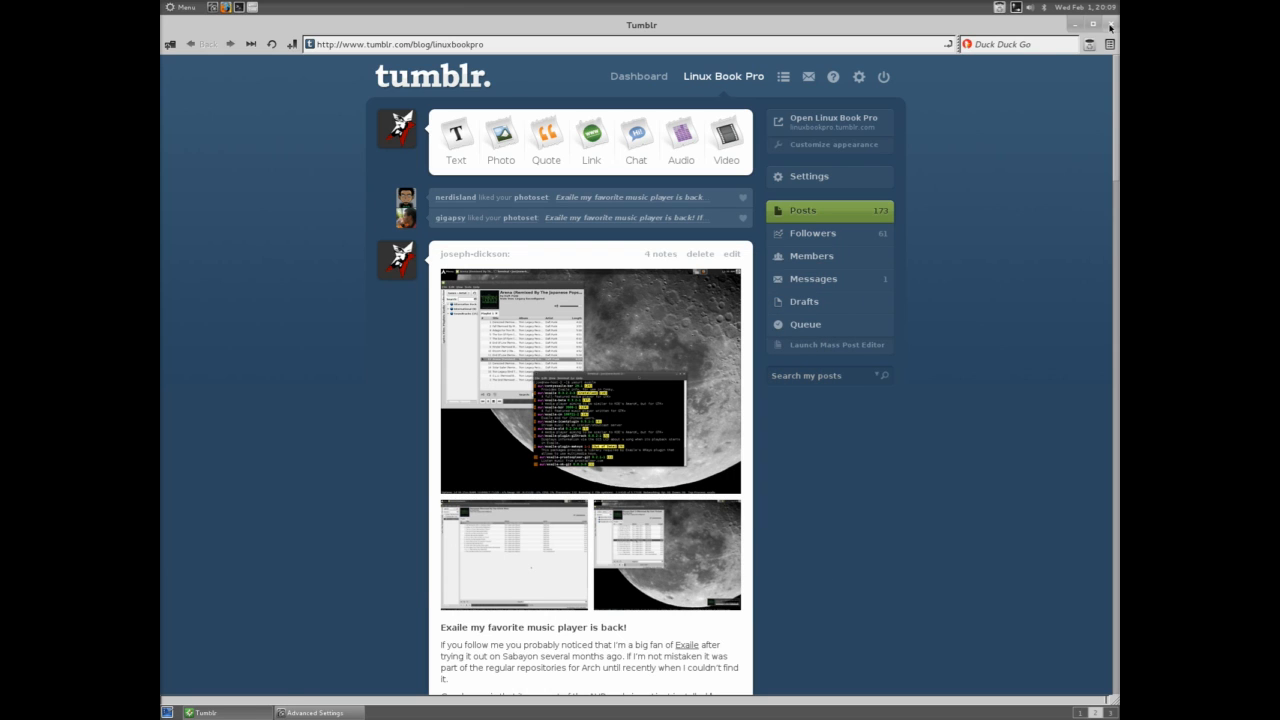
pyautogui.moveTo(1110, 28)
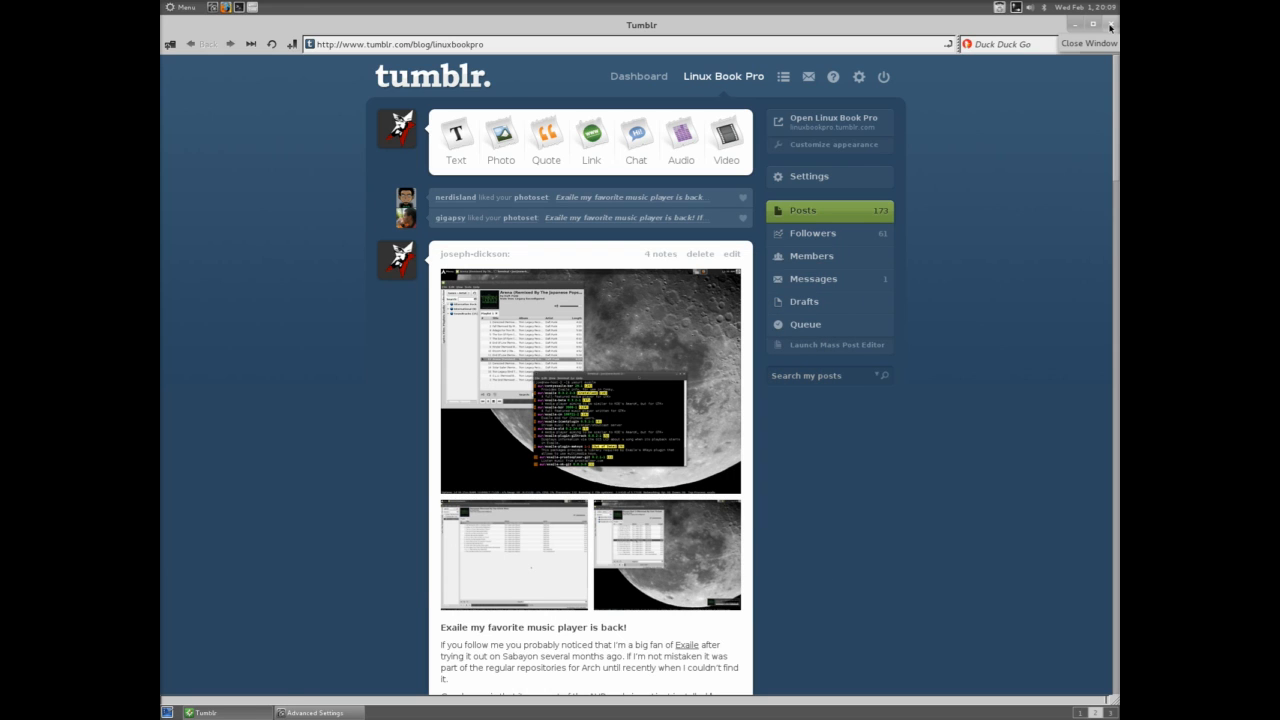
# Step: Close Firefox to reveal the TRON desktop and open the applications menu
pyautogui.click(1088, 44)
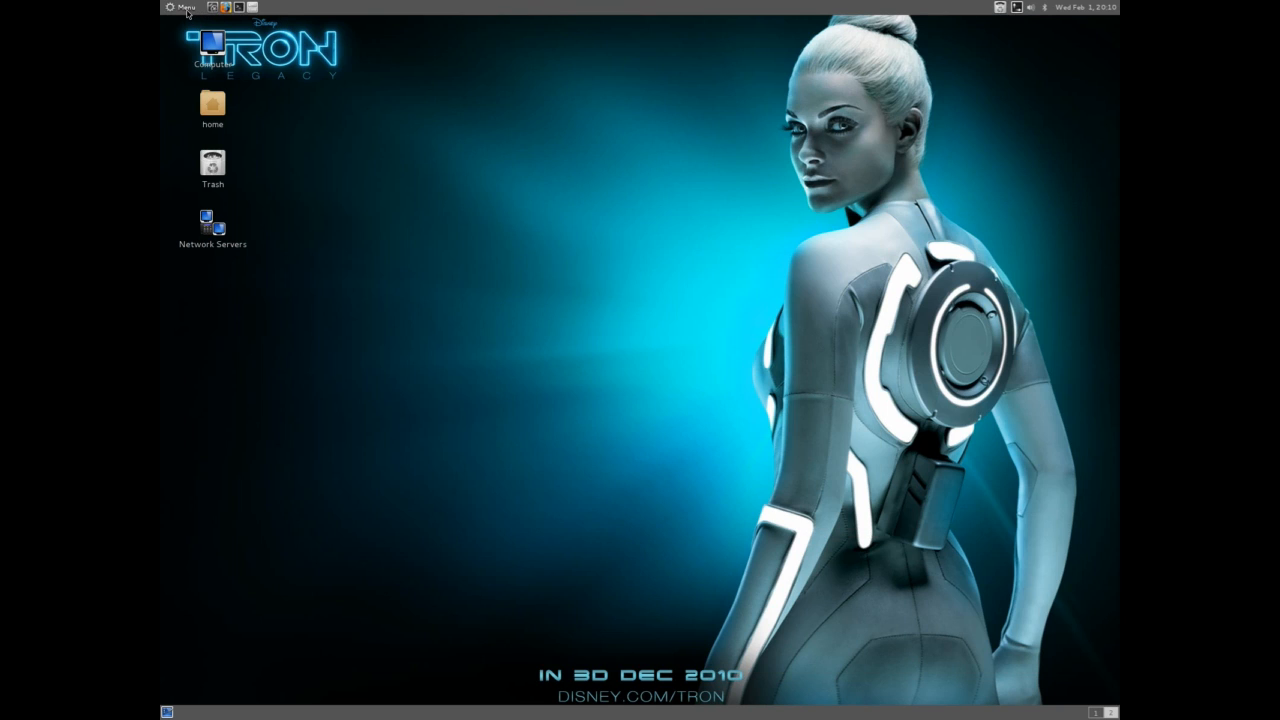
pyautogui.moveTo(532, 320)
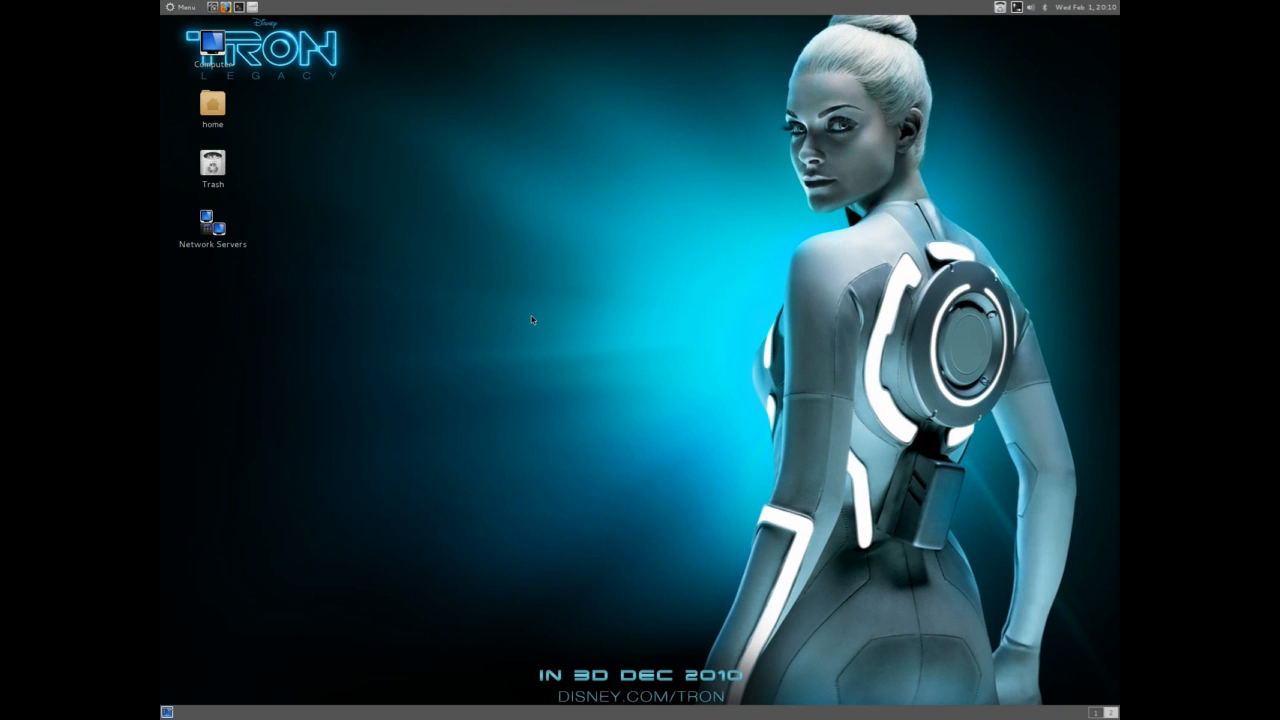
pyautogui.moveTo(1080, 644)
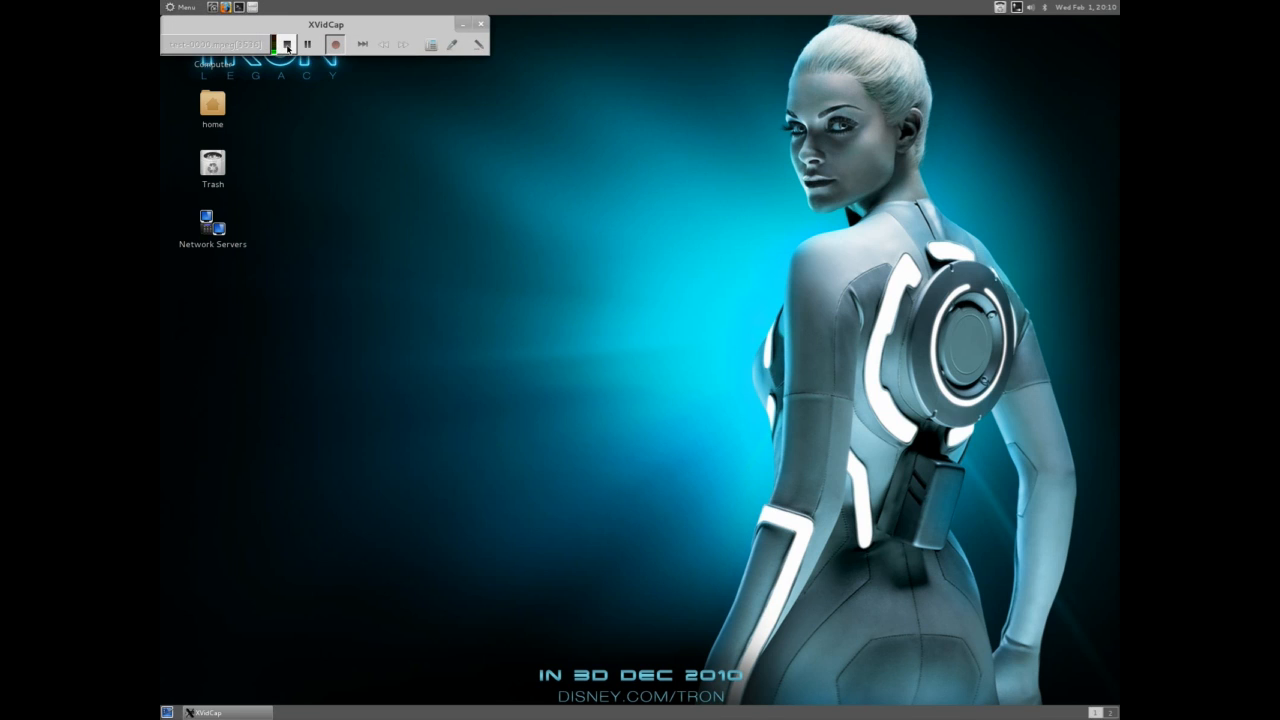
pyautogui.moveTo(324, 24); pyautogui.dragTo(596, 180)
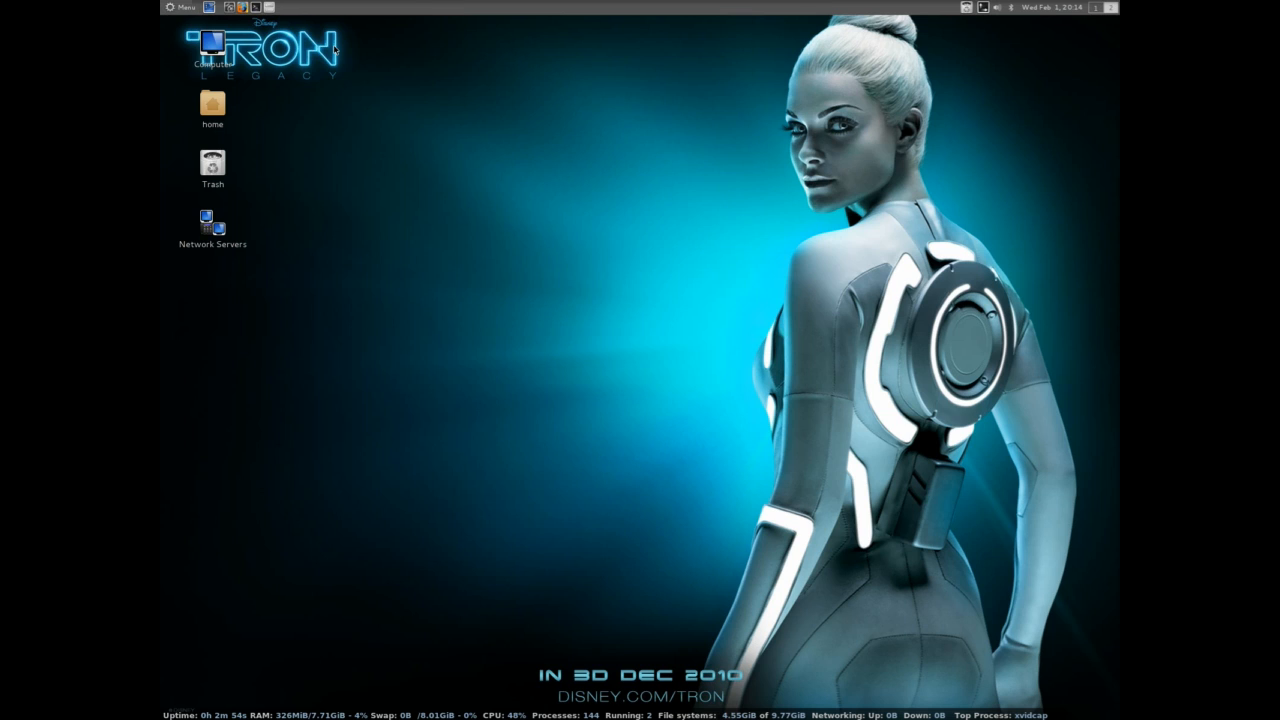
pyautogui.click(180, 8)
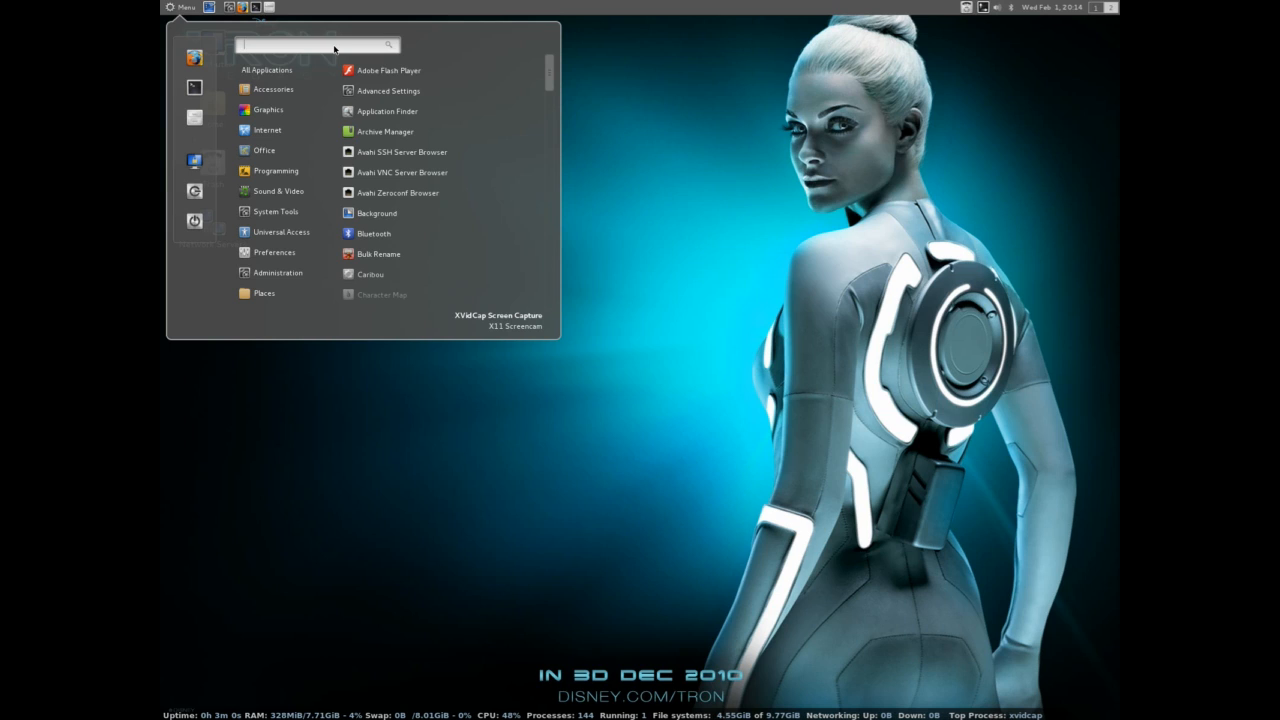
# Step: In Background settings, add a wallpaper image and browse into the Wallpaper folder
pyautogui.click(180, 8)
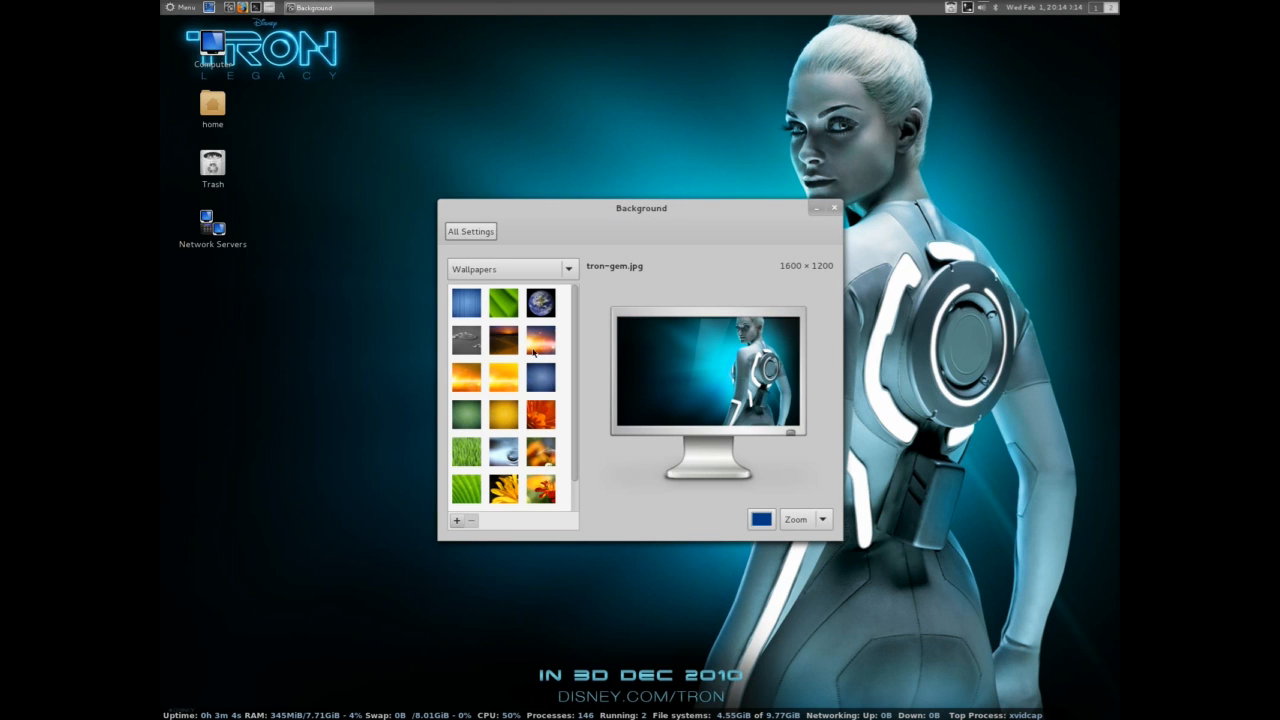
pyautogui.scroll(-3)
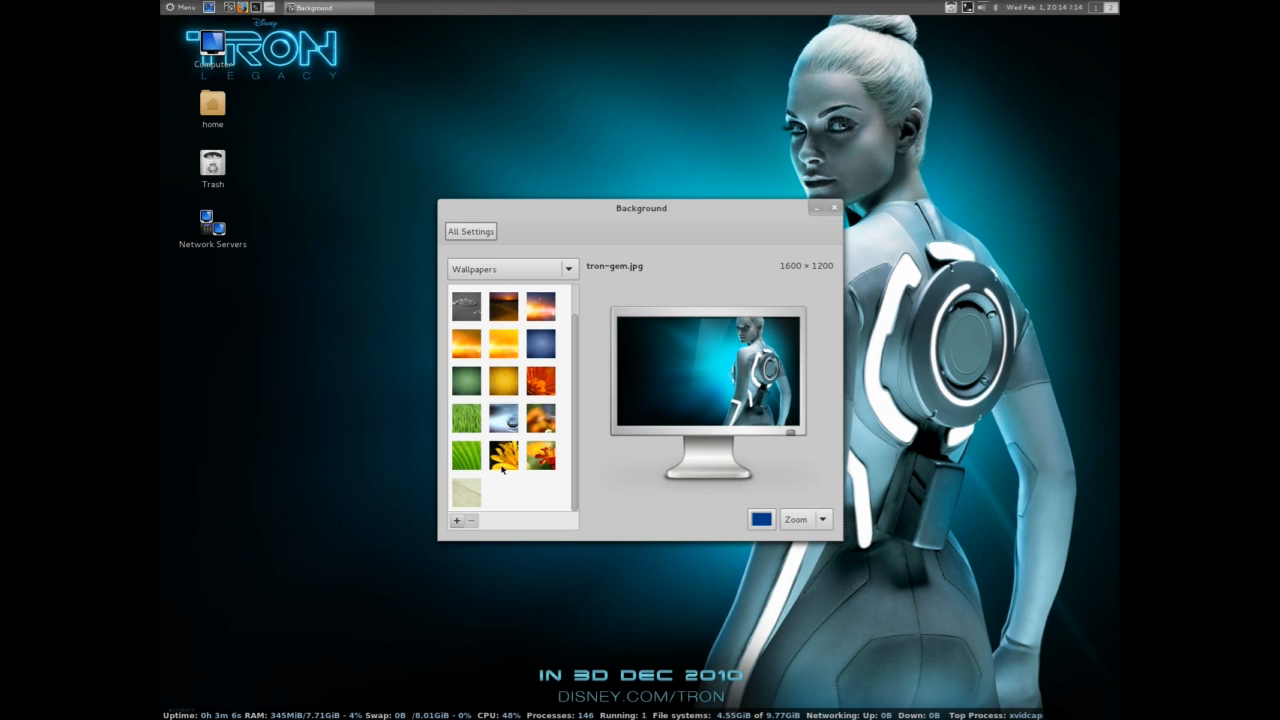
pyautogui.click(456, 520)
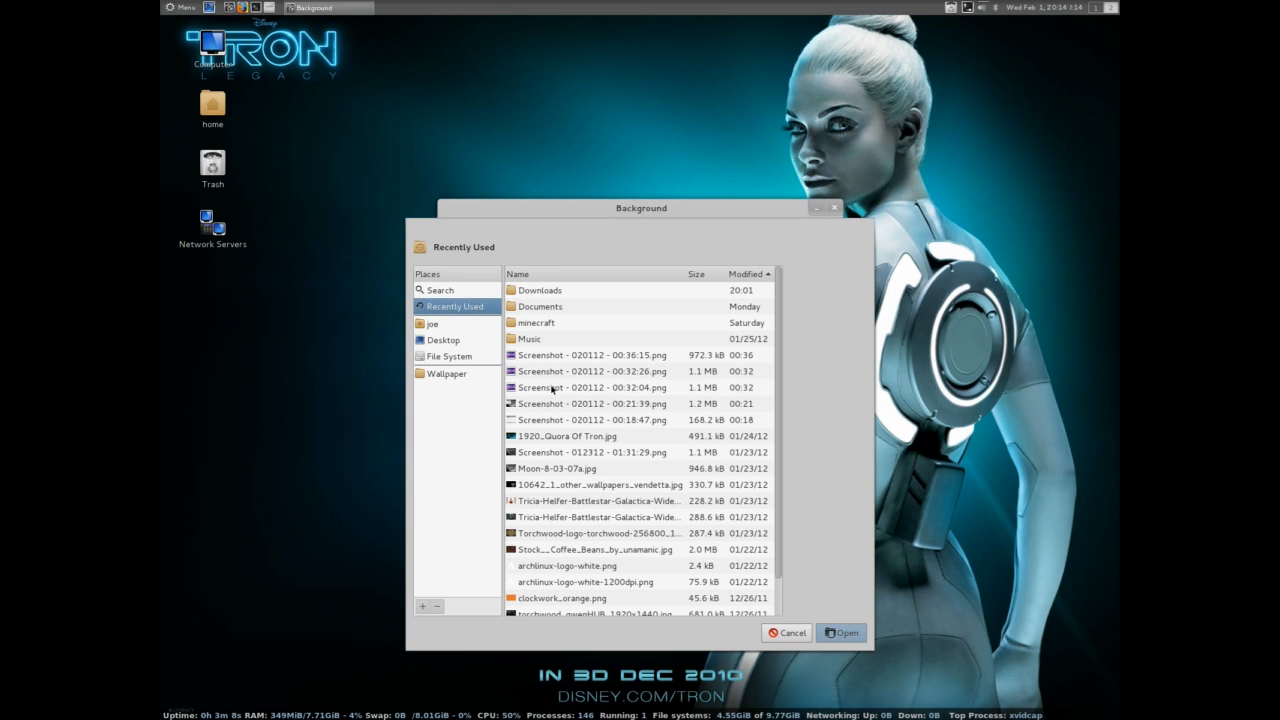
pyautogui.moveTo(592, 420)
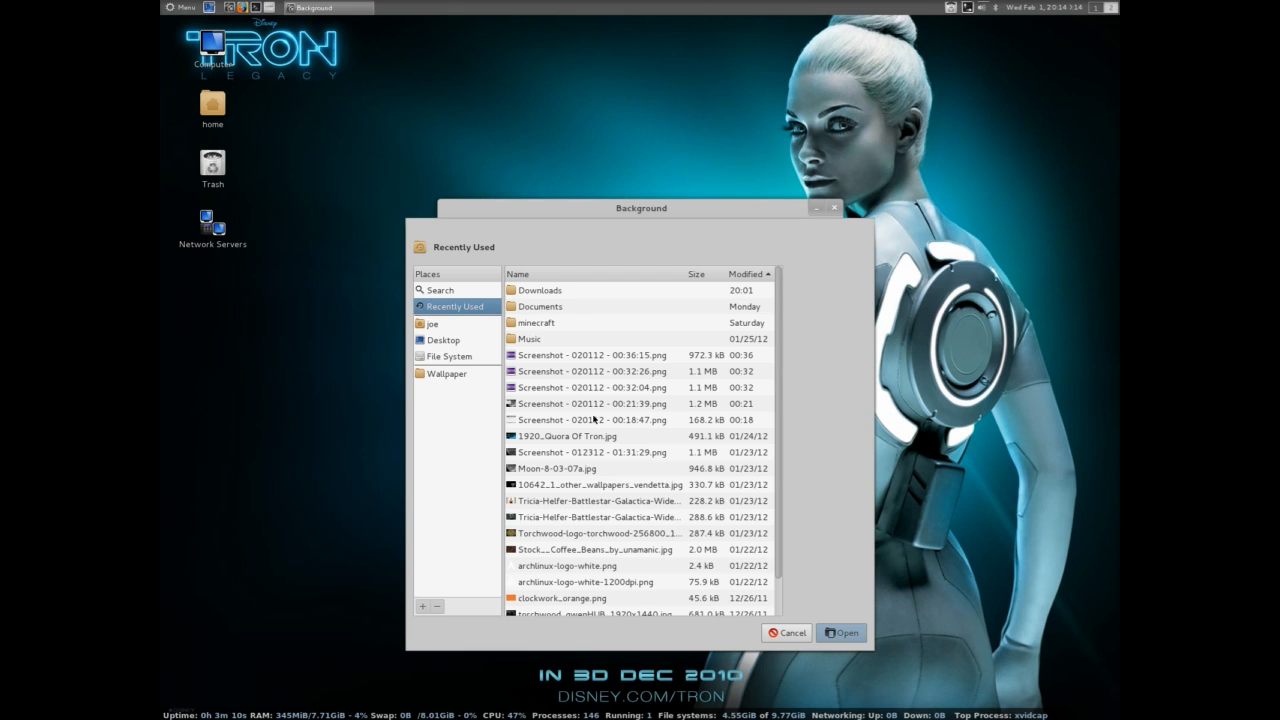
pyautogui.click(446, 374)
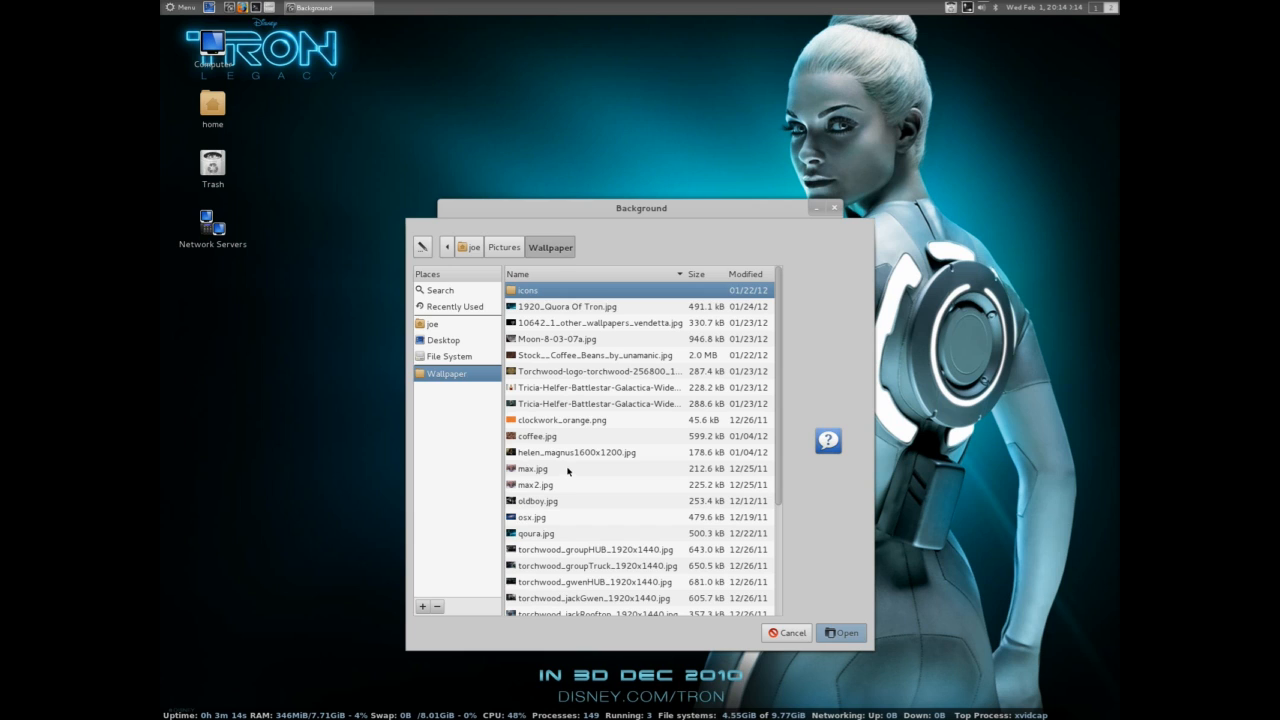
# Step: Apply the Tricia Helfer Battlestar Galactica portrait as wallpaper and close Background settings
pyautogui.click(596, 404)
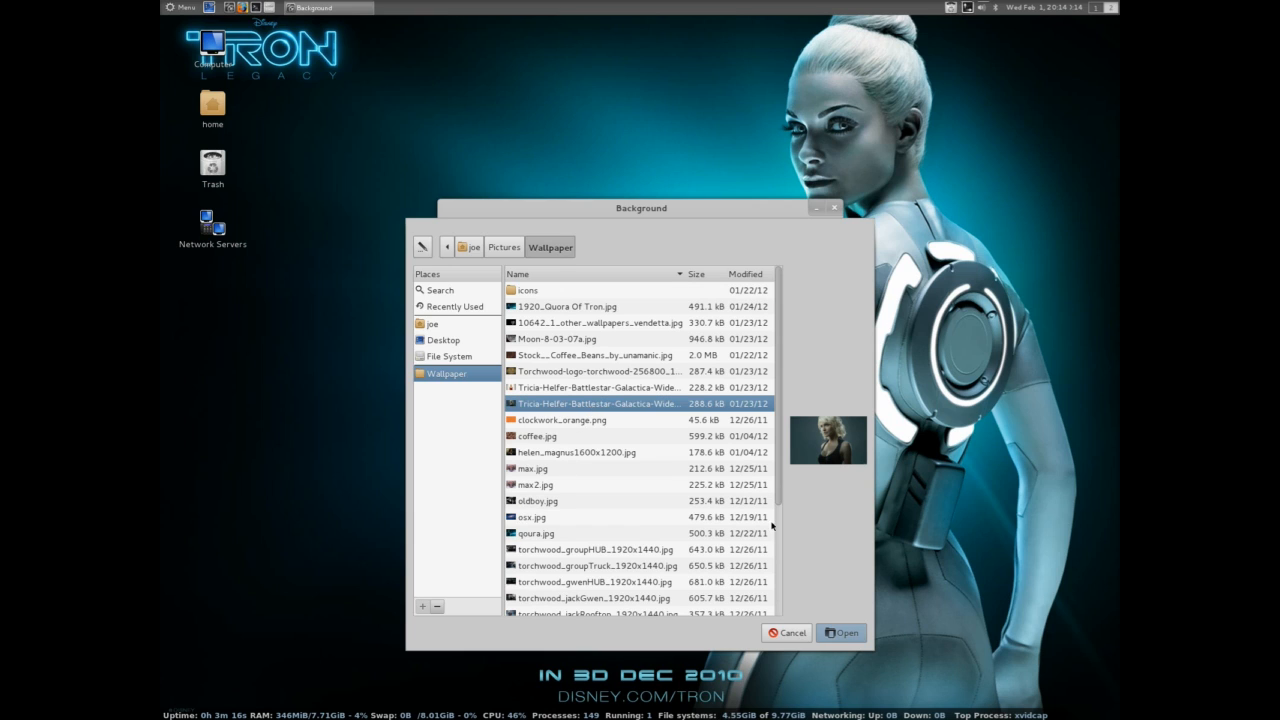
pyautogui.click(840, 632)
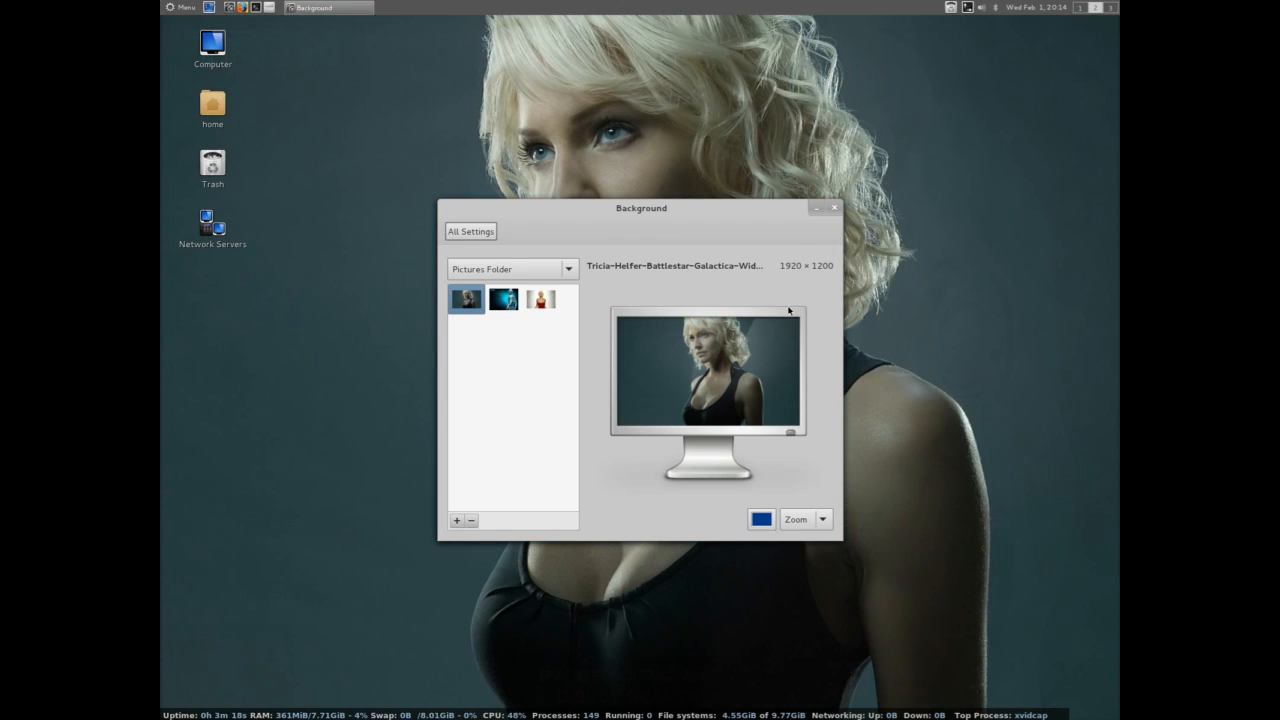
pyautogui.click(834, 206)
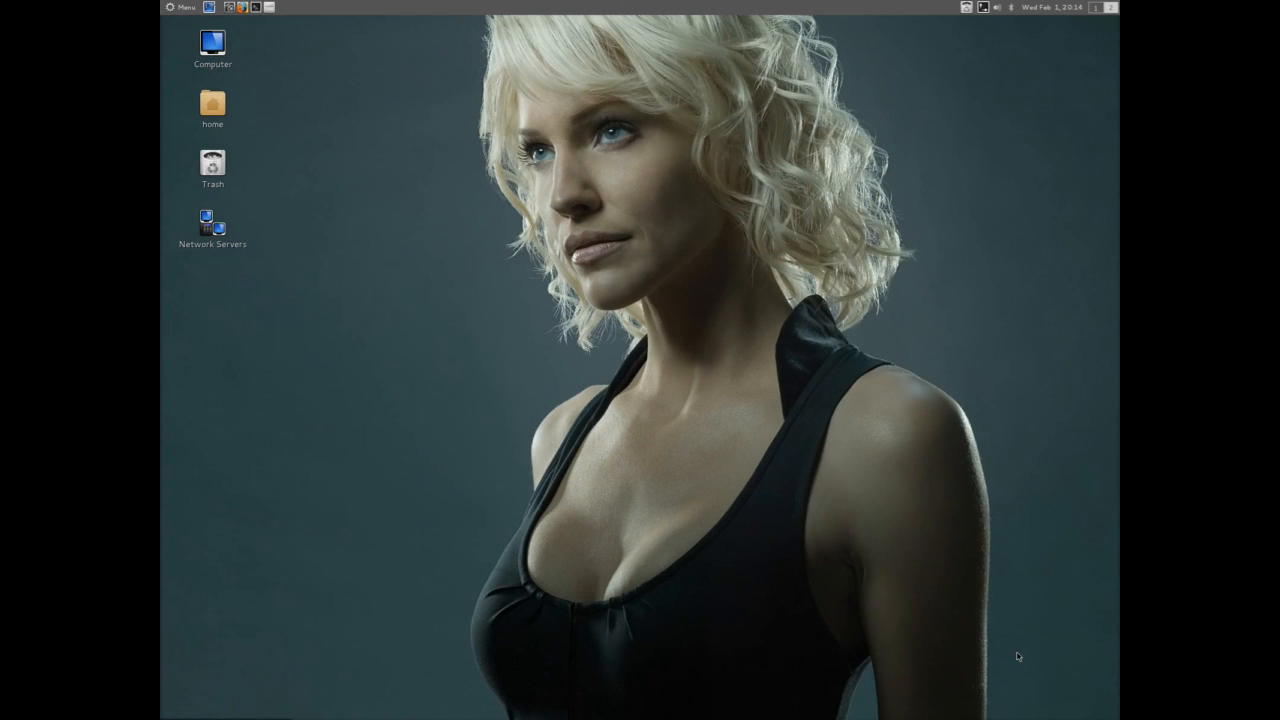